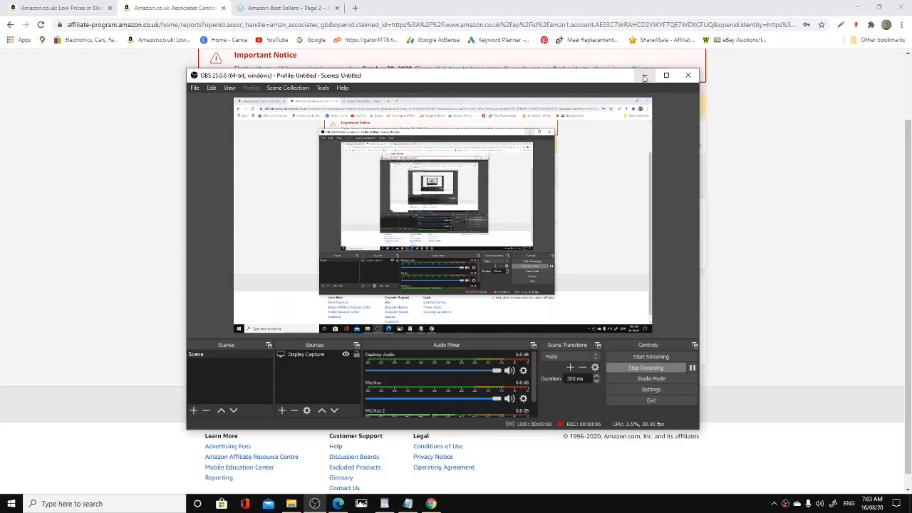
mouse_move(644, 75)
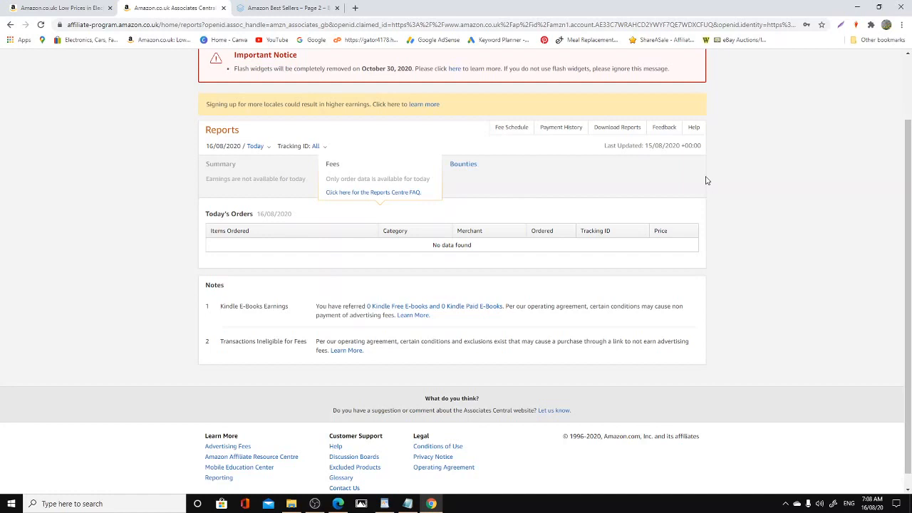
mouse_move(609, 235)
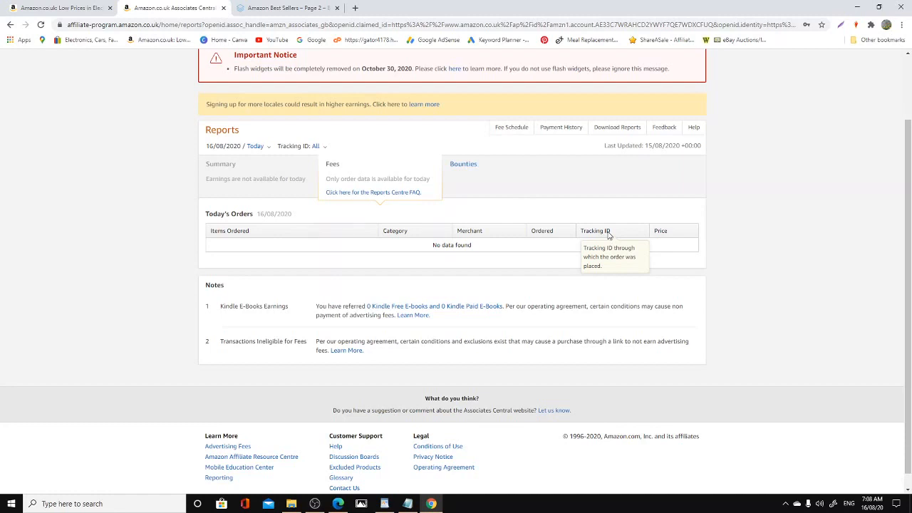
mouse_move(426, 5)
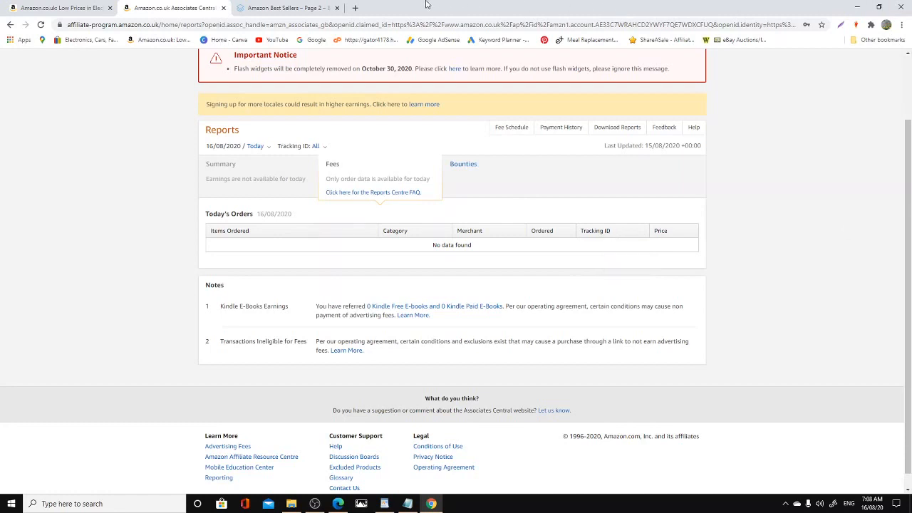
mouse_move(395, 230)
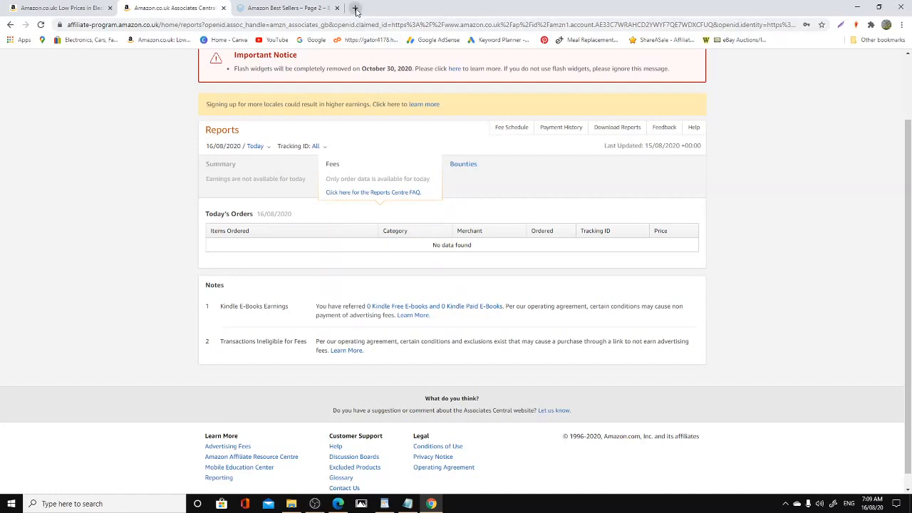
mouse_move(354, 8)
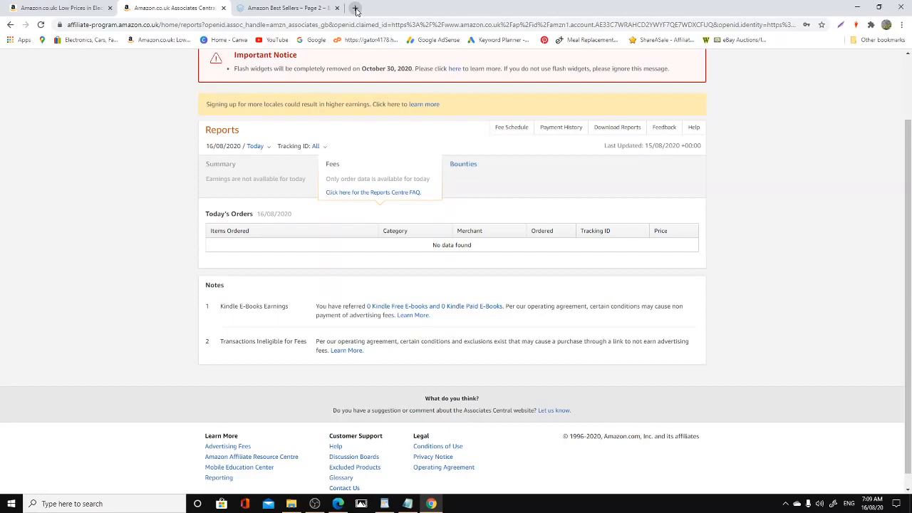
Step: In a new Chrome tab, open the Pinterest bookmark from Other bookmarks
click(355, 7)
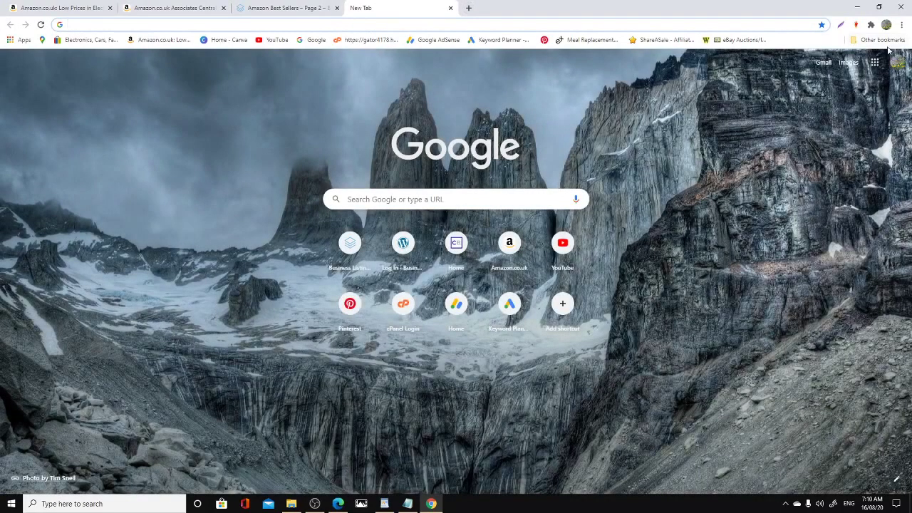
click(875, 40)
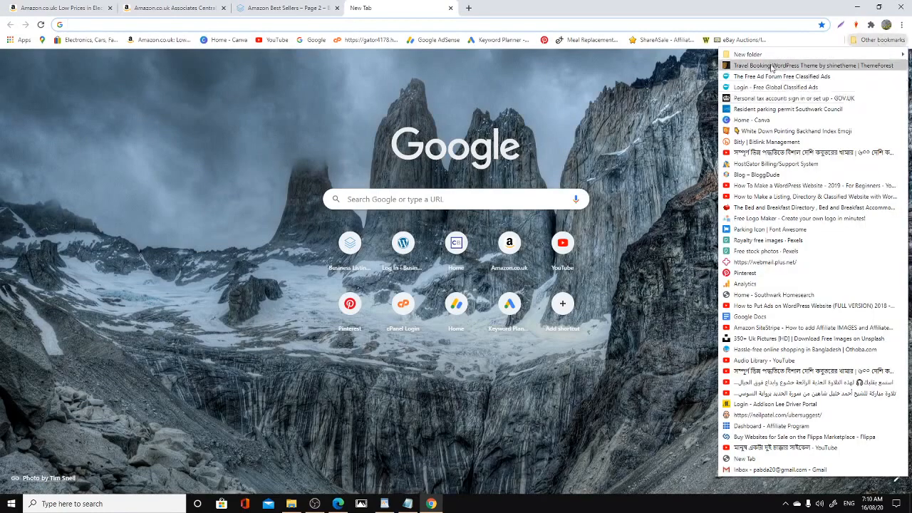
mouse_move(742, 273)
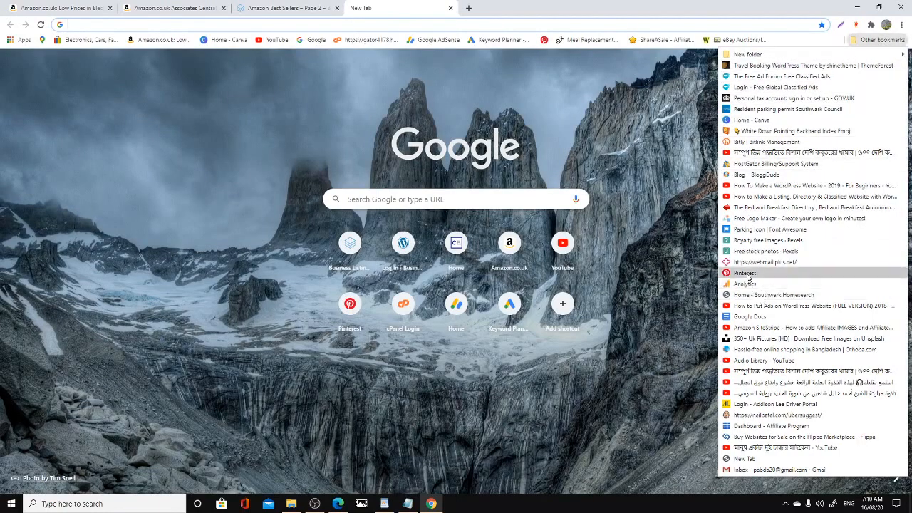
click(744, 273)
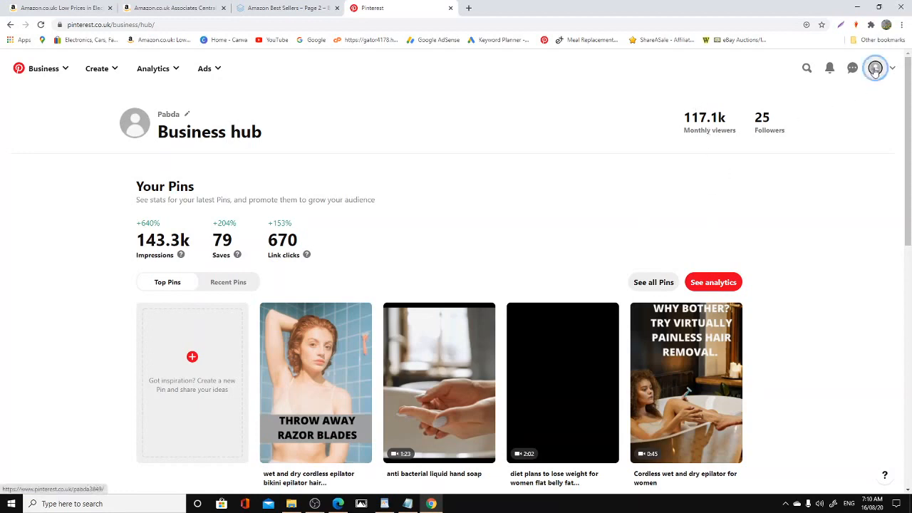
Step: Open Pabda's Pinterest profile and scroll through its activity and latest published pins
click(875, 68)
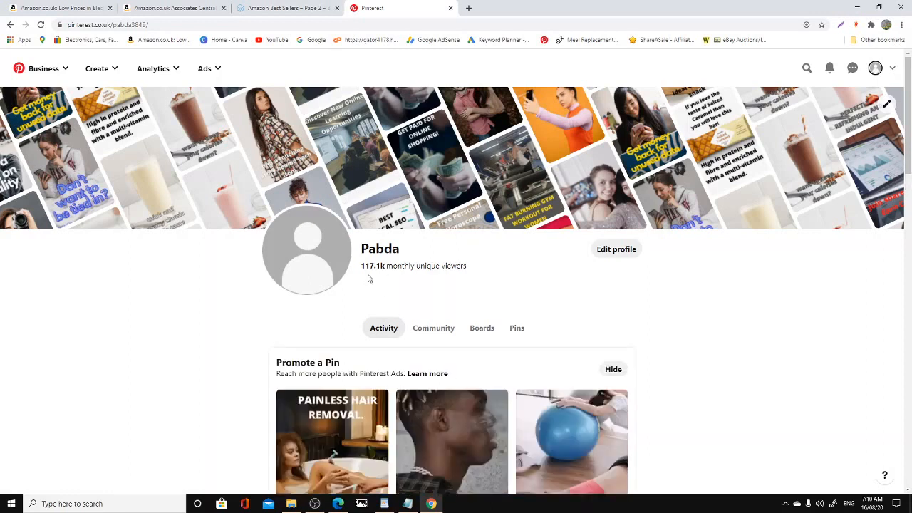
mouse_move(380, 276)
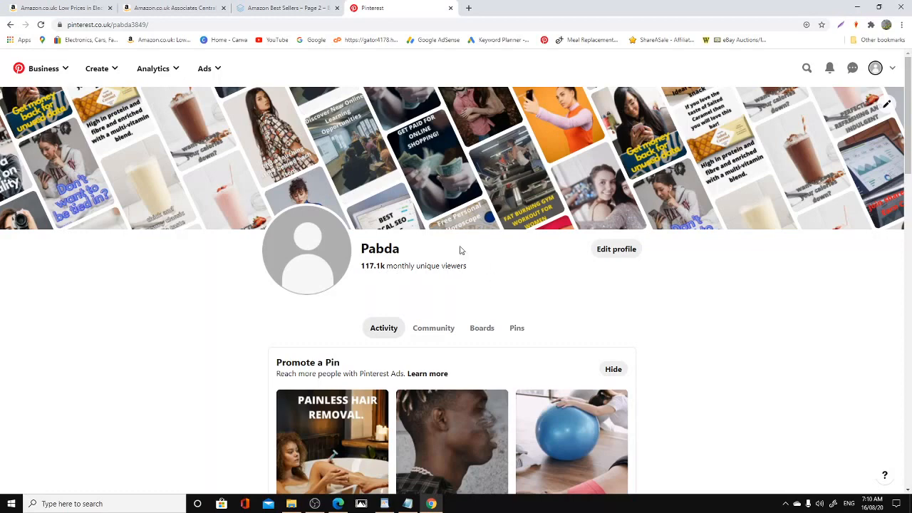
scroll(down, 3)
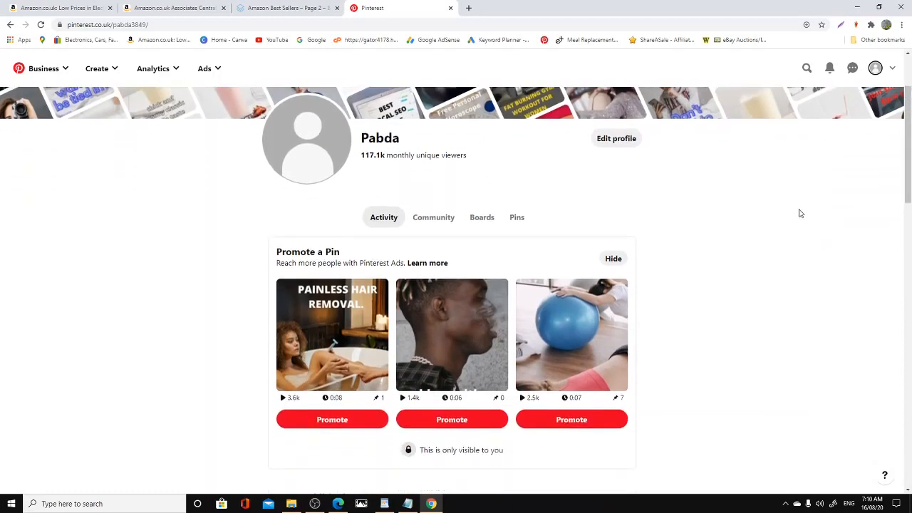
scroll(down, 3)
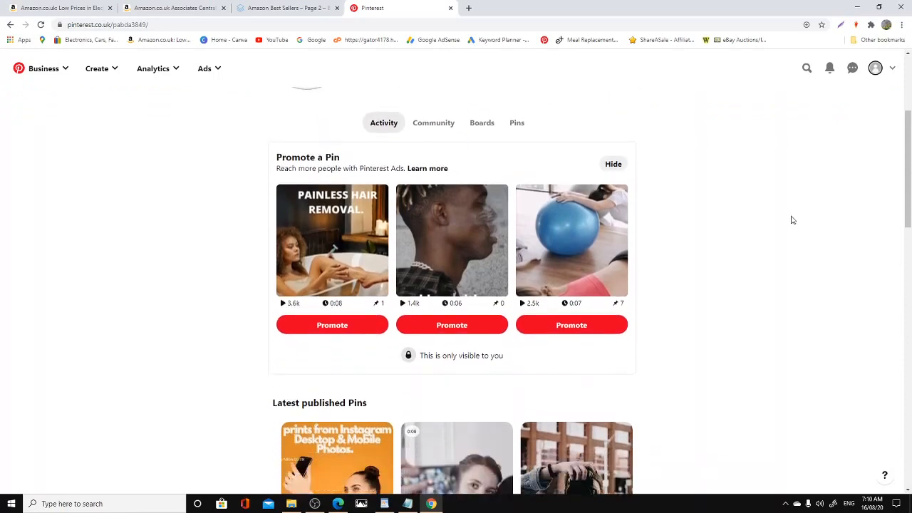
scroll(down, 3)
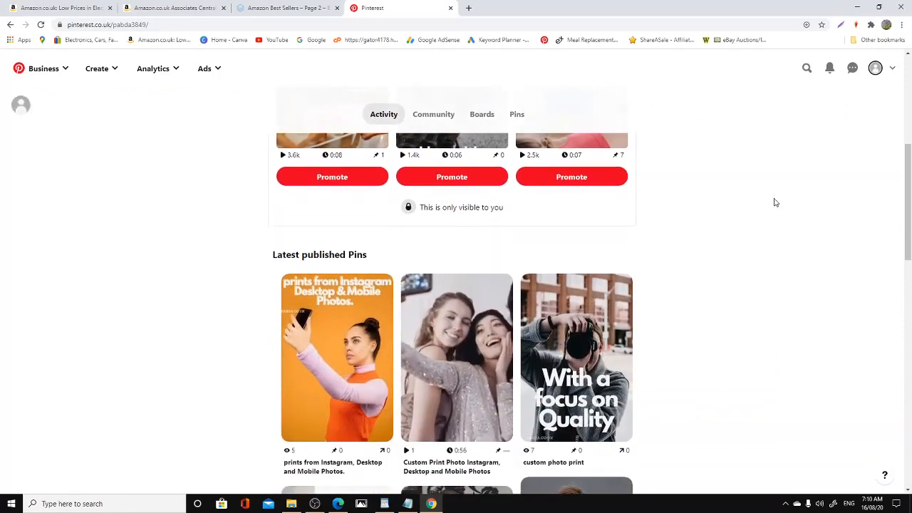
scroll(up, 3)
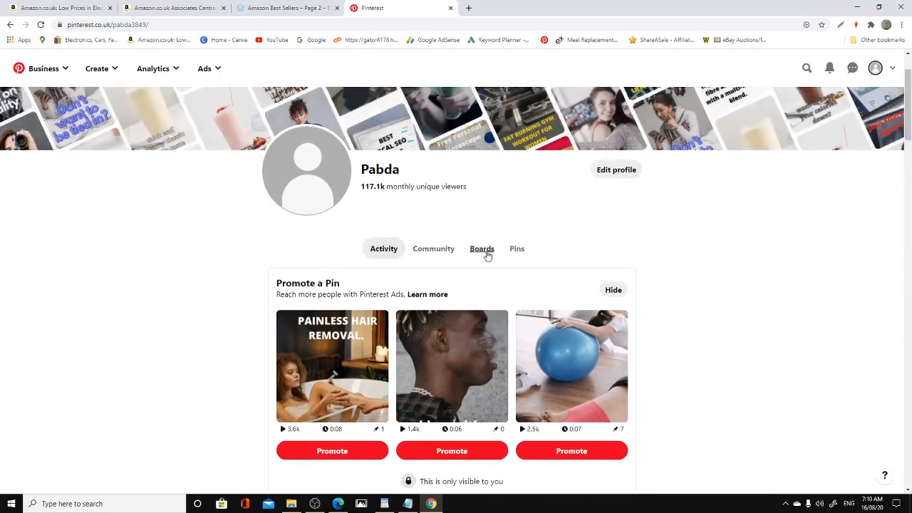
Step: Show Pabda's Boards tab and browse boards like things to buy and camping
click(481, 249)
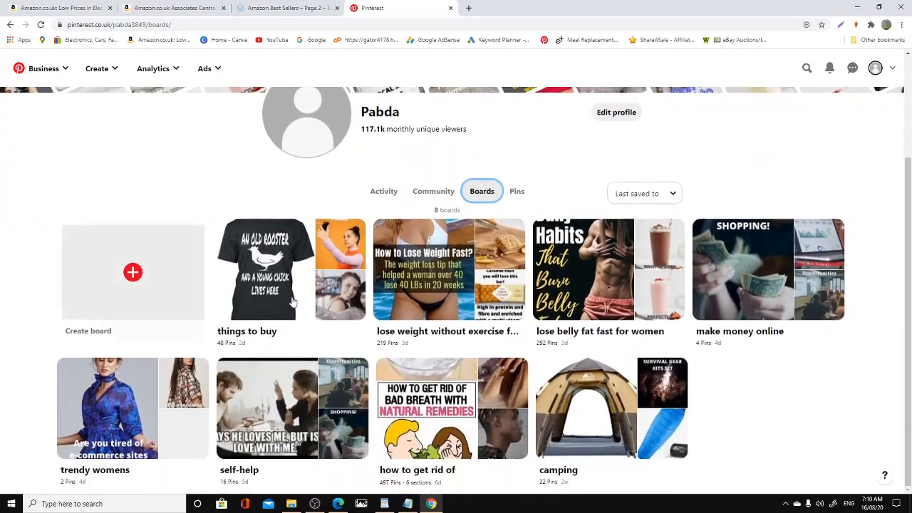
mouse_move(395, 300)
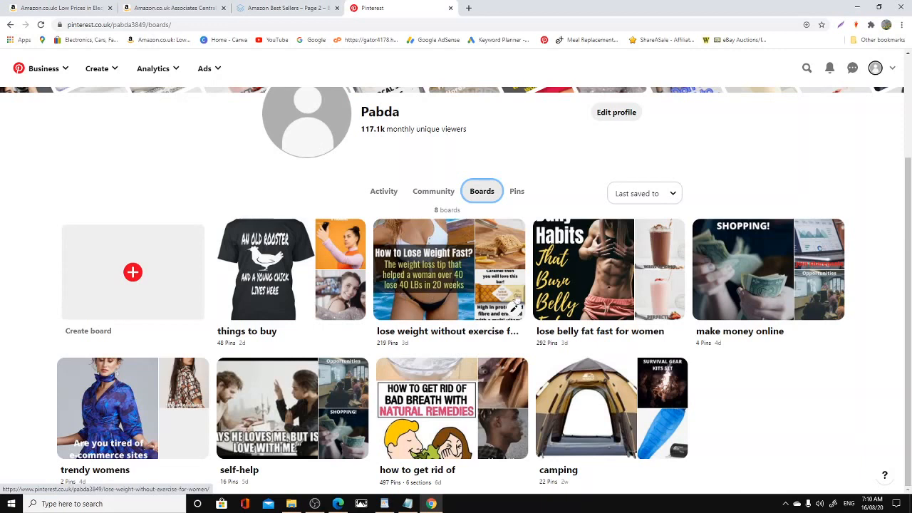
mouse_move(696, 295)
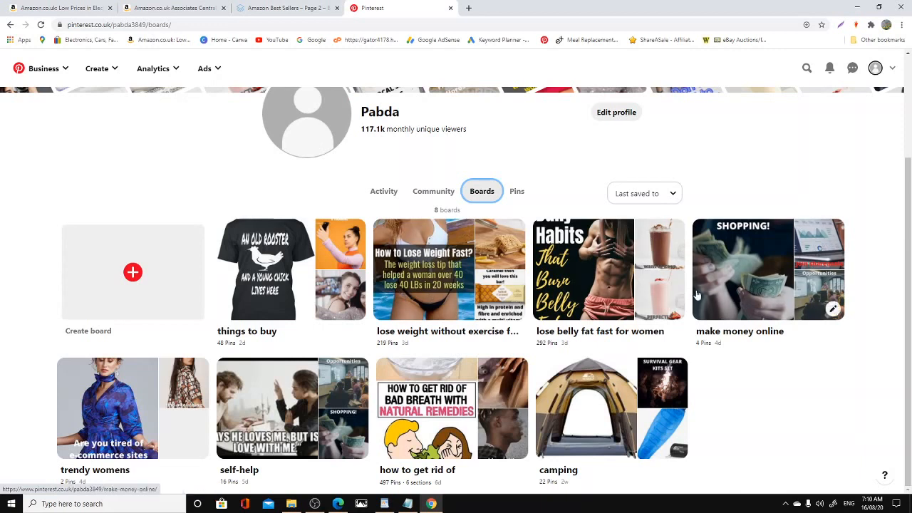
mouse_move(754, 345)
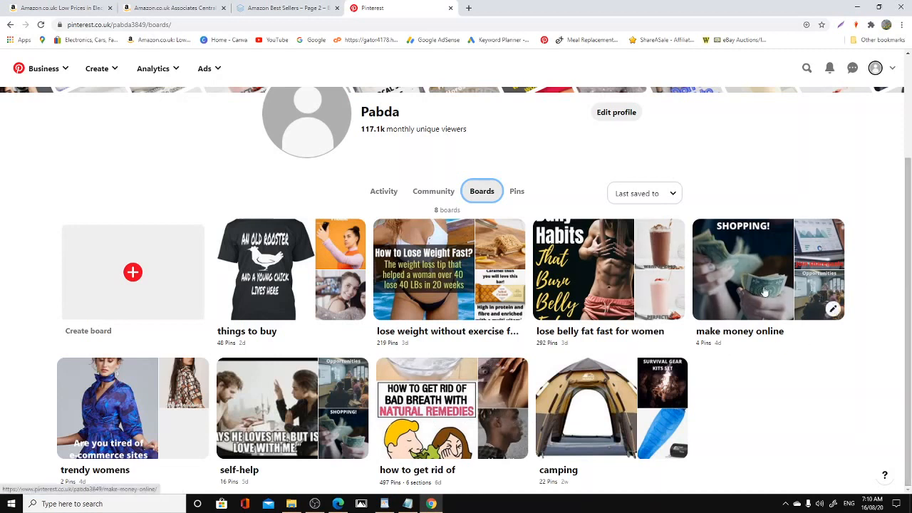
mouse_move(674, 309)
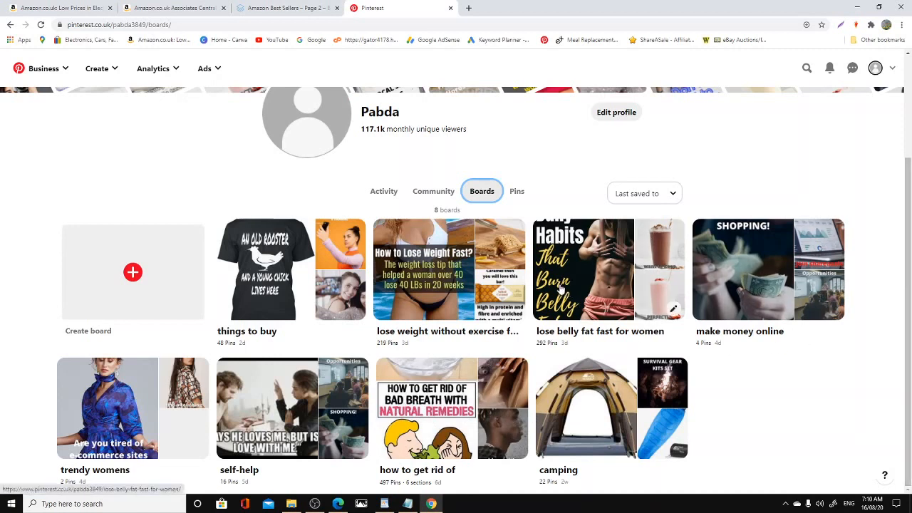
mouse_move(348, 305)
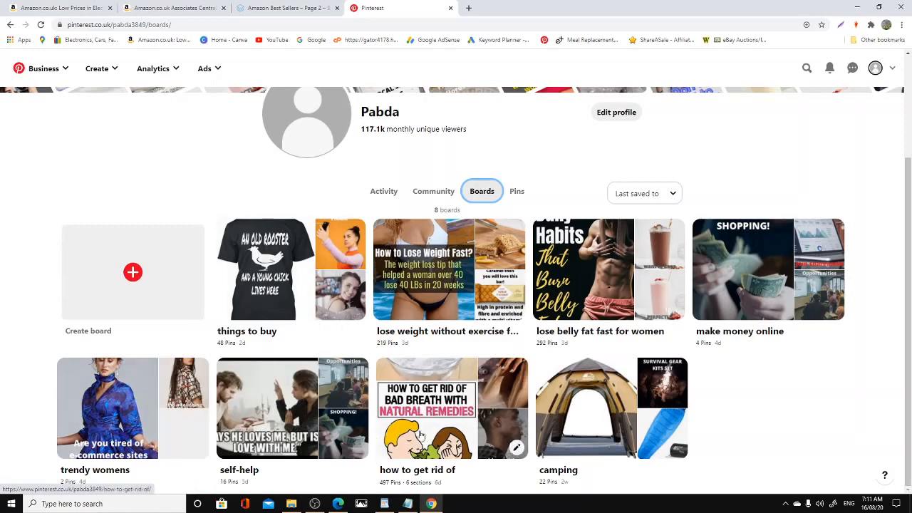
scroll(up, 3)
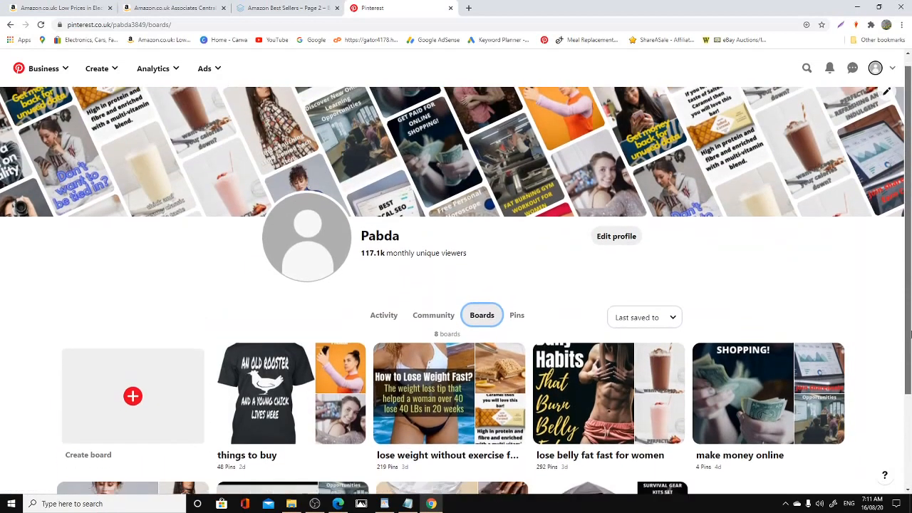
scroll(down, 3)
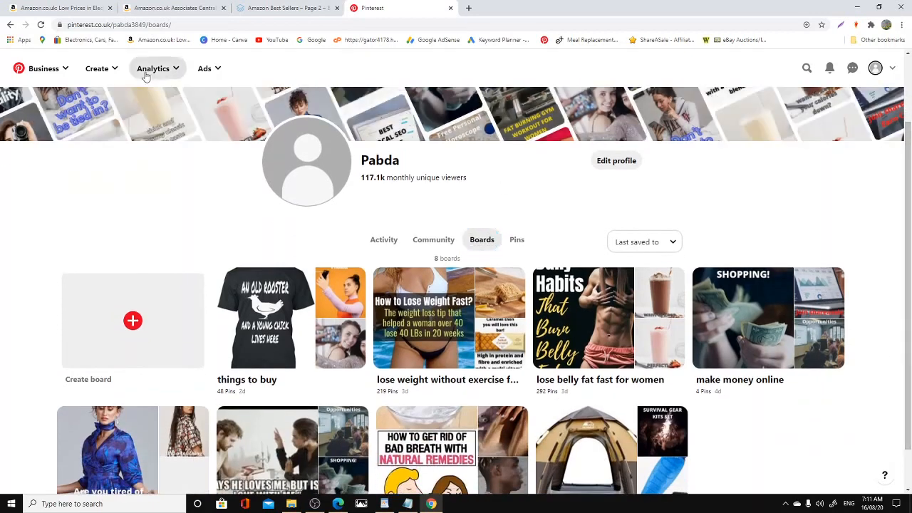
Step: Open the Pinterest Analytics overview limited to organic content and review its top Pins
click(154, 69)
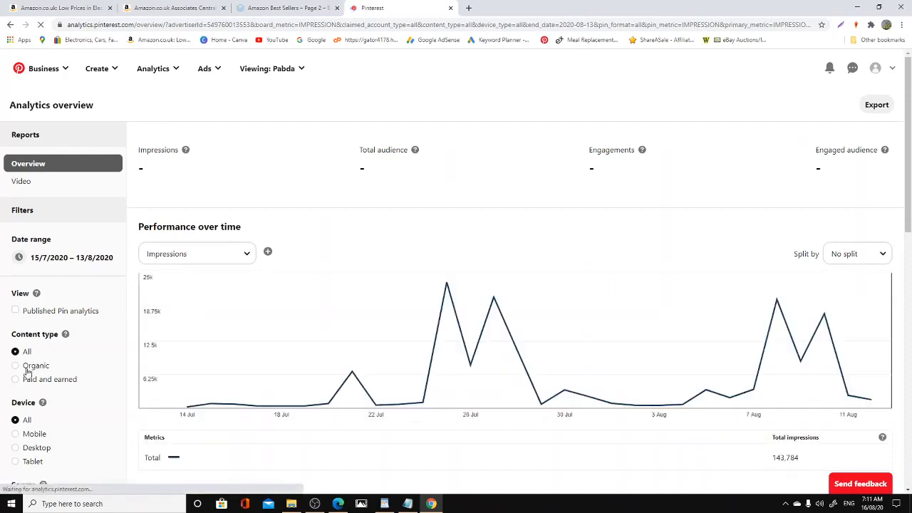
click(15, 364)
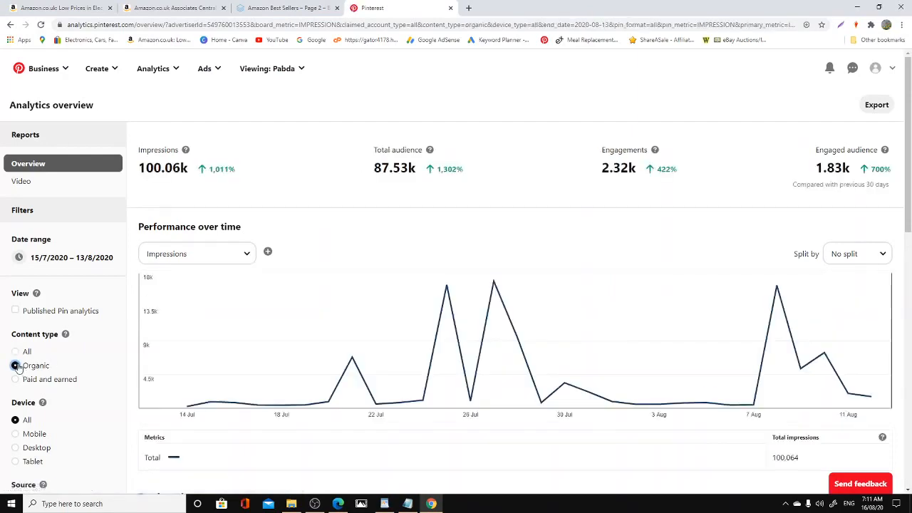
scroll(down, 3)
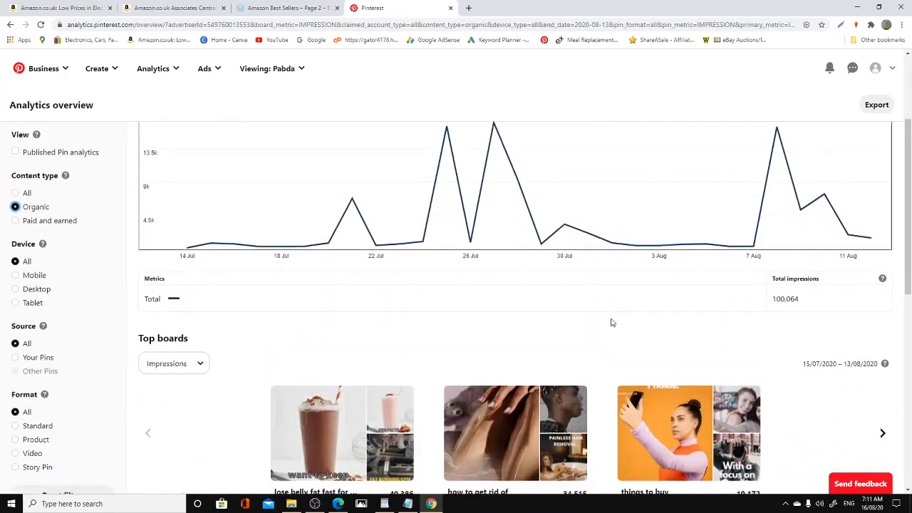
scroll(down, 3)
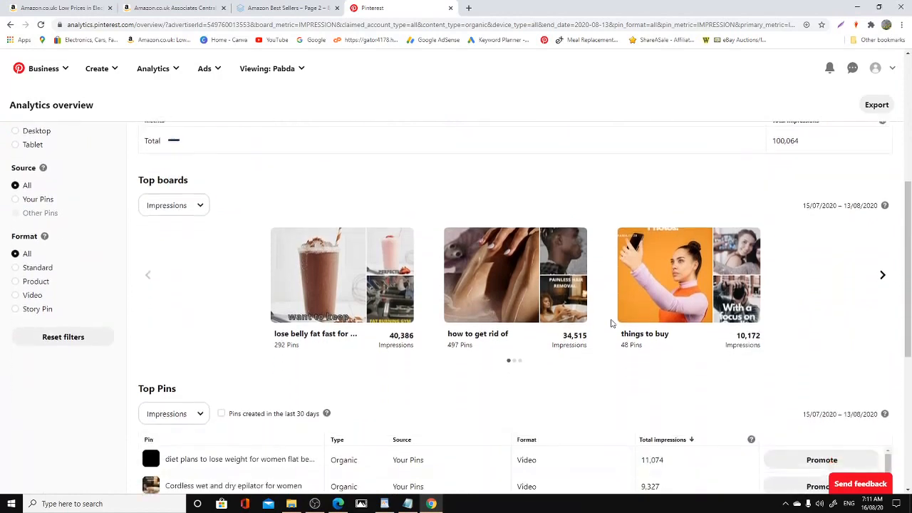
scroll(down, 3)
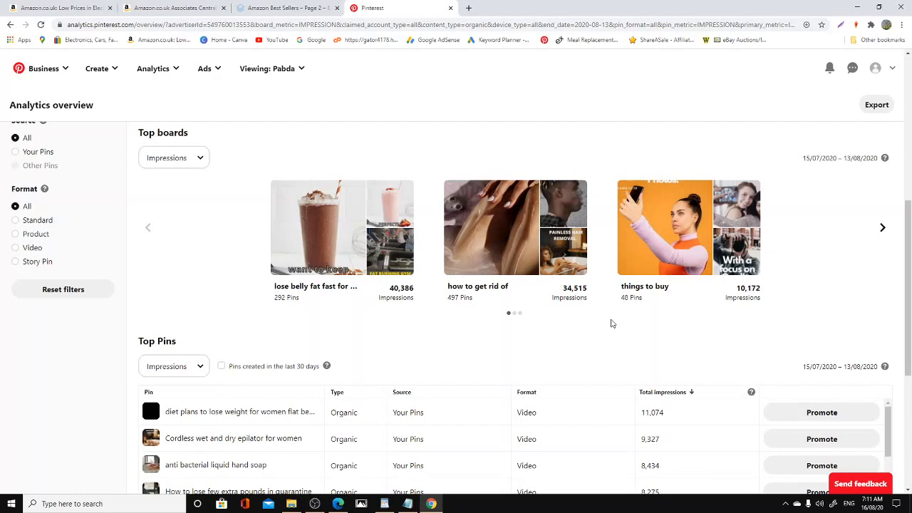
scroll(down, 3)
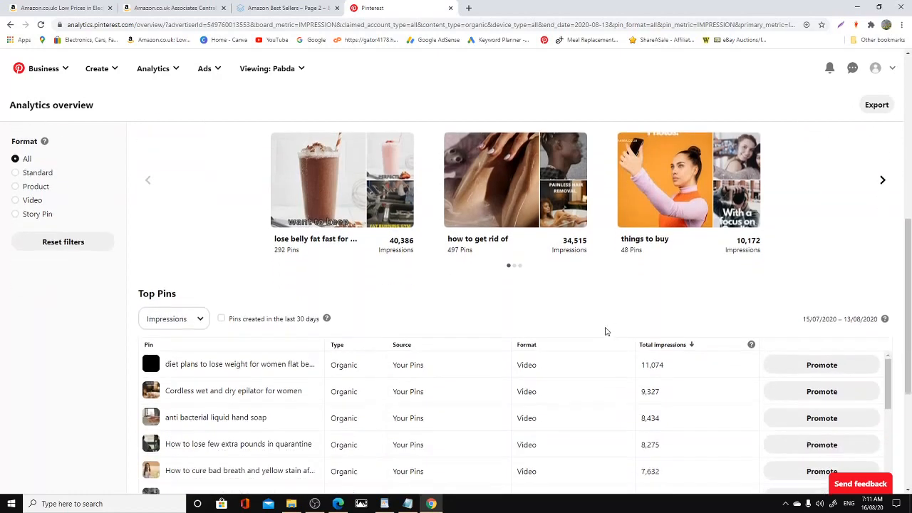
scroll(down, 3)
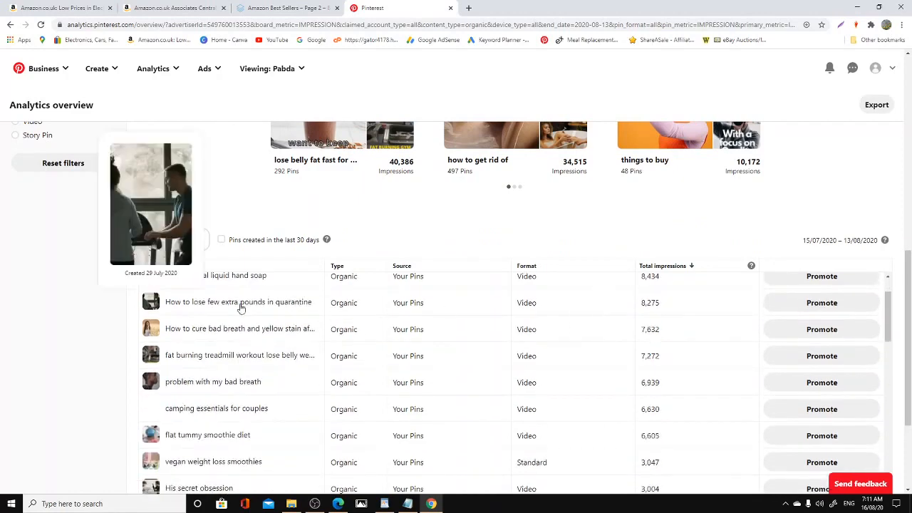
scroll(up, 3)
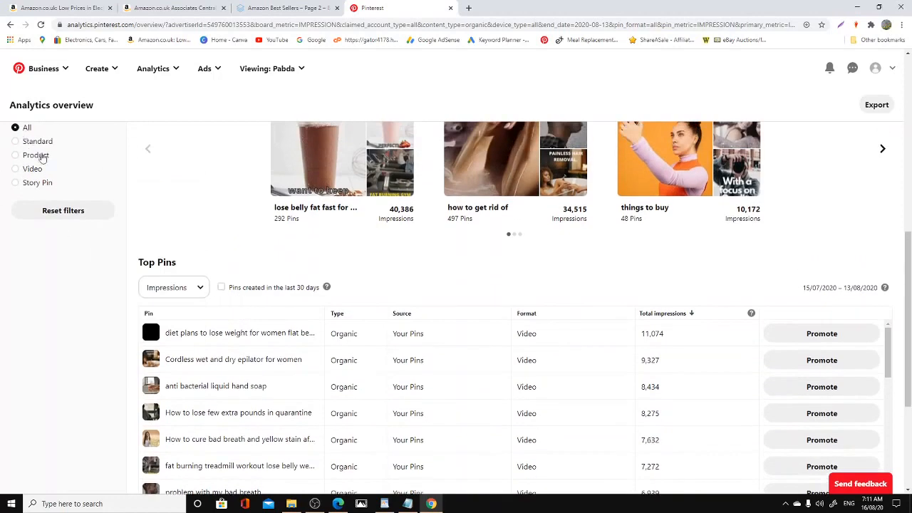
scroll(up, 3)
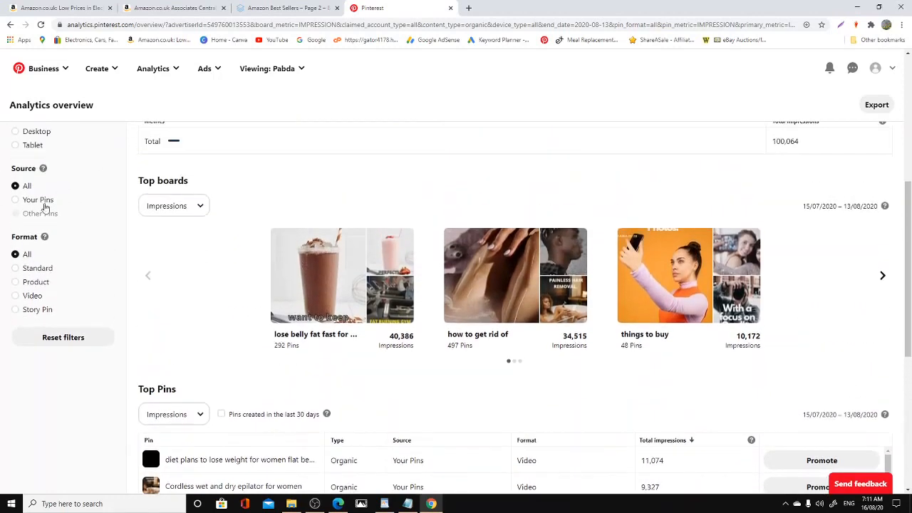
scroll(up, 3)
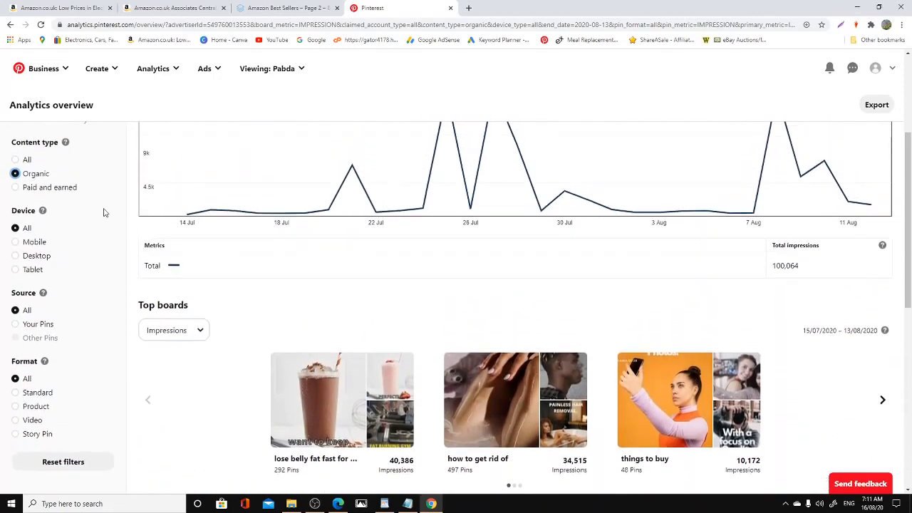
scroll(down, 3)
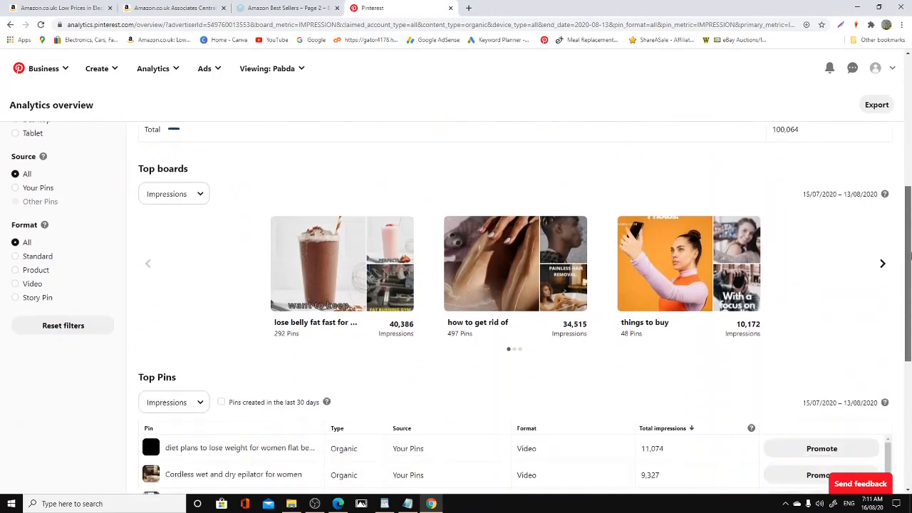
scroll(down, 3)
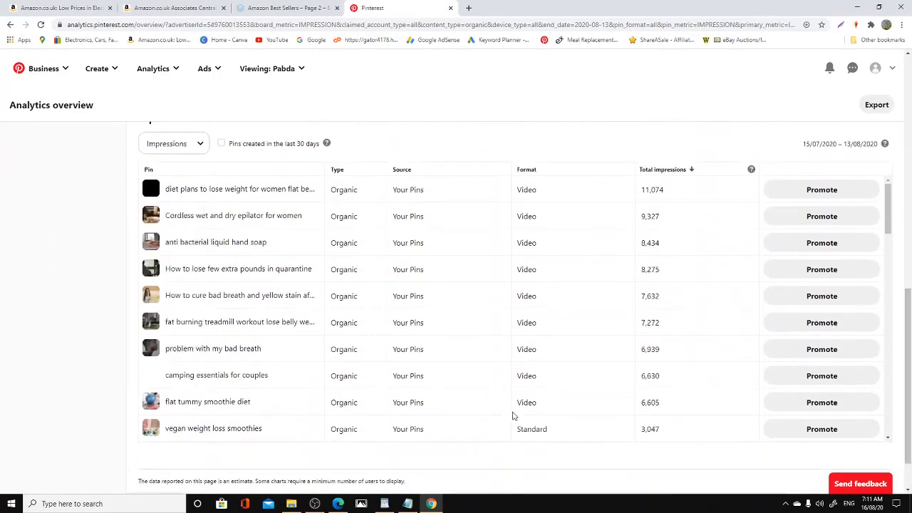
scroll(up, 3)
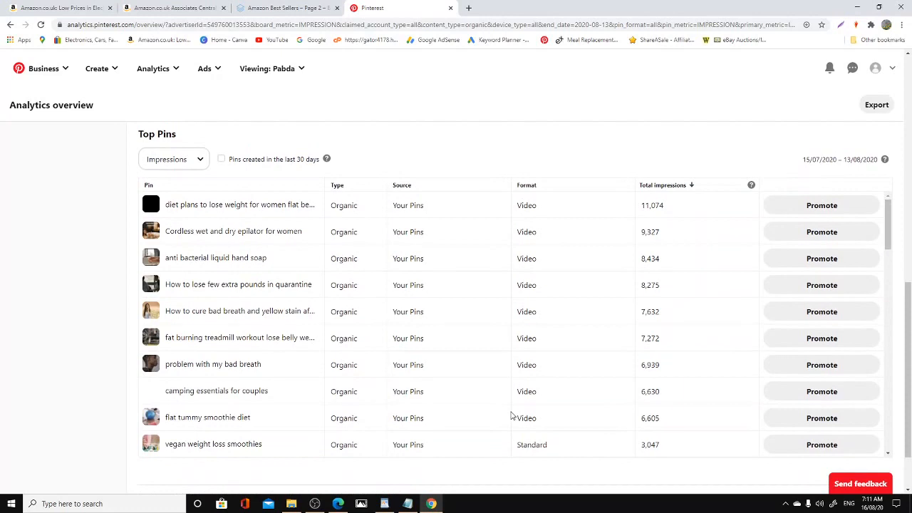
mouse_move(906, 342)
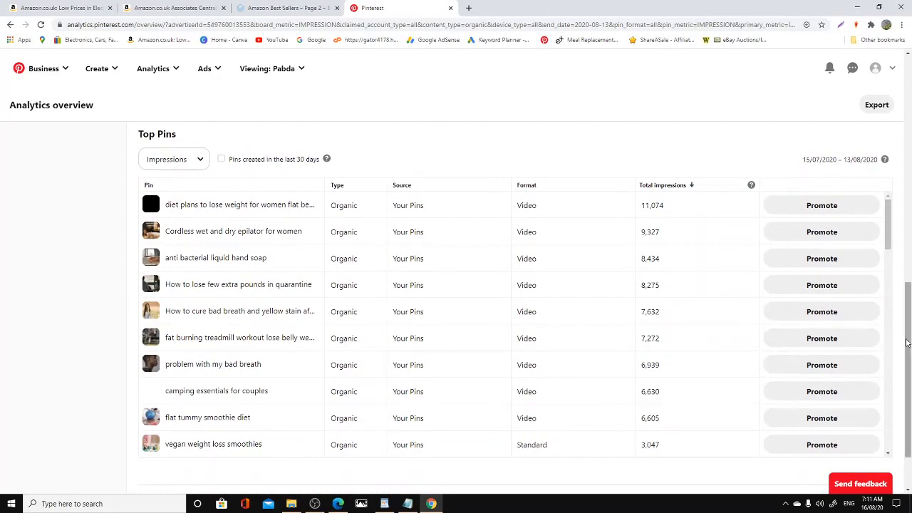
mouse_move(602, 365)
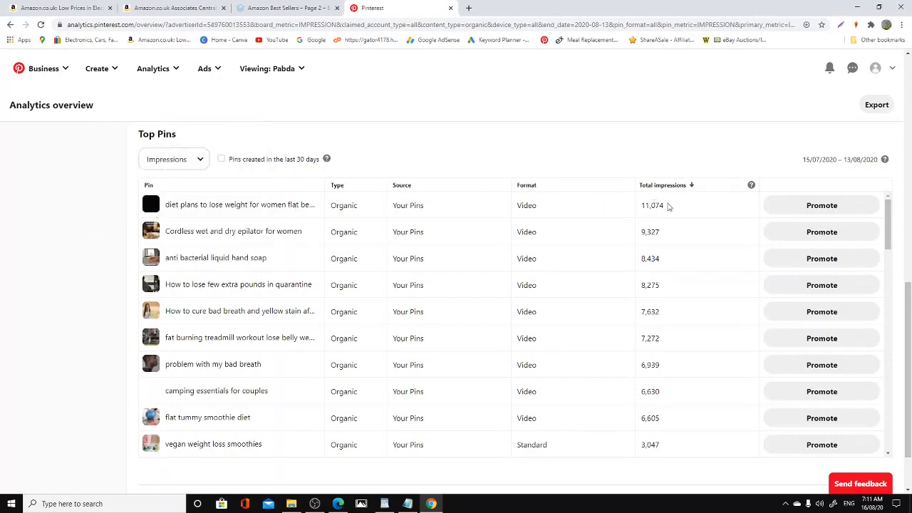
mouse_move(331, 228)
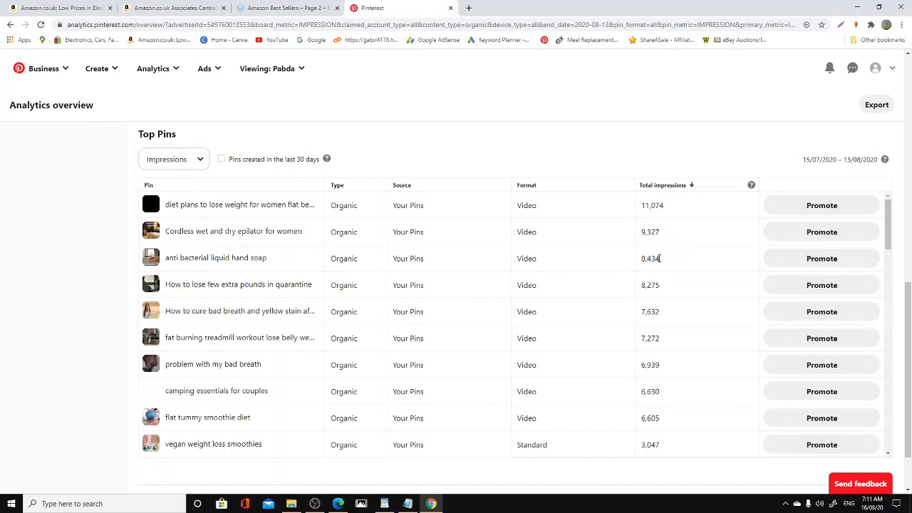
mouse_move(670, 319)
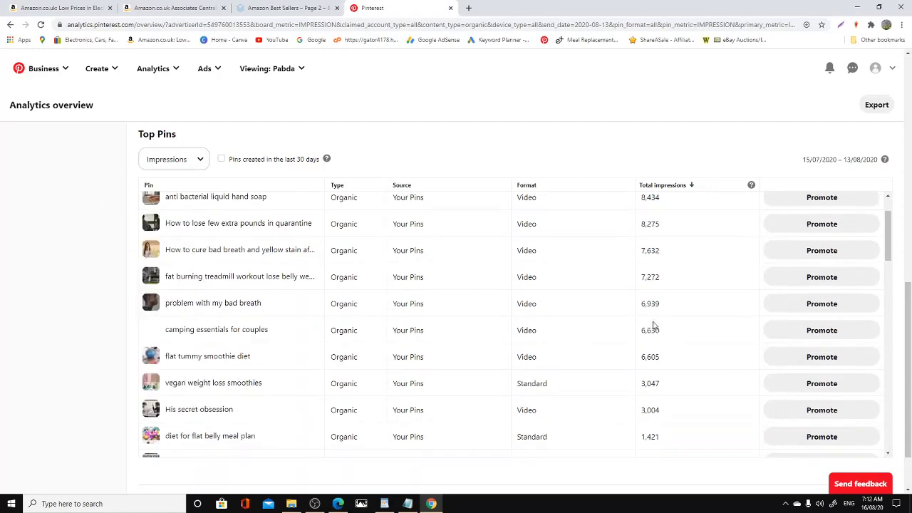
scroll(down, 3)
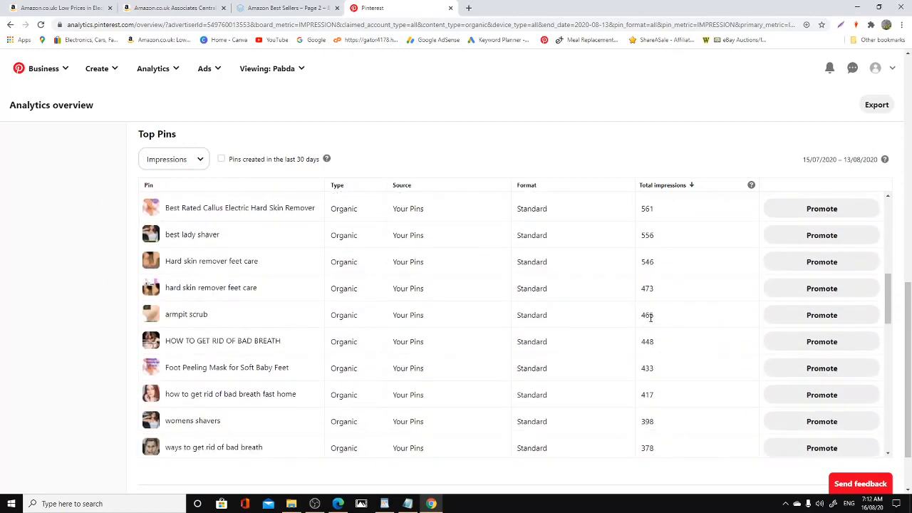
scroll(down, 3)
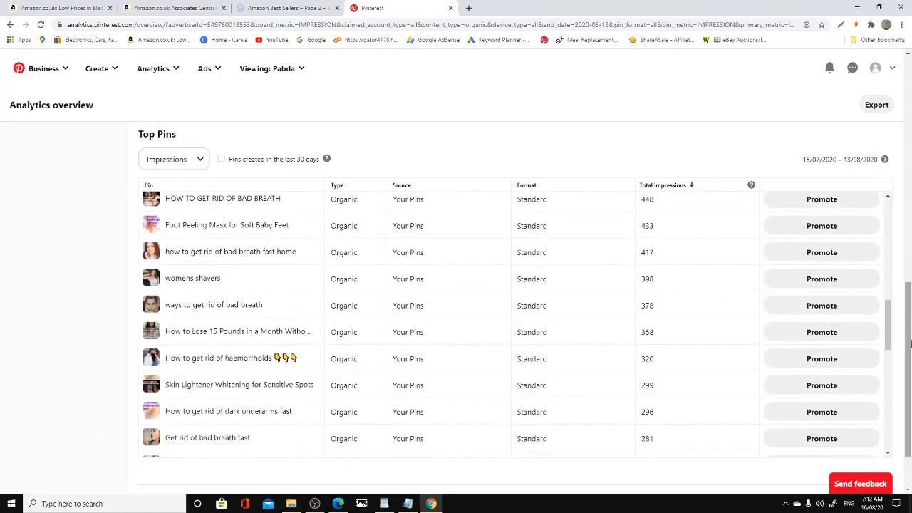
scroll(up, 3)
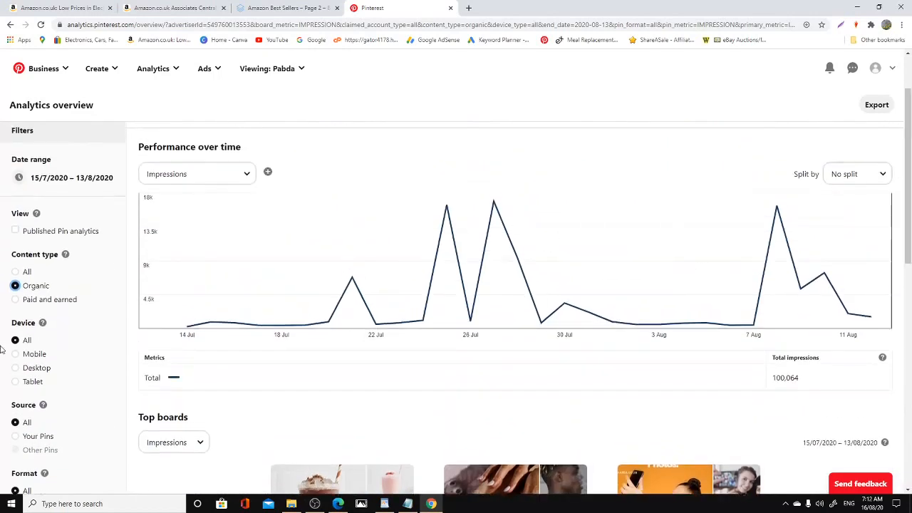
Step: Filter the analytics to 'Paid and earned' content and review the results
click(15, 267)
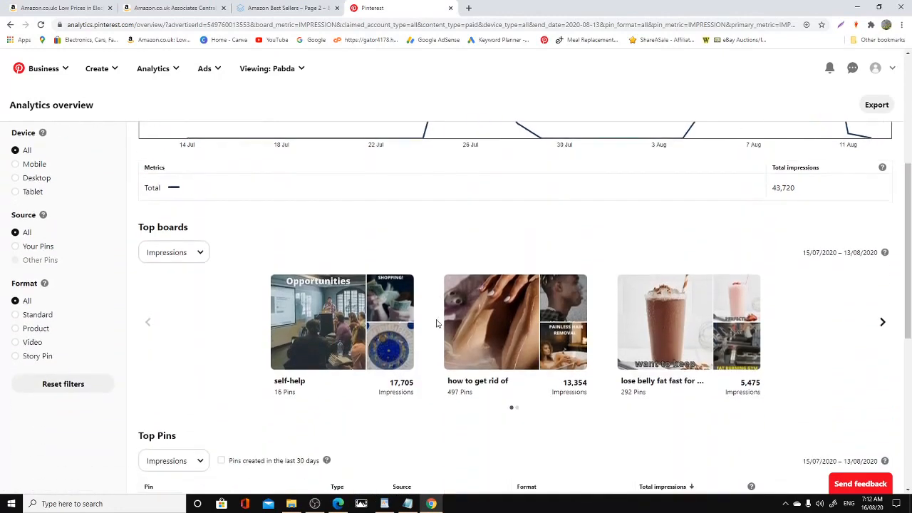
scroll(down, 3)
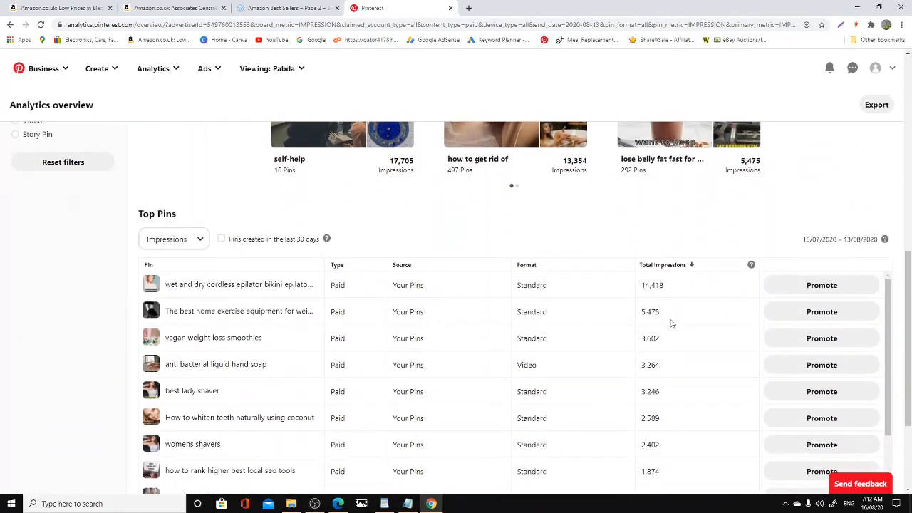
mouse_move(404, 321)
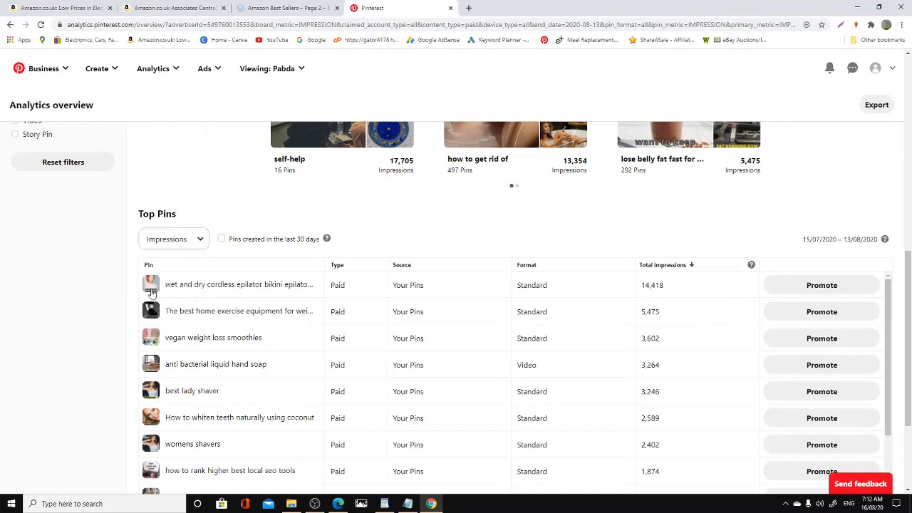
mouse_move(150, 285)
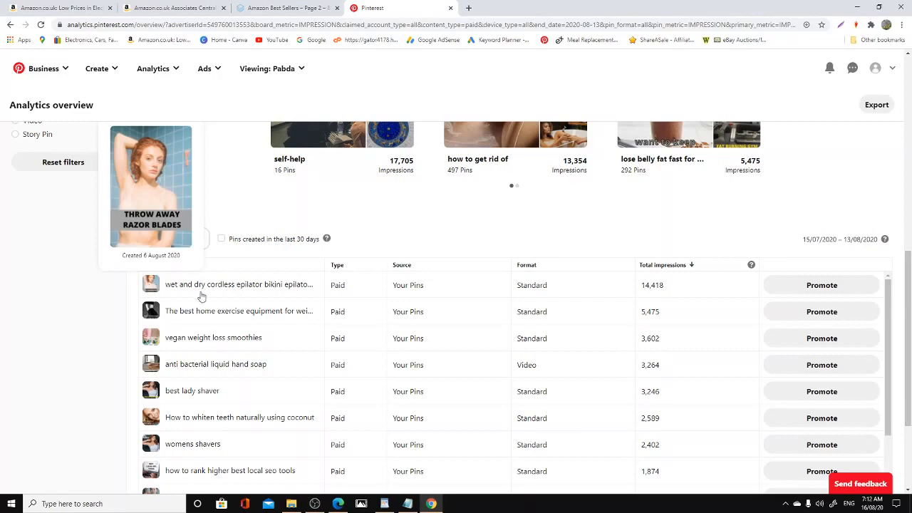
mouse_move(694, 405)
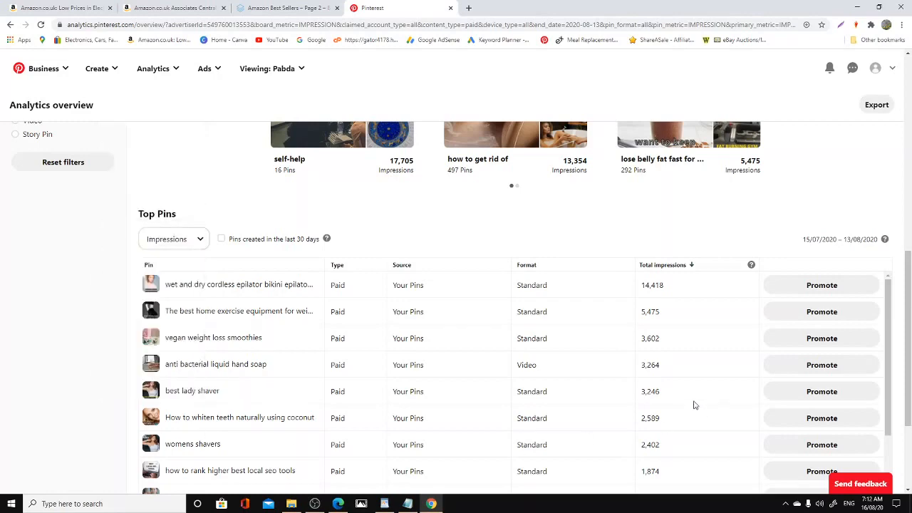
scroll(down, 3)
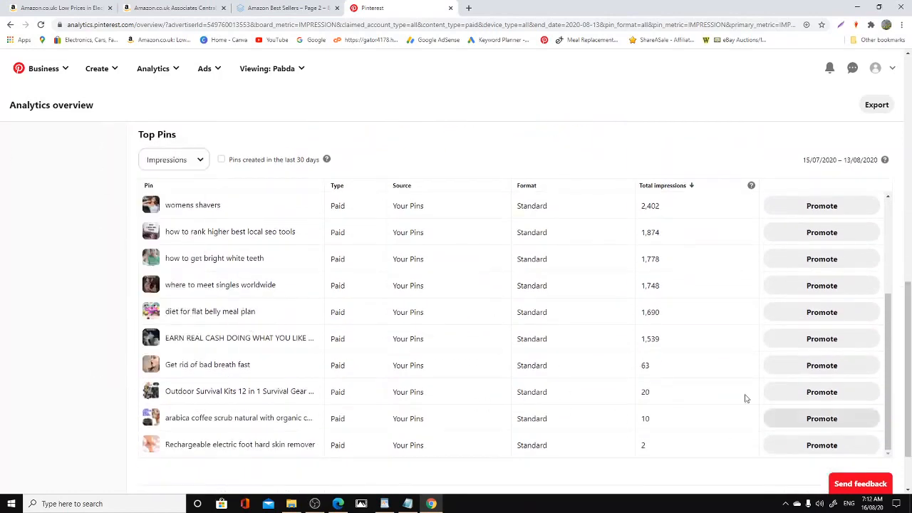
scroll(up, 3)
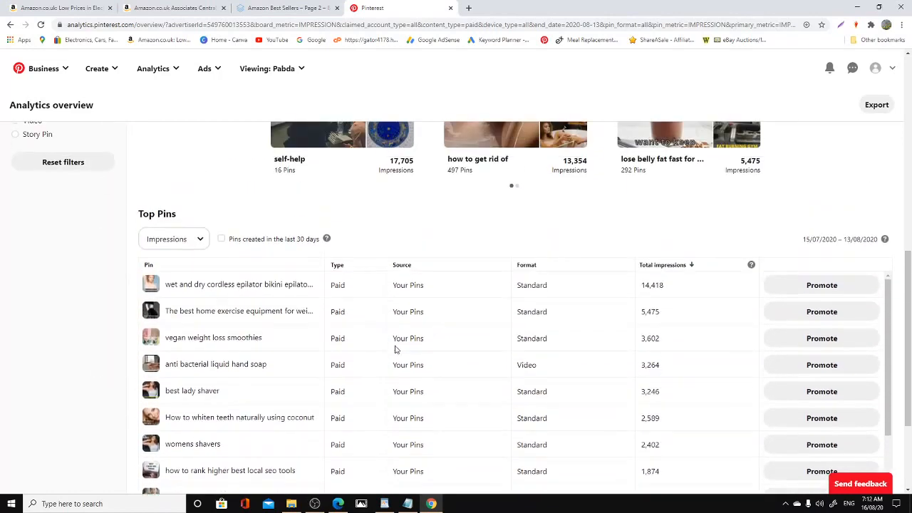
scroll(up, 3)
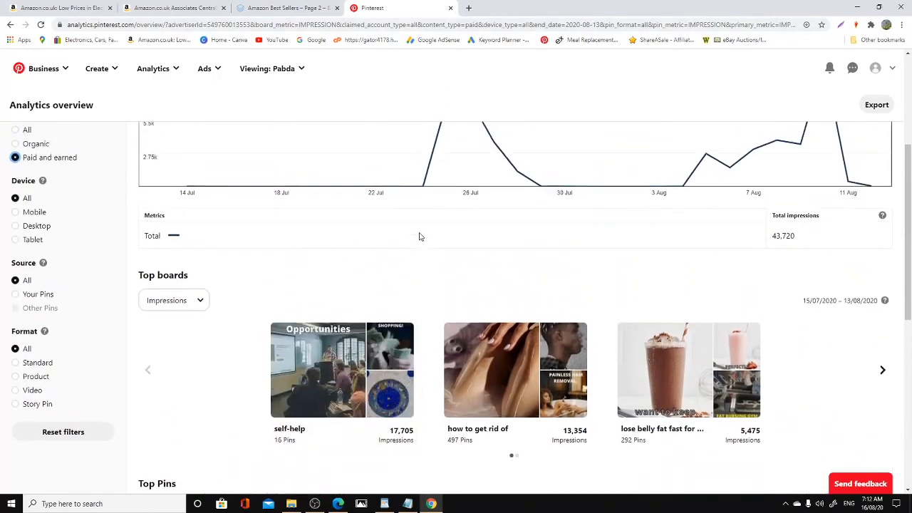
scroll(up, 3)
text(pabda.co.uk)
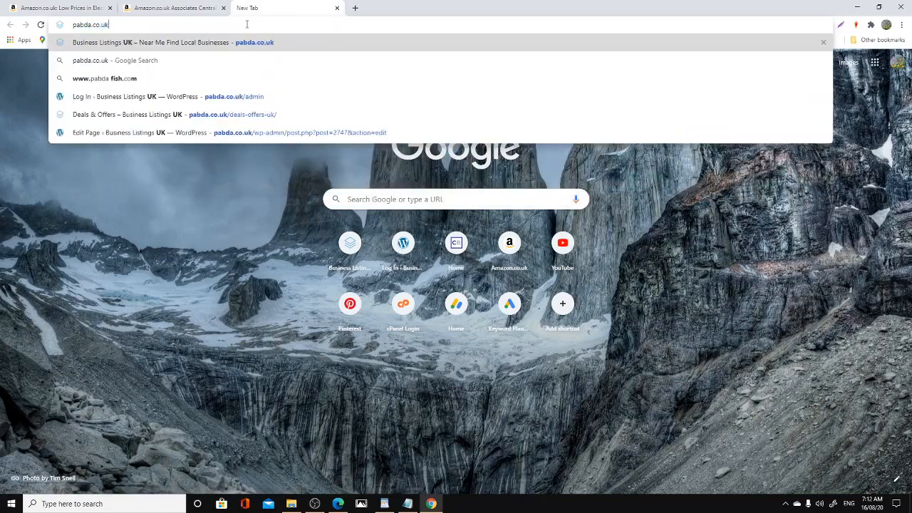
Step: Load pabda.co.uk and scroll through its categories, Near Me cities and Directory Solution
key(Return)
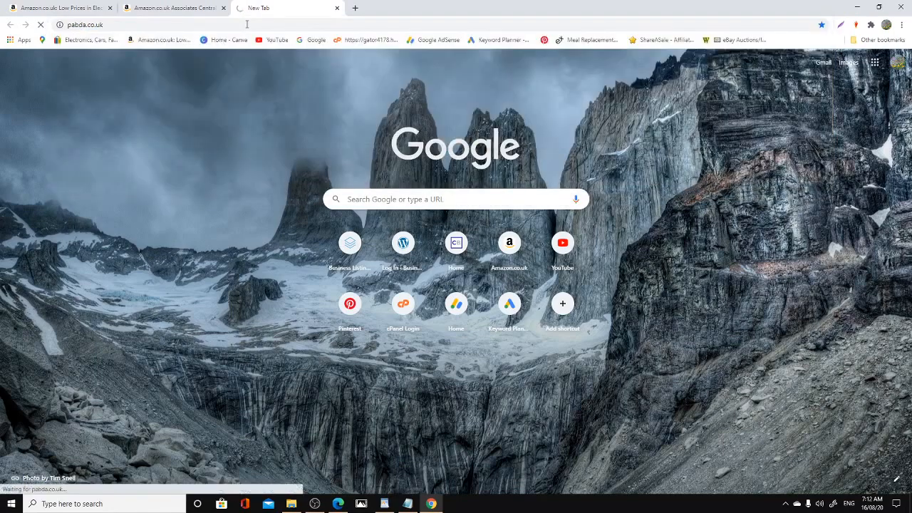
mouse_move(248, 121)
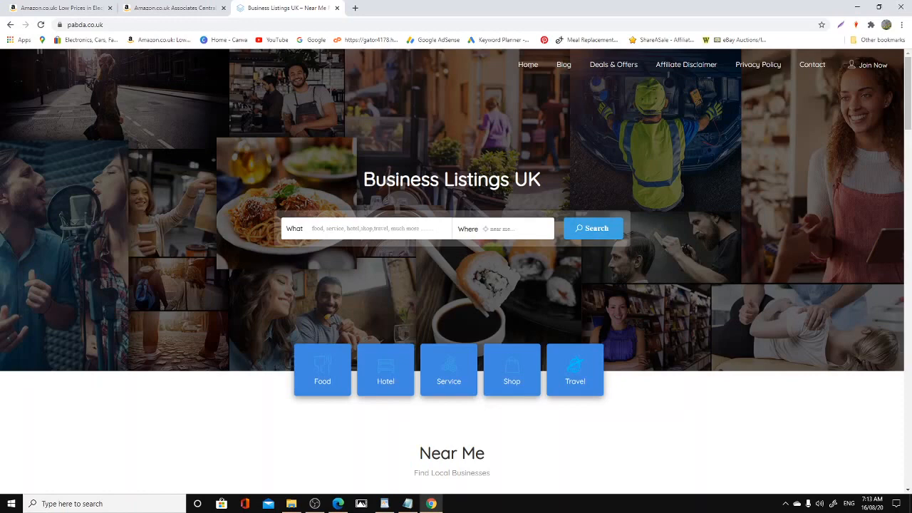
scroll(down, 3)
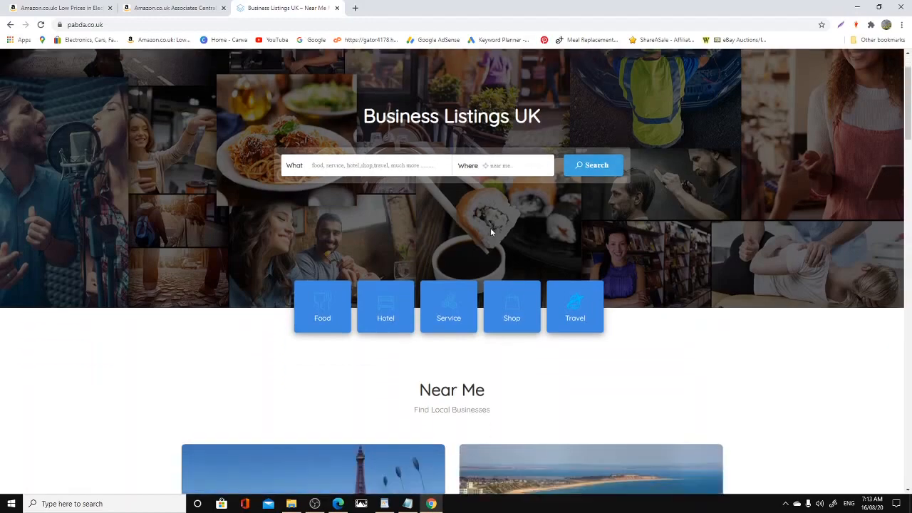
scroll(down, 3)
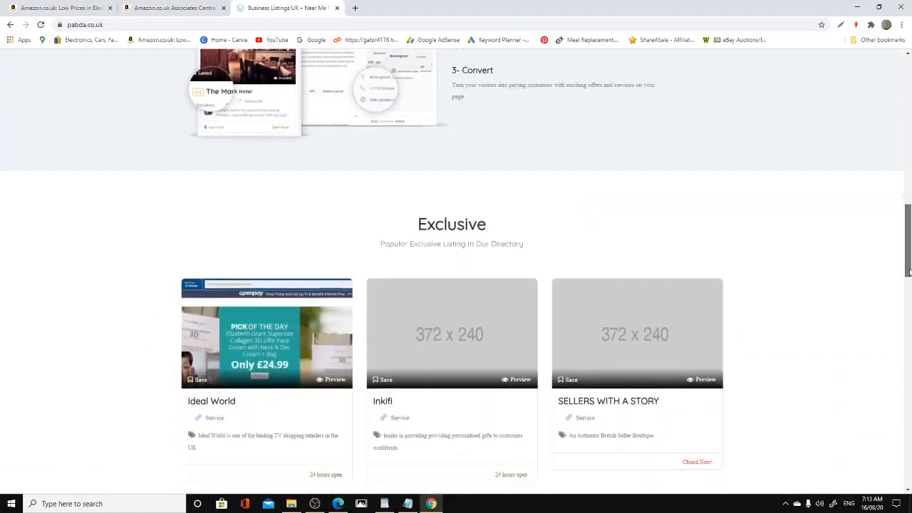
scroll(down, 3)
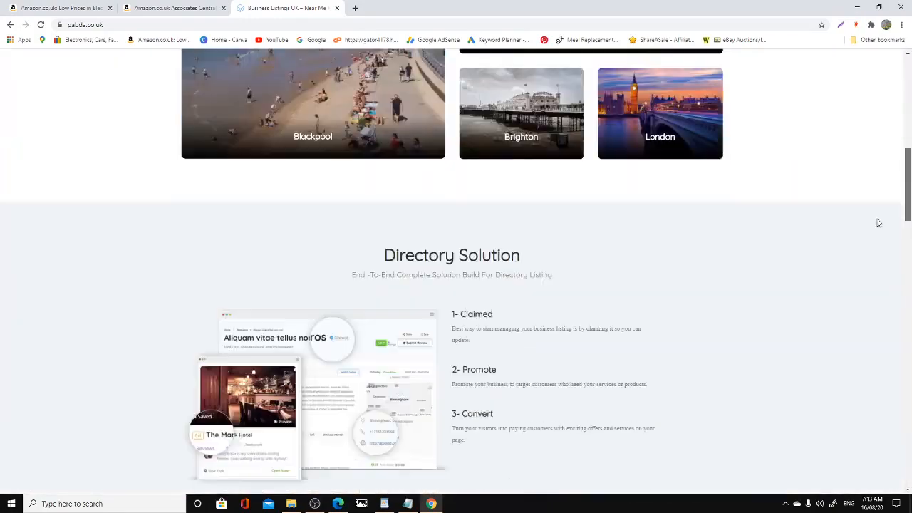
scroll(up, 3)
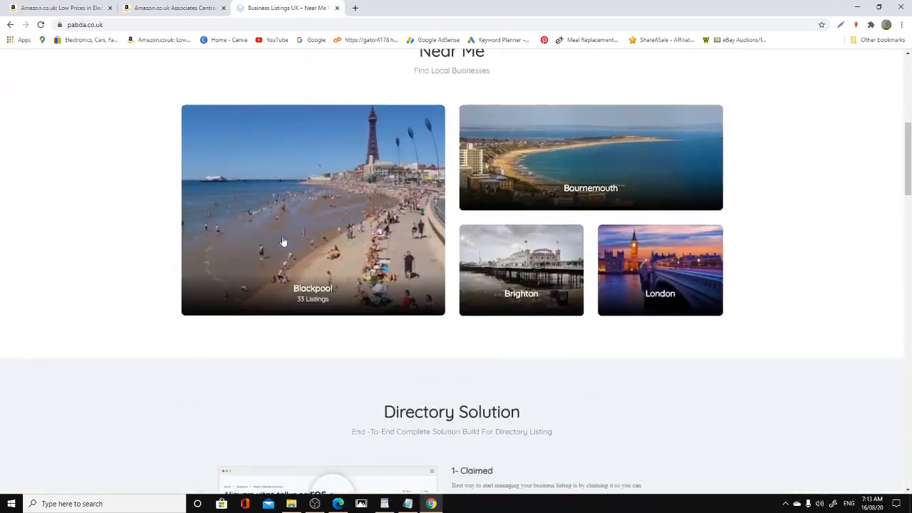
mouse_move(902, 370)
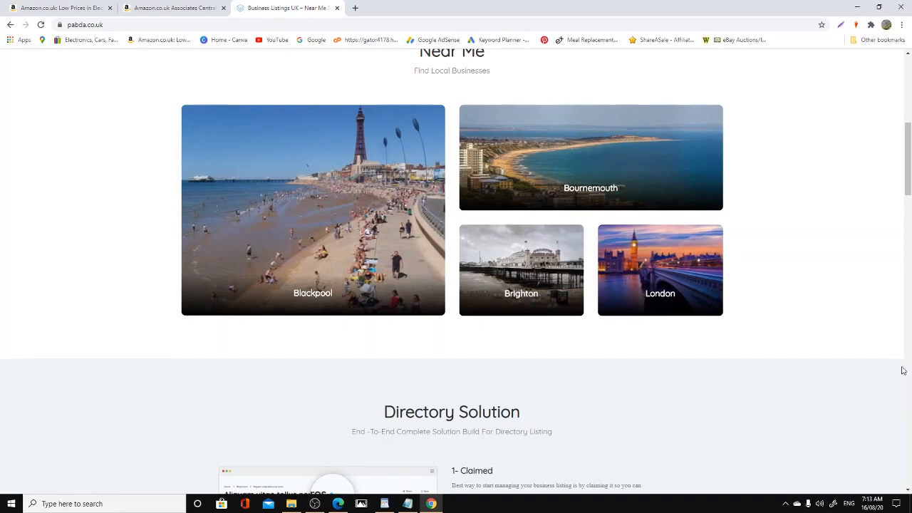
scroll(up, 3)
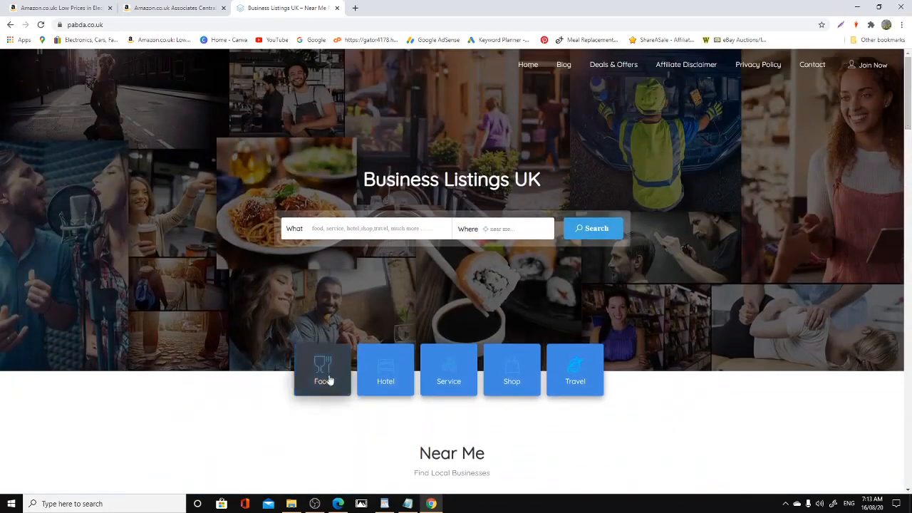
mouse_move(322, 371)
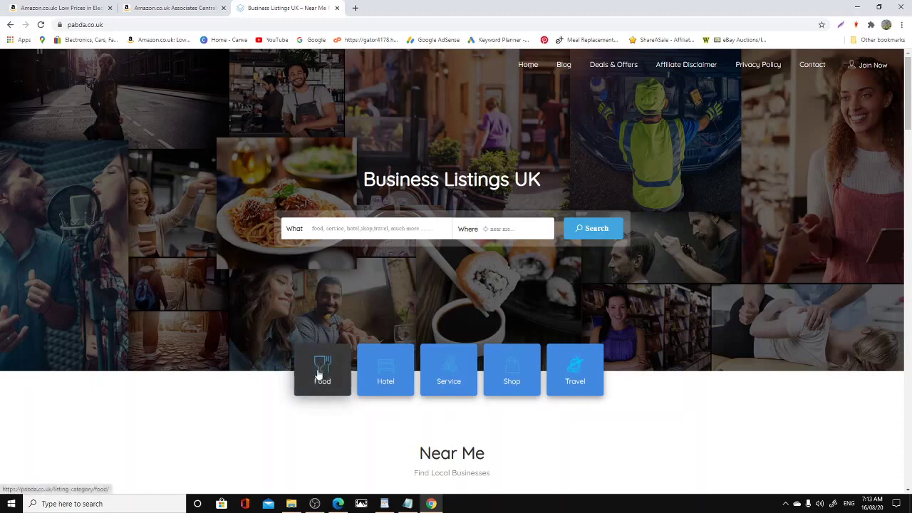
mouse_move(511, 384)
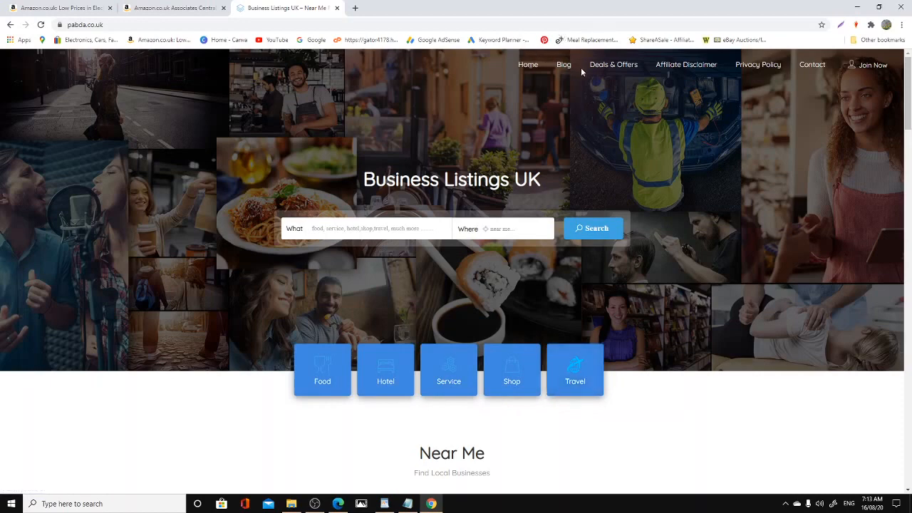
Step: Open Deals & Offers and scroll through its ads and Categories sidebar
click(612, 65)
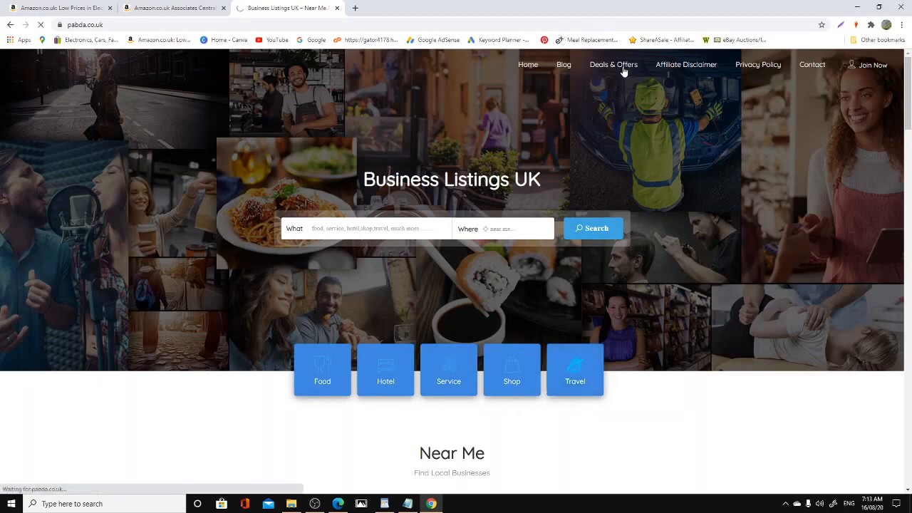
click(612, 65)
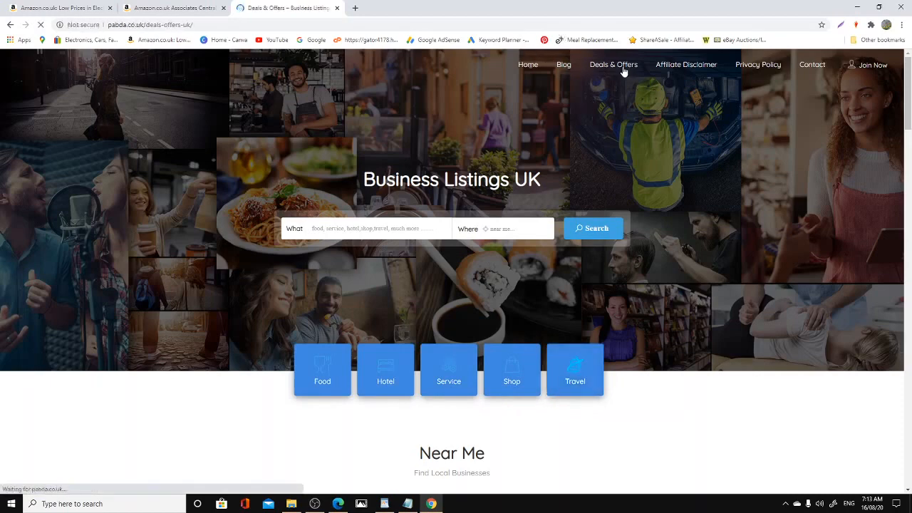
click(612, 64)
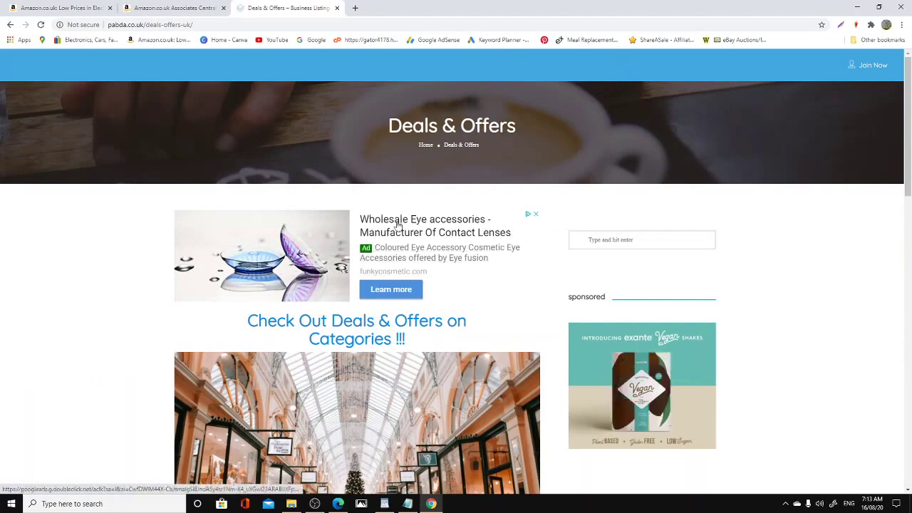
scroll(down, 3)
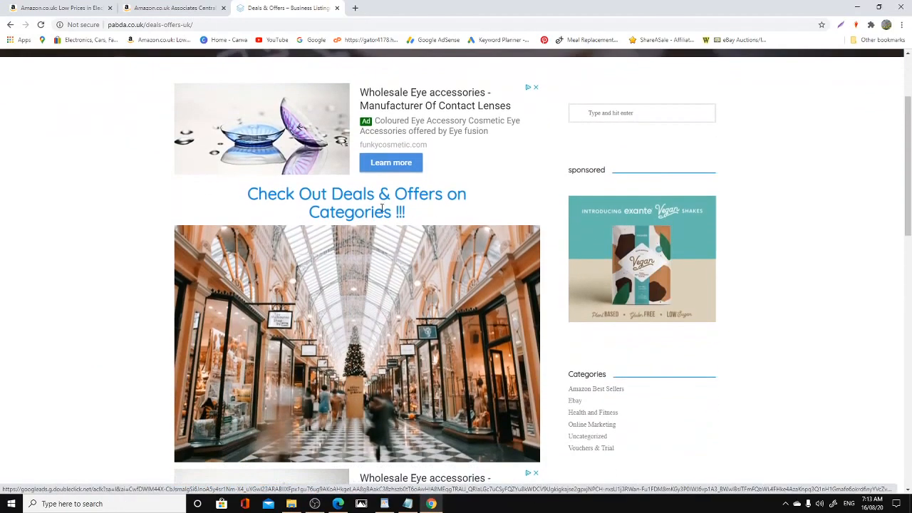
scroll(down, 3)
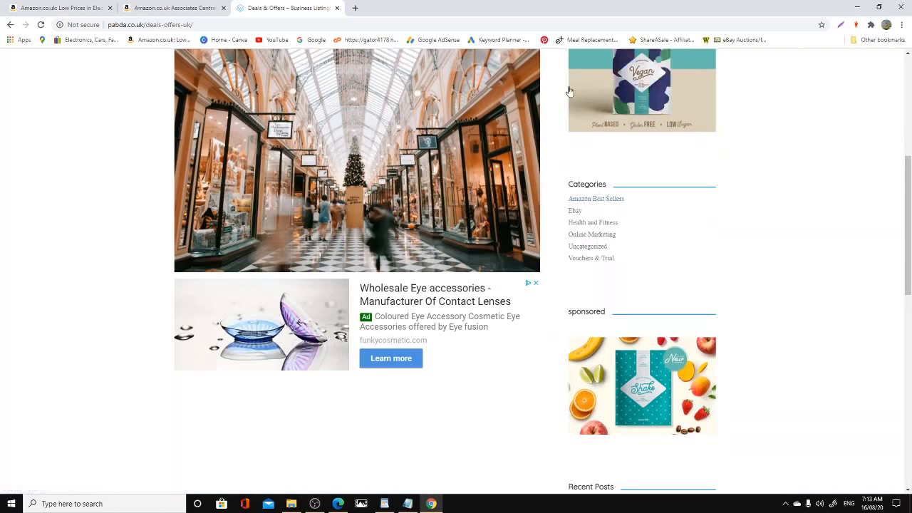
mouse_move(711, 292)
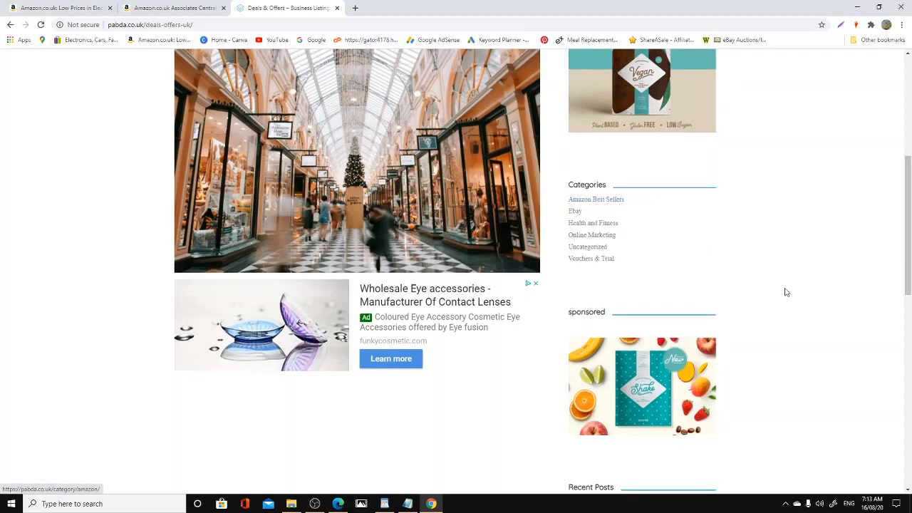
scroll(up, 3)
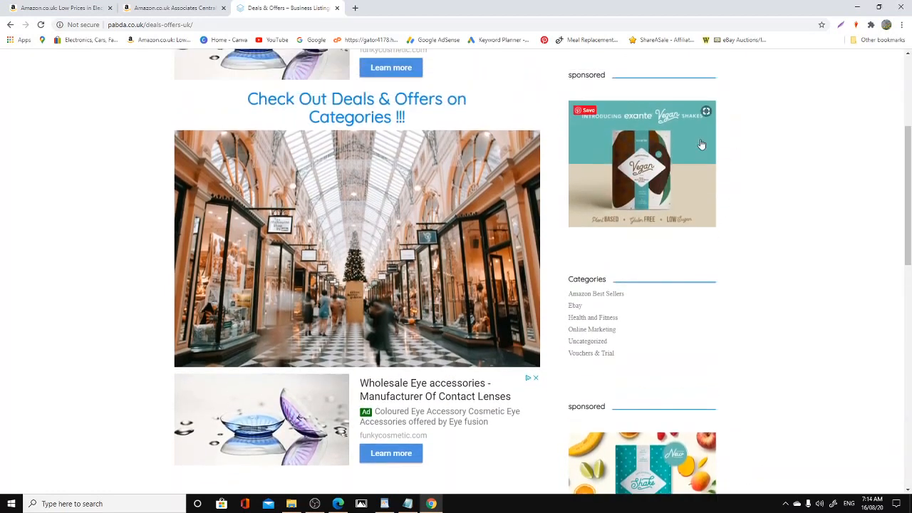
scroll(down, 3)
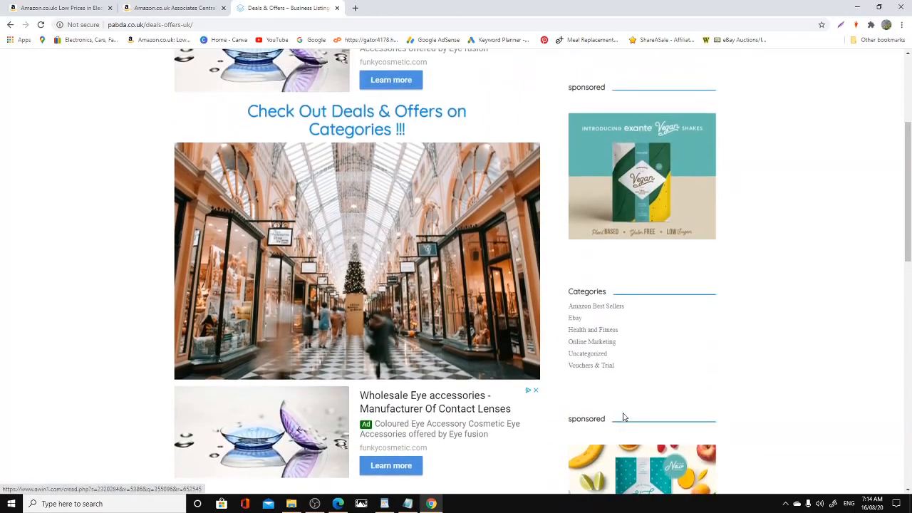
scroll(up, 3)
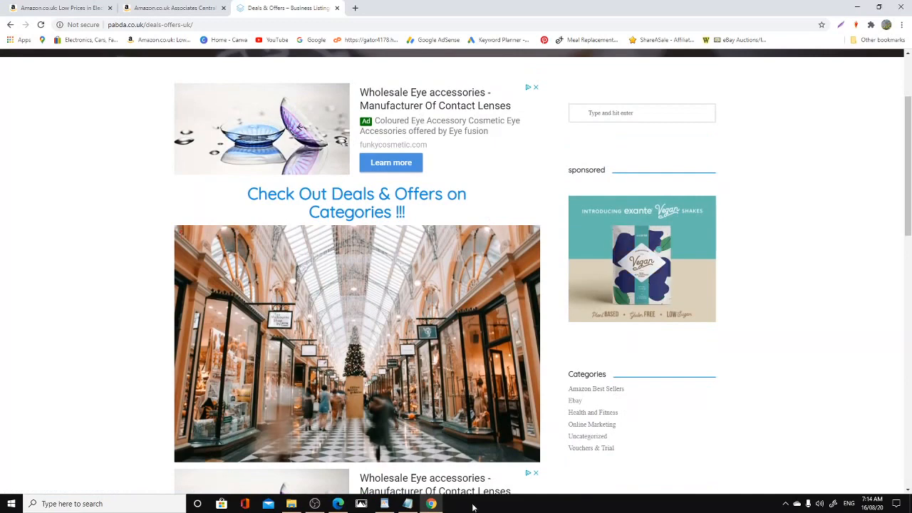
scroll(down, 3)
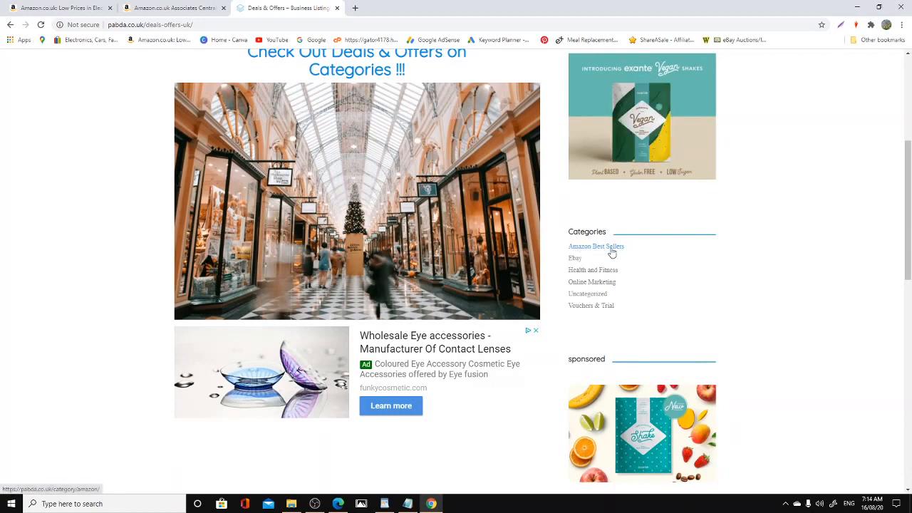
mouse_move(591, 281)
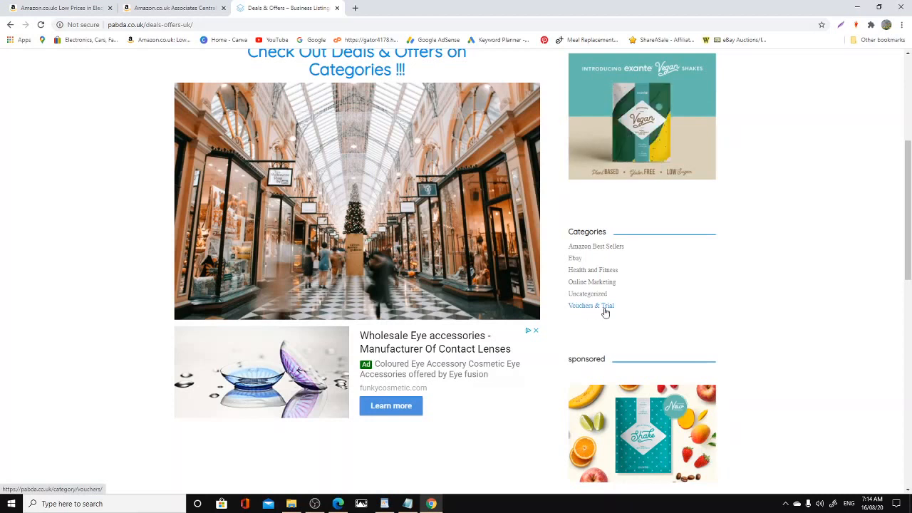
mouse_move(595, 246)
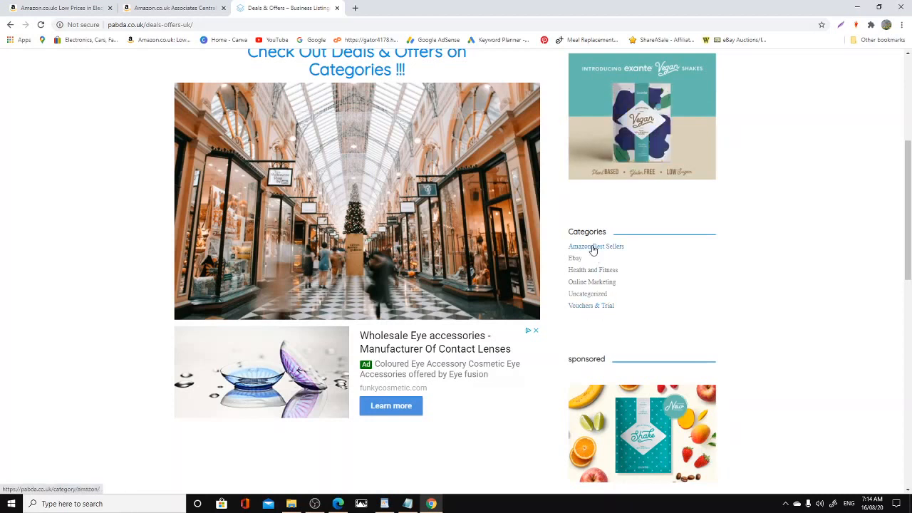
Step: Open the Amazon Best Sellers category and scroll to its pagination
click(595, 245)
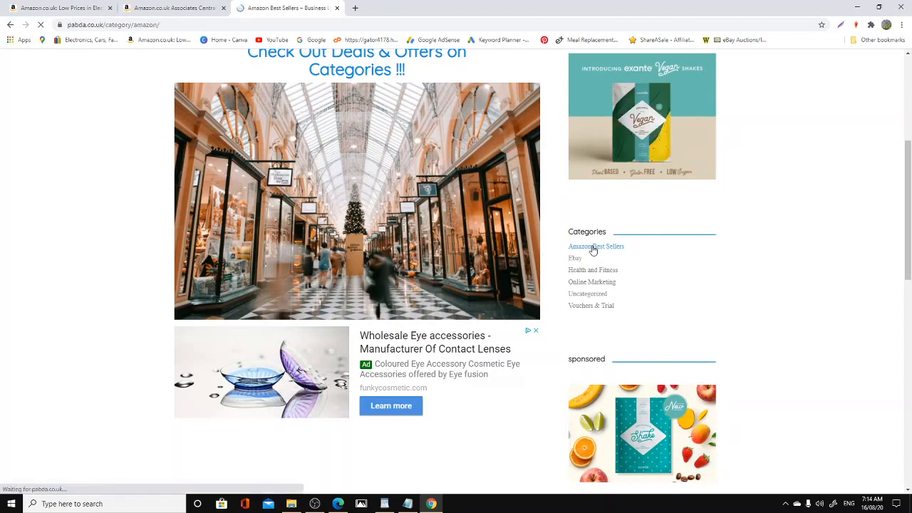
click(595, 246)
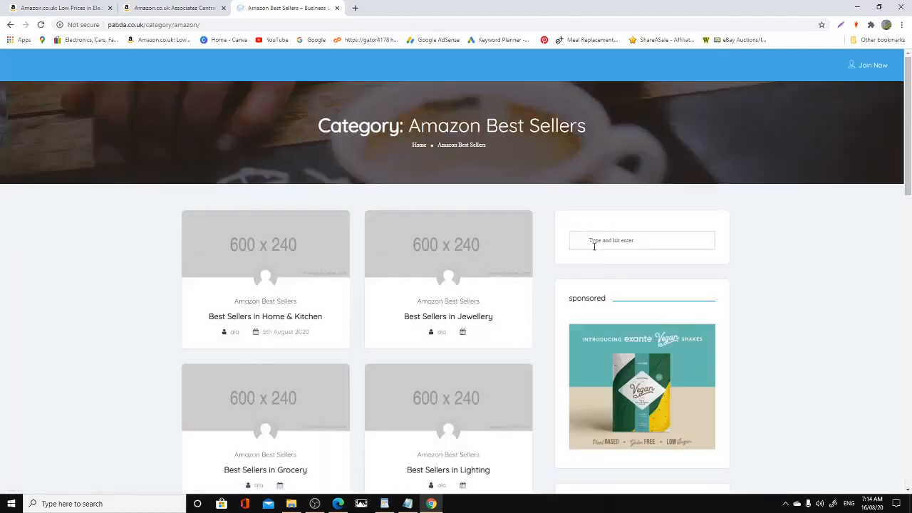
scroll(down, 3)
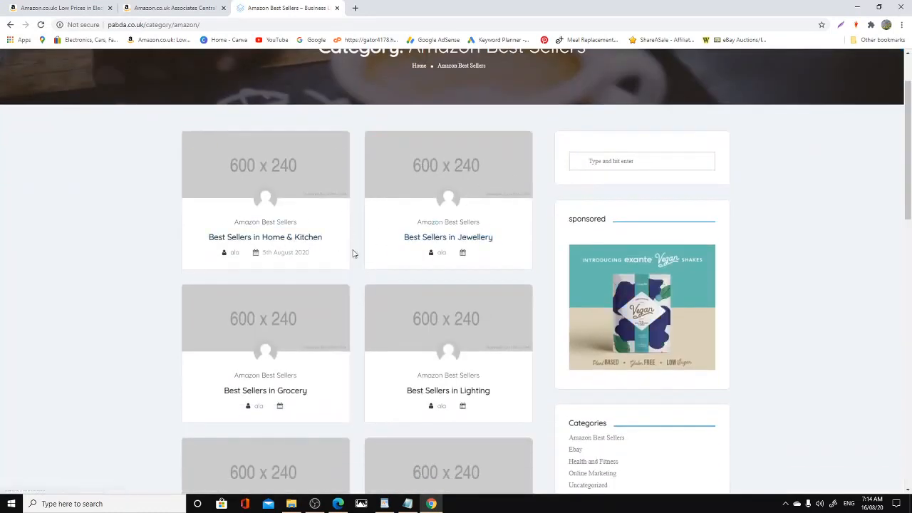
scroll(down, 3)
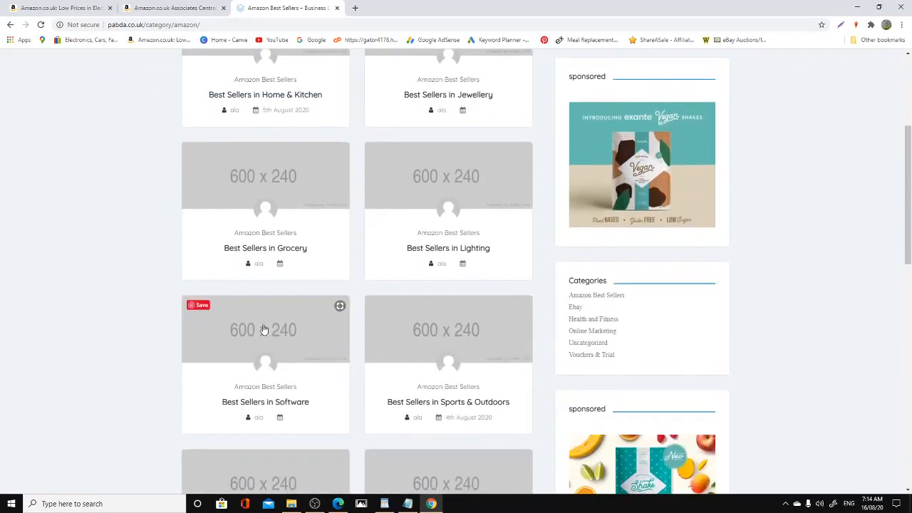
scroll(down, 3)
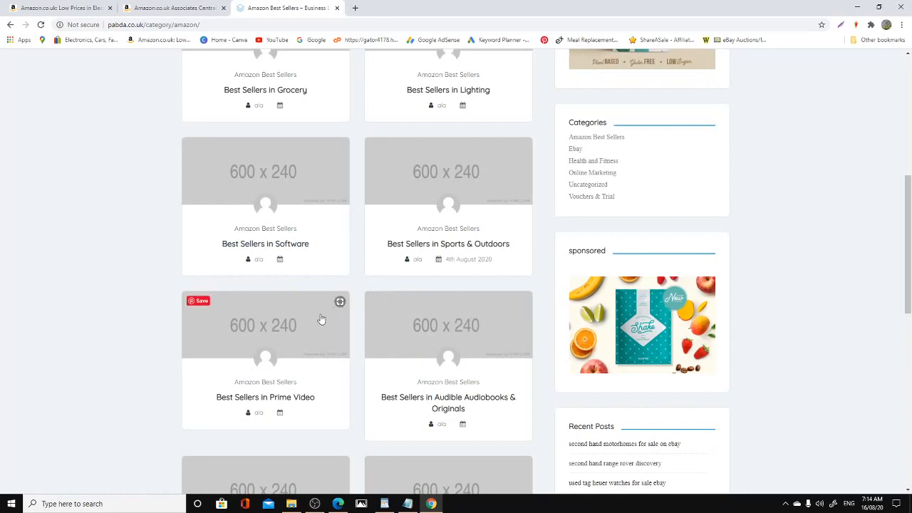
mouse_move(423, 408)
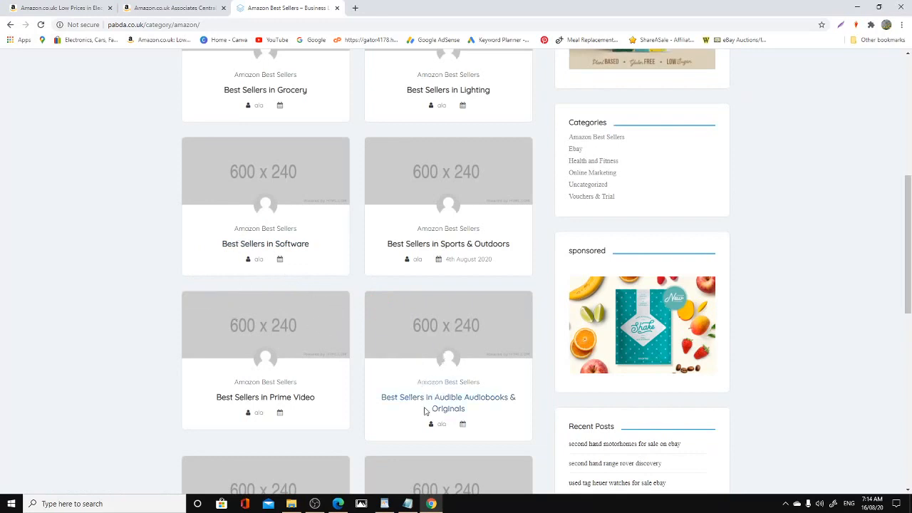
scroll(down, 3)
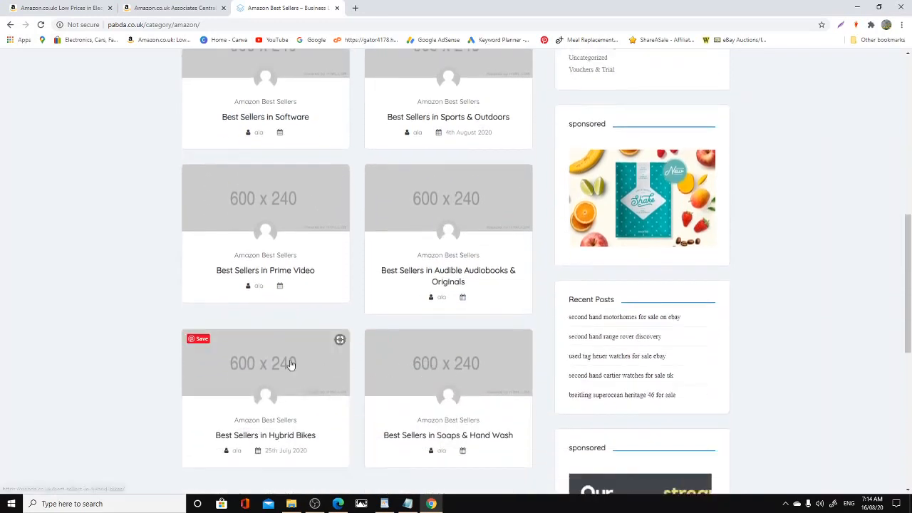
scroll(down, 3)
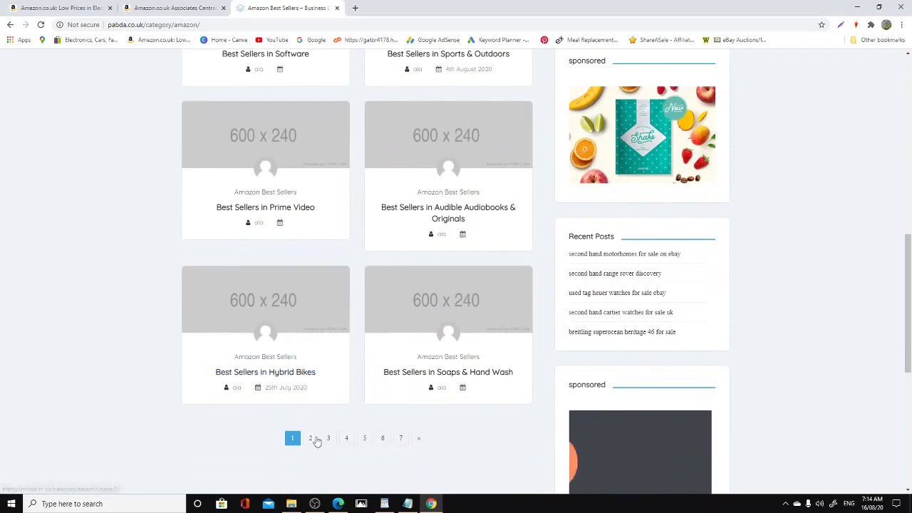
Step: Page through to page 2, then page 6 of the category posts
click(310, 437)
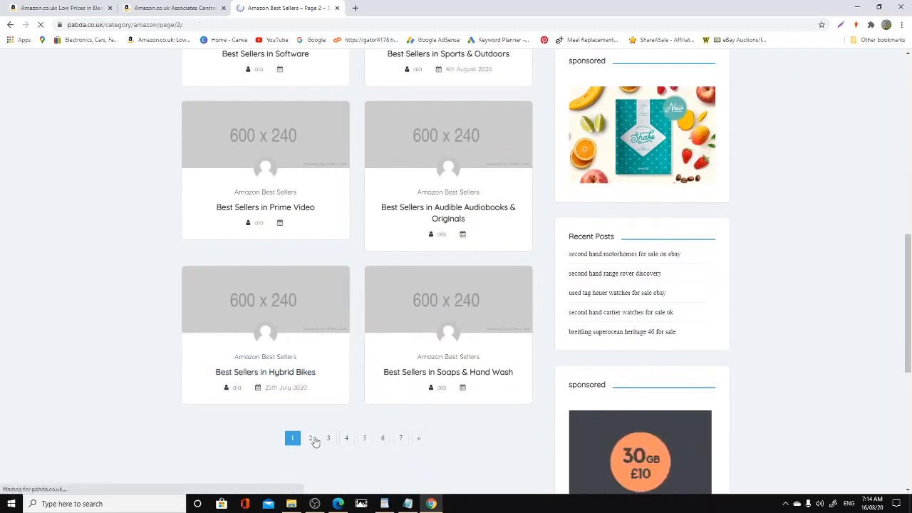
click(309, 438)
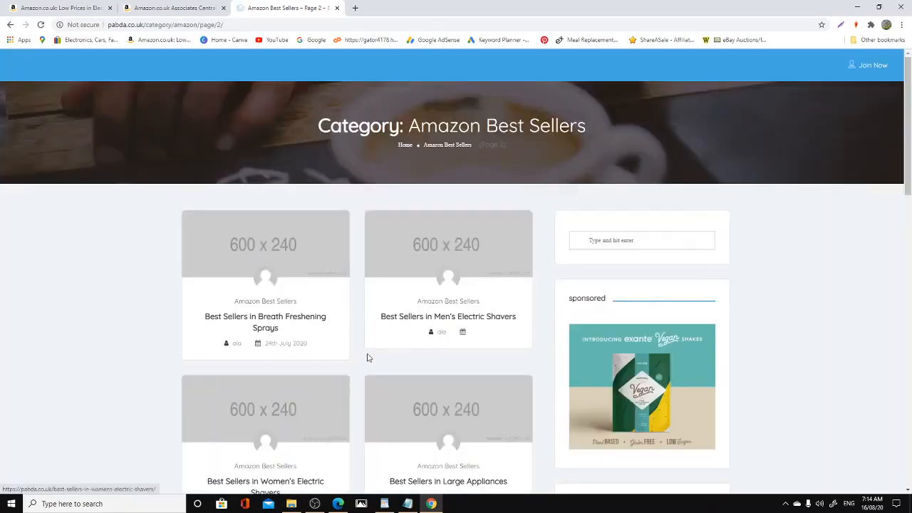
scroll(down, 3)
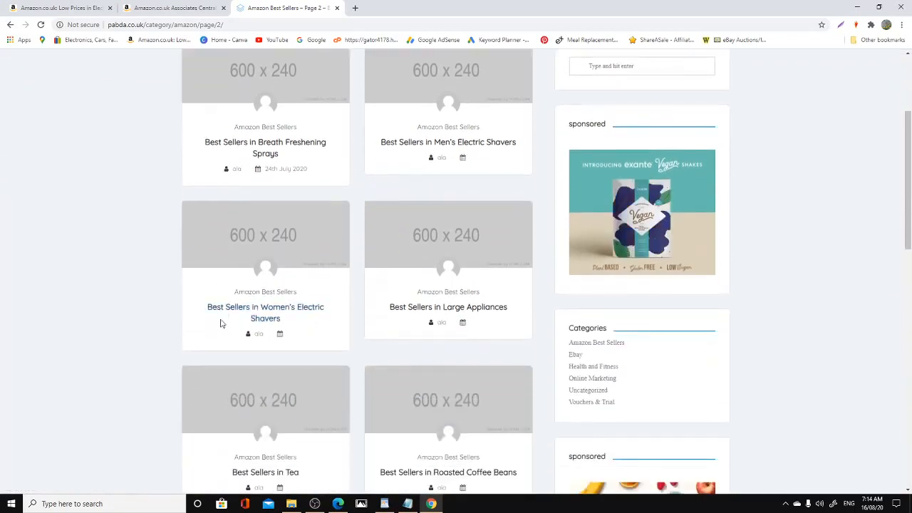
mouse_move(292, 314)
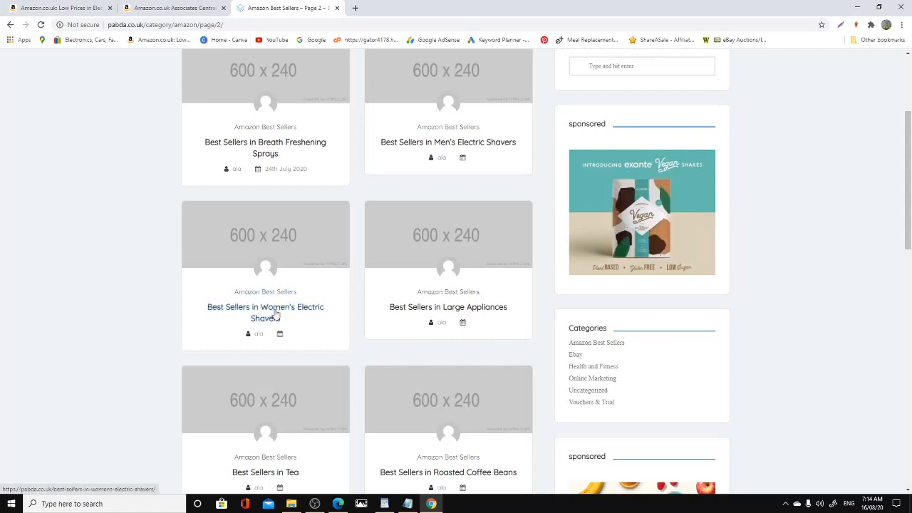
mouse_move(410, 136)
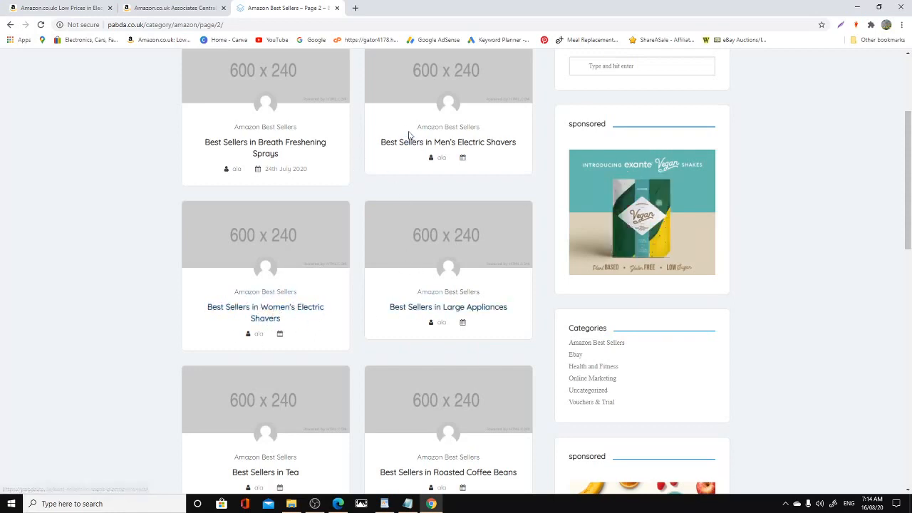
scroll(down, 3)
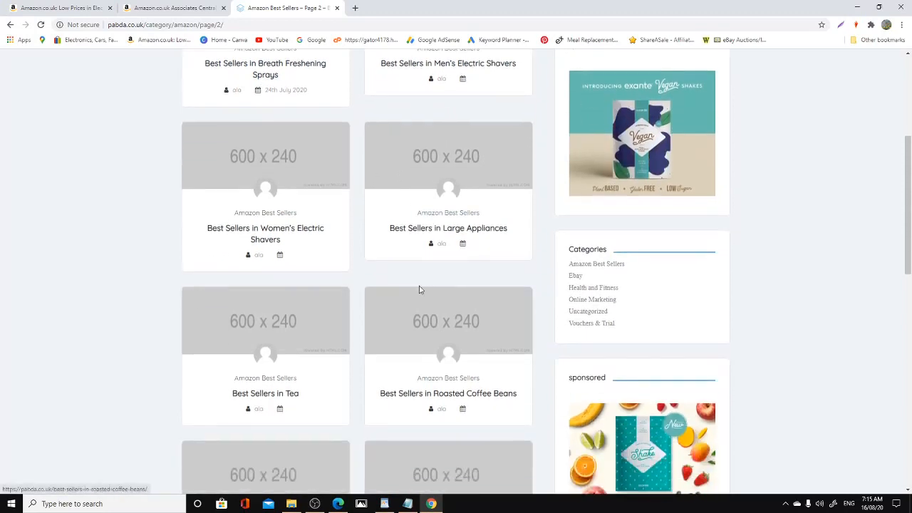
scroll(down, 3)
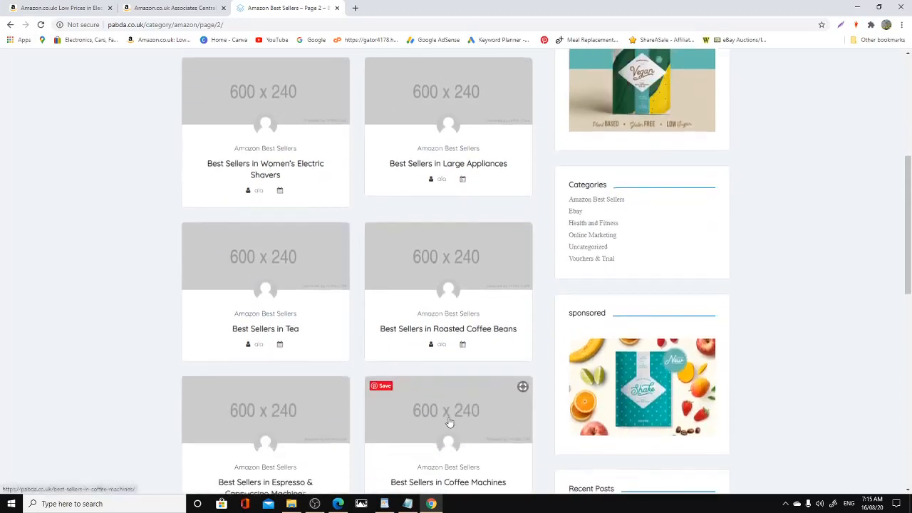
scroll(down, 3)
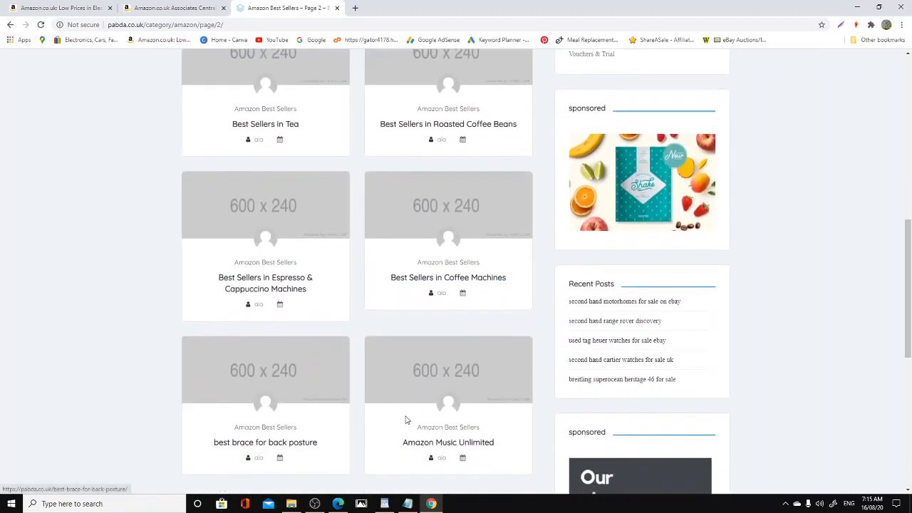
scroll(down, 3)
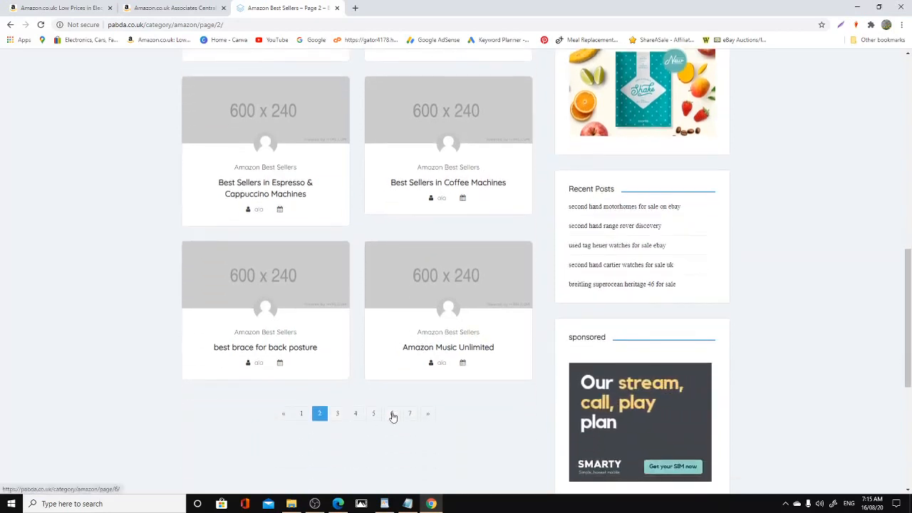
click(391, 413)
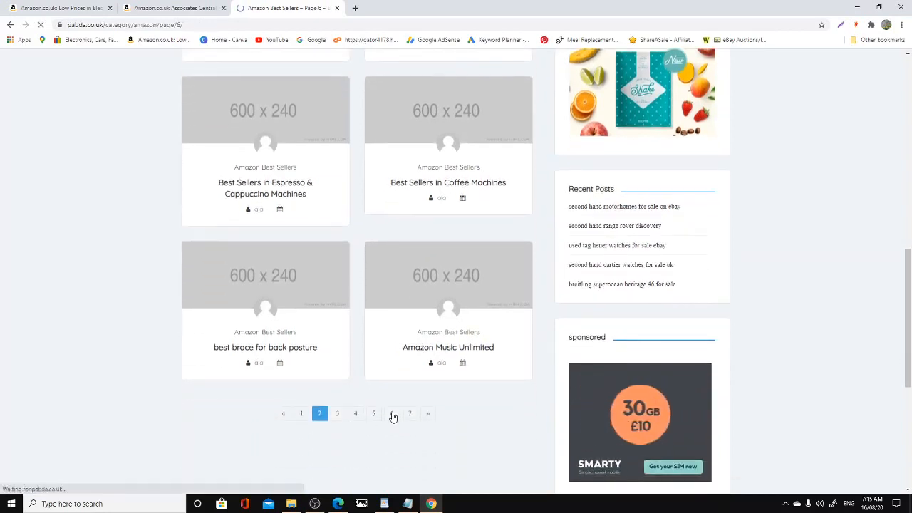
click(392, 413)
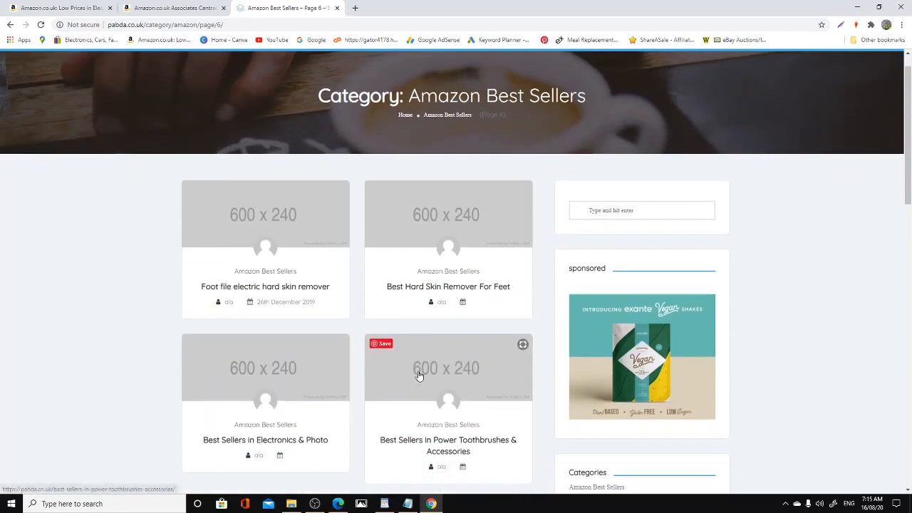
scroll(down, 3)
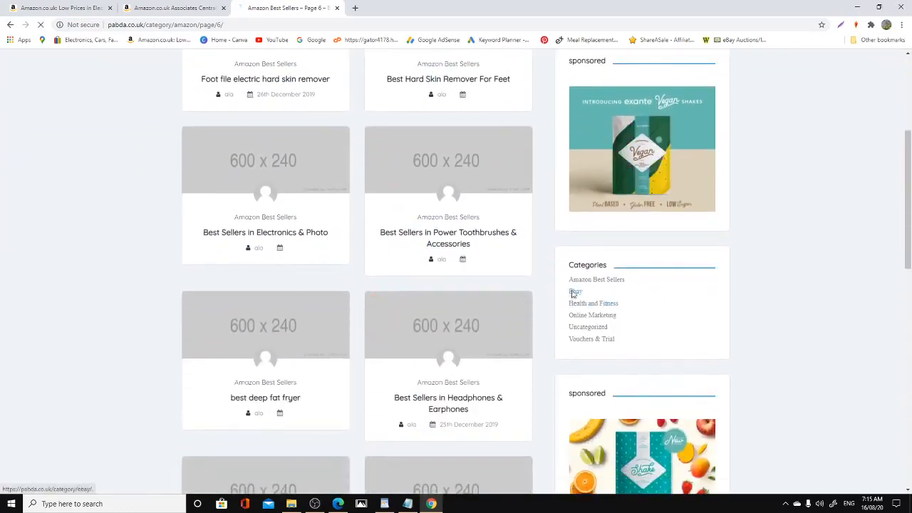
Step: Open the Ebay category and scroll through posts like second hand motorhomes
click(574, 291)
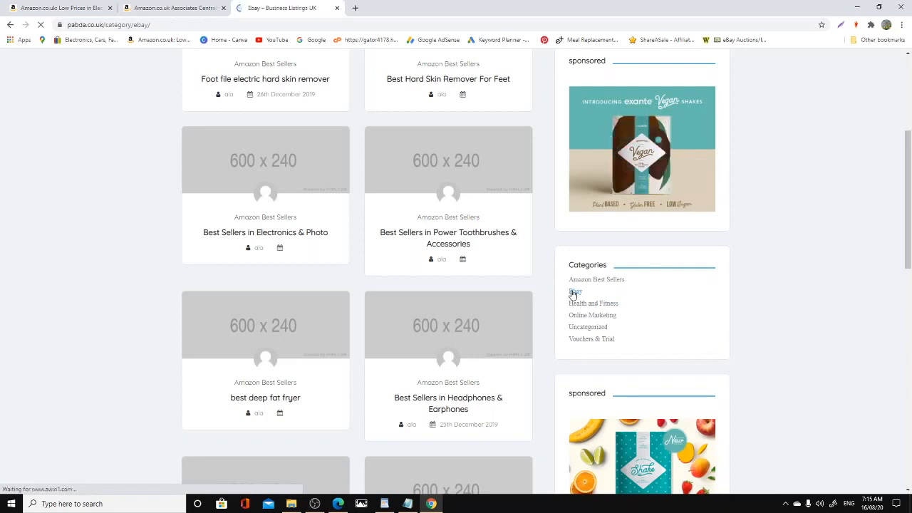
click(574, 292)
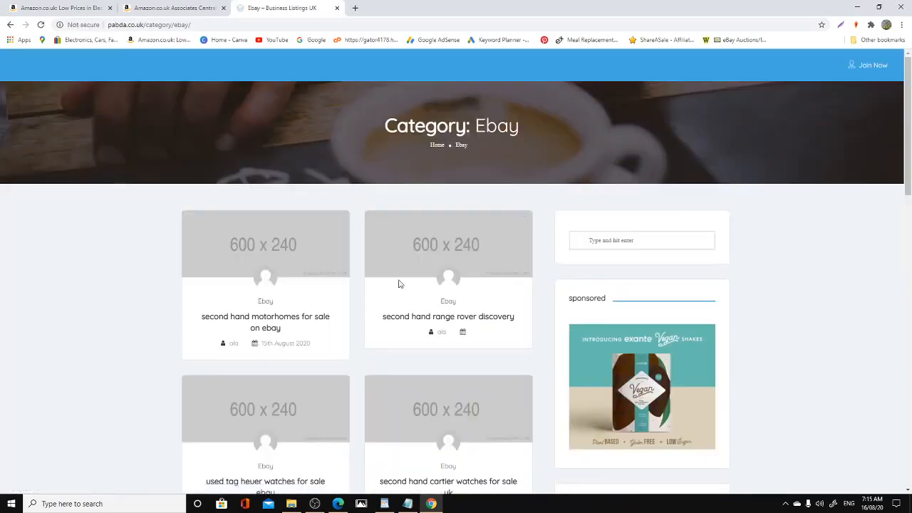
scroll(down, 3)
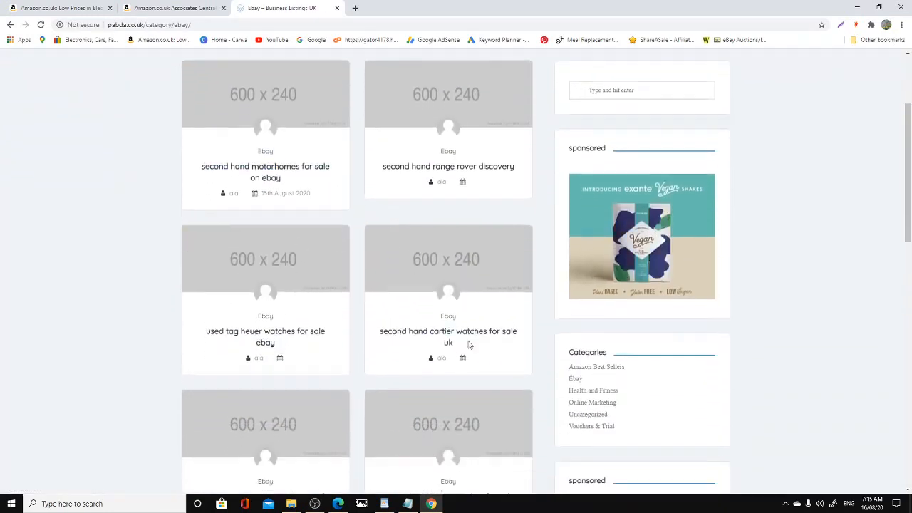
scroll(down, 3)
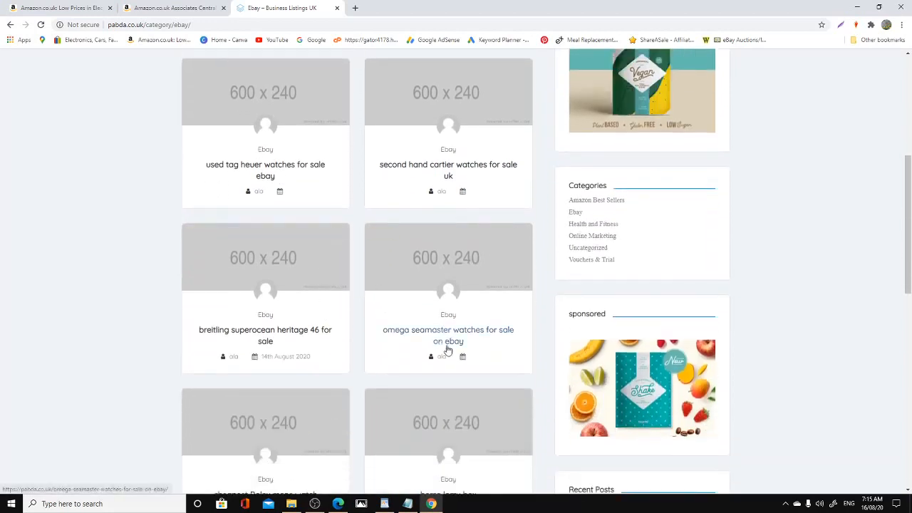
scroll(down, 3)
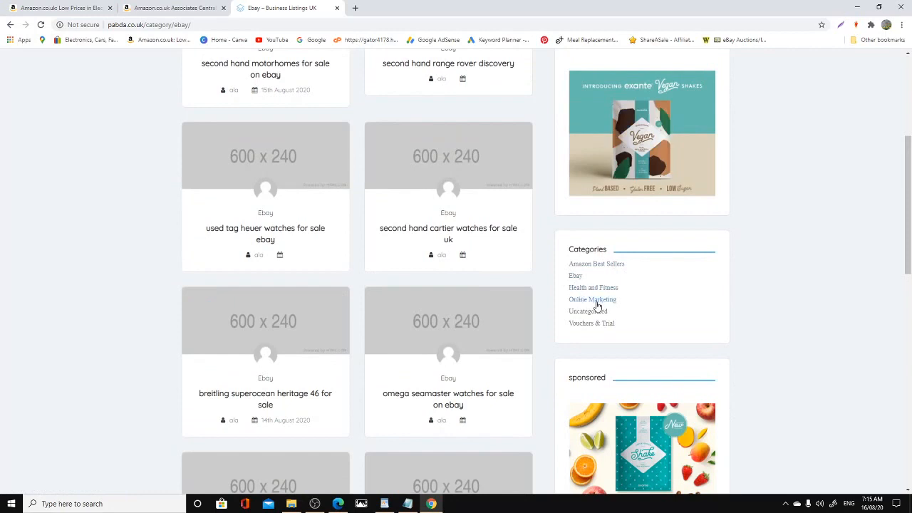
mouse_move(592, 288)
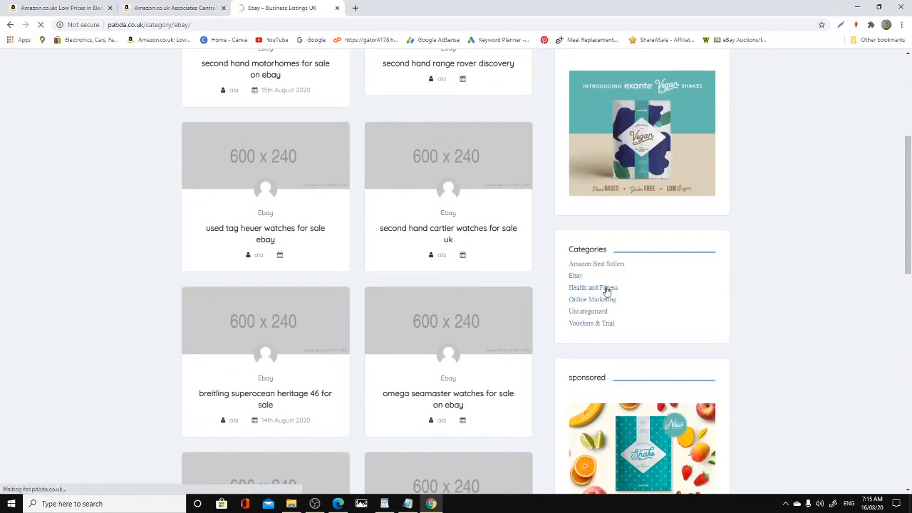
Step: Open Health and Fitness and browse posts on fruit smoothies, type 2 diabetes and obesity
click(592, 288)
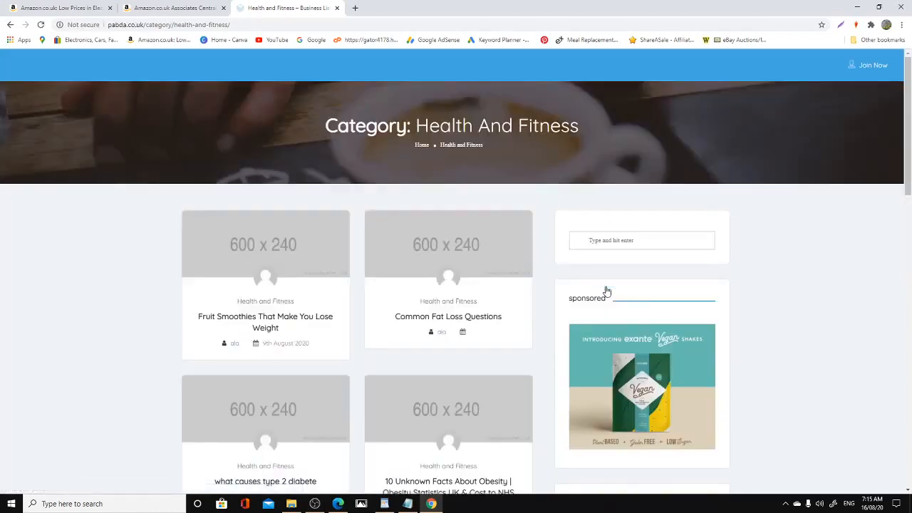
scroll(down, 3)
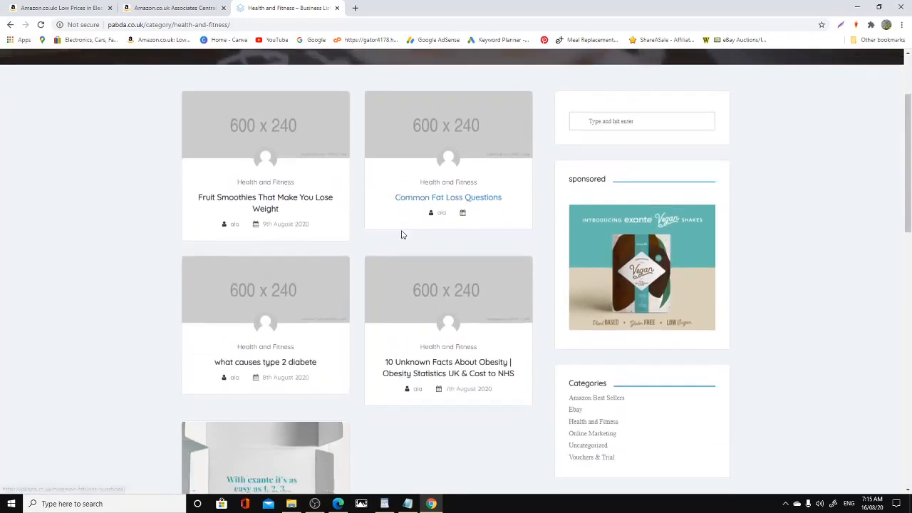
scroll(down, 3)
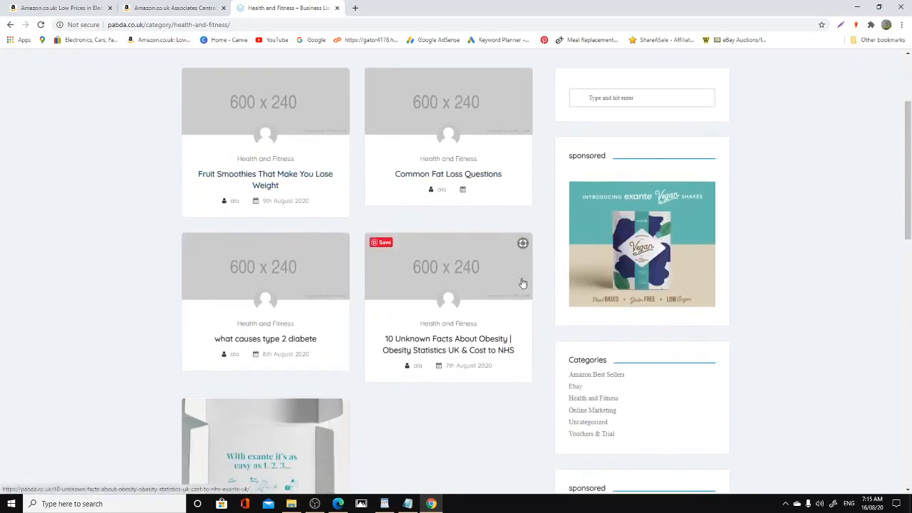
scroll(down, 3)
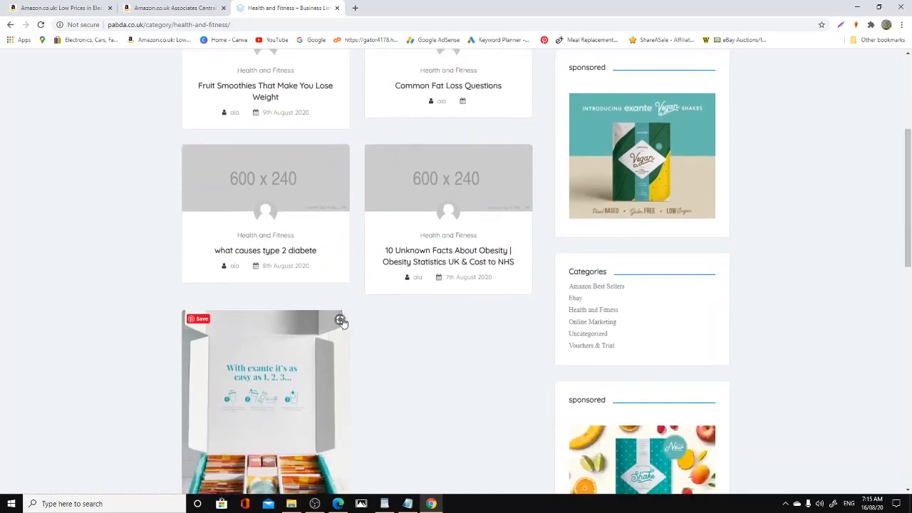
scroll(down, 3)
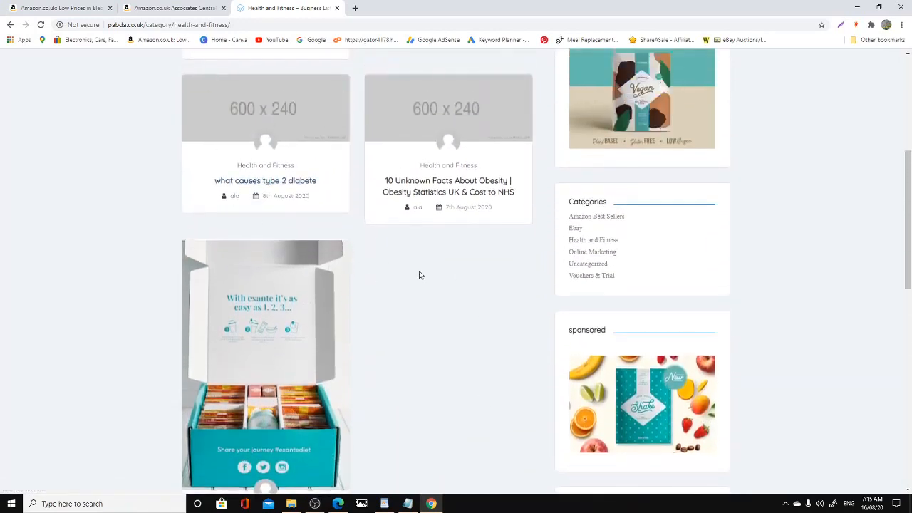
scroll(down, 3)
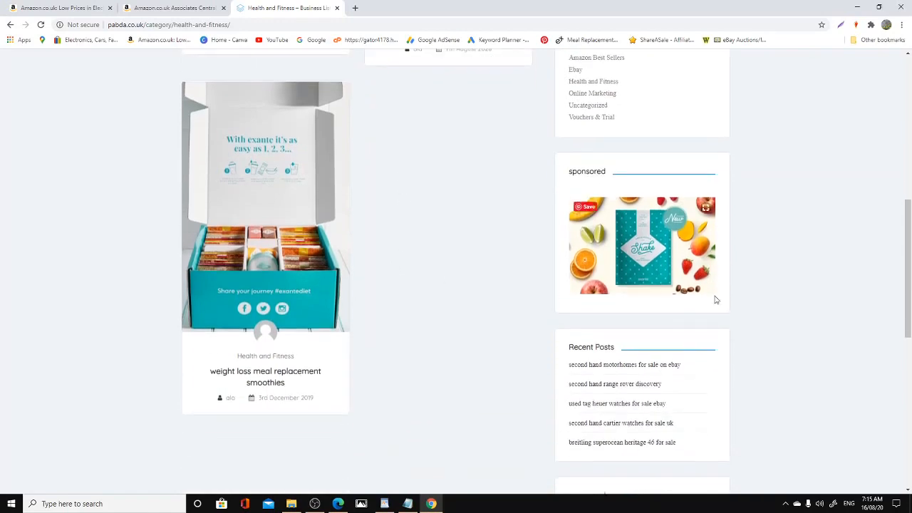
scroll(up, 3)
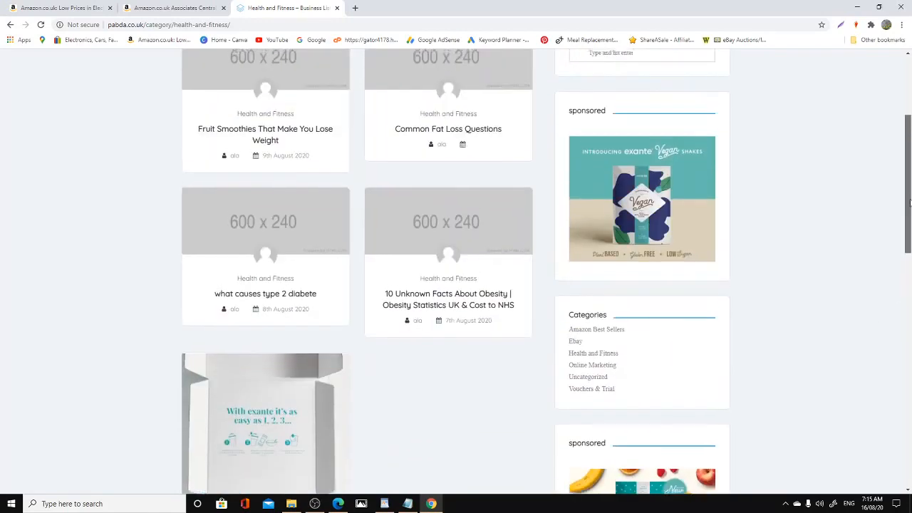
scroll(up, 3)
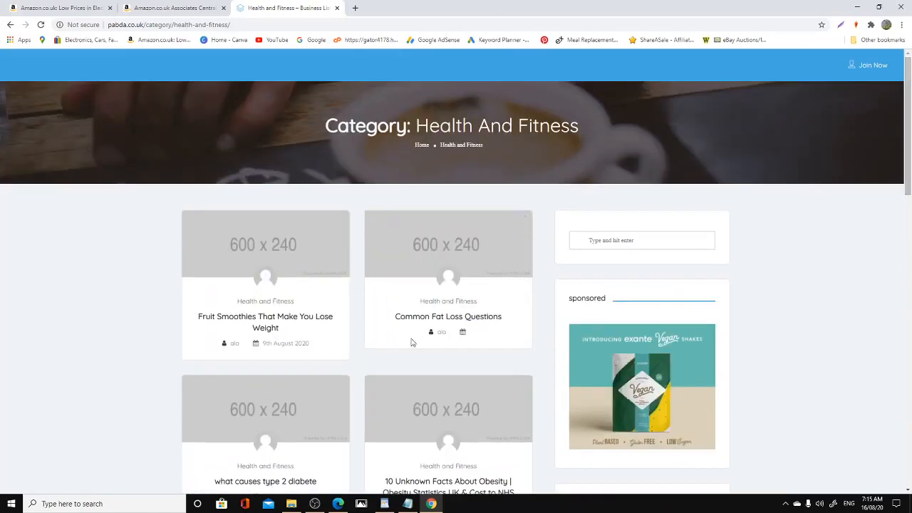
scroll(down, 3)
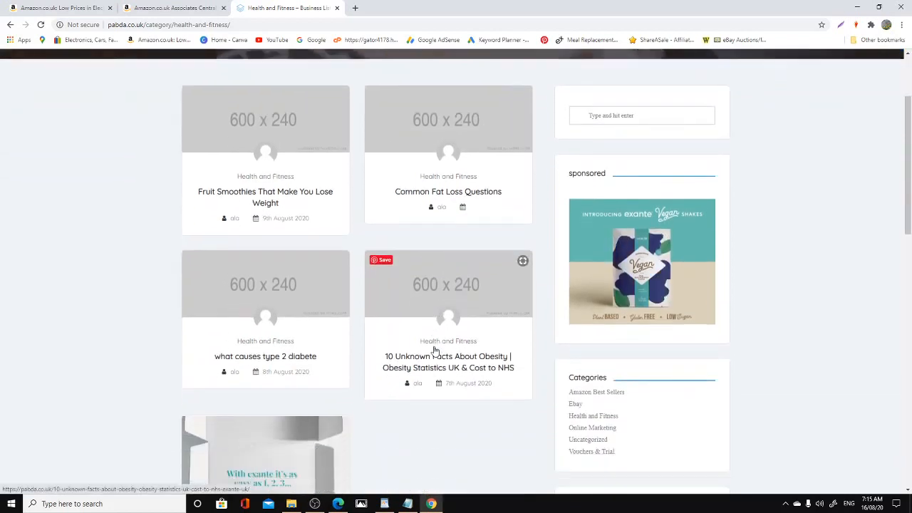
scroll(down, 3)
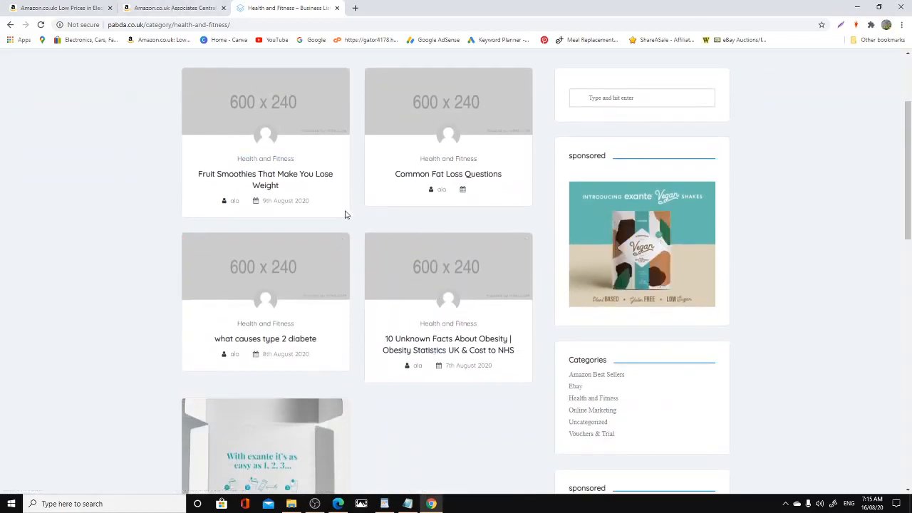
scroll(down, 3)
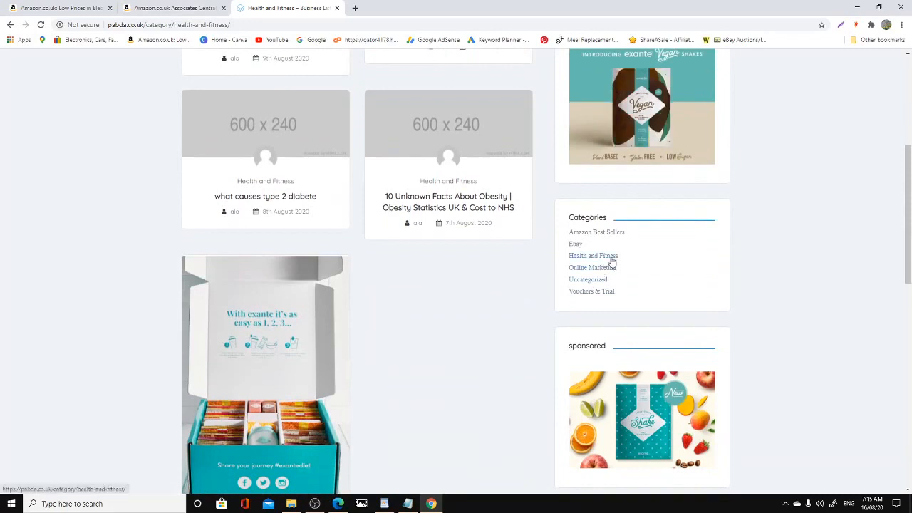
mouse_move(430, 265)
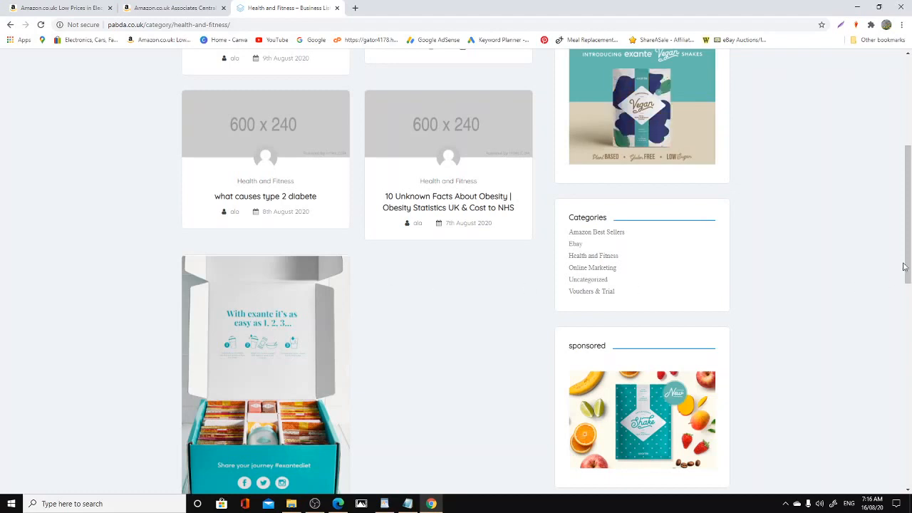
scroll(down, 3)
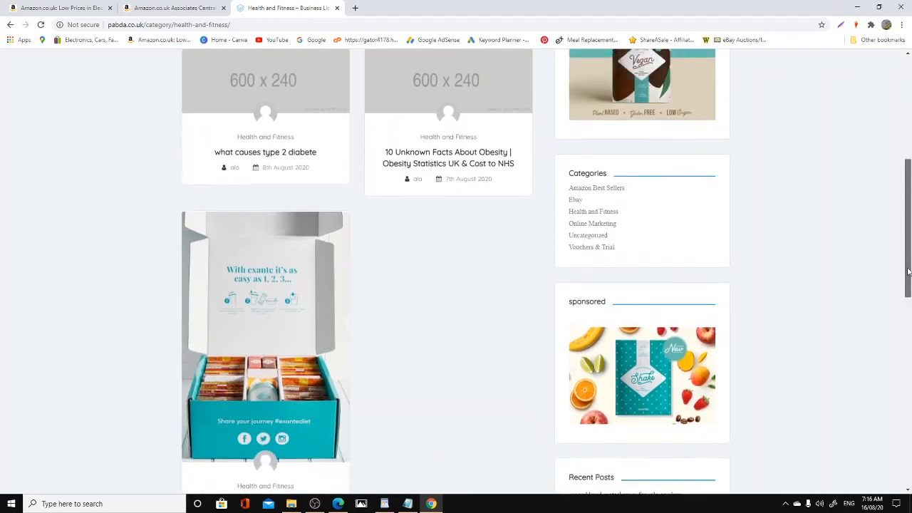
scroll(down, 3)
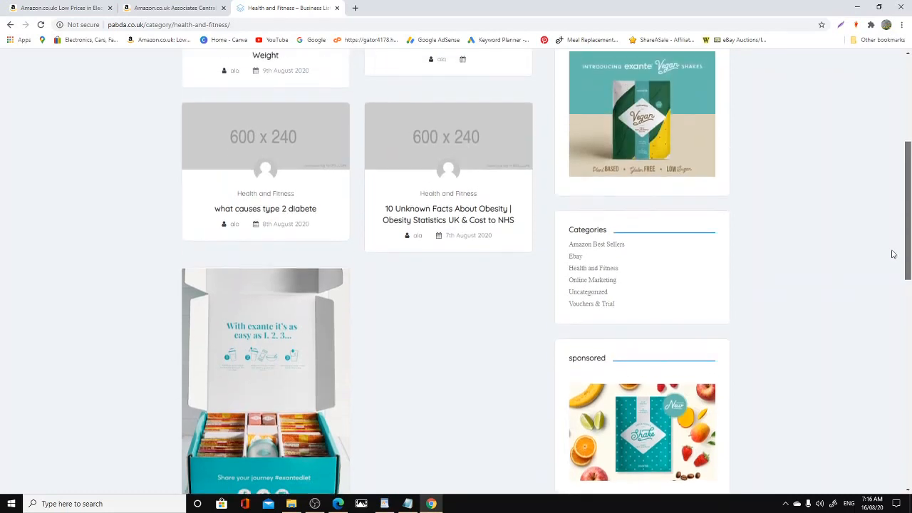
scroll(up, 3)
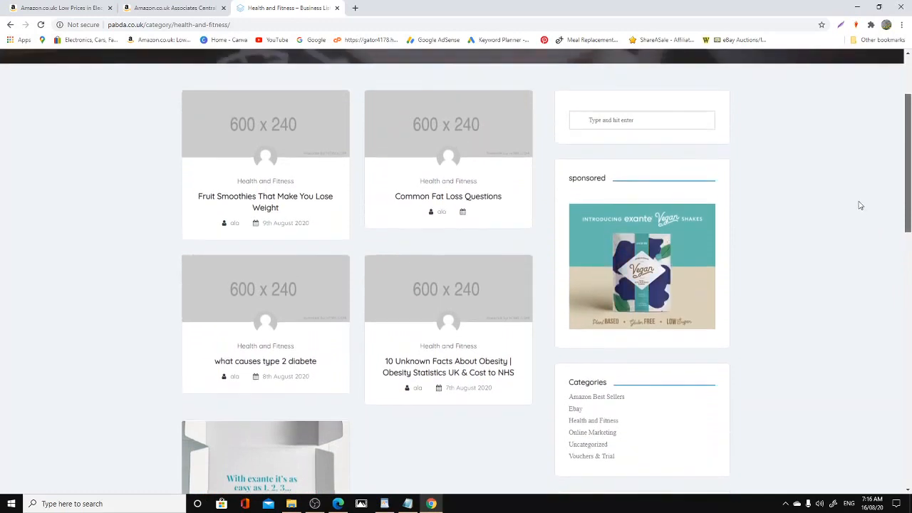
scroll(up, 3)
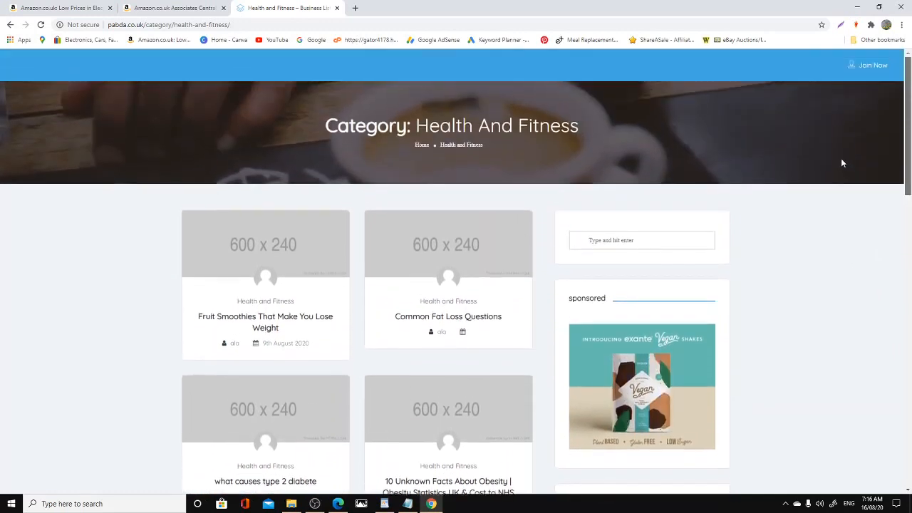
scroll(down, 3)
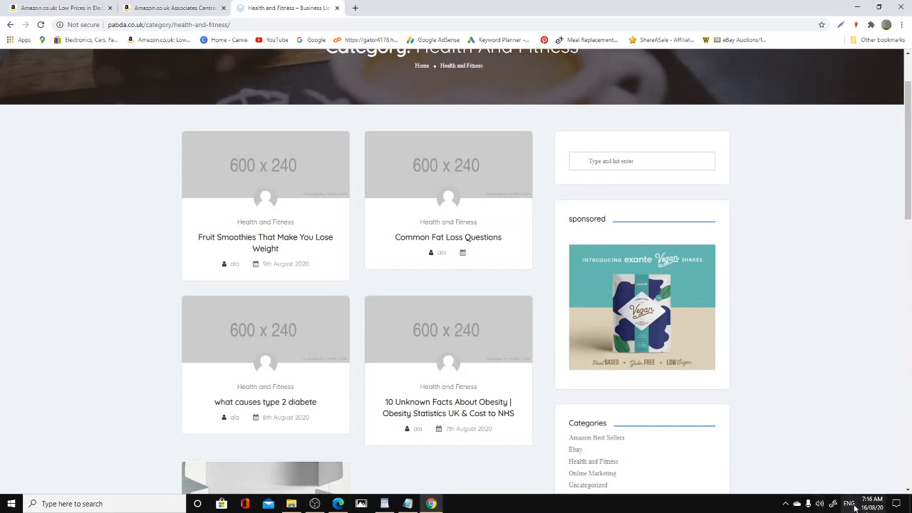
scroll(down, 3)
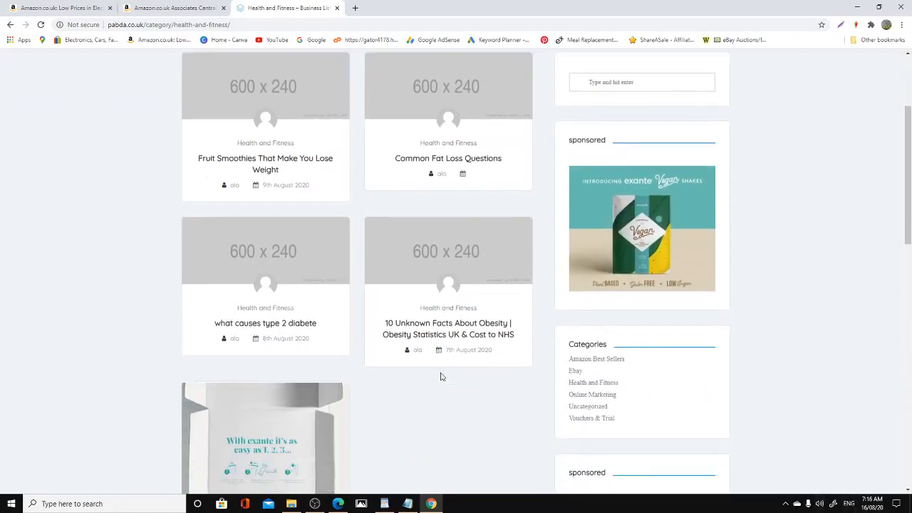
scroll(down, 3)
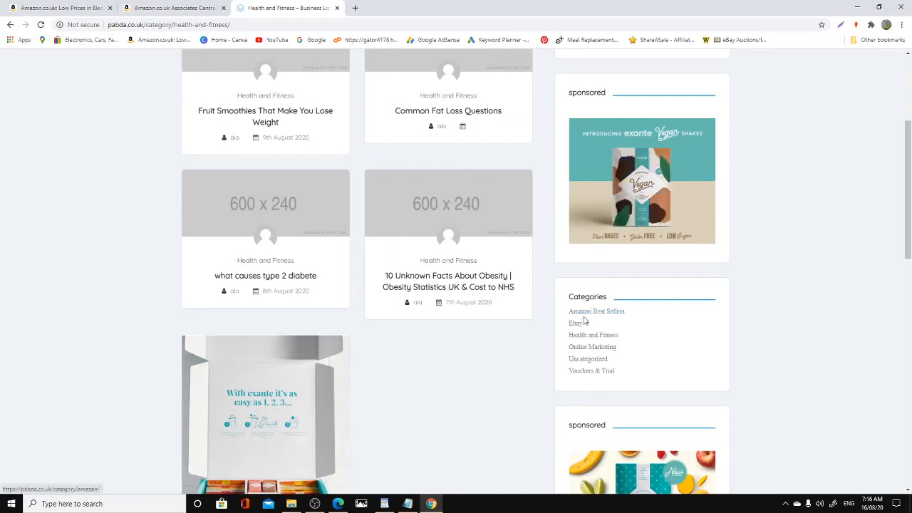
Step: Open the Online Marketing category and scroll down its posts
click(592, 346)
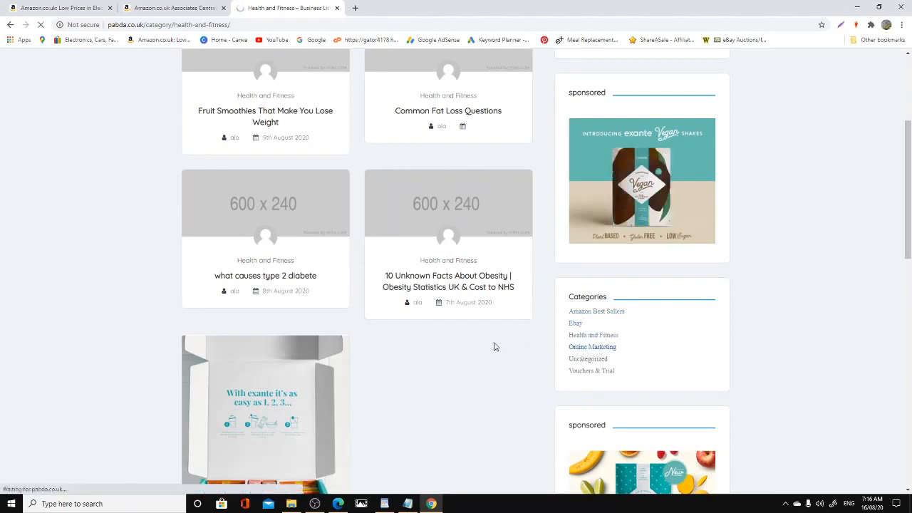
click(592, 347)
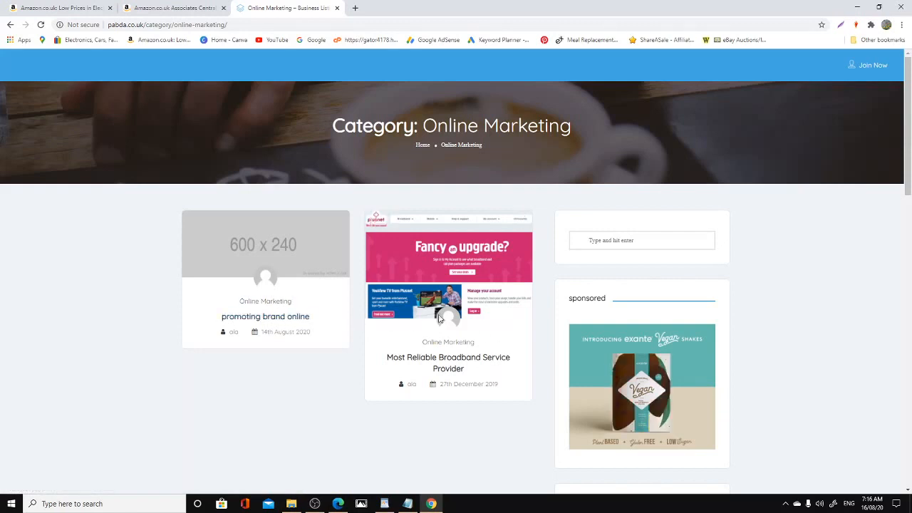
scroll(down, 3)
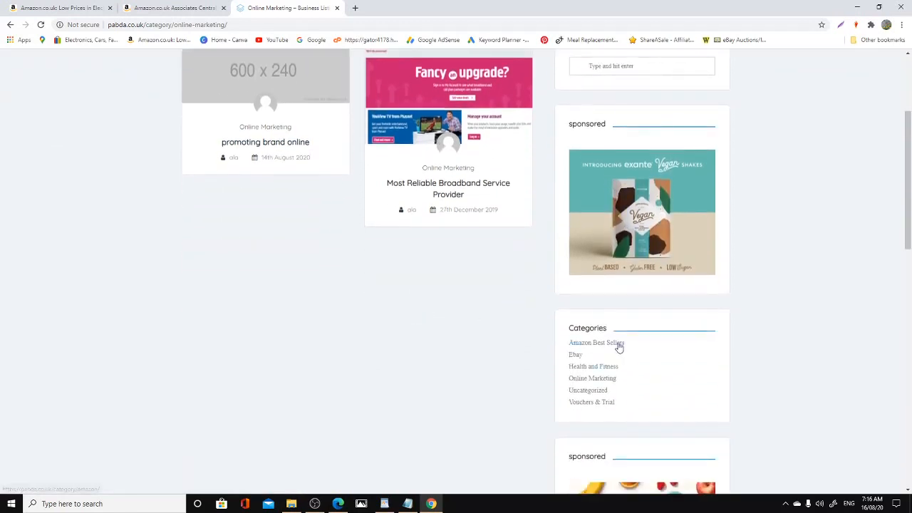
Step: Scroll through pabda.co.uk's Amazon Best Sellers category posts, then switch to the Associates Central tab
click(596, 342)
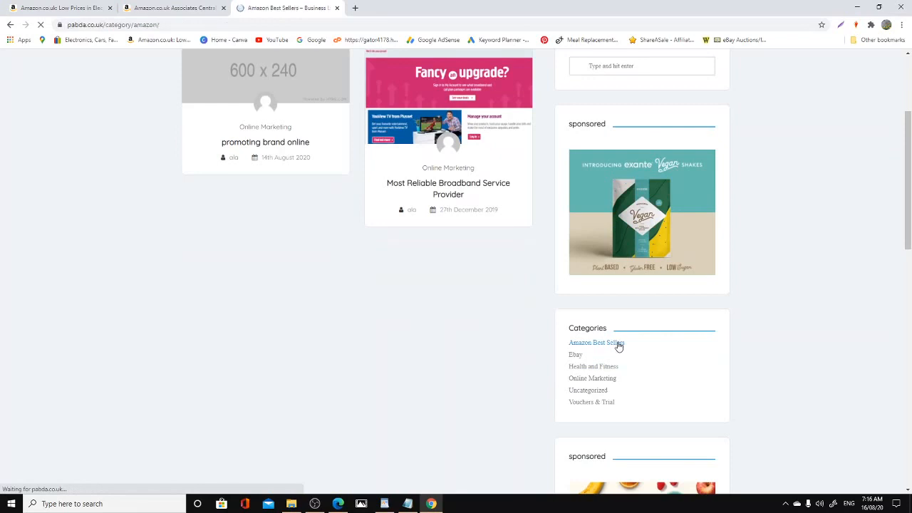
click(595, 343)
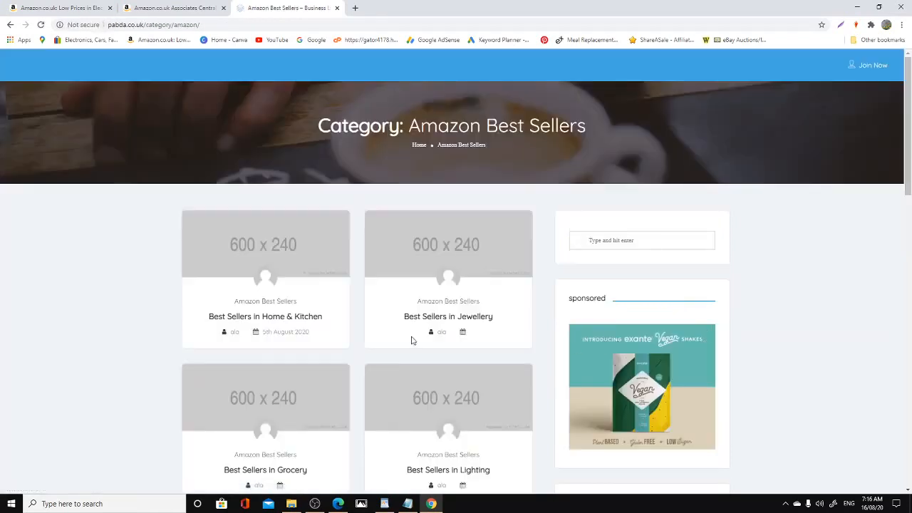
scroll(down, 3)
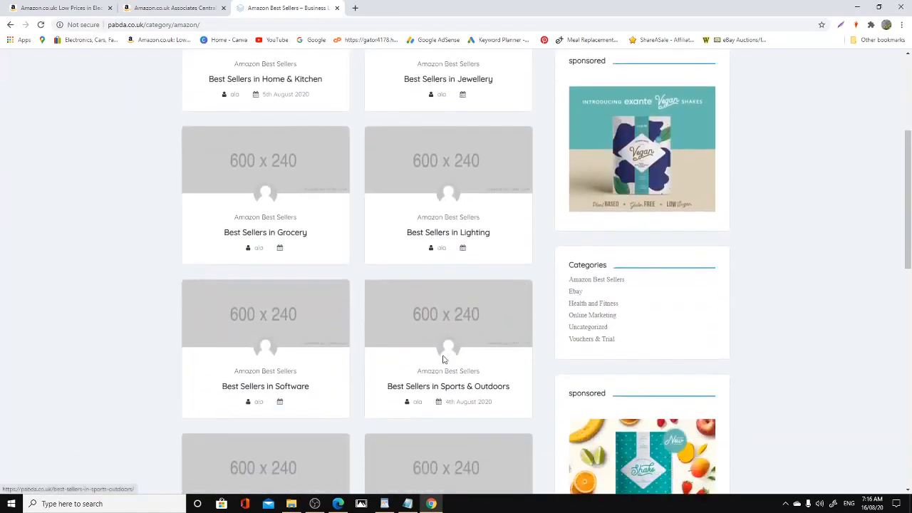
scroll(down, 3)
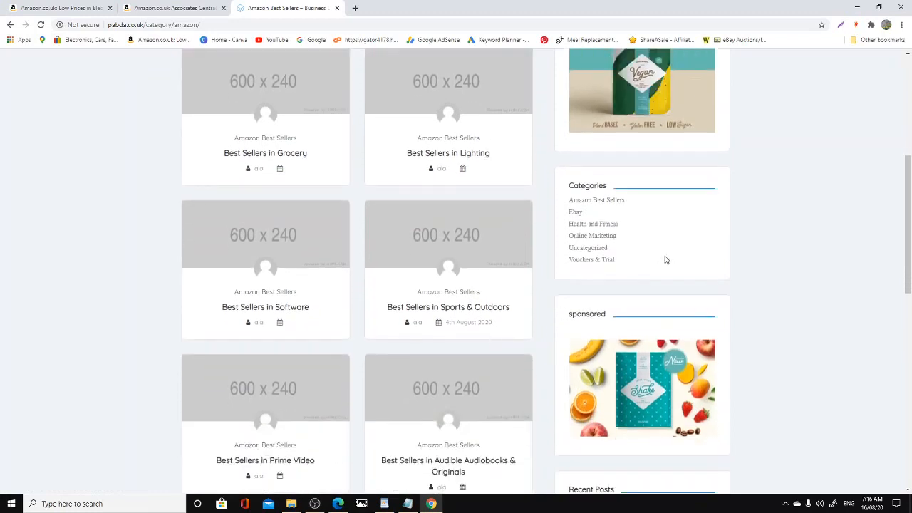
mouse_move(426, 352)
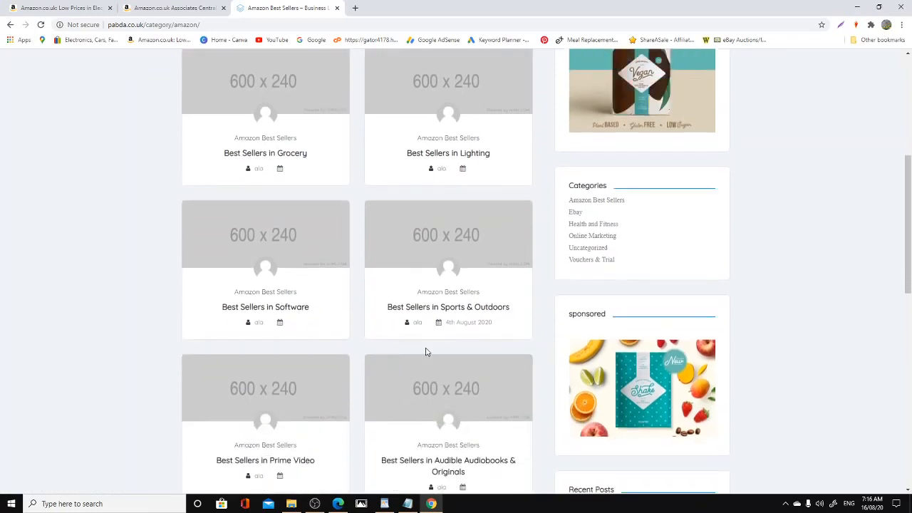
mouse_move(465, 335)
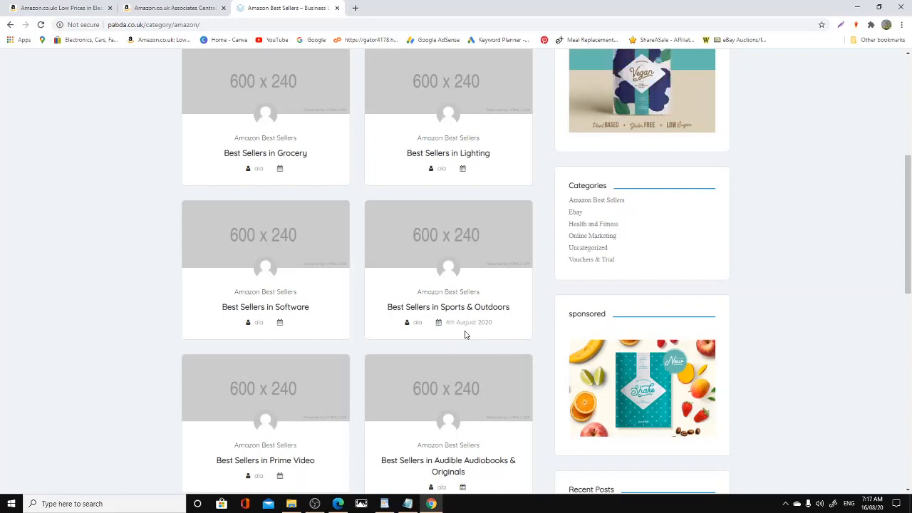
mouse_move(488, 271)
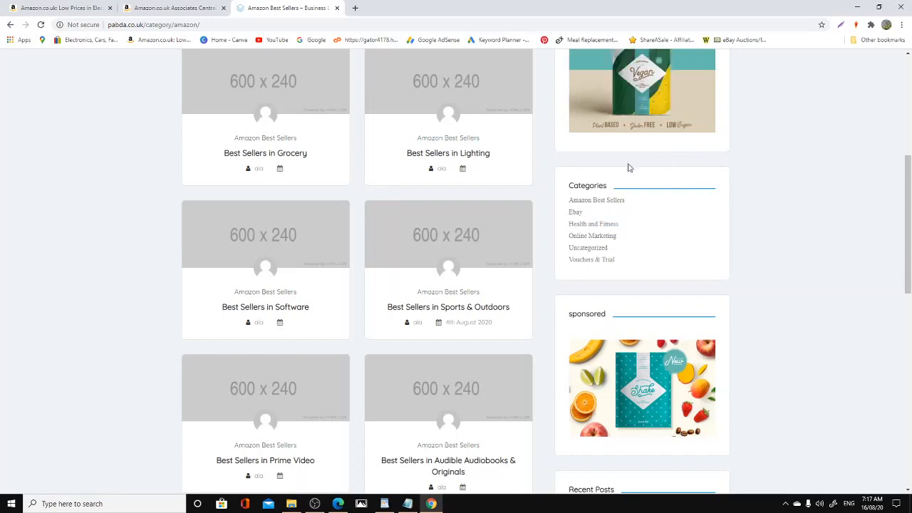
mouse_move(488, 230)
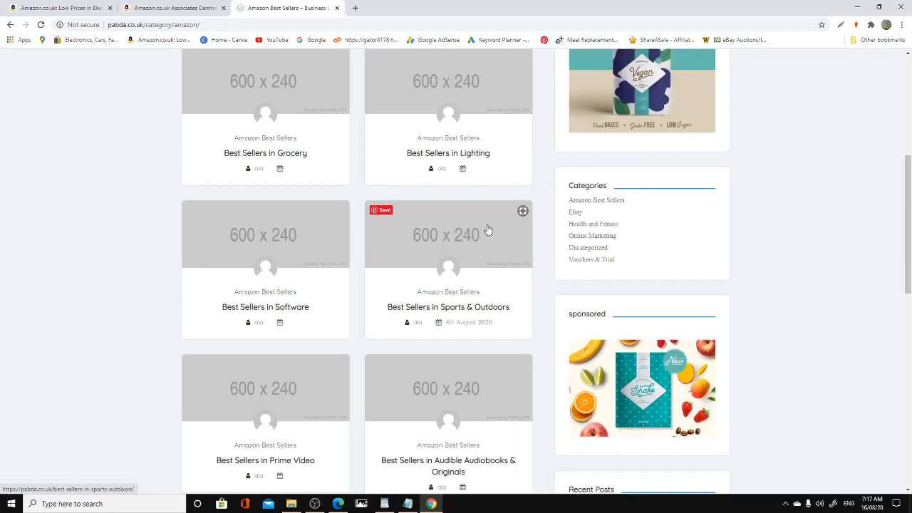
mouse_move(445, 265)
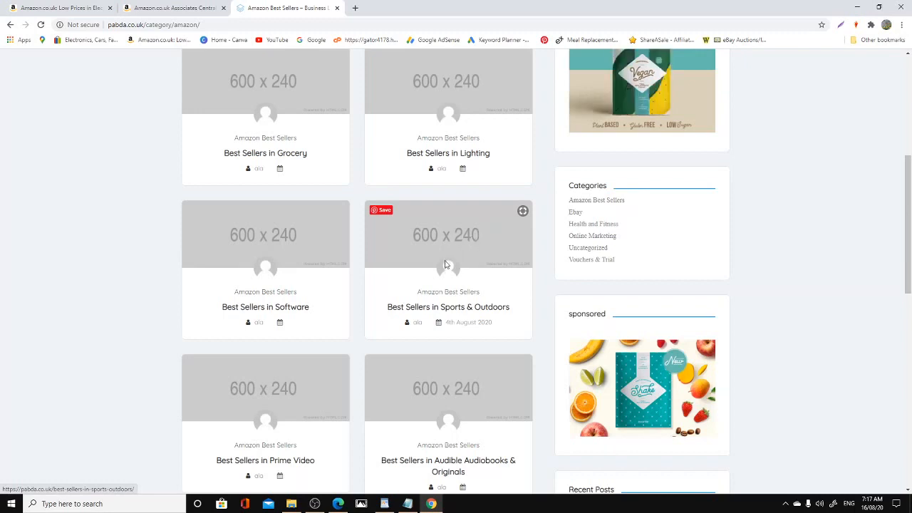
scroll(up, 3)
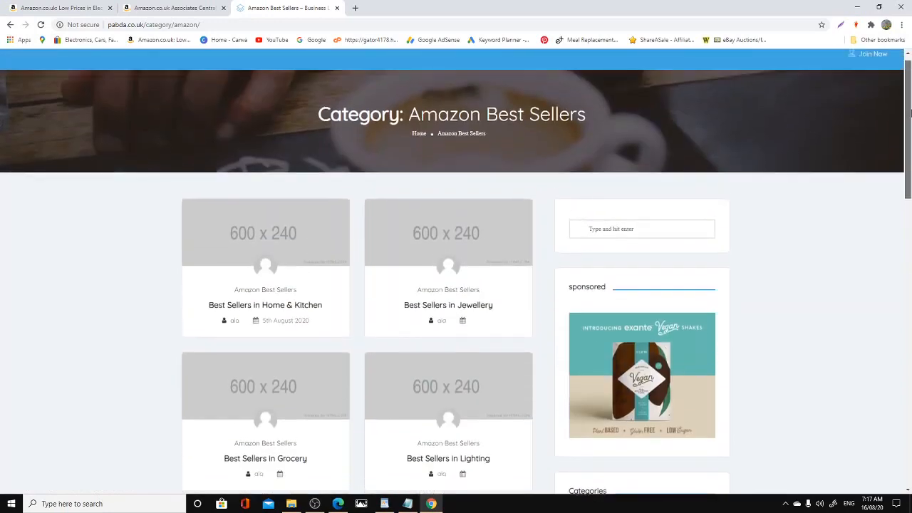
scroll(up, 3)
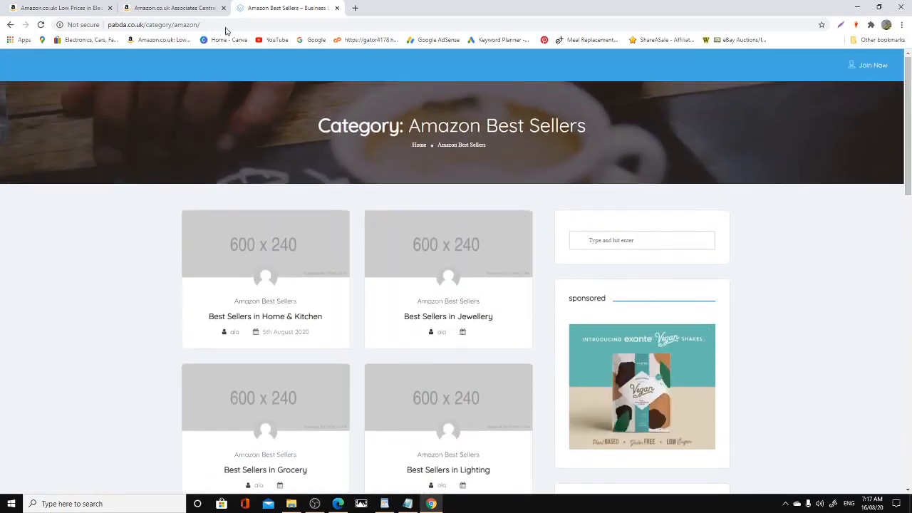
mouse_move(174, 7)
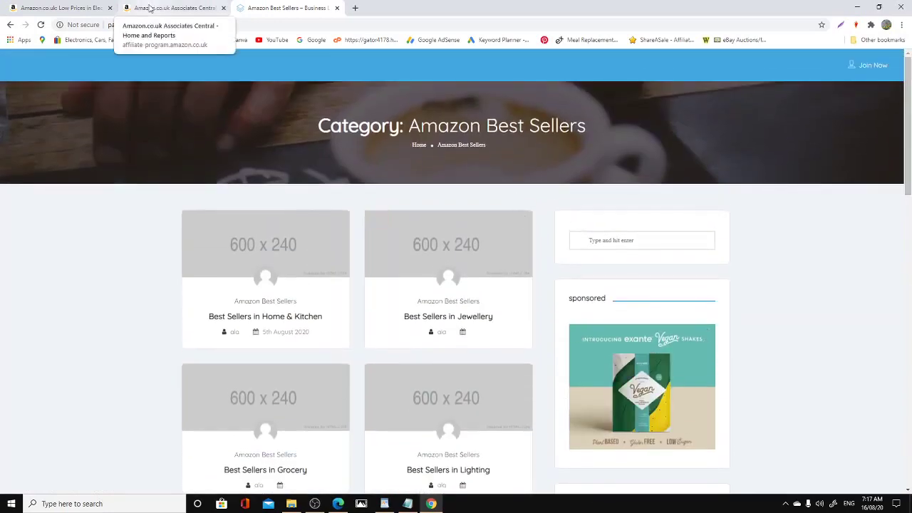
click(171, 8)
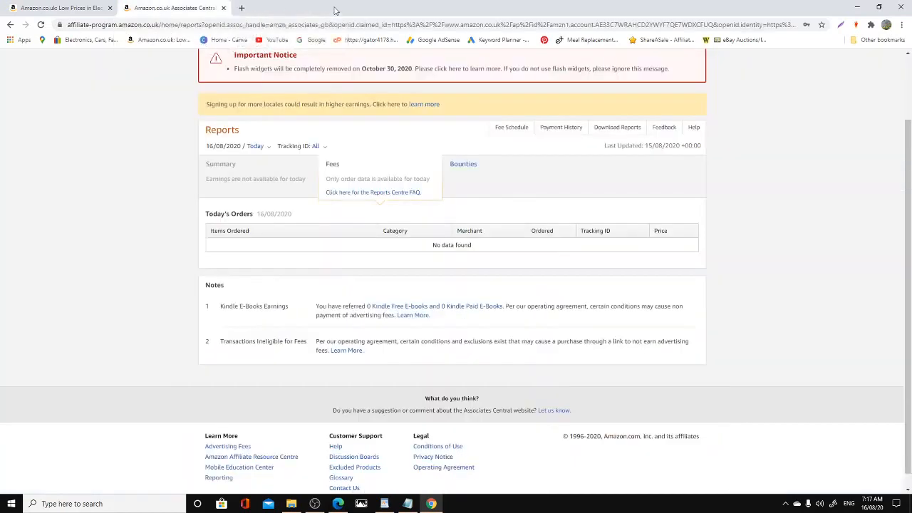
Step: Change the report period from Today to Last Year, 01/01/2019–31/12/2019
scroll(up, 3)
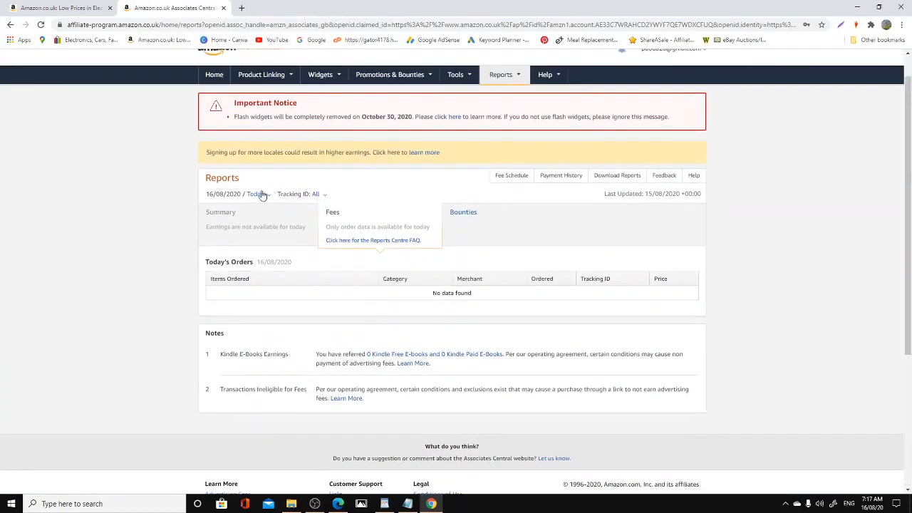
click(255, 193)
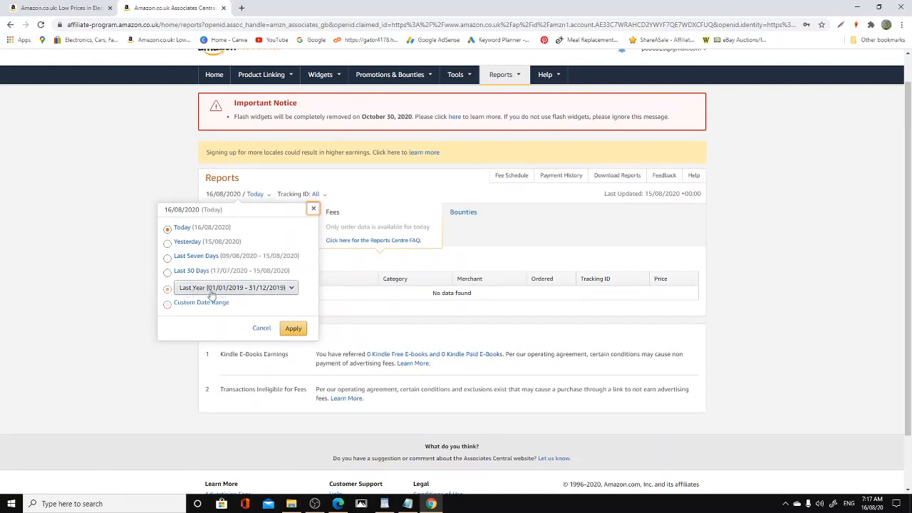
mouse_move(250, 292)
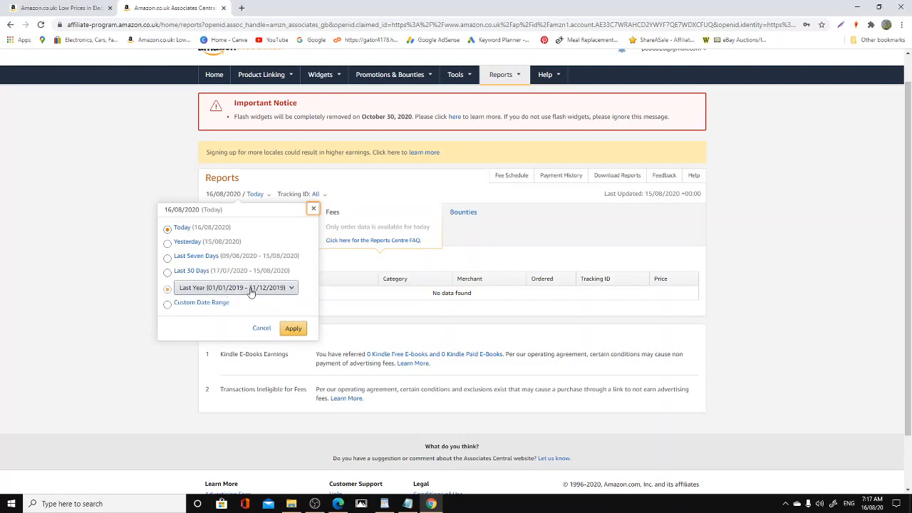
mouse_move(275, 292)
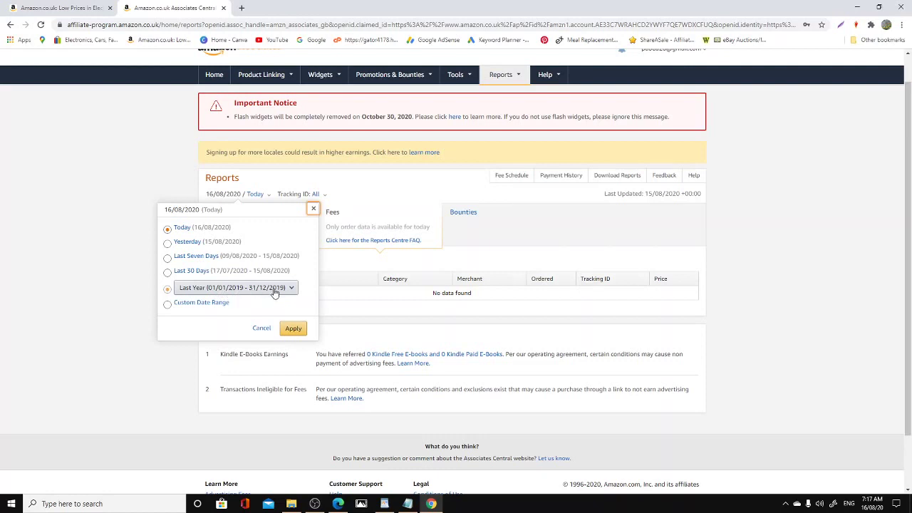
click(292, 328)
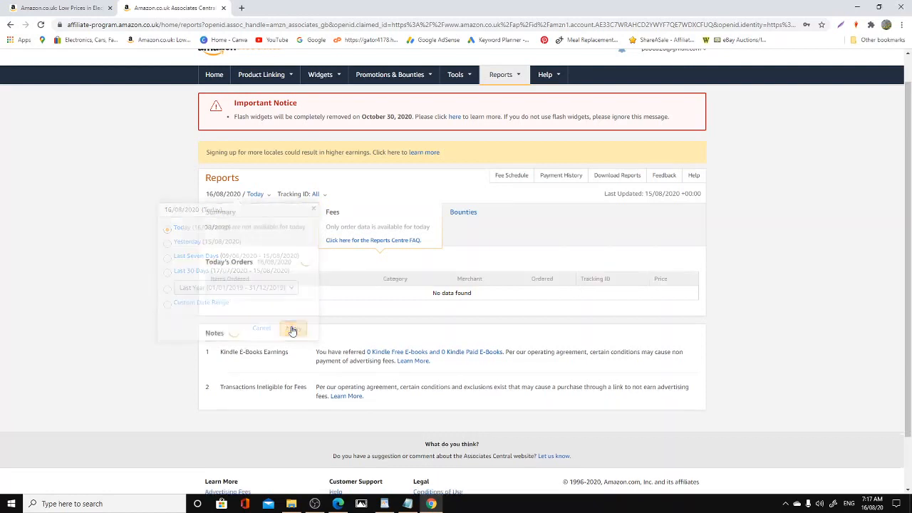
click(292, 329)
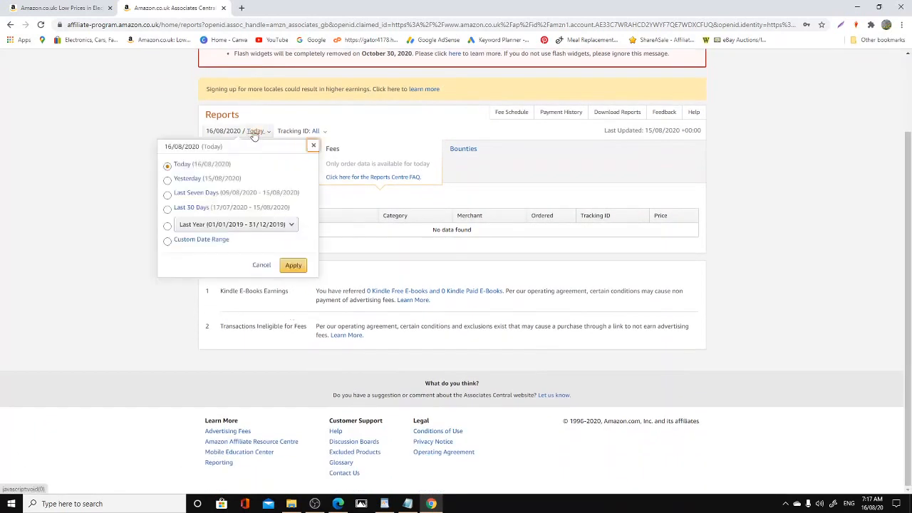
click(168, 225)
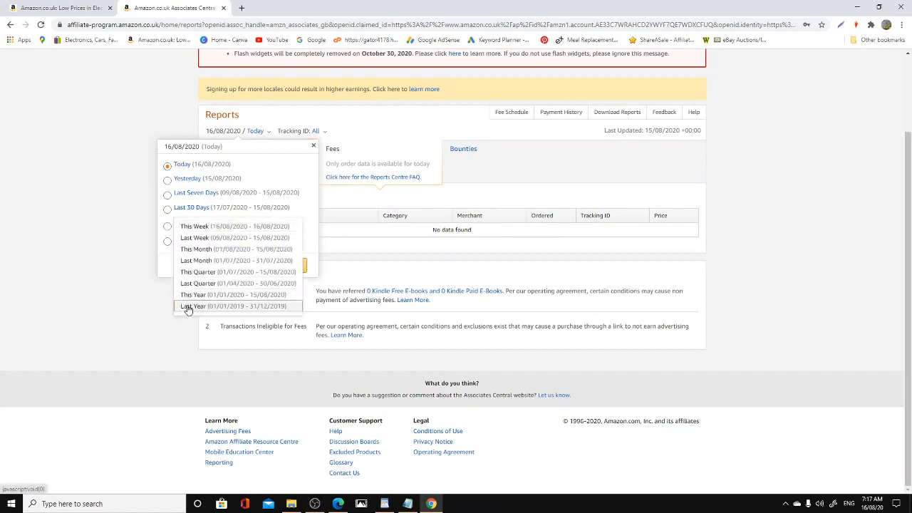
click(193, 306)
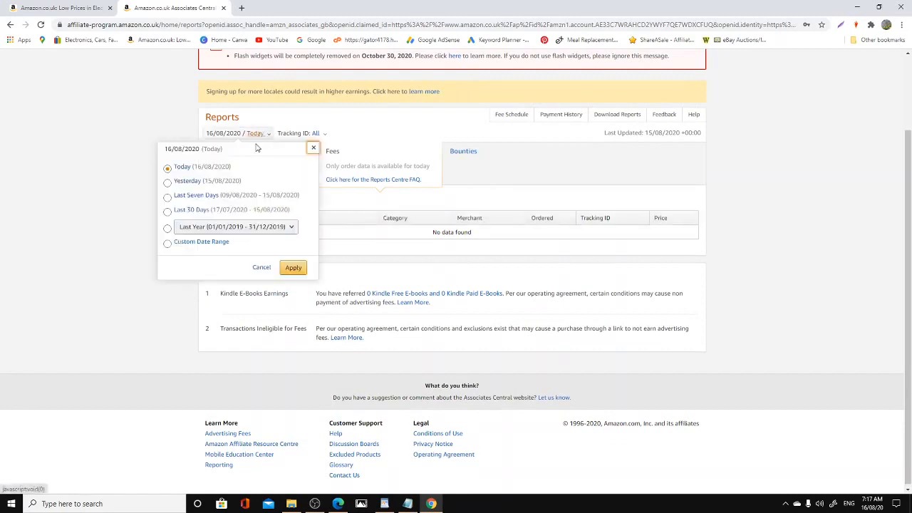
click(167, 226)
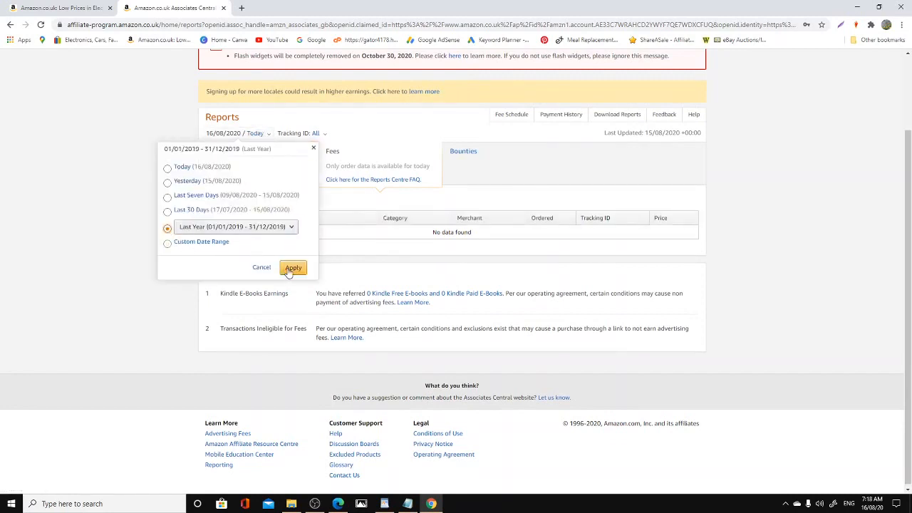
click(292, 267)
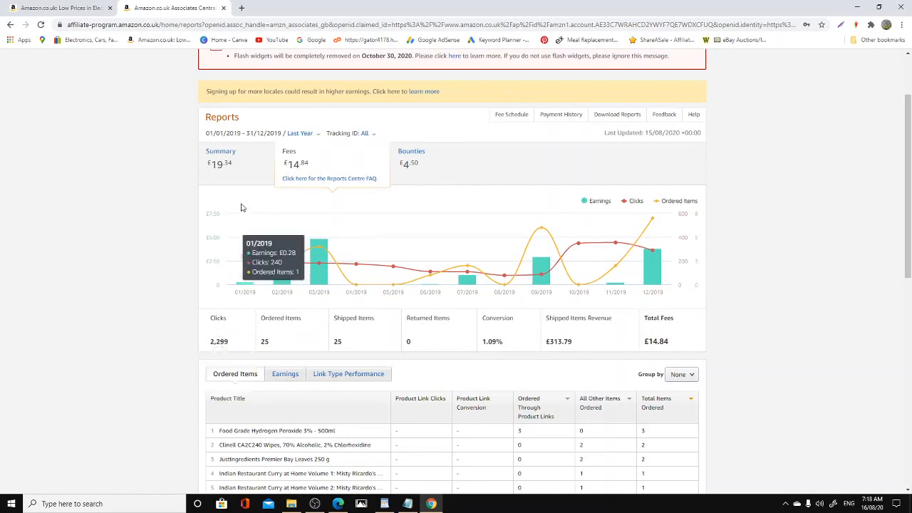
mouse_move(552, 174)
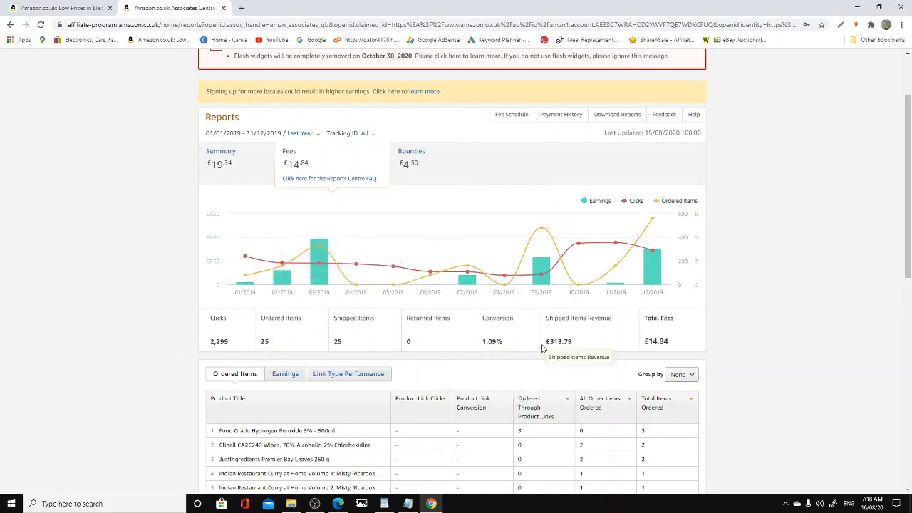
mouse_move(575, 345)
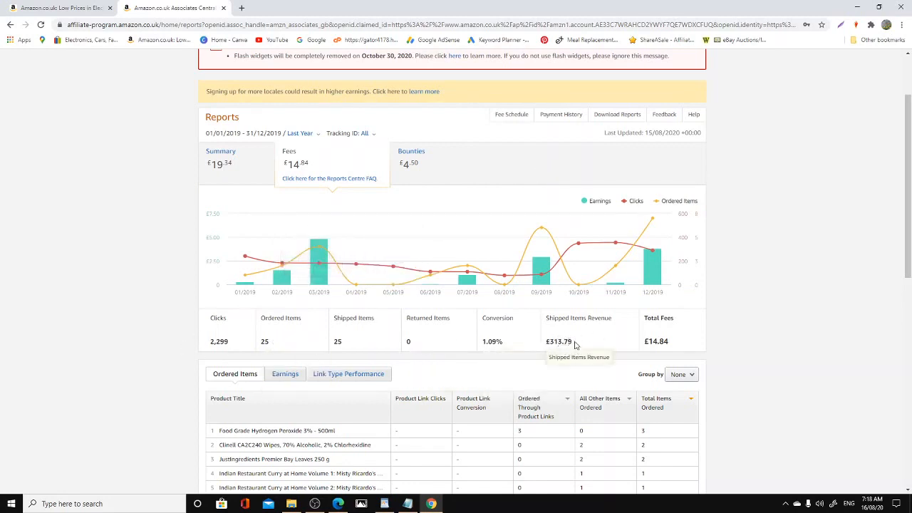
mouse_move(584, 340)
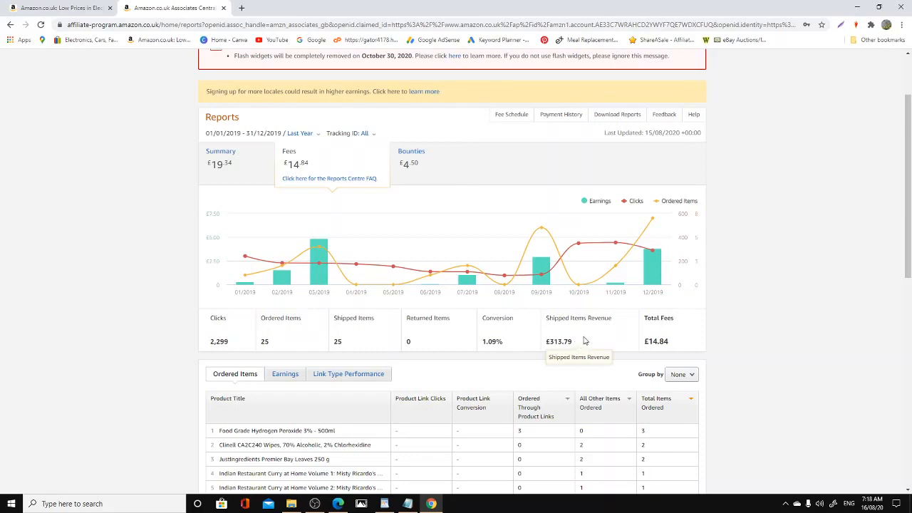
mouse_move(570, 341)
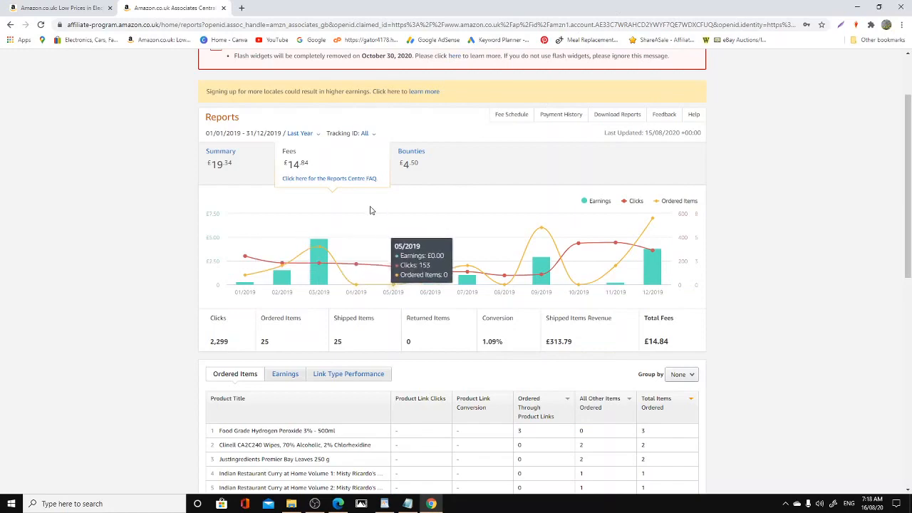
mouse_move(249, 341)
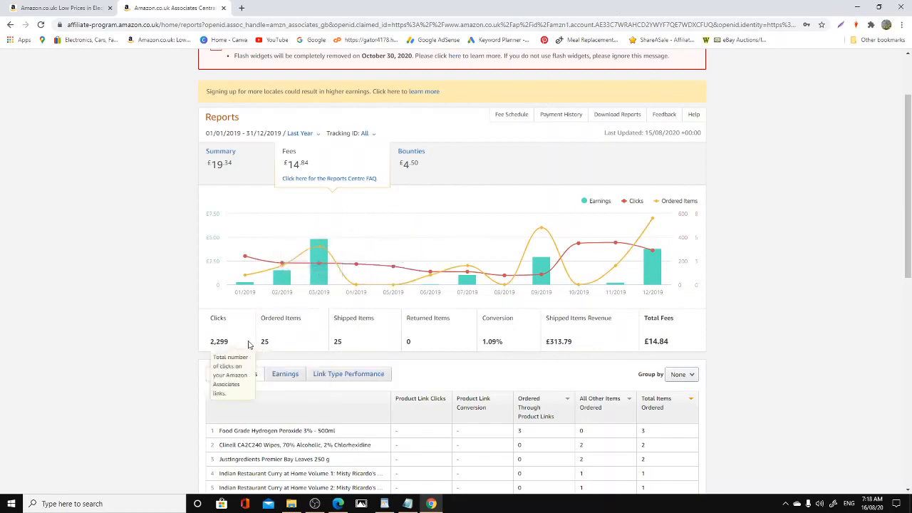
scroll(down, 3)
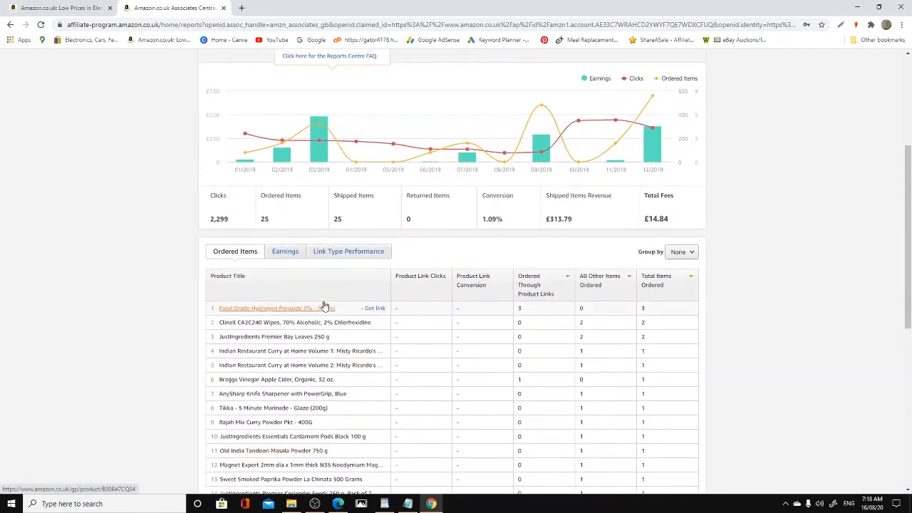
scroll(up, 3)
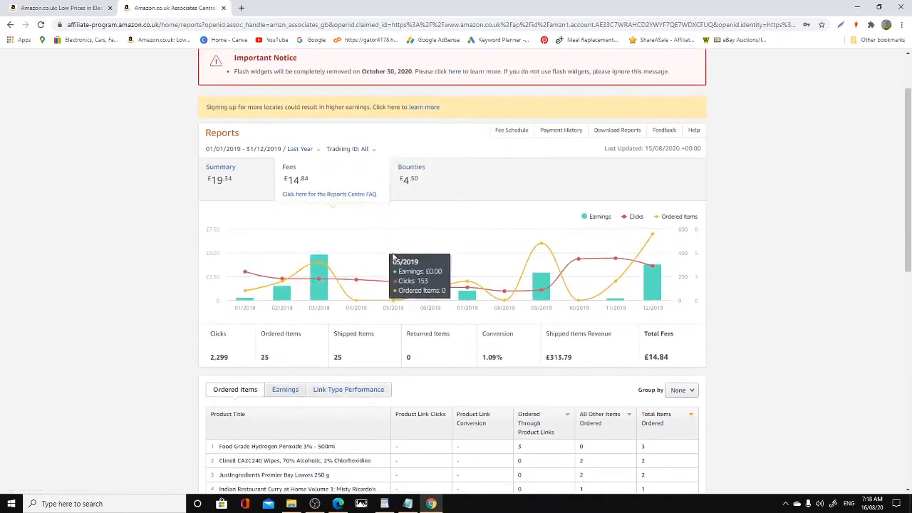
scroll(up, 3)
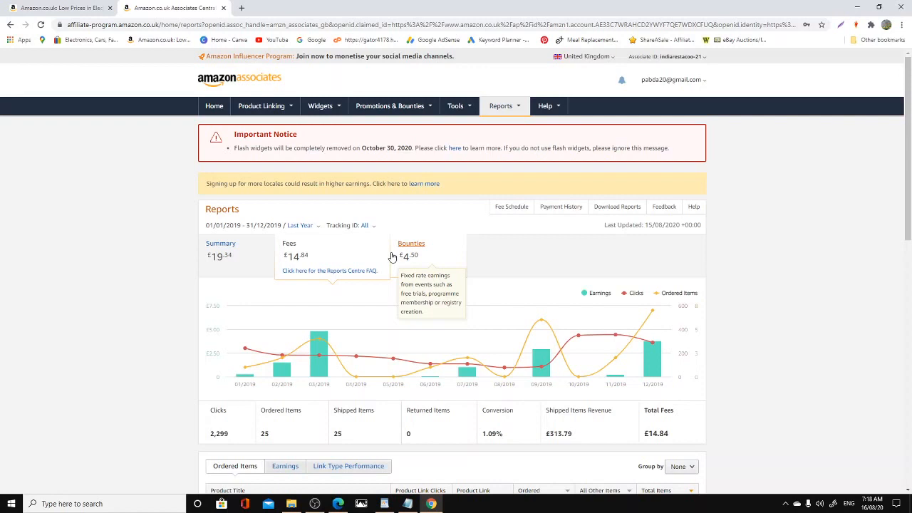
mouse_move(469, 245)
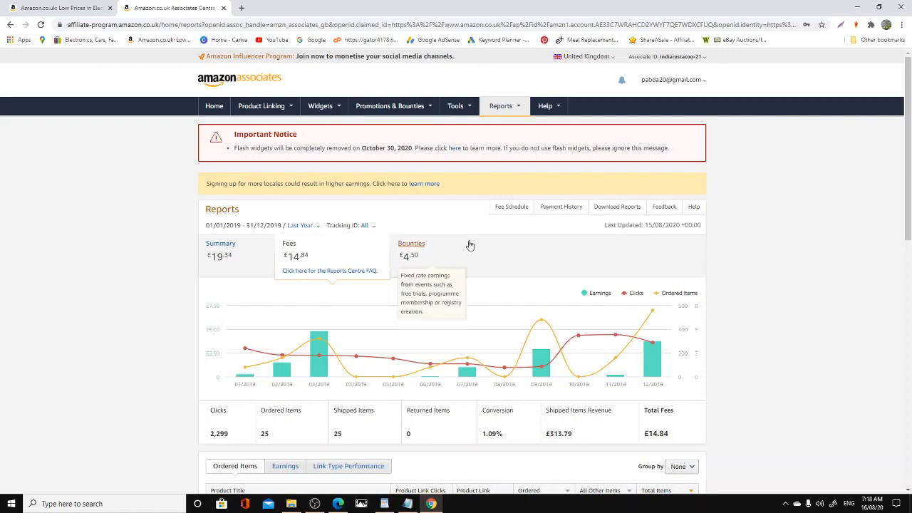
mouse_move(312, 230)
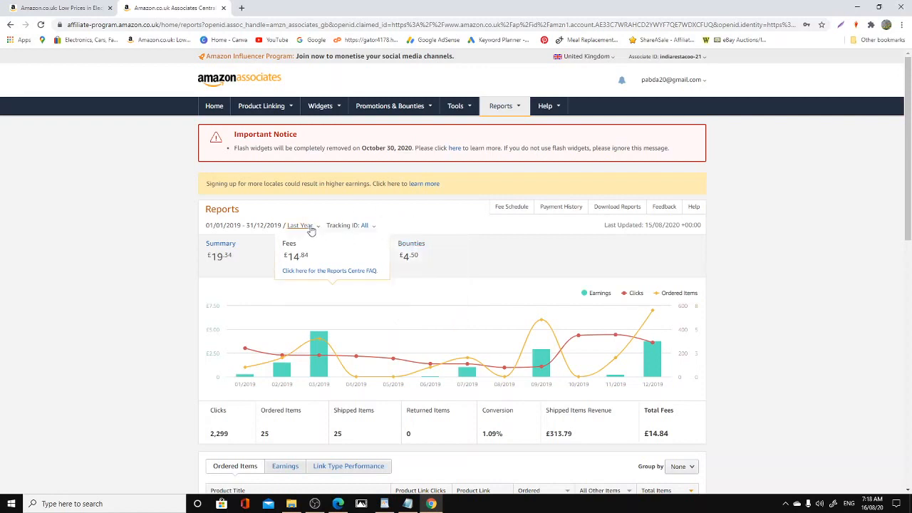
Step: Set the report date range to Yesterday, 15/08/2020
click(300, 225)
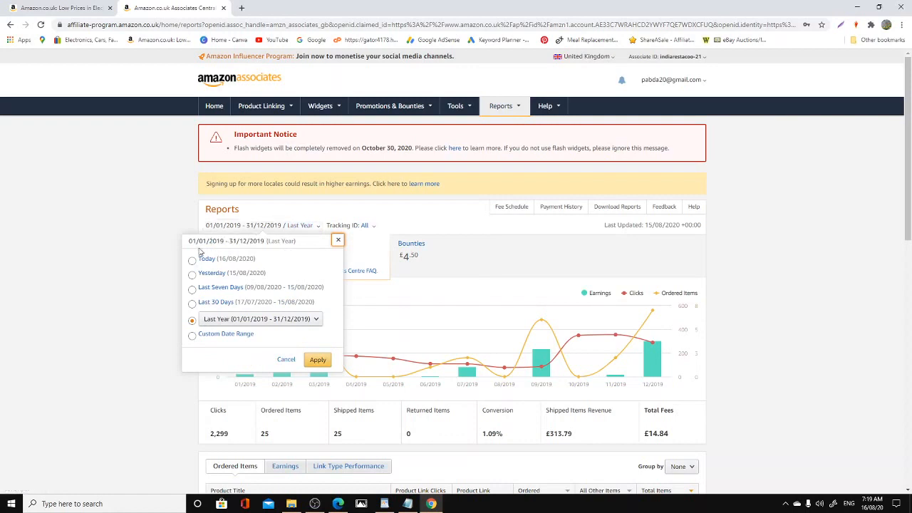
mouse_move(193, 259)
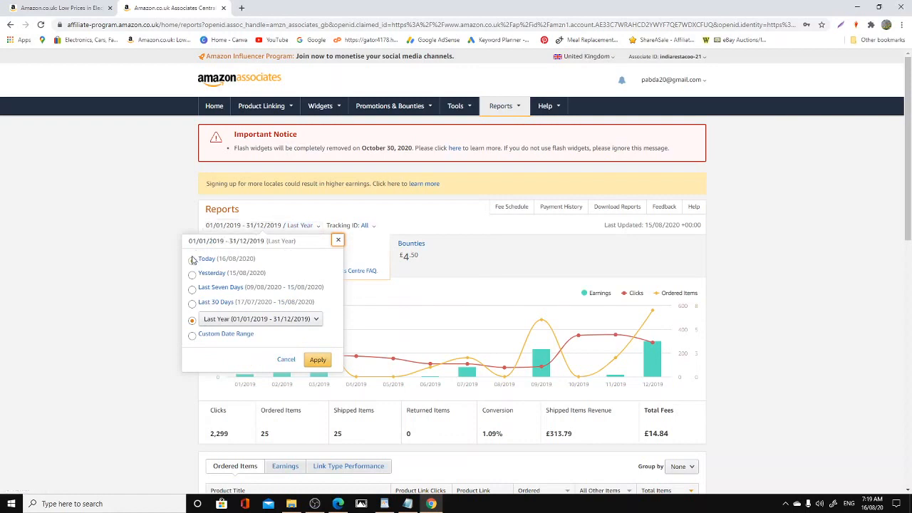
mouse_move(184, 277)
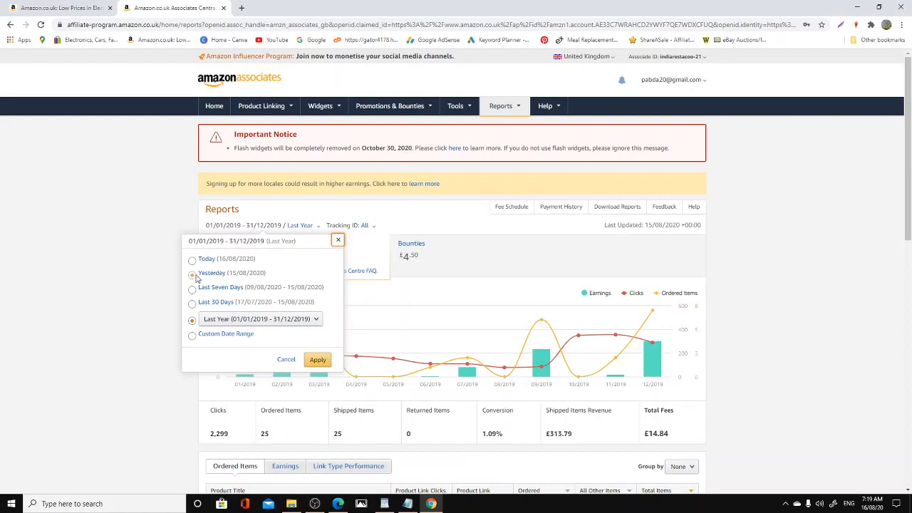
click(192, 275)
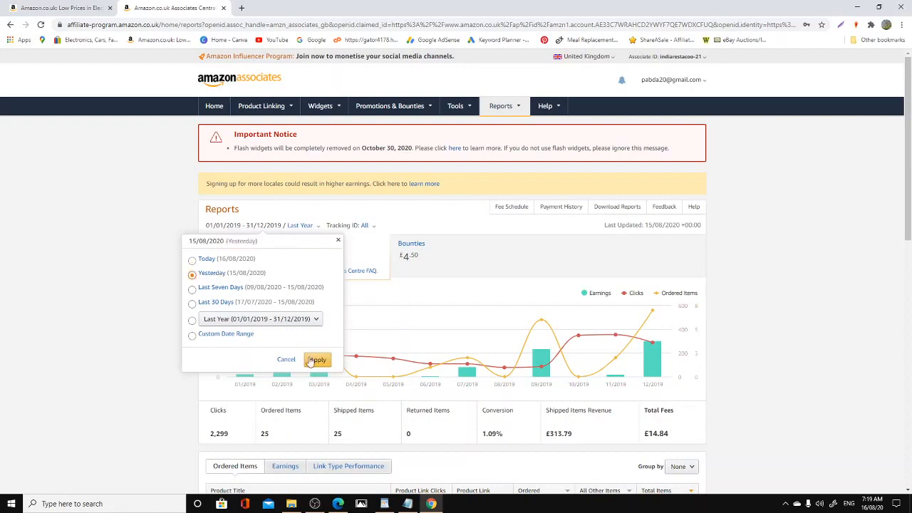
click(317, 359)
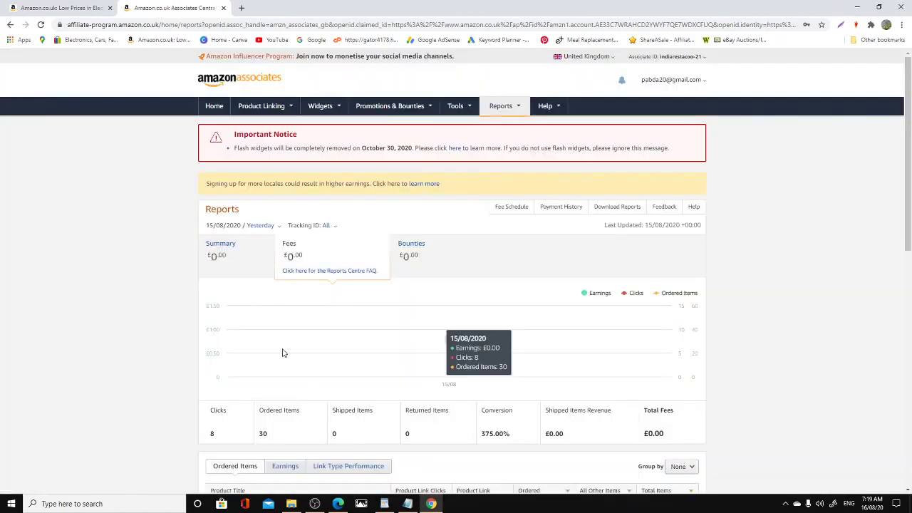
mouse_move(212, 433)
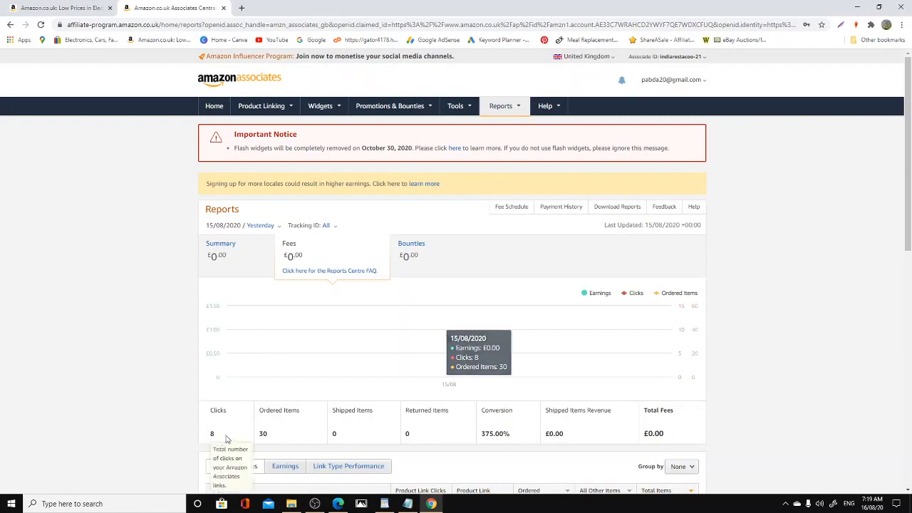
mouse_move(283, 432)
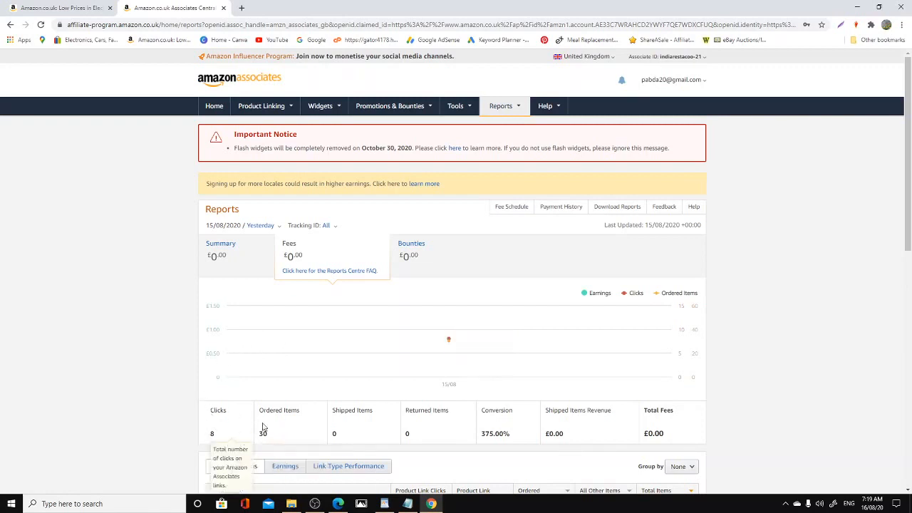
Step: Apply the Last Seven Days range (09/08–15/08/2020) and scroll to the ordered items table
click(261, 225)
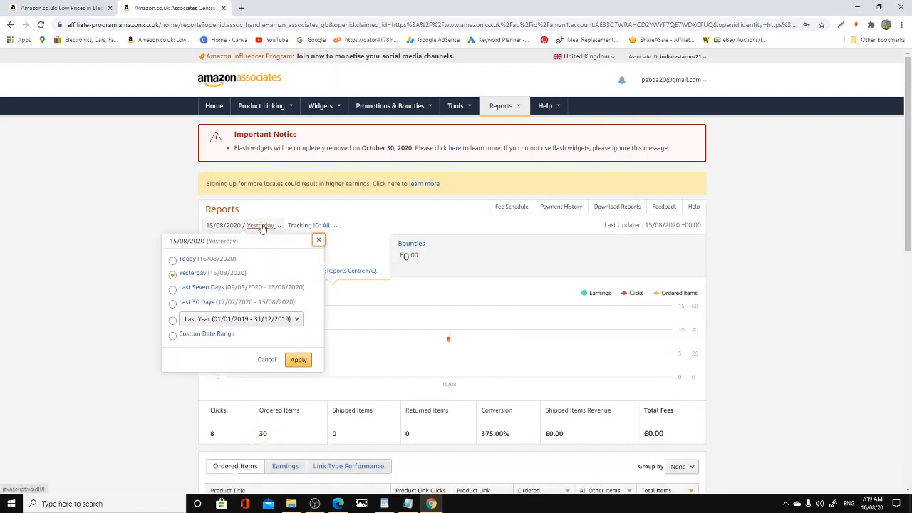
click(297, 359)
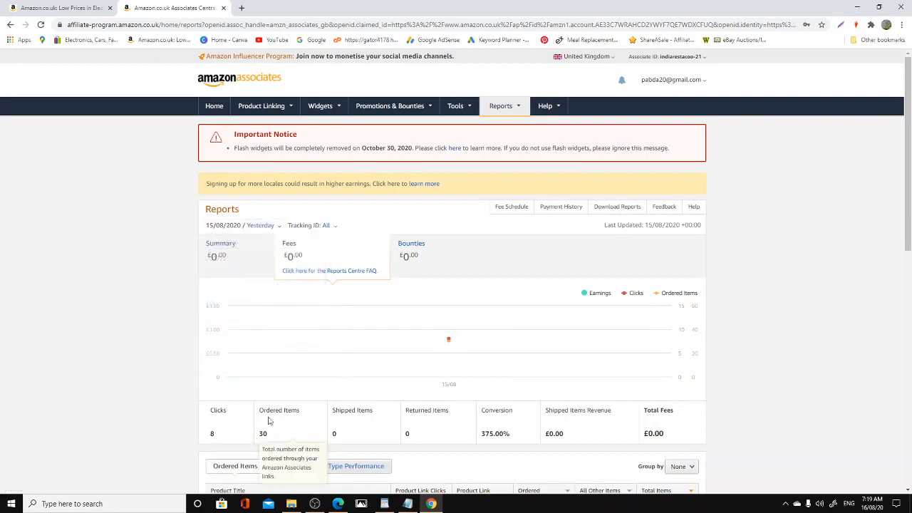
click(261, 225)
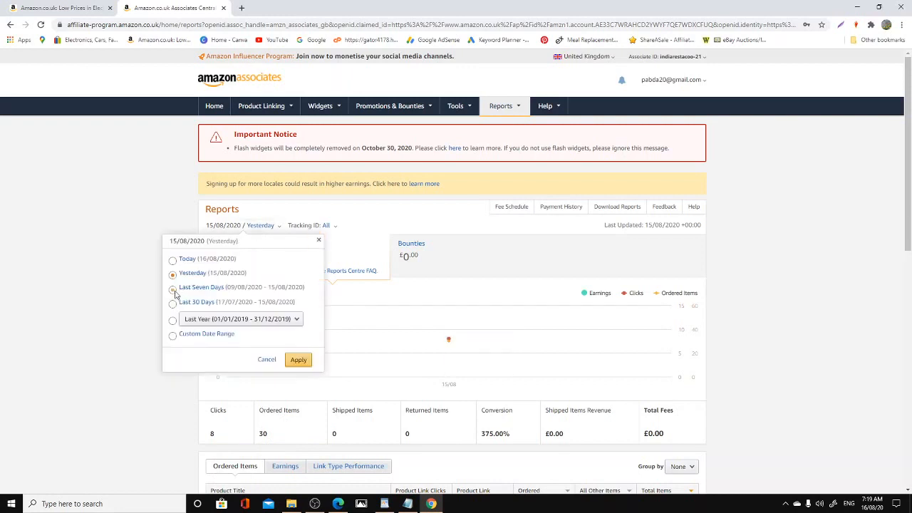
click(173, 286)
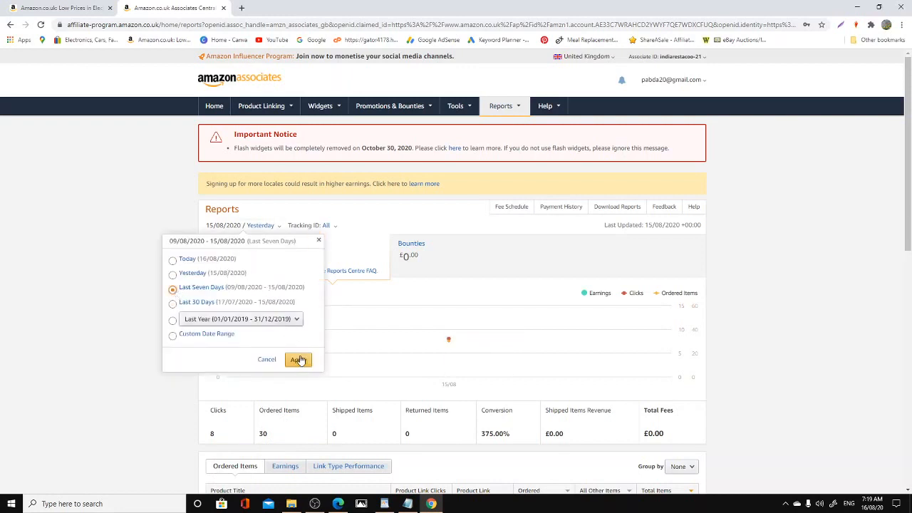
mouse_move(230, 294)
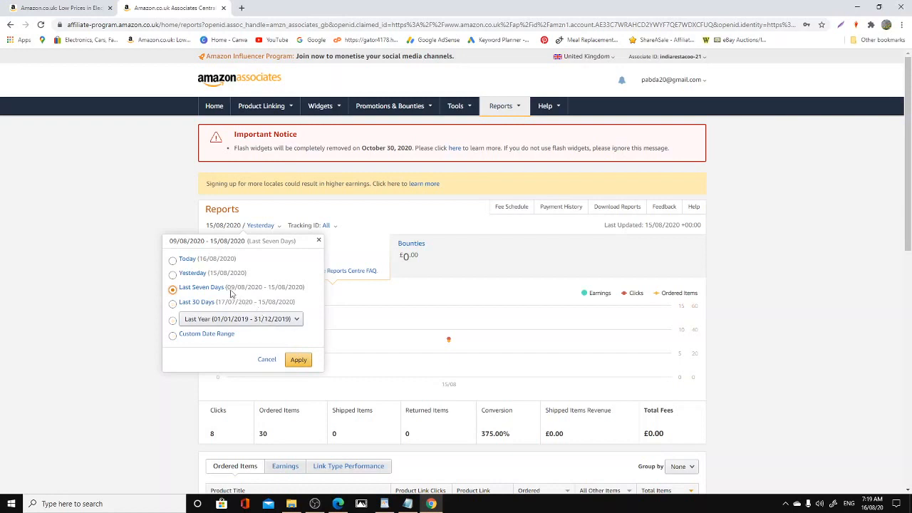
mouse_move(258, 295)
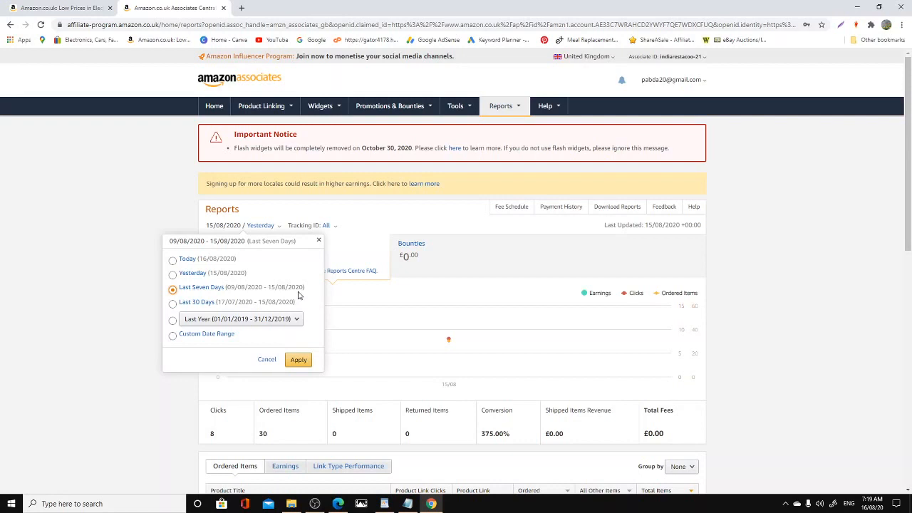
click(297, 359)
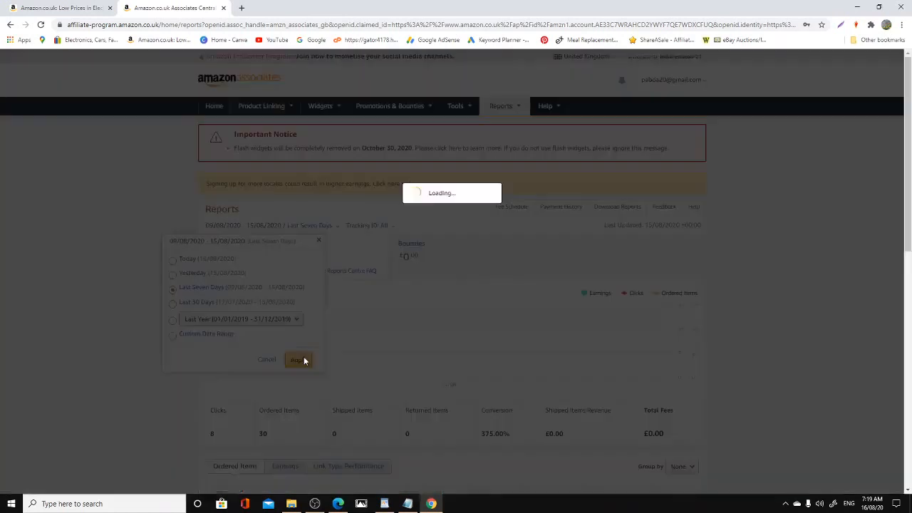
click(295, 359)
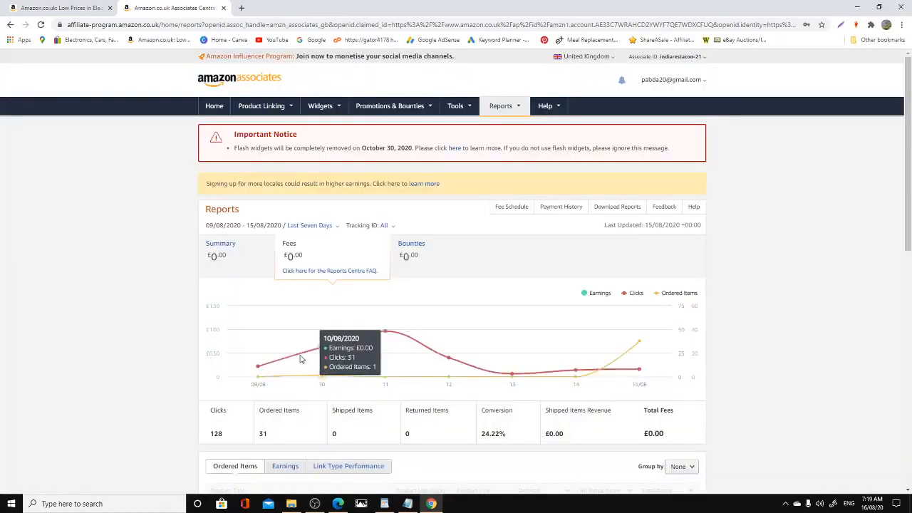
mouse_move(462, 305)
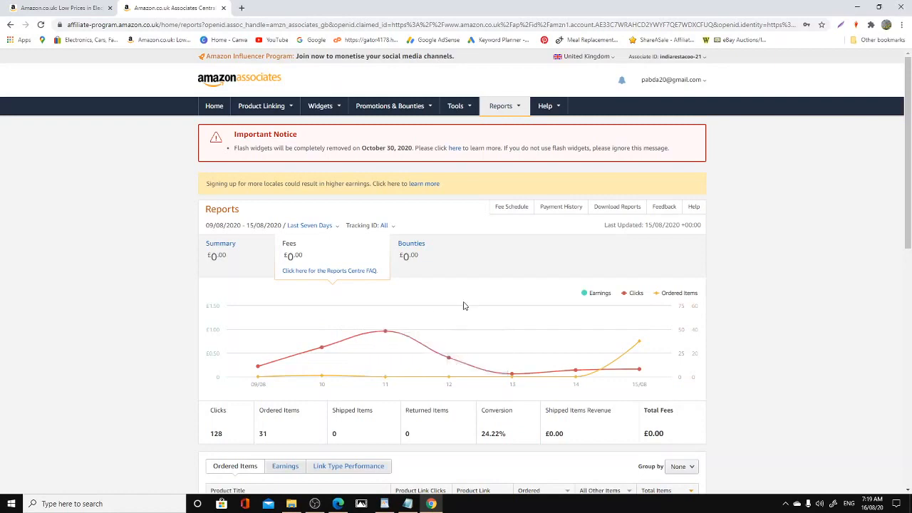
scroll(down, 3)
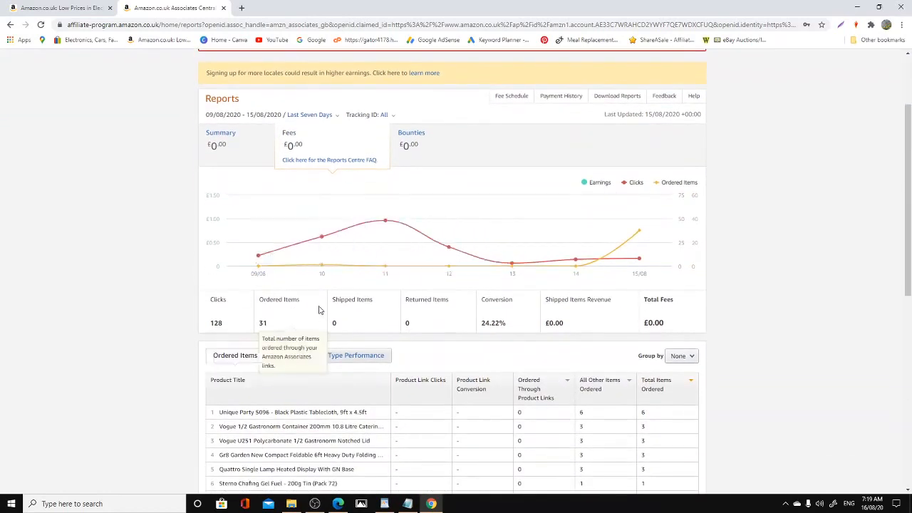
mouse_move(221, 332)
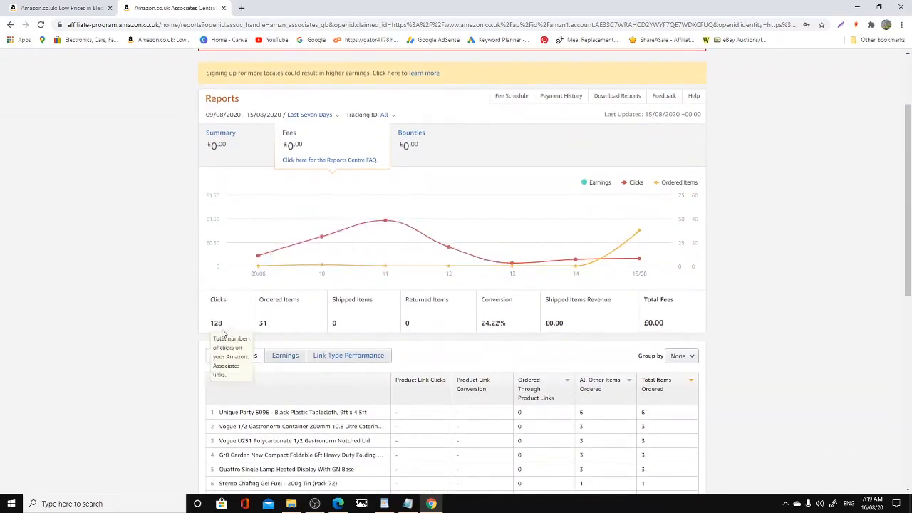
mouse_move(214, 307)
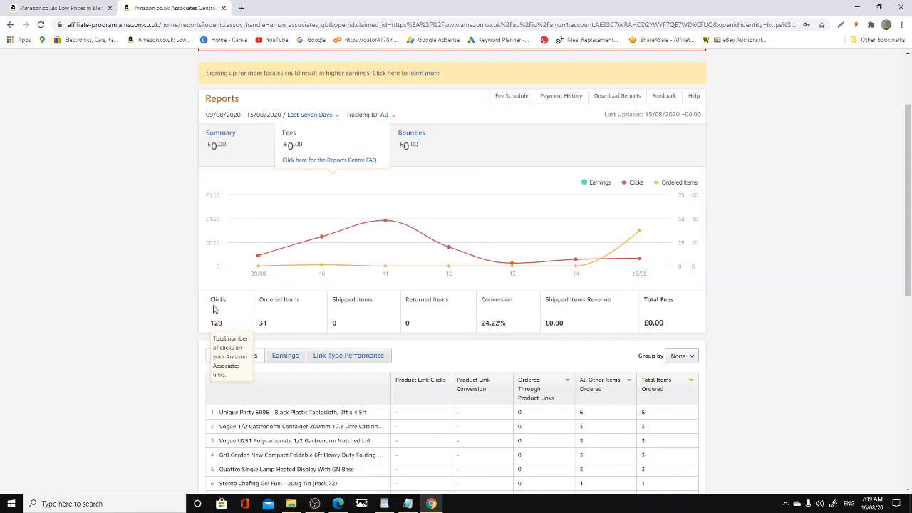
mouse_move(274, 322)
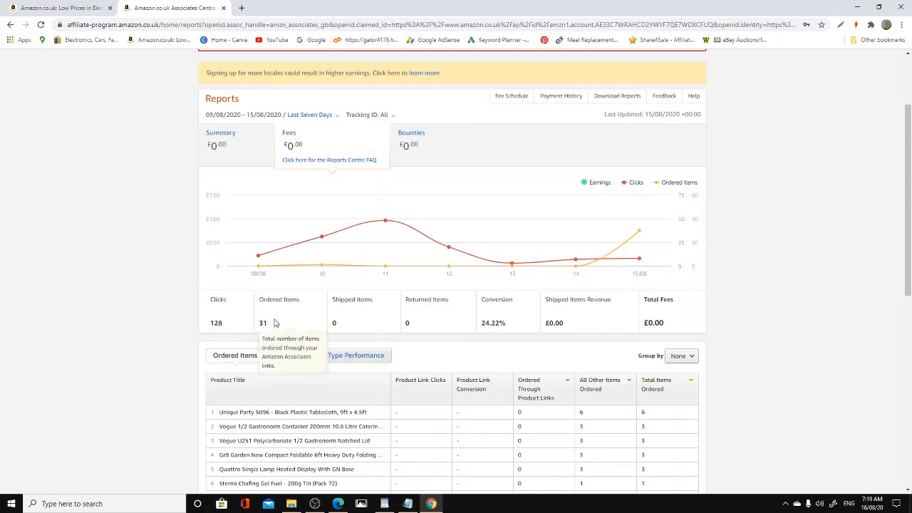
mouse_move(520, 314)
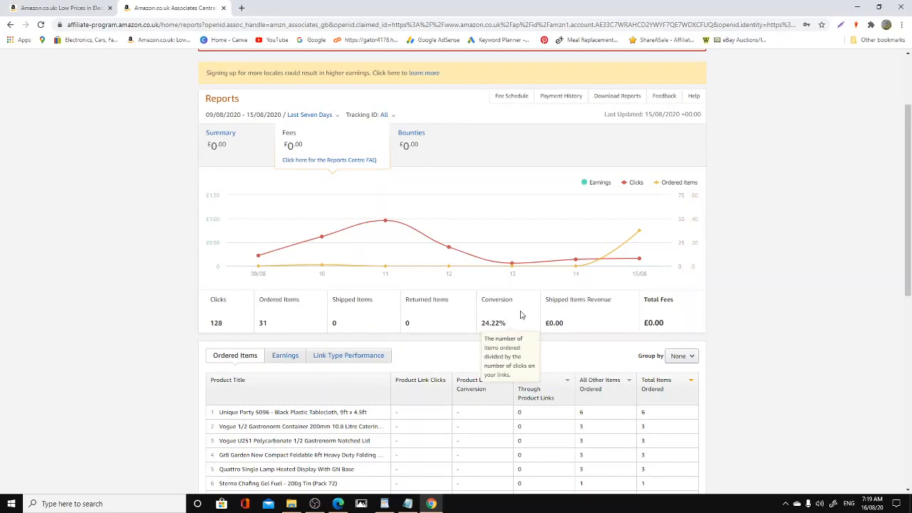
scroll(down, 3)
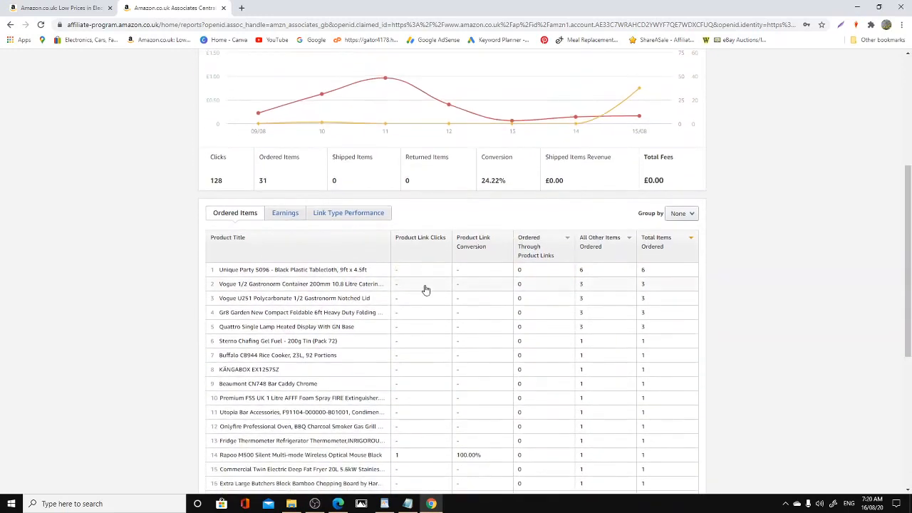
scroll(down, 3)
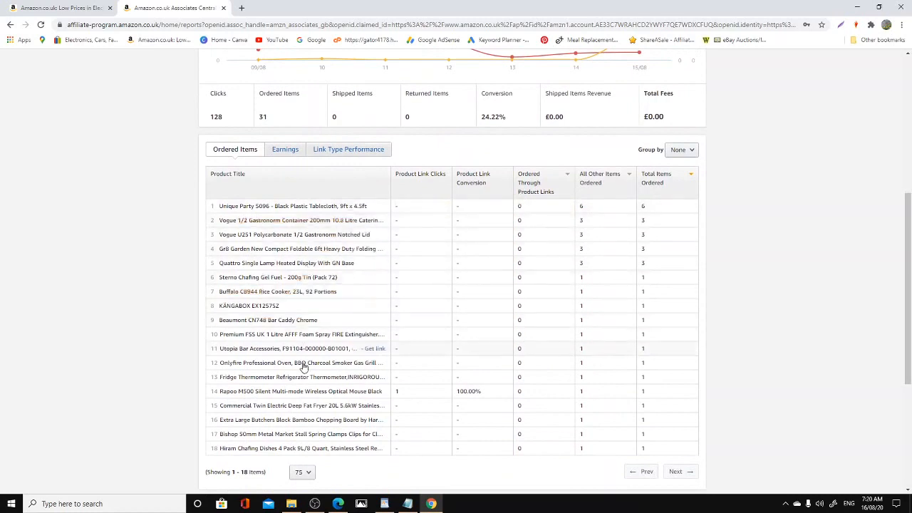
mouse_move(433, 342)
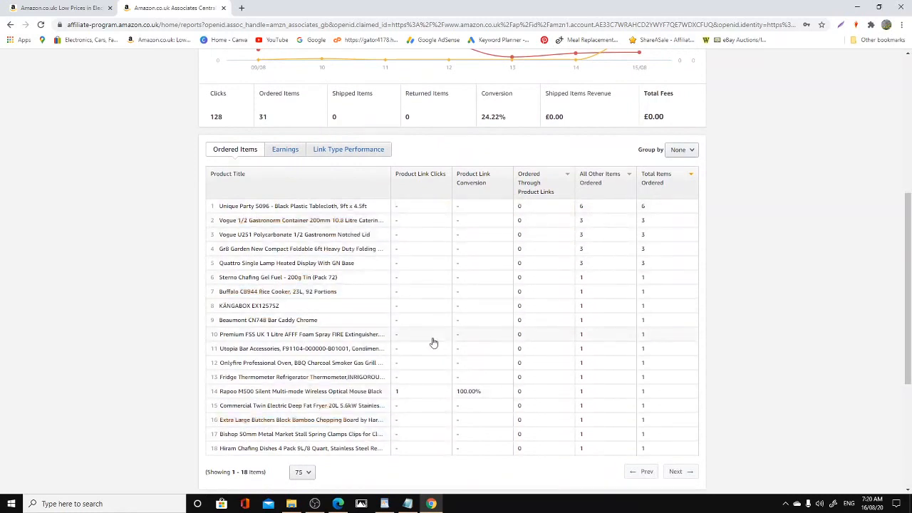
mouse_move(446, 317)
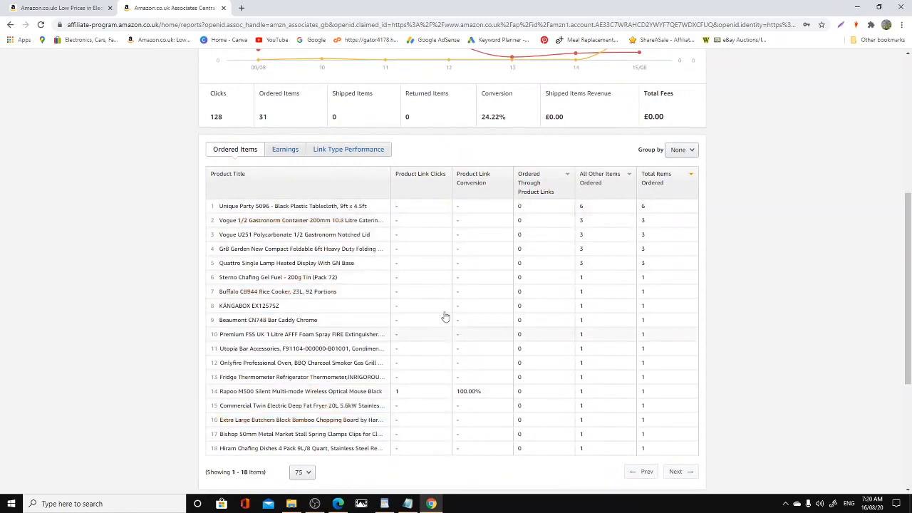
scroll(down, 3)
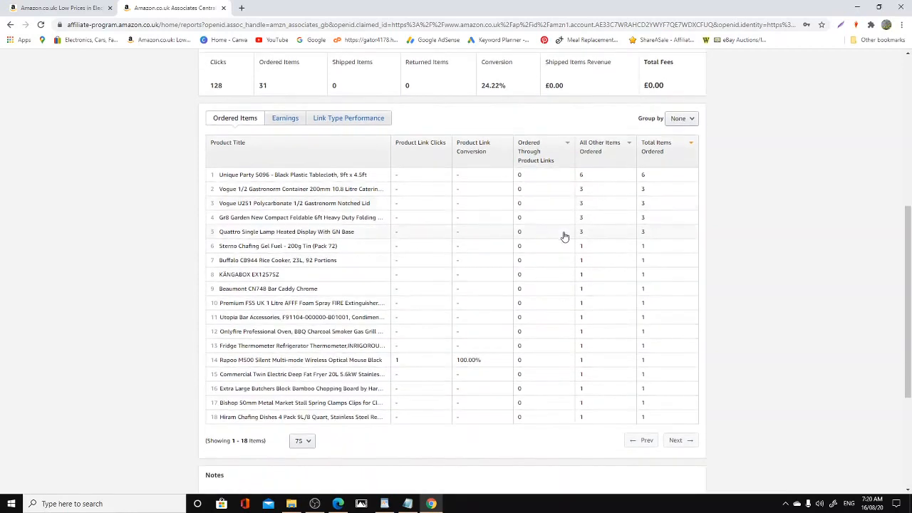
scroll(down, 3)
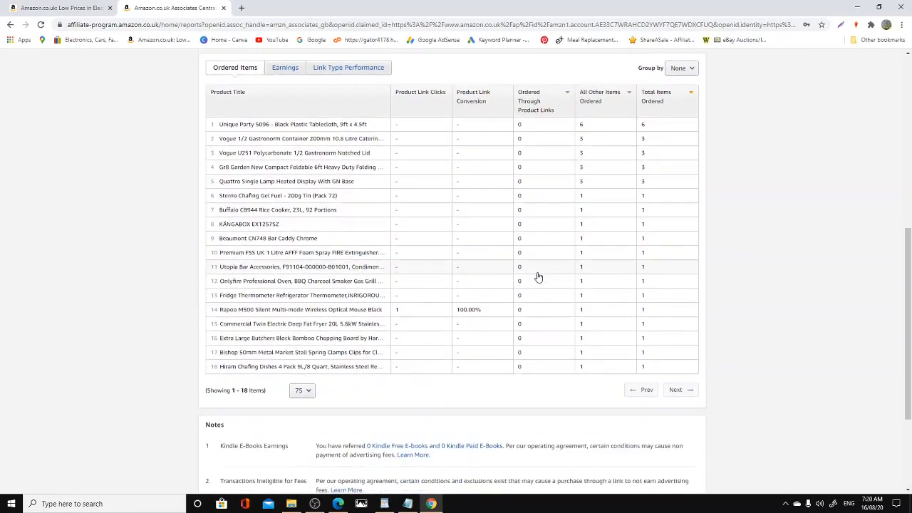
scroll(down, 3)
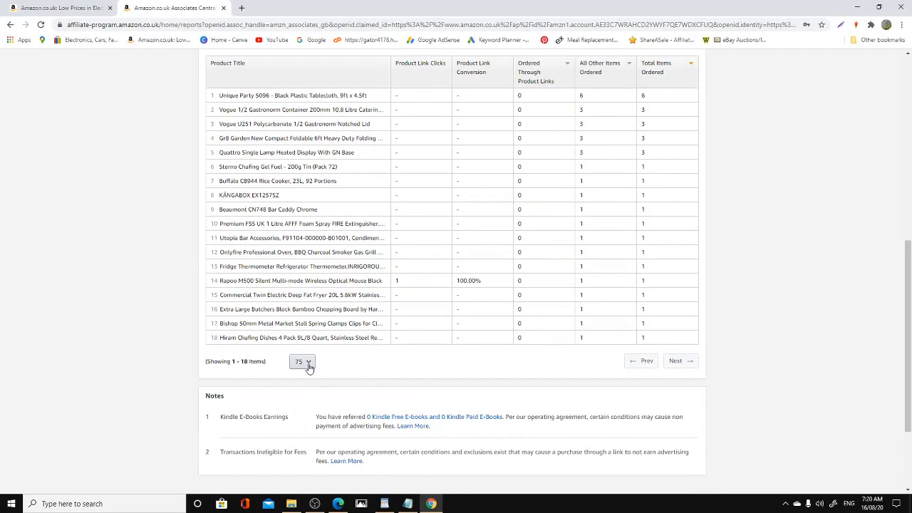
mouse_move(306, 386)
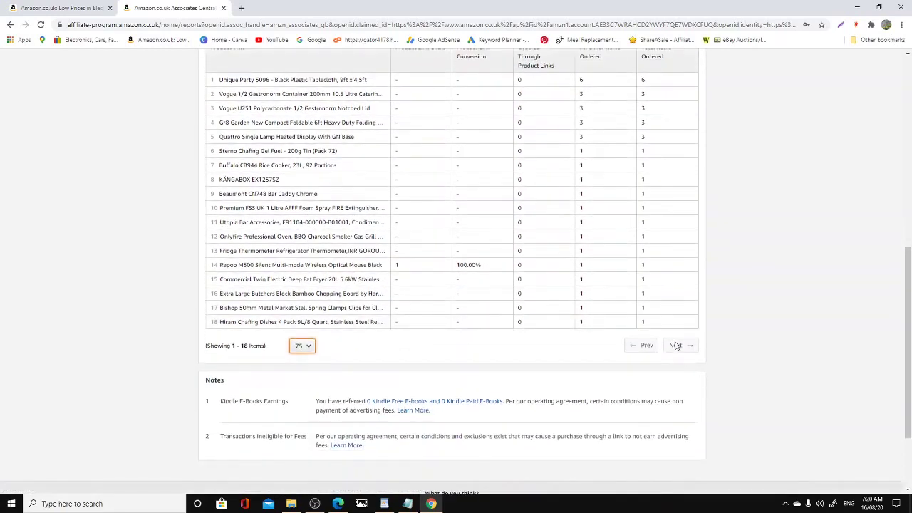
scroll(up, 3)
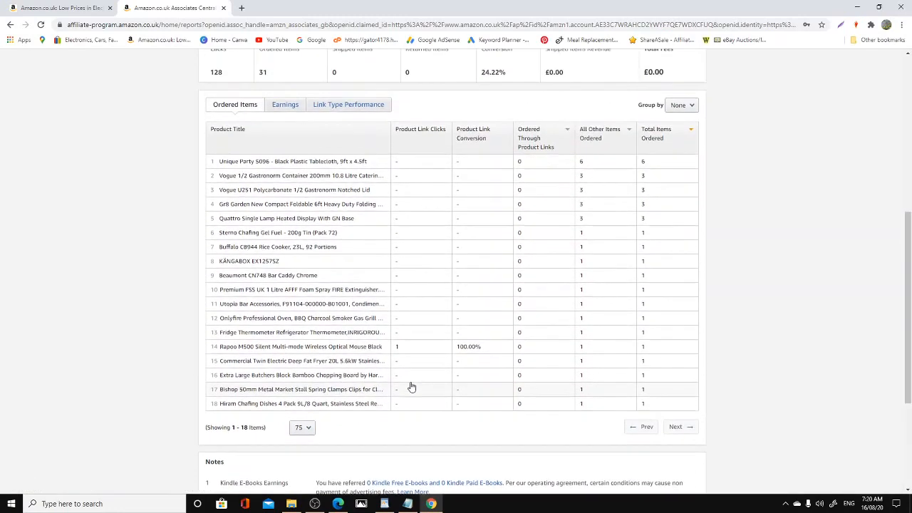
scroll(up, 3)
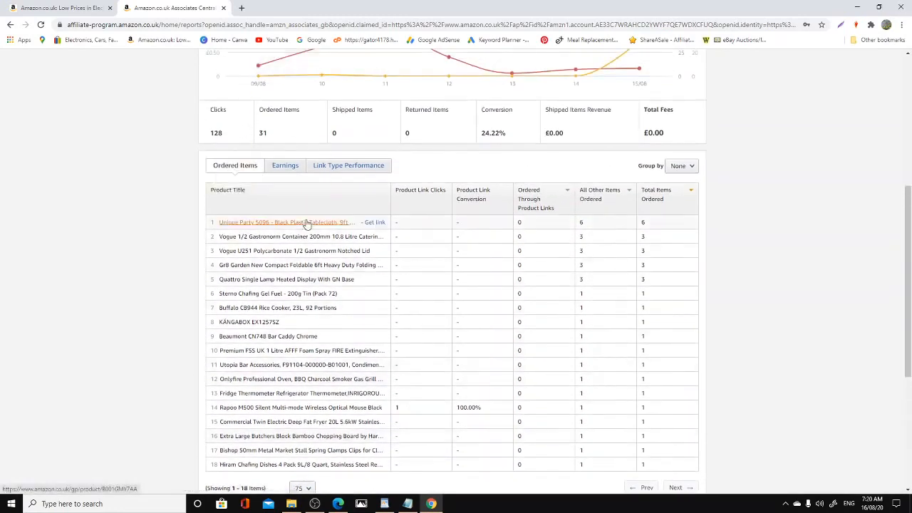
scroll(up, 3)
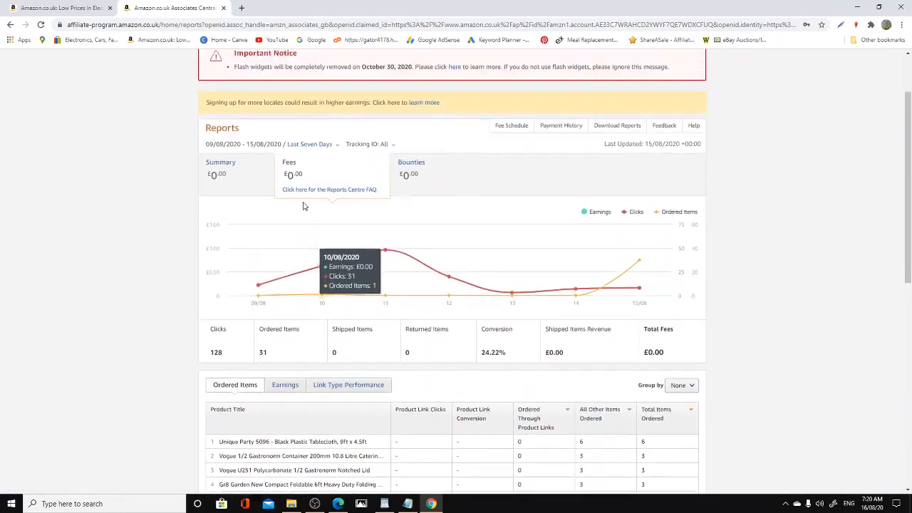
mouse_move(356, 354)
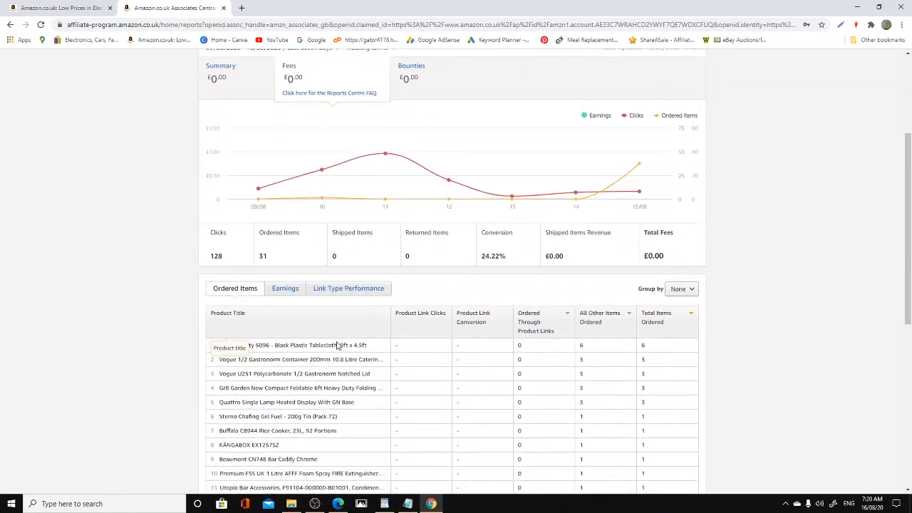
scroll(down, 3)
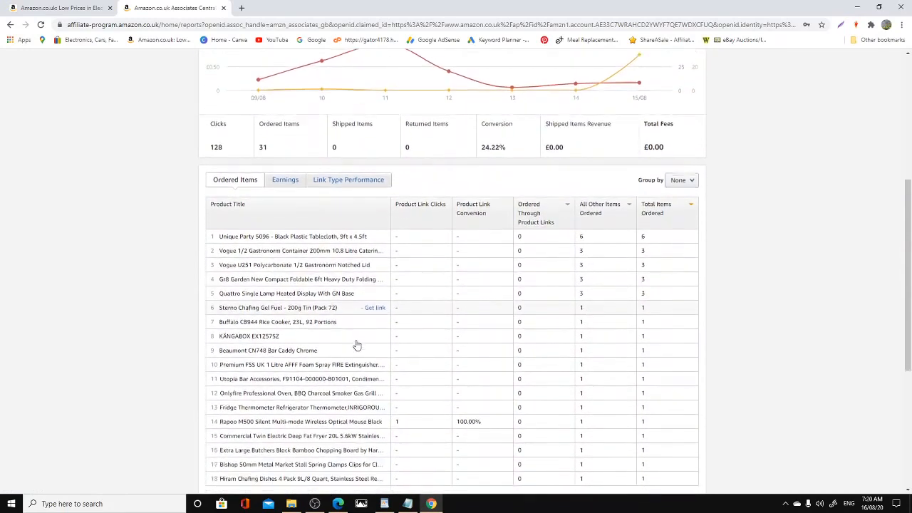
scroll(down, 3)
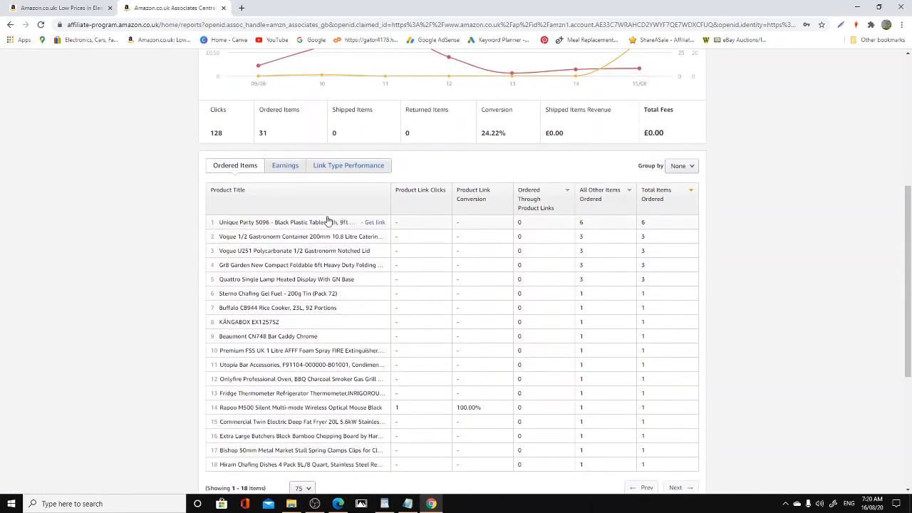
mouse_move(317, 310)
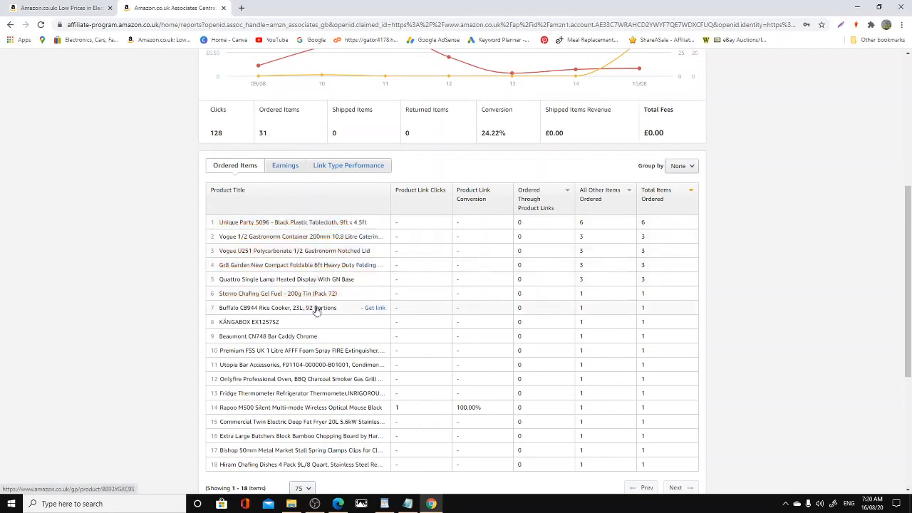
scroll(down, 3)
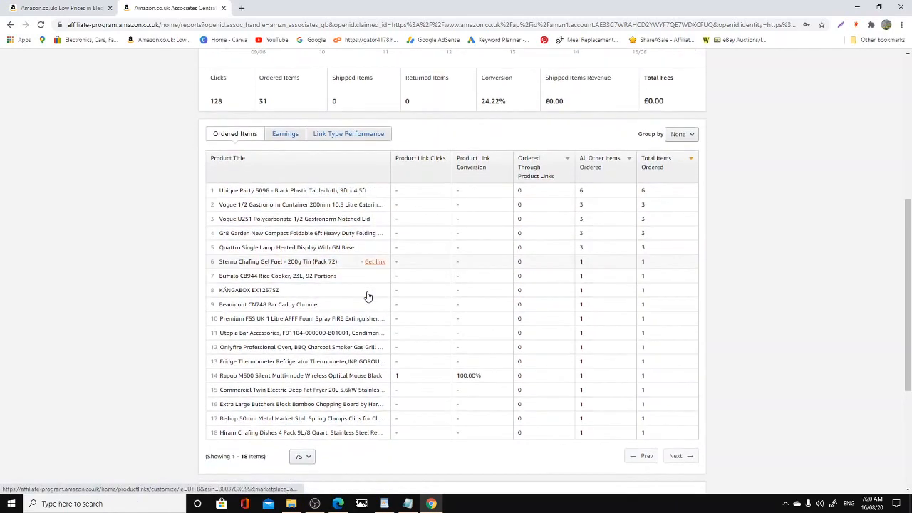
mouse_move(324, 294)
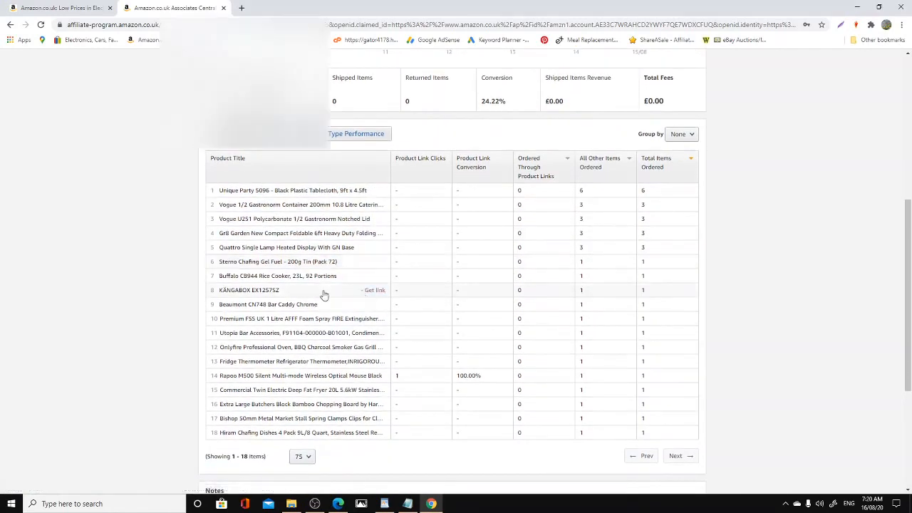
mouse_move(332, 315)
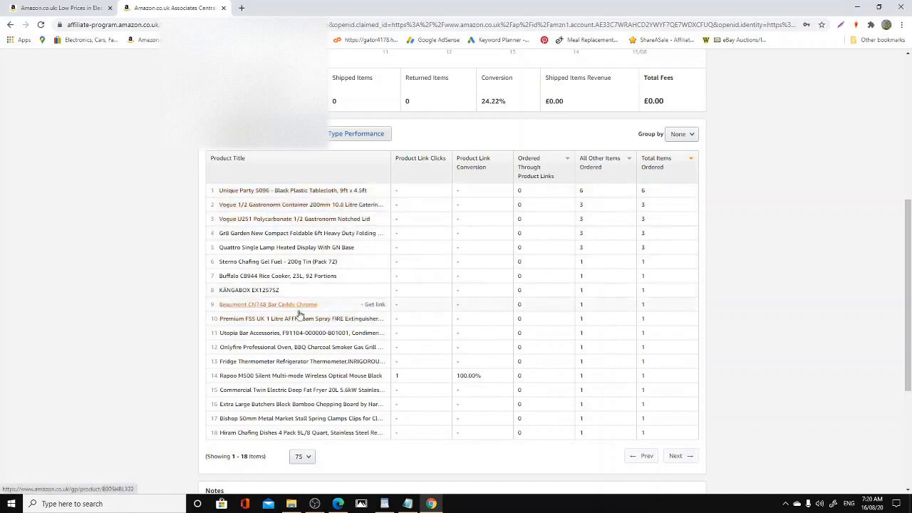
mouse_move(290, 292)
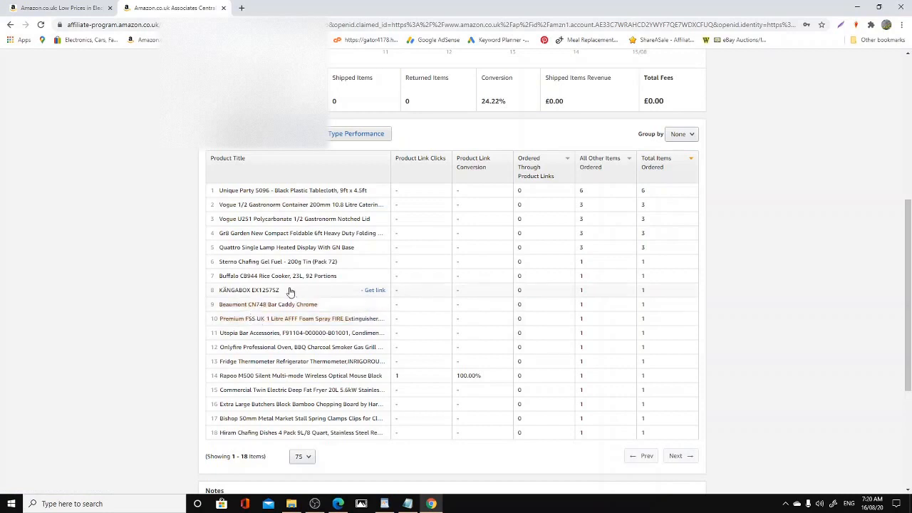
mouse_move(297, 375)
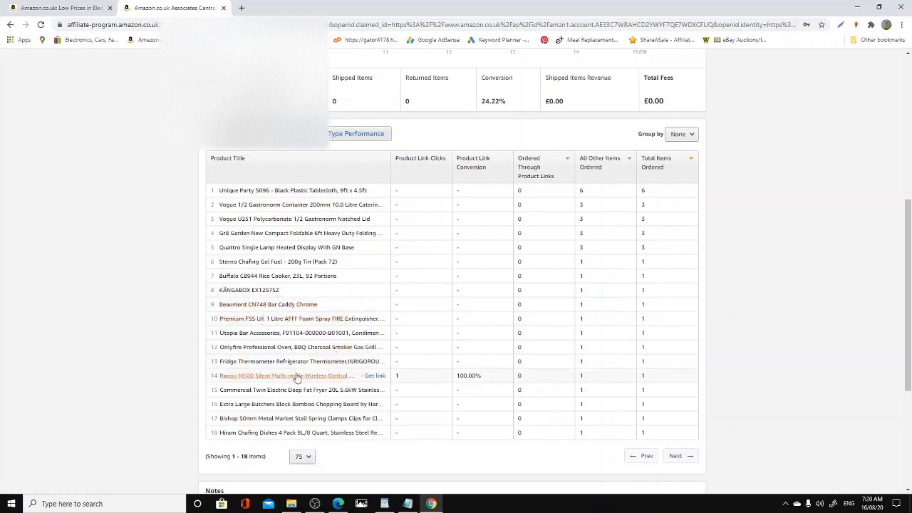
mouse_move(409, 301)
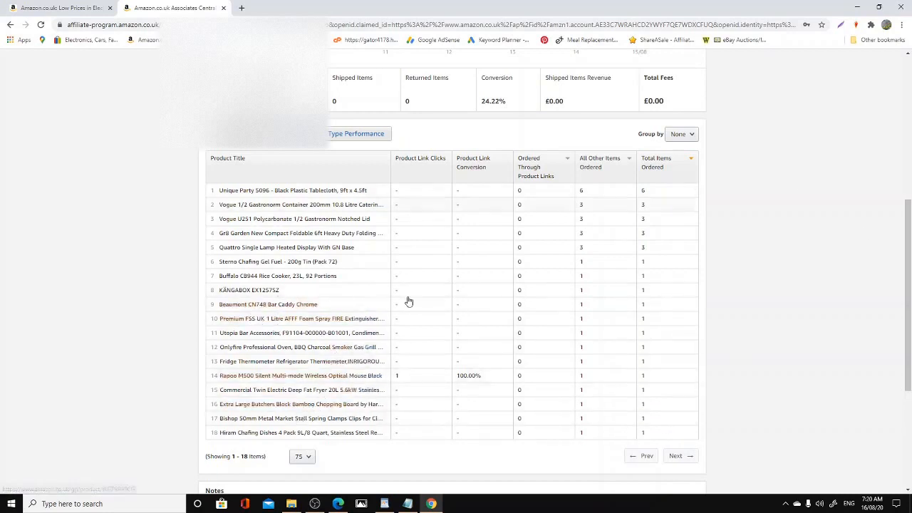
mouse_move(333, 389)
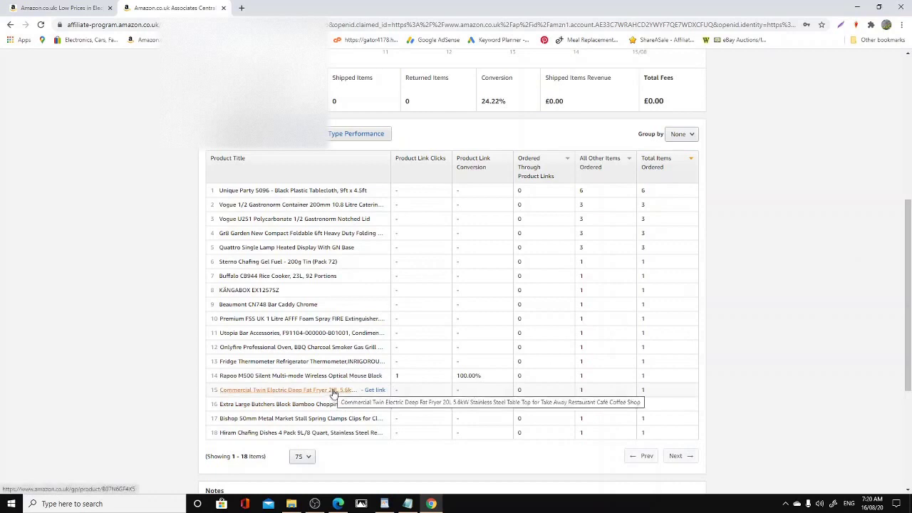
mouse_move(330, 393)
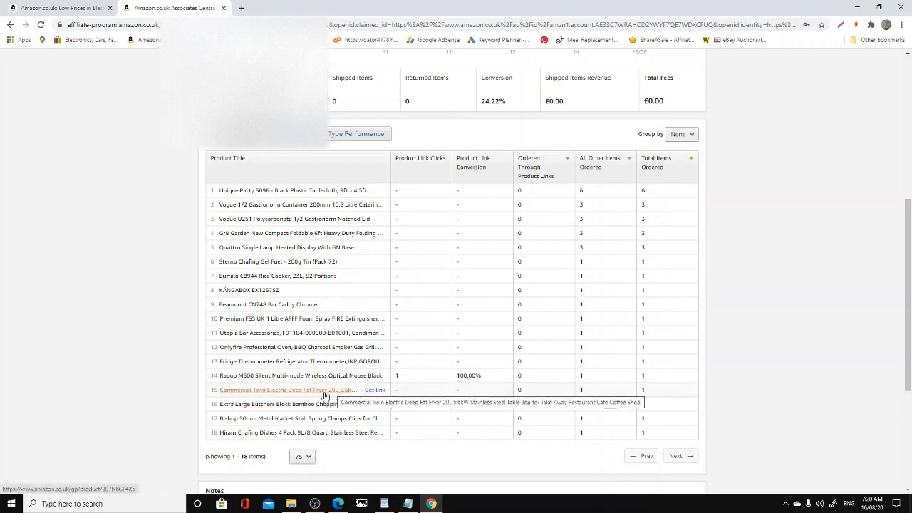
Step: Open the Commercial Twin Electric Deep Fat Fryer link in row 15 of Ordered Items
click(374, 389)
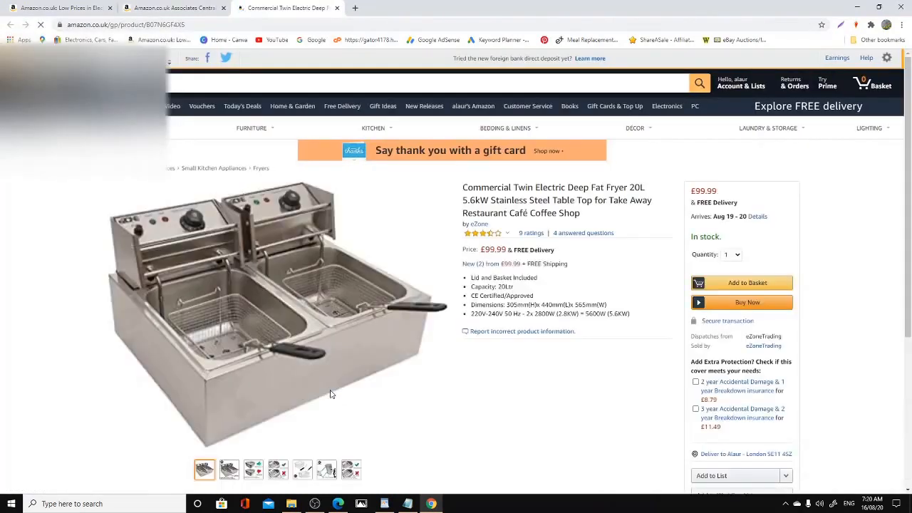
mouse_move(210, 295)
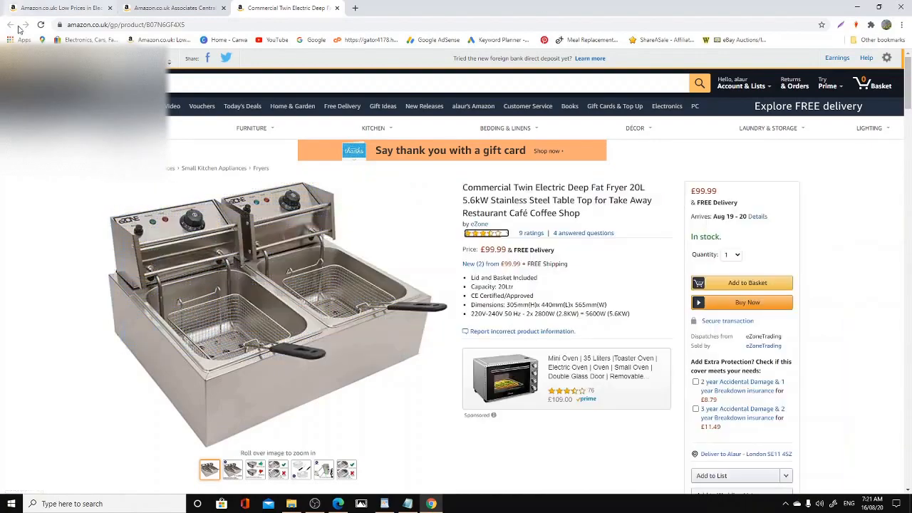
Step: Switch from the fryer page back to the Amazon.co.uk Associates Central tab
click(171, 8)
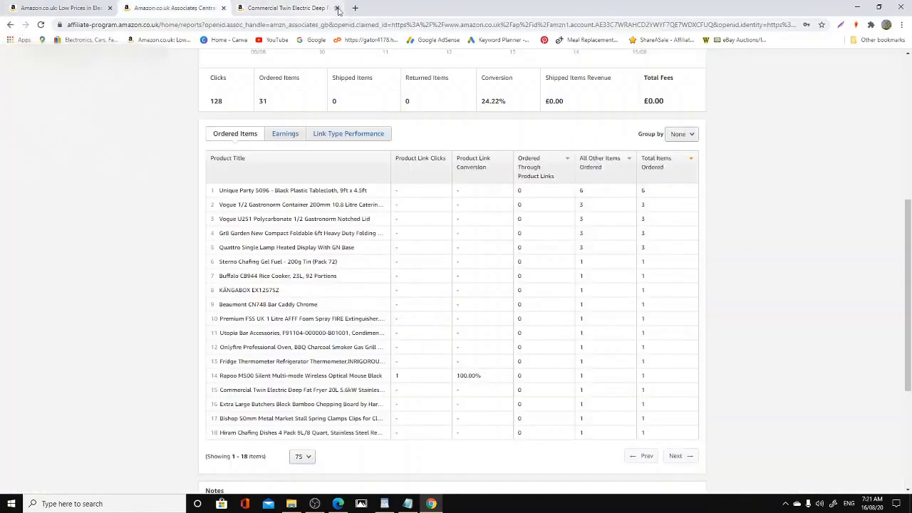
Step: Close the fryer tab and open the Rapoo M500 Silent mouse title from row 14
click(338, 8)
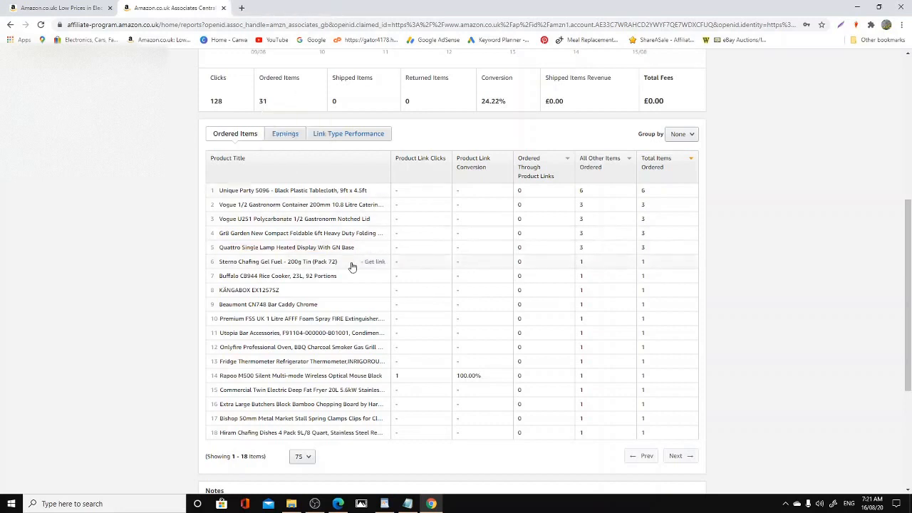
mouse_move(278, 379)
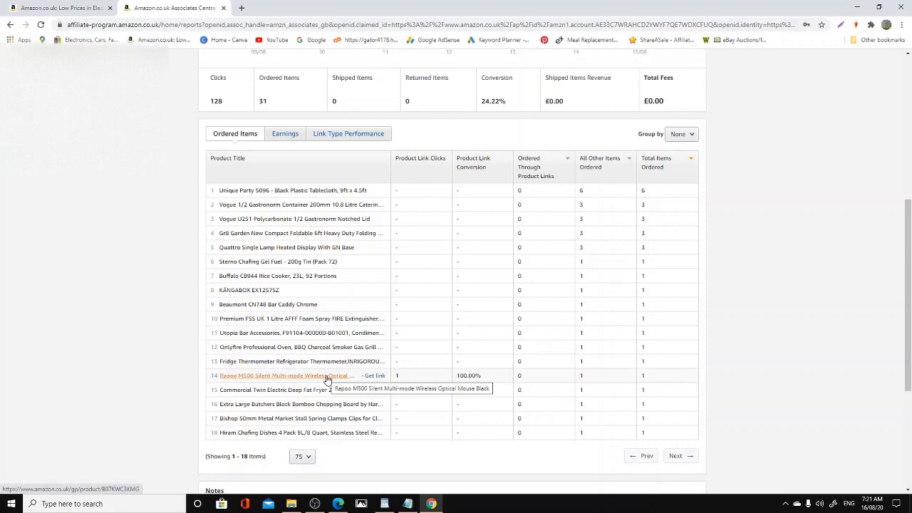
click(285, 375)
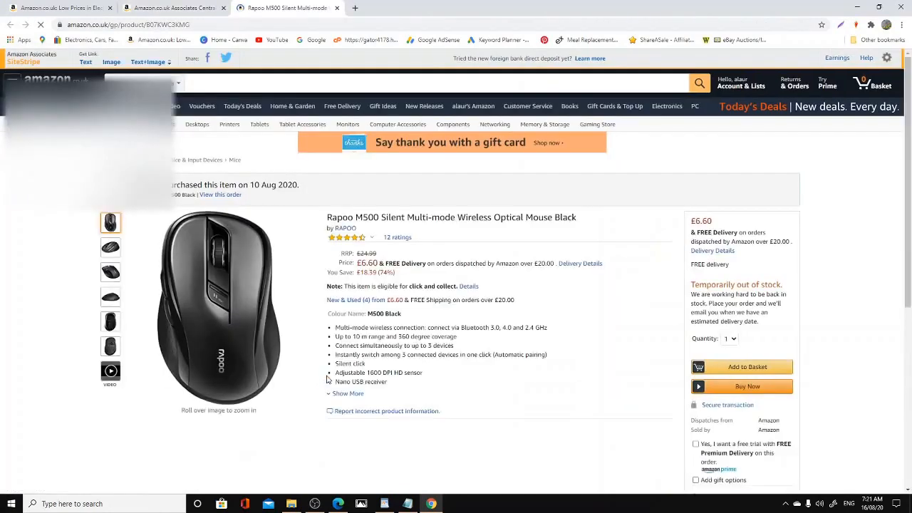
Step: Scroll down the Rapoo M500 mouse page, which shows it temporarily out of stock
scroll(down, 3)
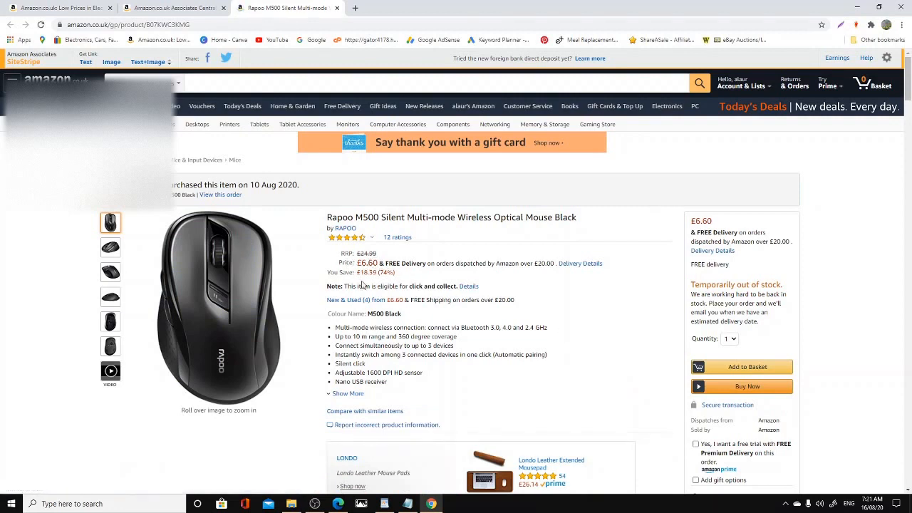
mouse_move(402, 253)
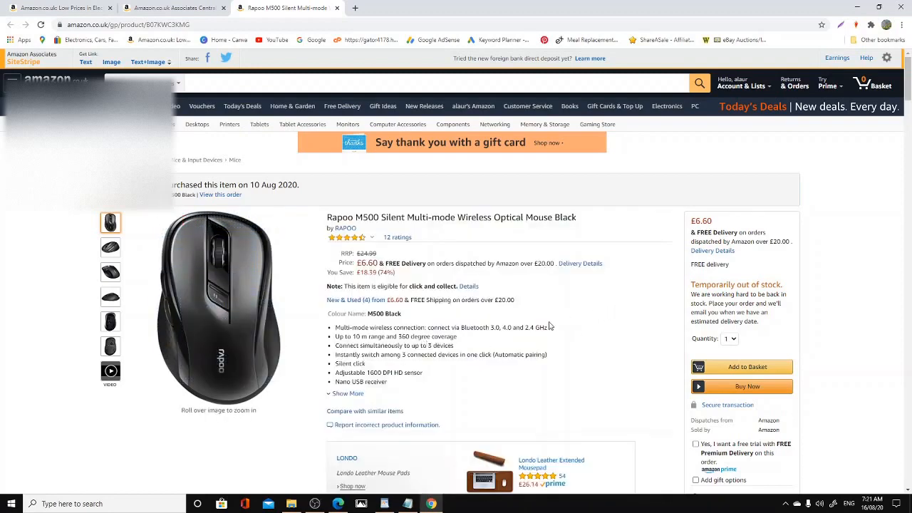
mouse_move(523, 287)
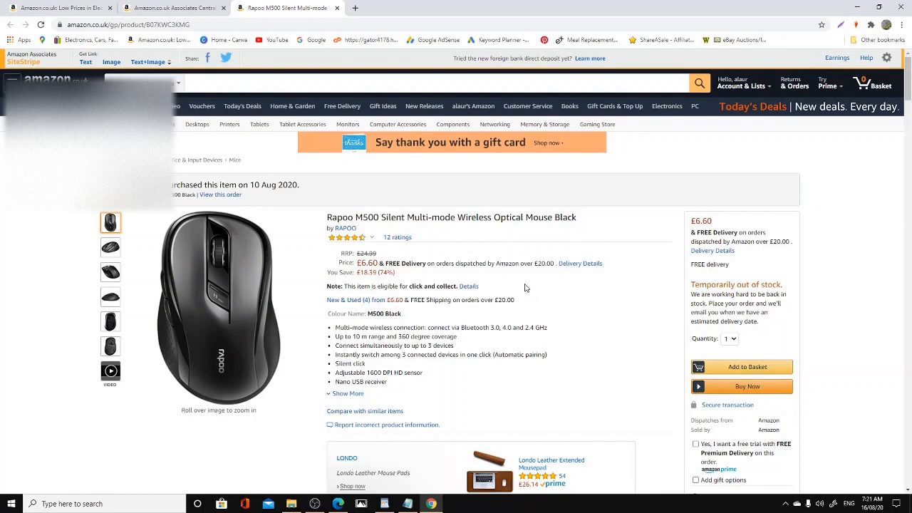
scroll(down, 3)
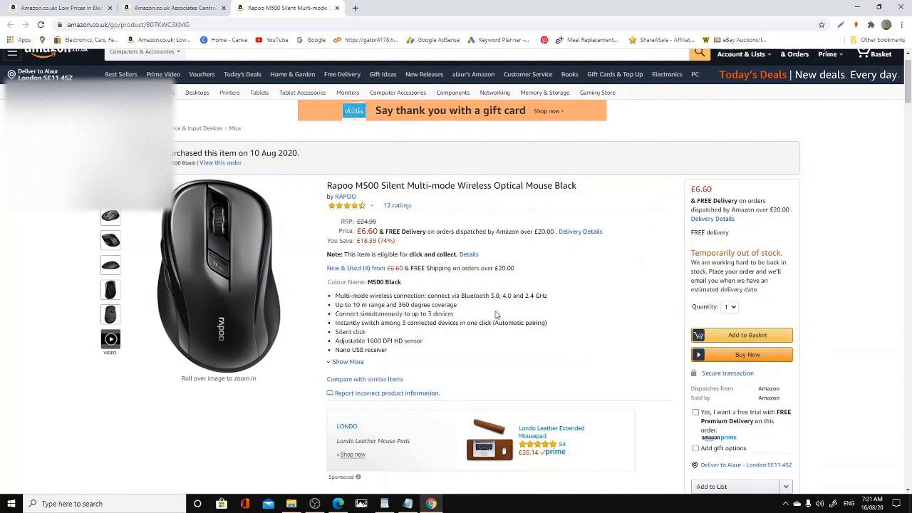
mouse_move(596, 189)
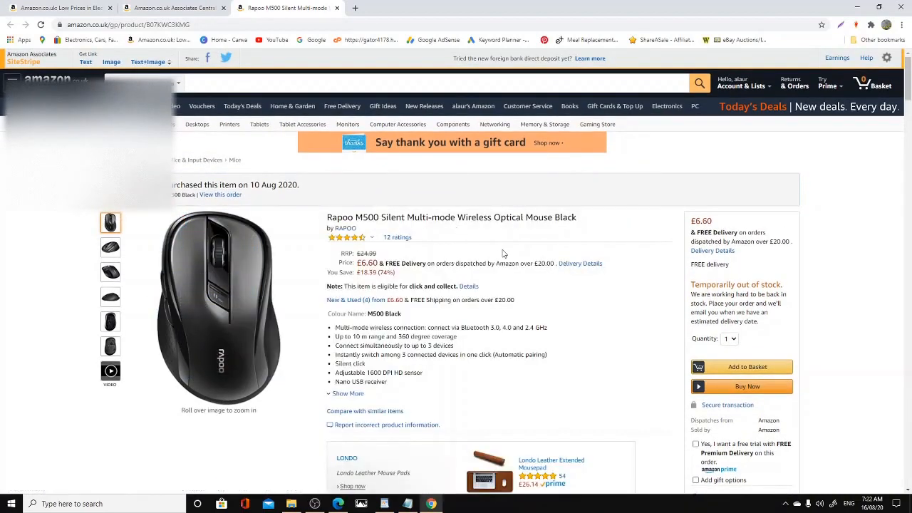
mouse_move(396, 246)
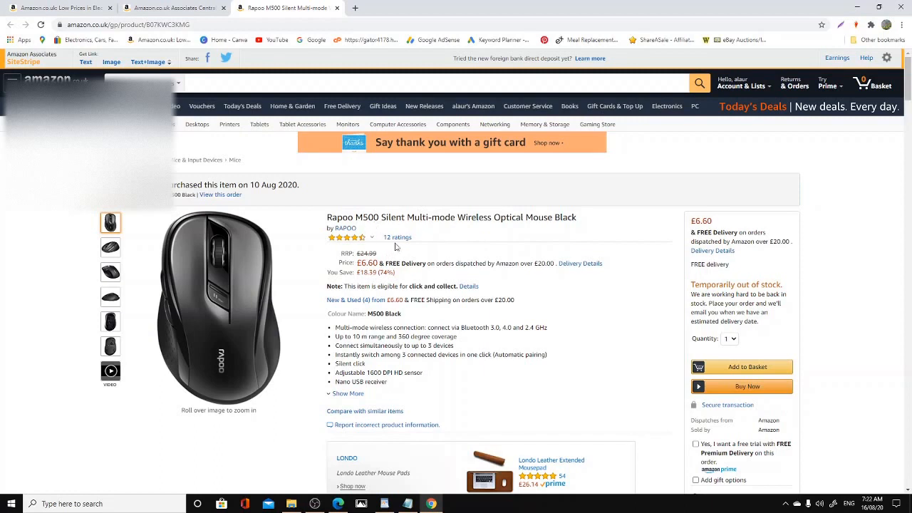
mouse_move(349, 237)
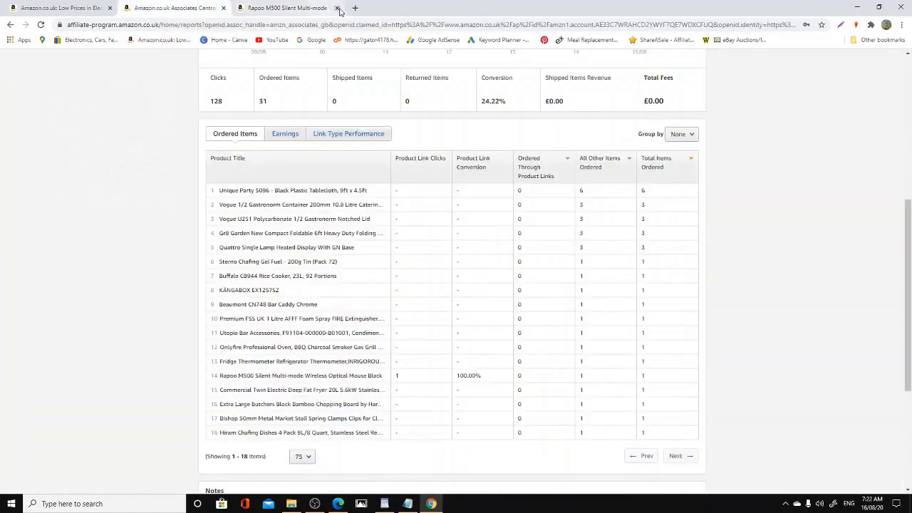
Step: Close the Rapoo mouse tab and scroll down the Ordered Items table
click(338, 7)
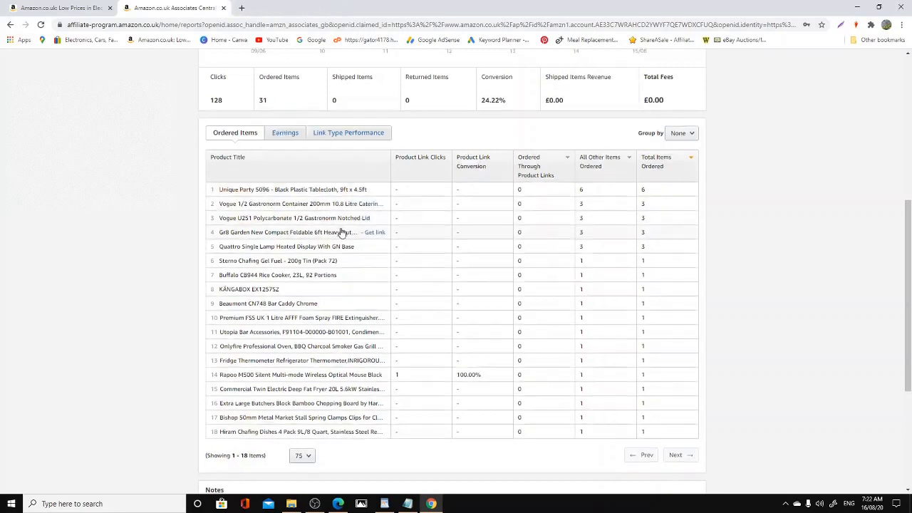
scroll(down, 3)
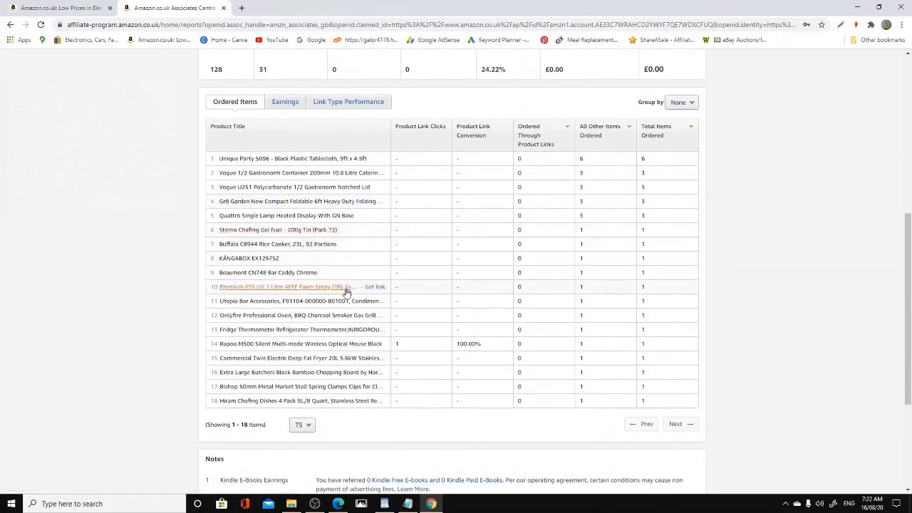
mouse_move(315, 333)
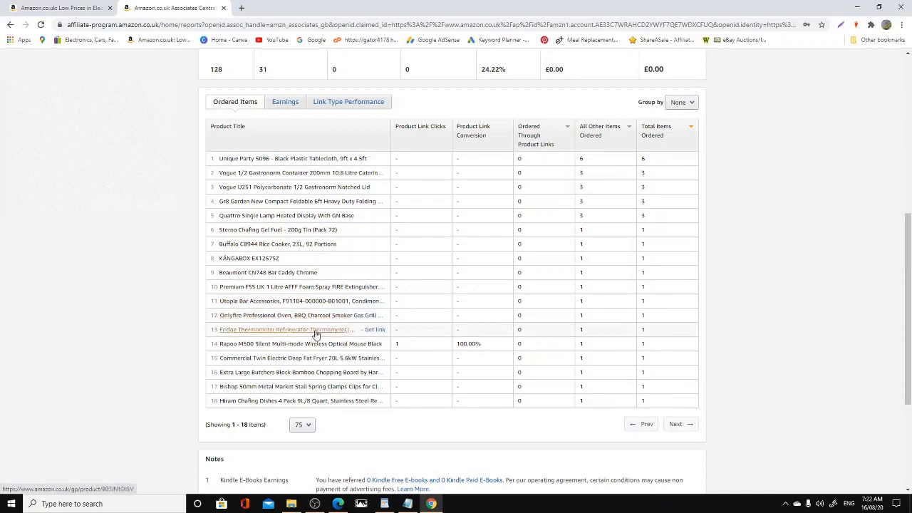
mouse_move(267, 358)
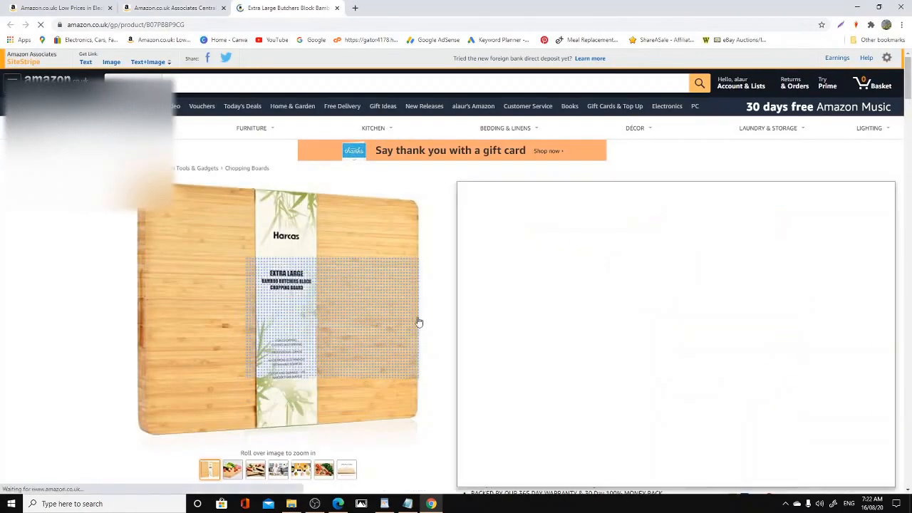
mouse_move(312, 333)
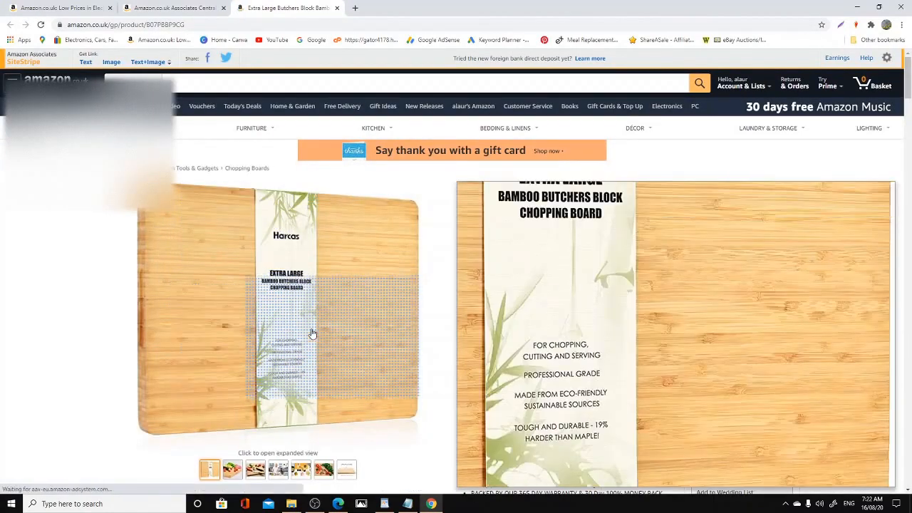
Step: Switch to Associates Central and scroll up to the last-seven-days earnings and clicks chart
click(175, 8)
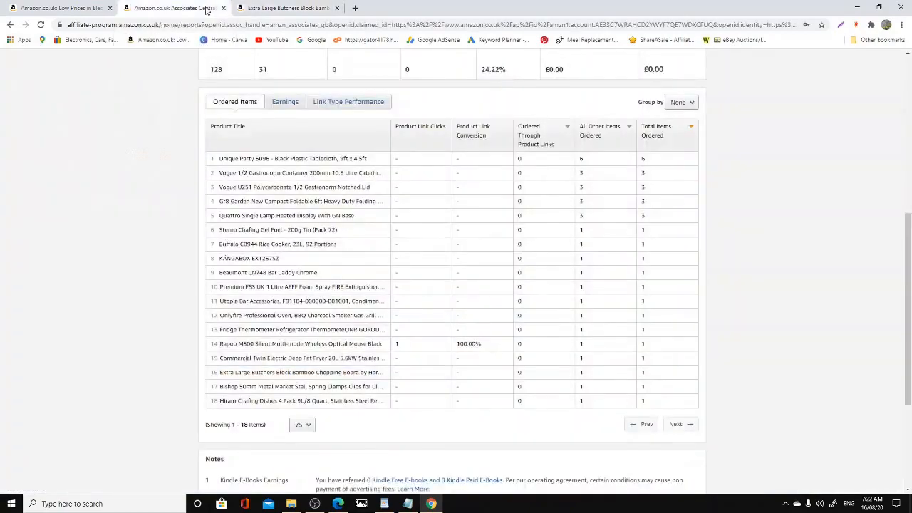
scroll(up, 3)
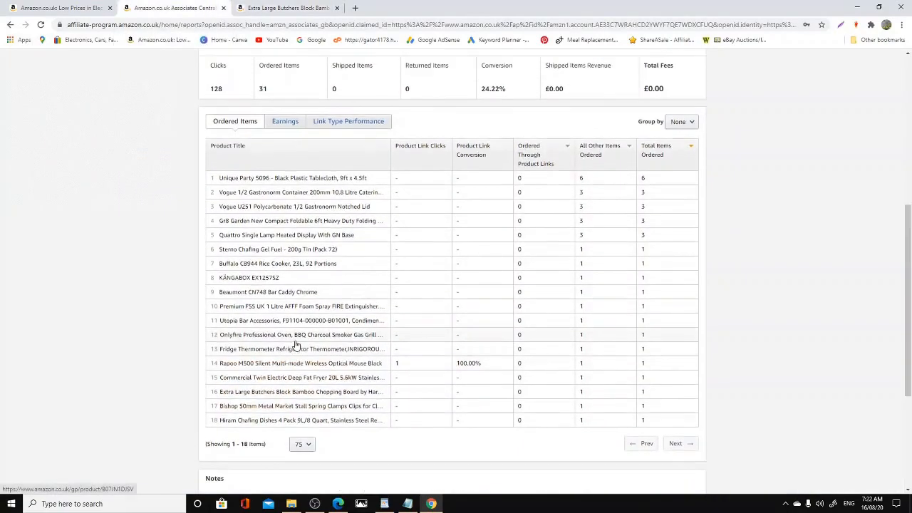
scroll(up, 3)
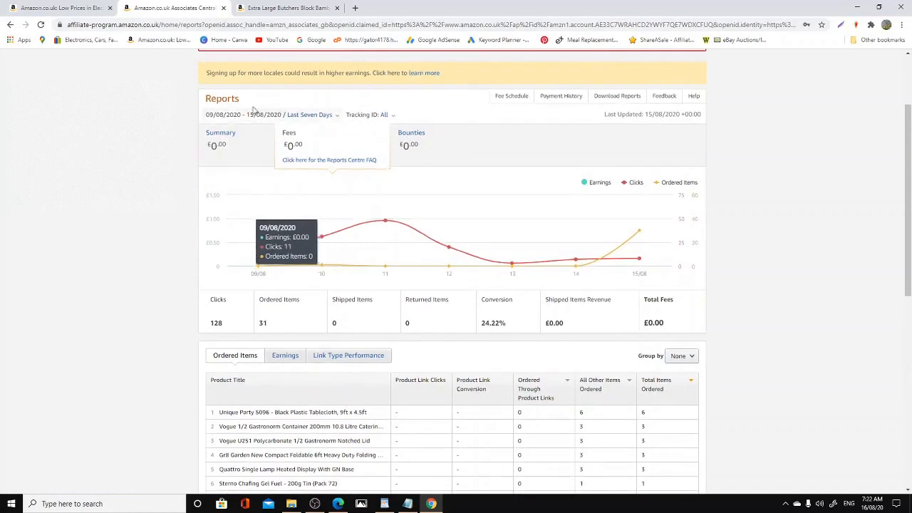
Step: Switch the Associates report period to Last 30 Days: 706 clicks, 33 ordered items
click(310, 115)
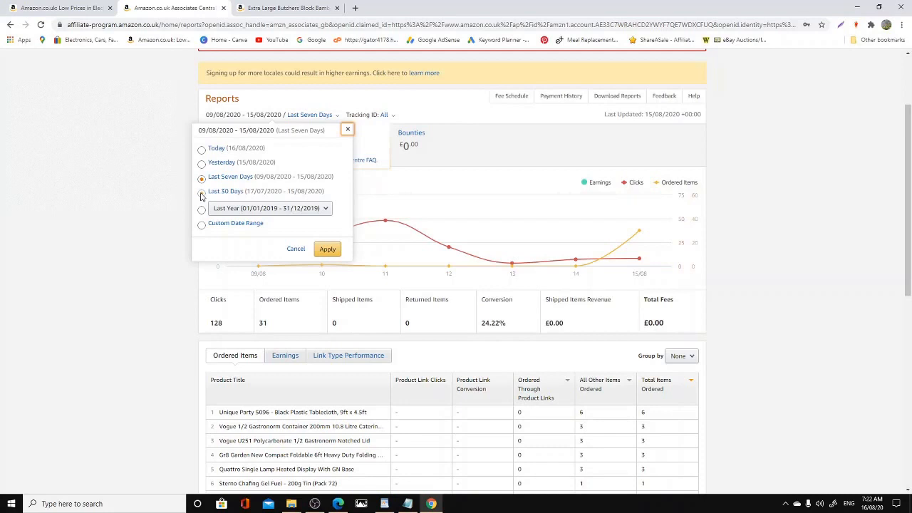
click(202, 191)
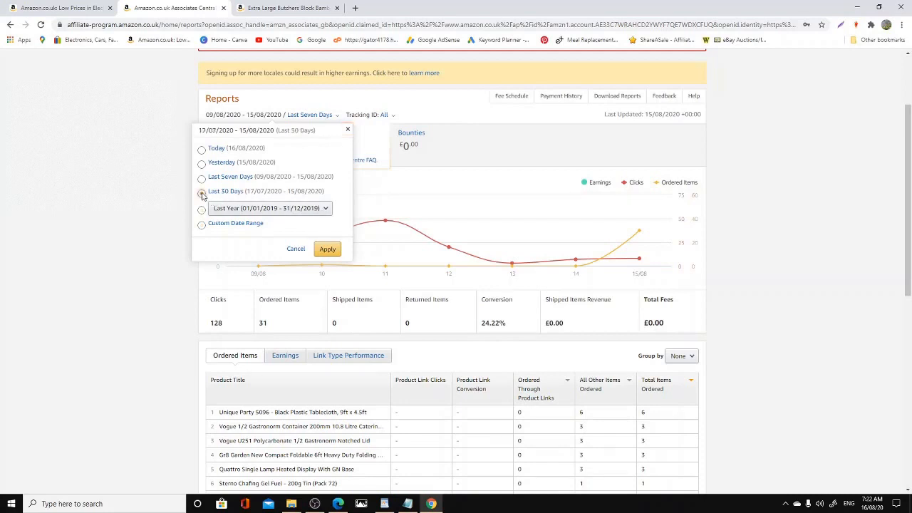
click(327, 248)
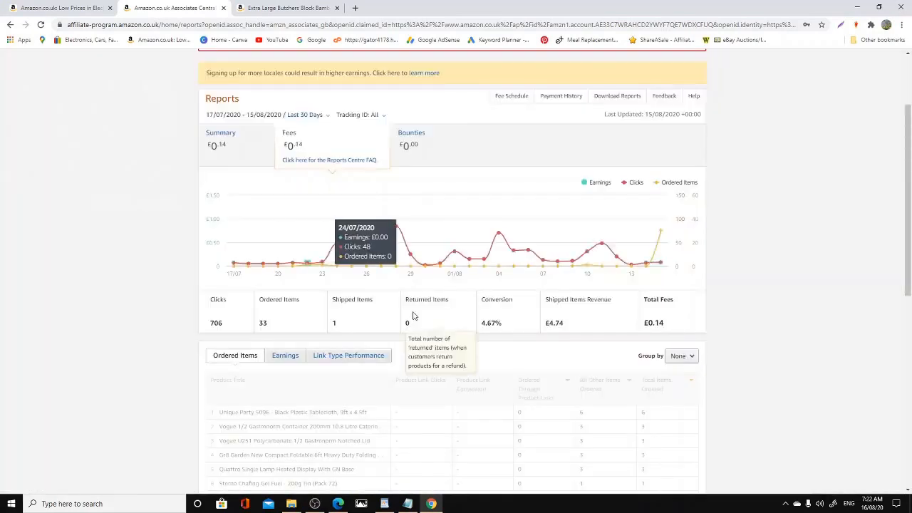
Step: Scroll down the 30-day Ordered Items table to the KÄNGABOX EXPERT GN1/1 thermo box
scroll(down, 3)
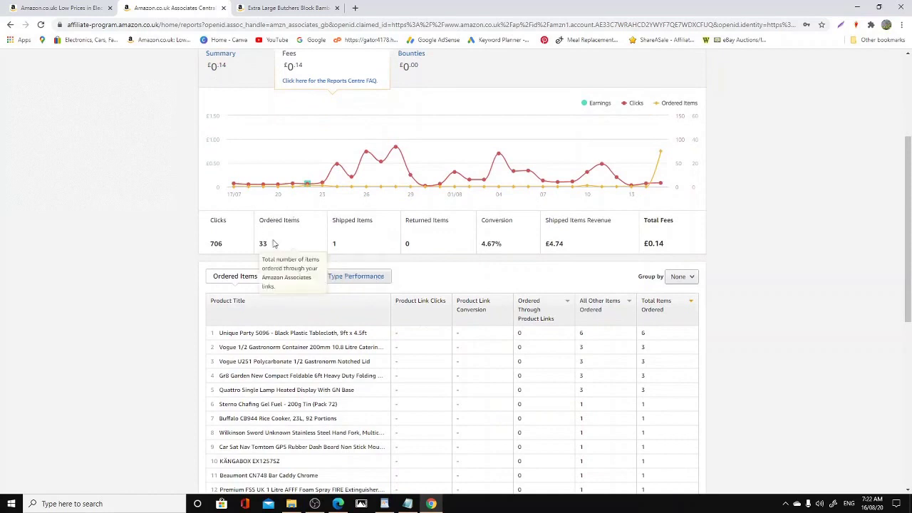
mouse_move(262, 233)
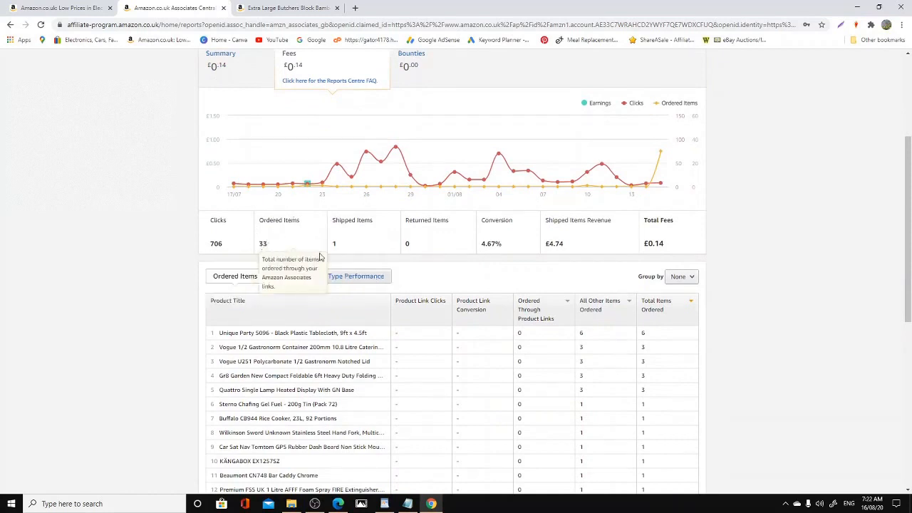
scroll(down, 3)
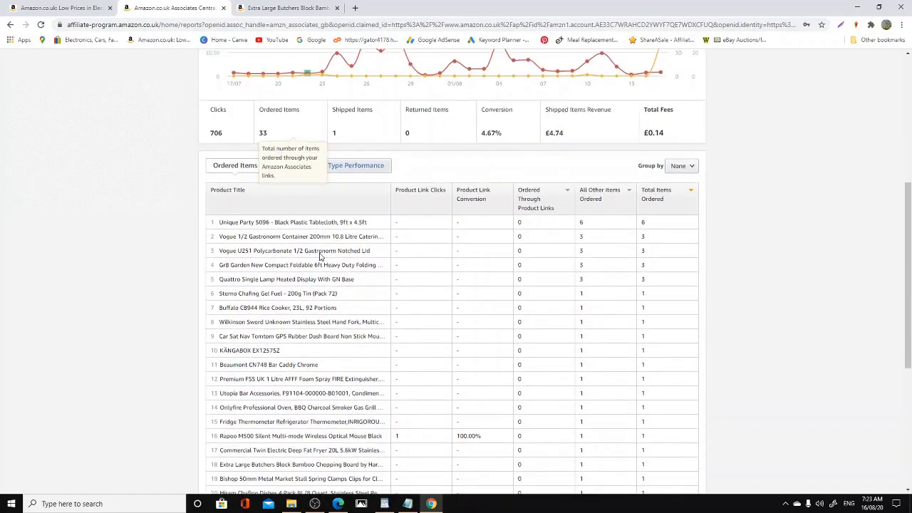
scroll(down, 3)
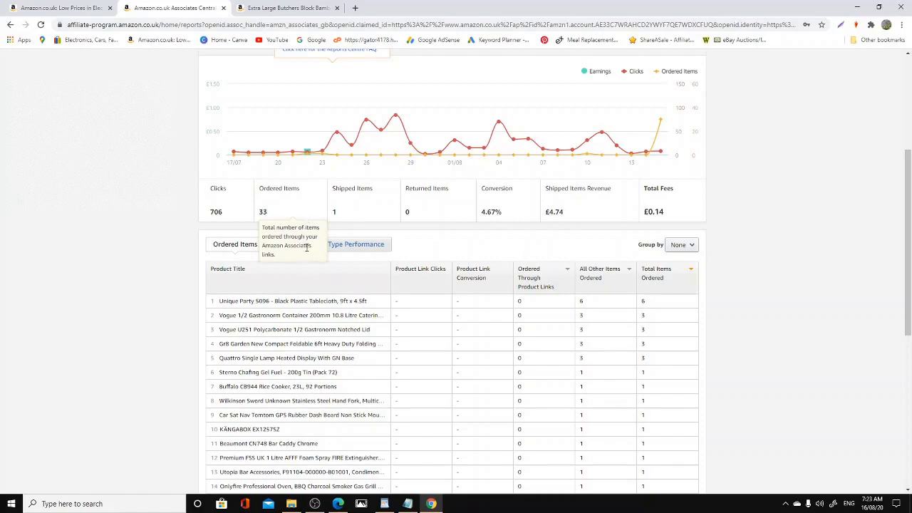
scroll(down, 3)
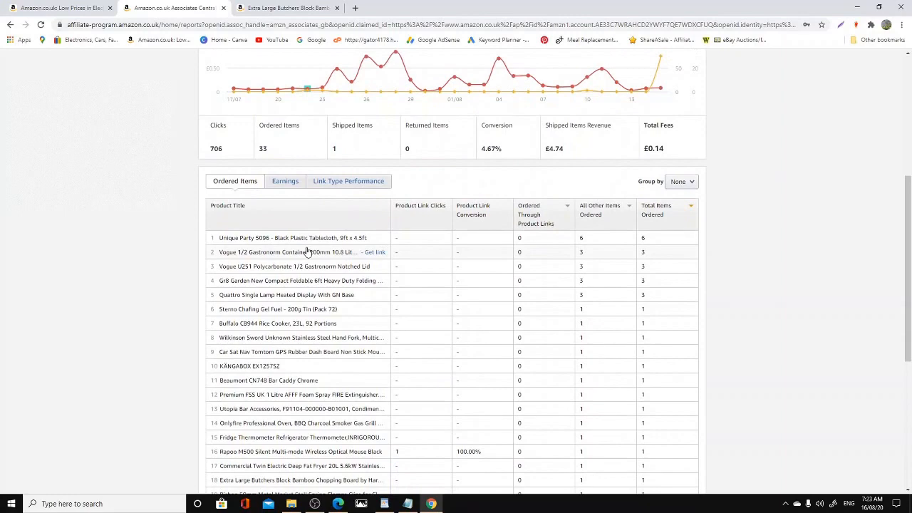
scroll(down, 3)
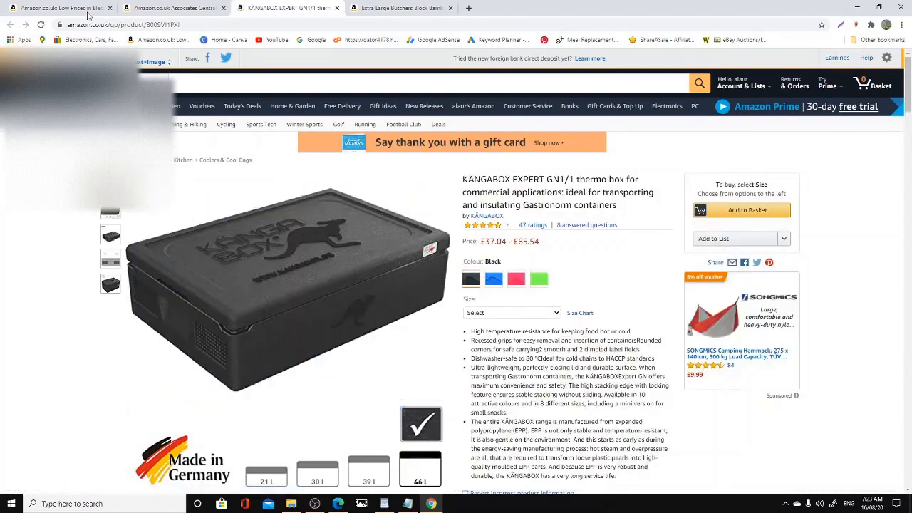
Step: Close the thermo box and chopping board tabs, then open Hiram Chafing Dishes 4 Pack (£79.99)
click(171, 8)
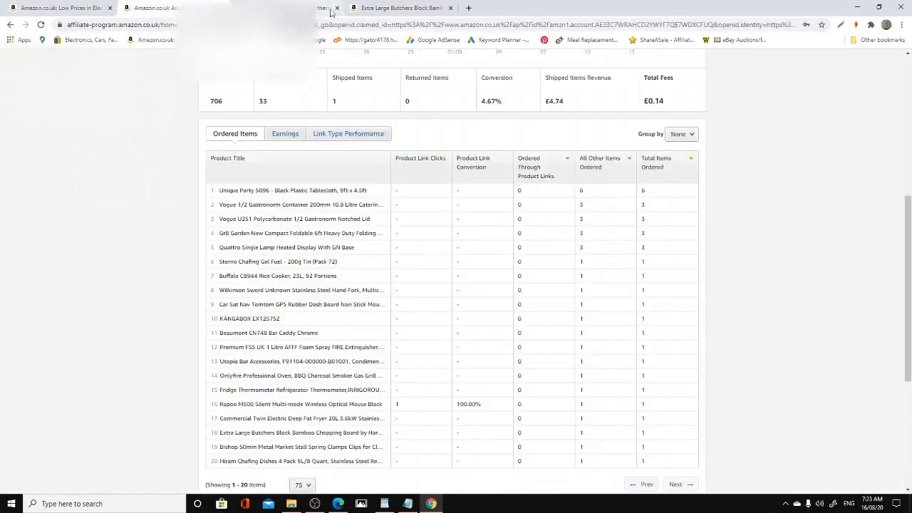
click(337, 8)
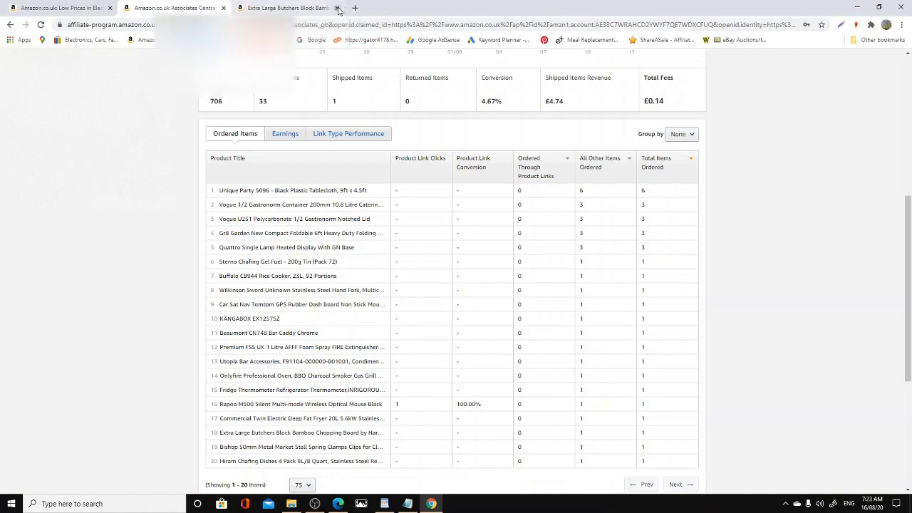
click(338, 8)
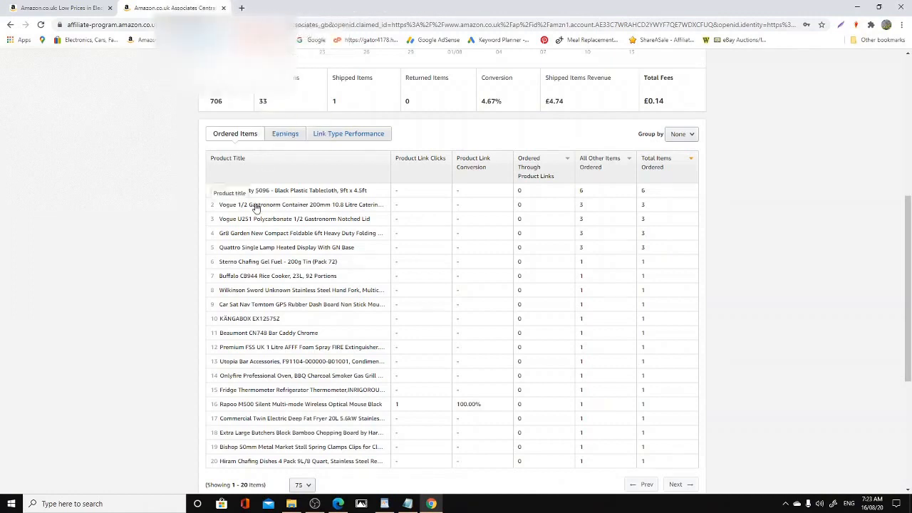
mouse_move(365, 299)
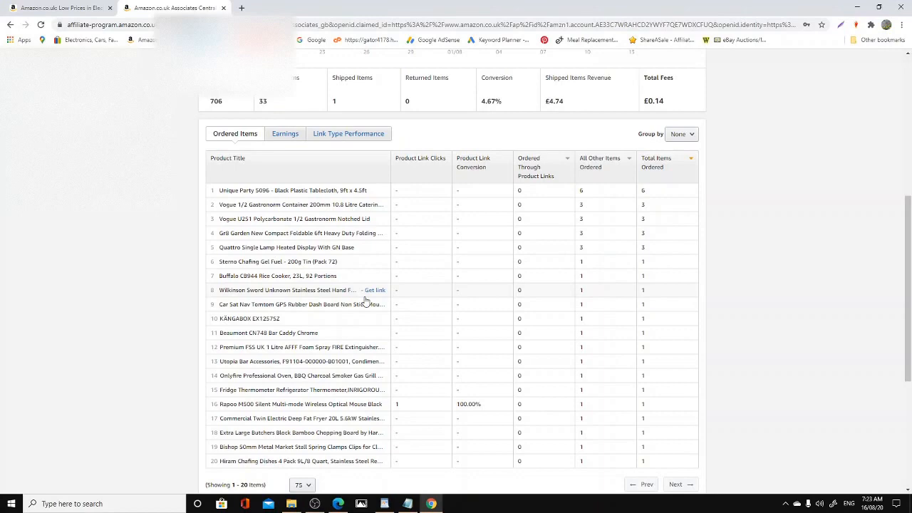
scroll(down, 3)
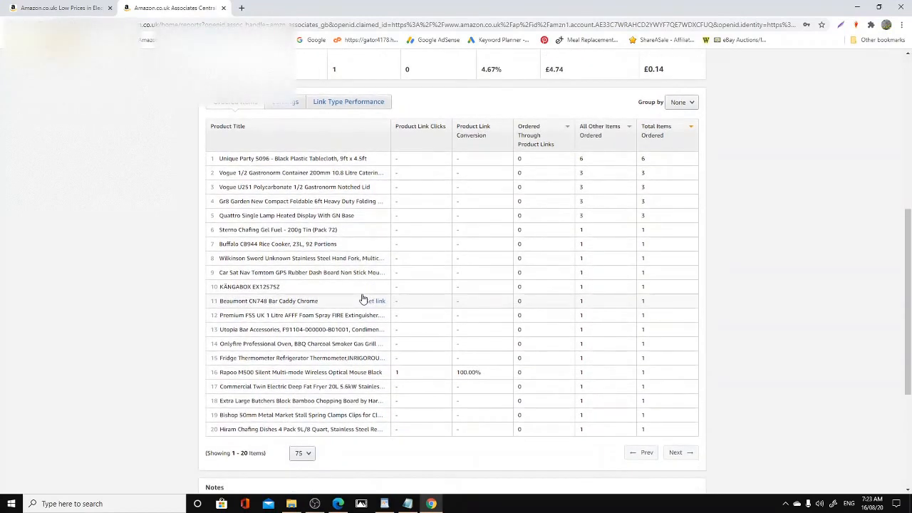
mouse_move(318, 415)
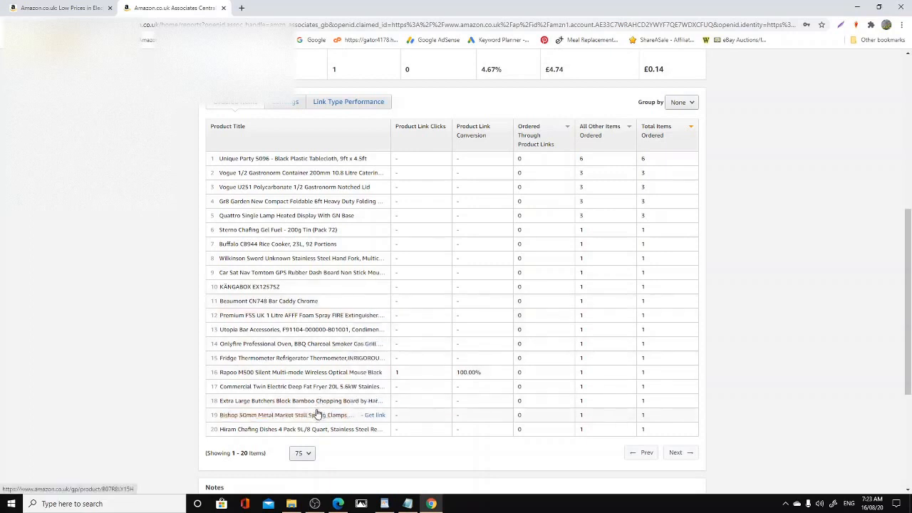
mouse_move(338, 402)
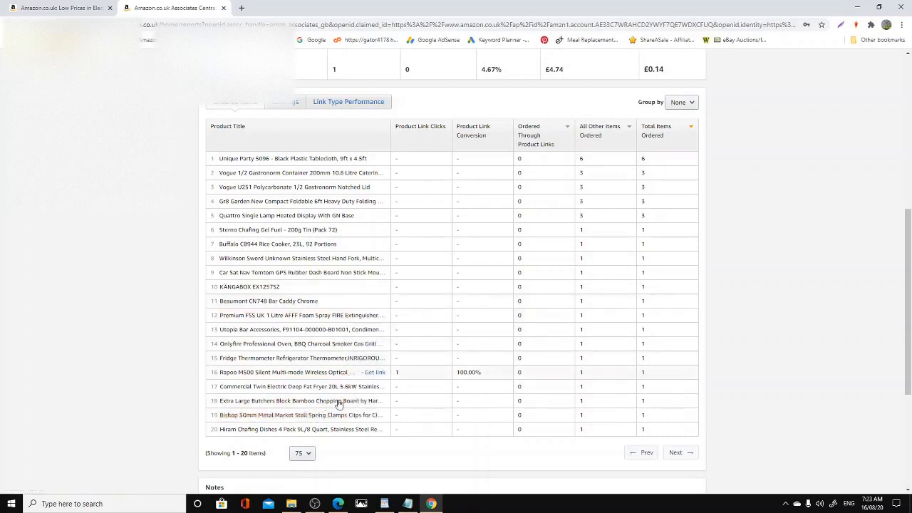
click(295, 429)
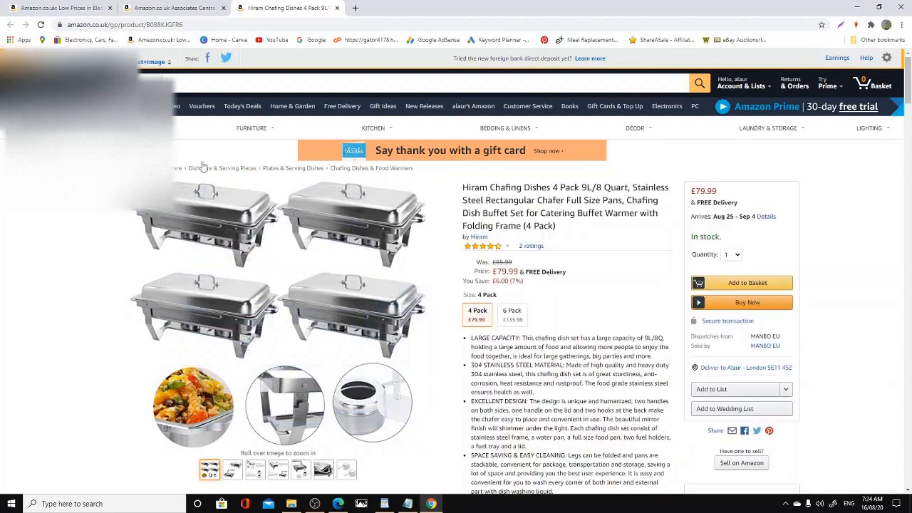
Step: Close the chafing dishes tab and open the Gr8 Garden folding table (£39.99) beside the report
click(175, 8)
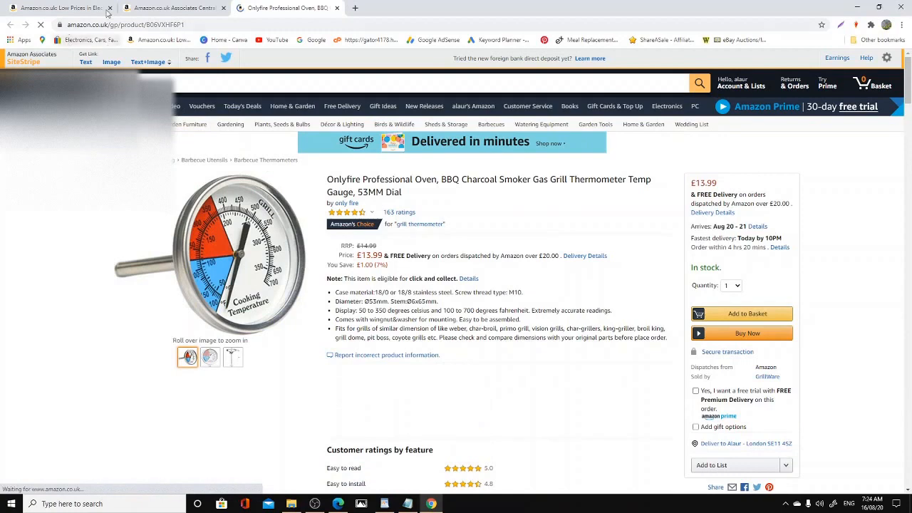
click(173, 8)
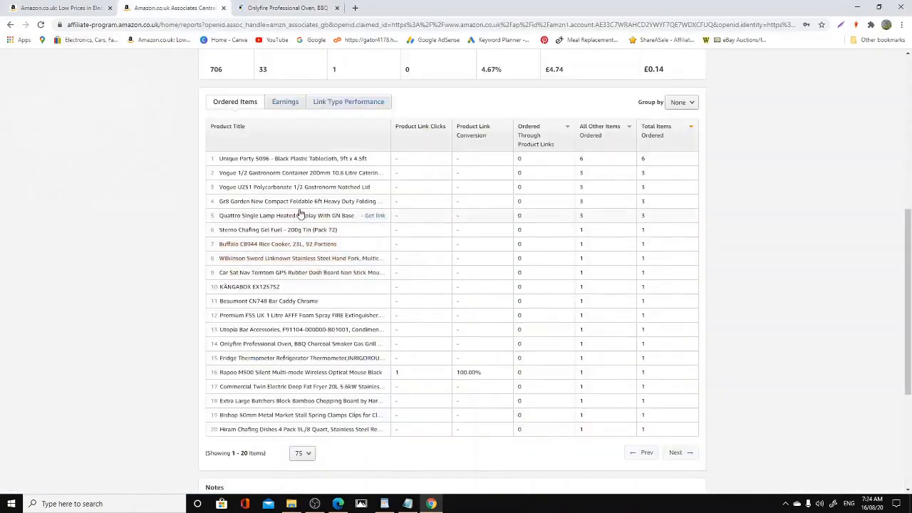
mouse_move(289, 258)
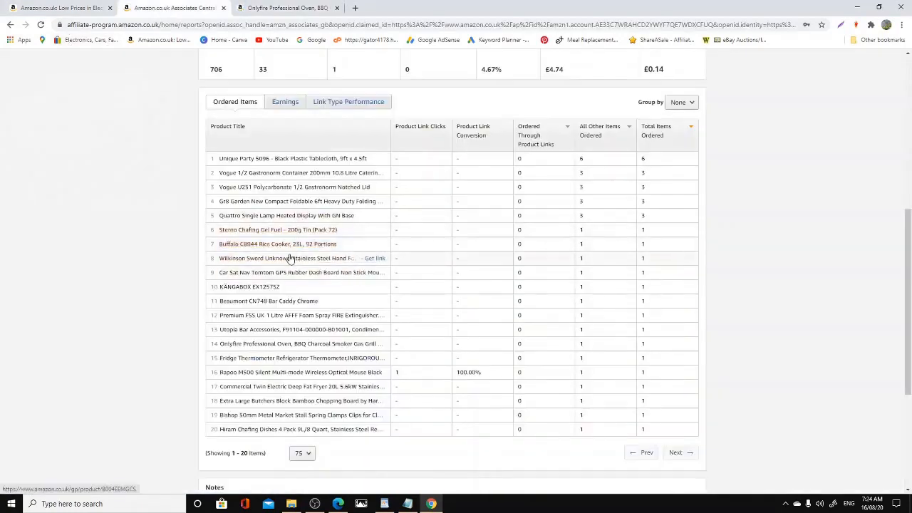
mouse_move(285, 201)
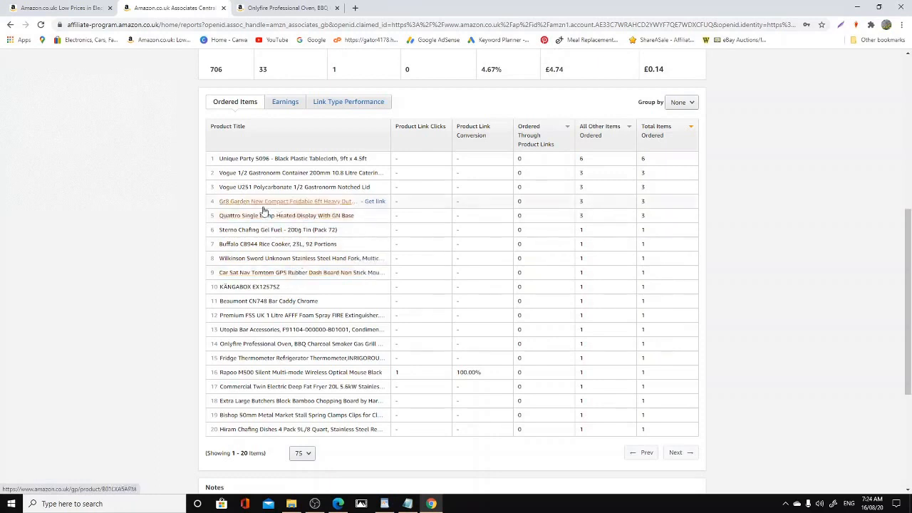
mouse_move(281, 202)
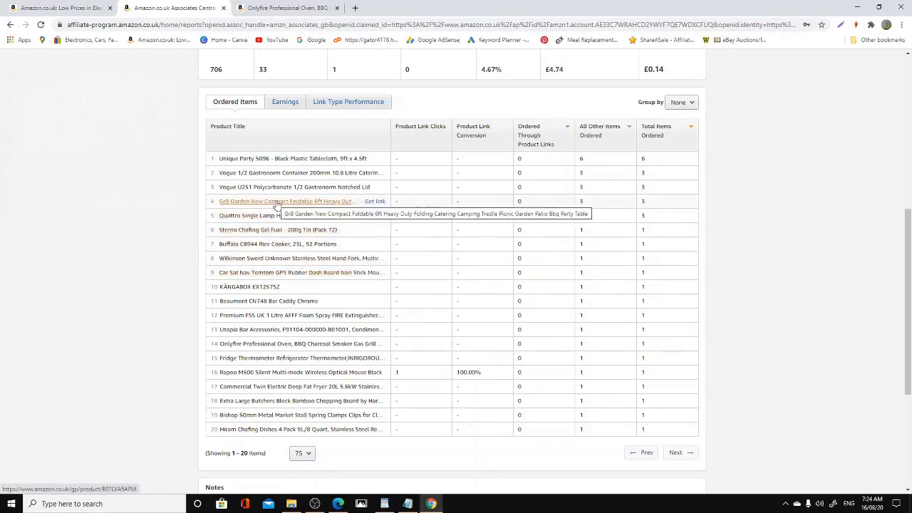
click(283, 201)
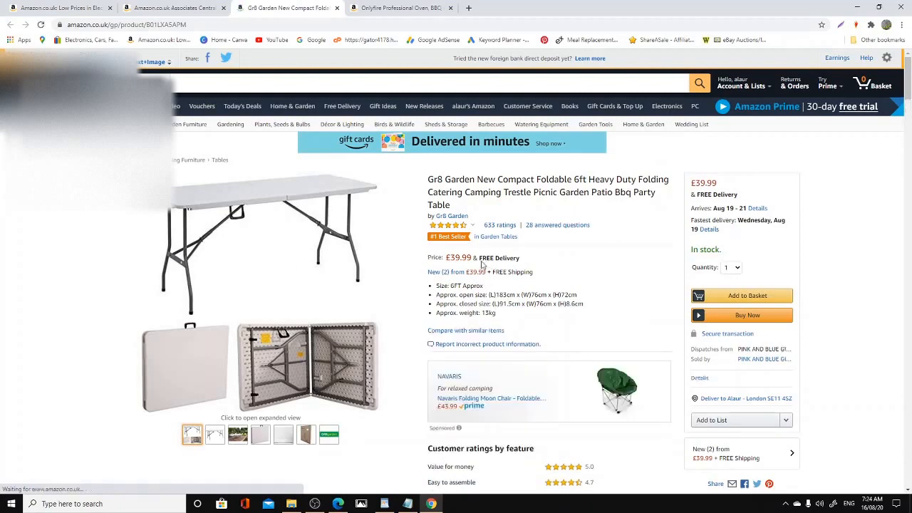
click(175, 7)
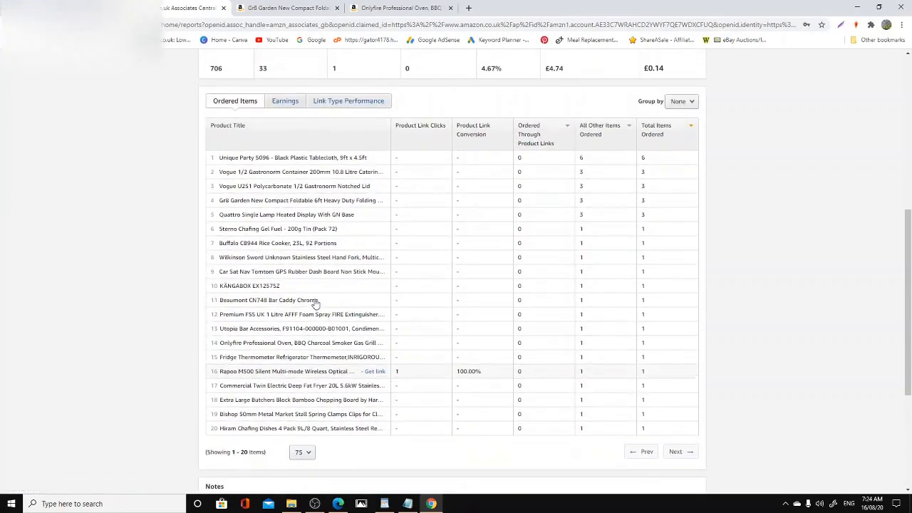
mouse_move(300, 172)
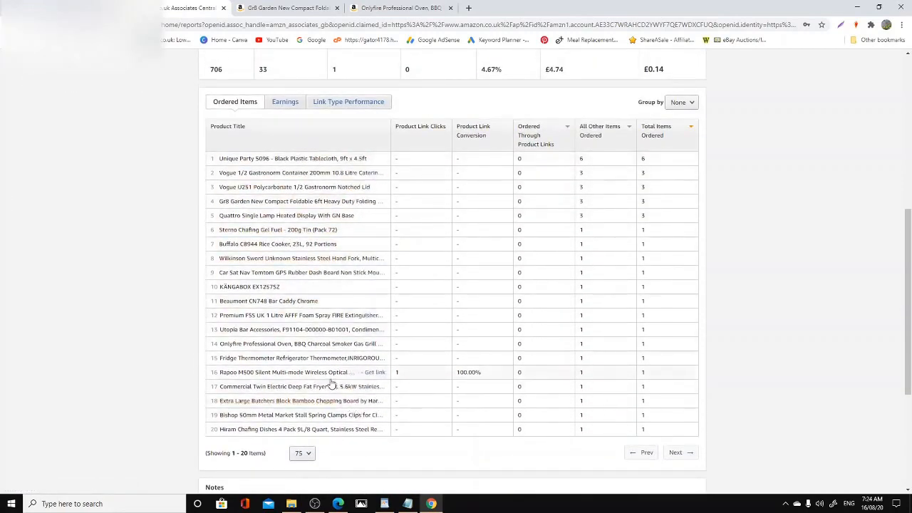
Step: Scroll through the 30-day Reports page to review the ordered items and click chart
scroll(up, 3)
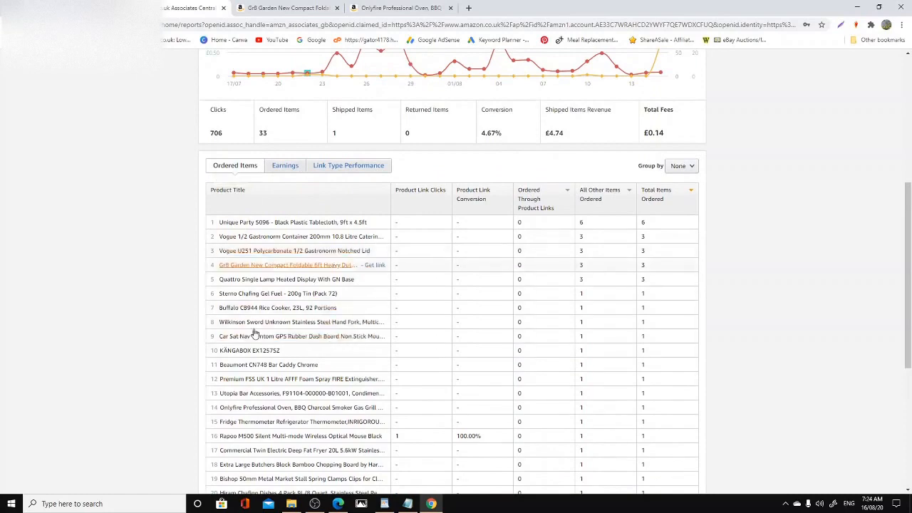
scroll(down, 3)
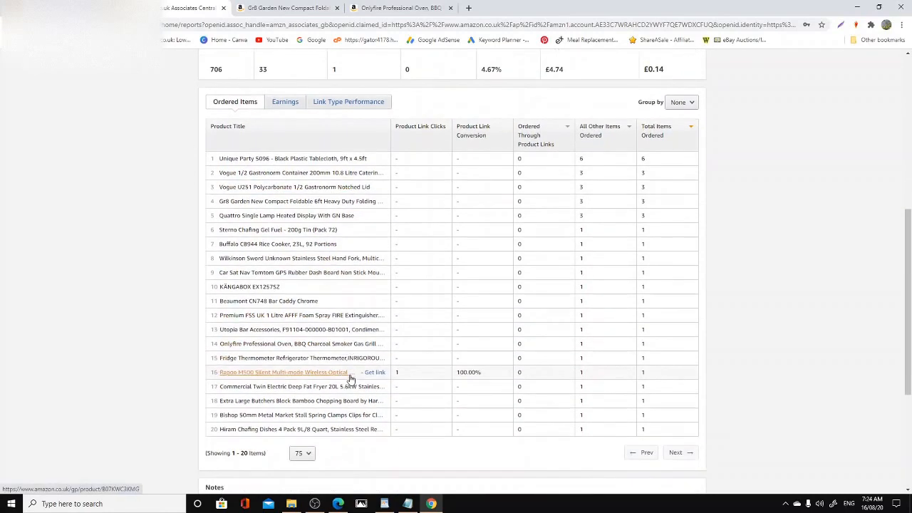
scroll(up, 3)
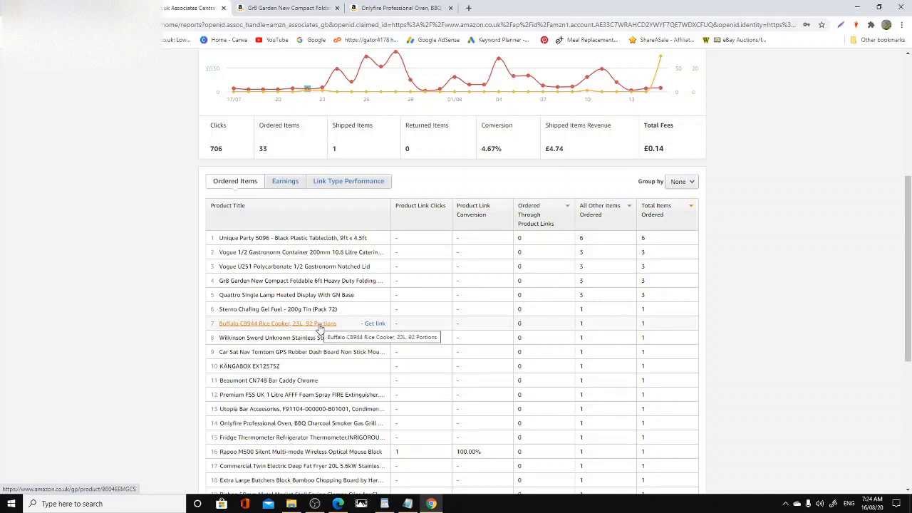
mouse_move(297, 415)
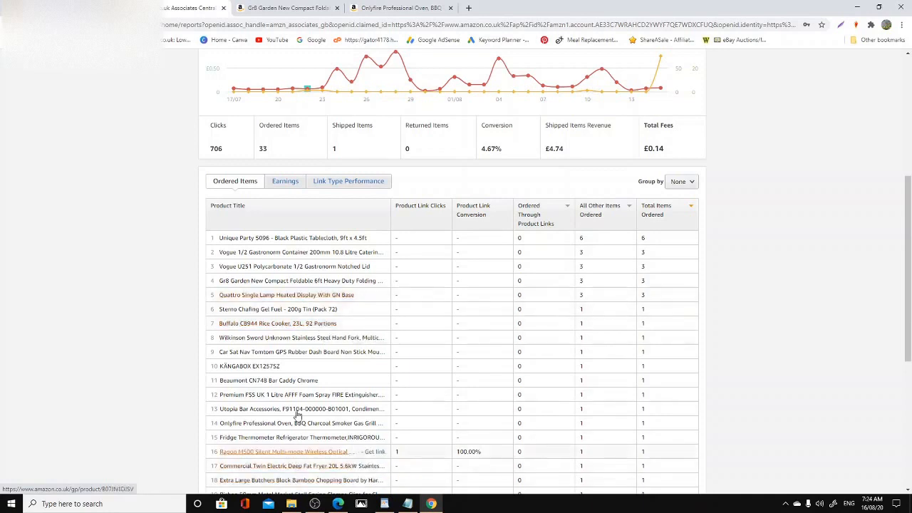
mouse_move(324, 294)
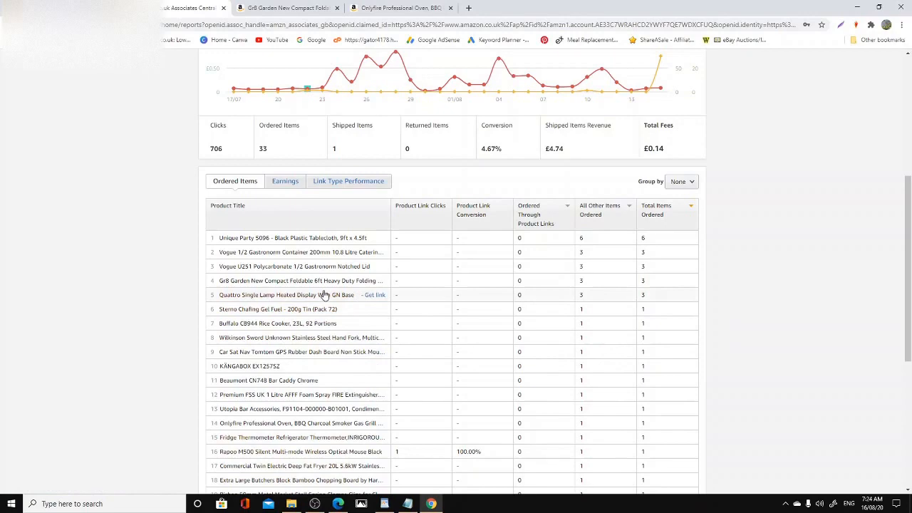
scroll(up, 3)
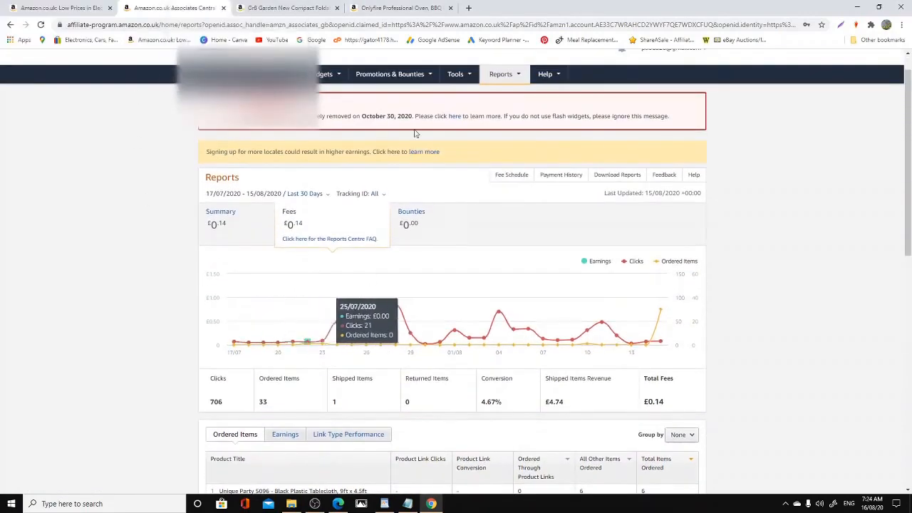
scroll(down, 3)
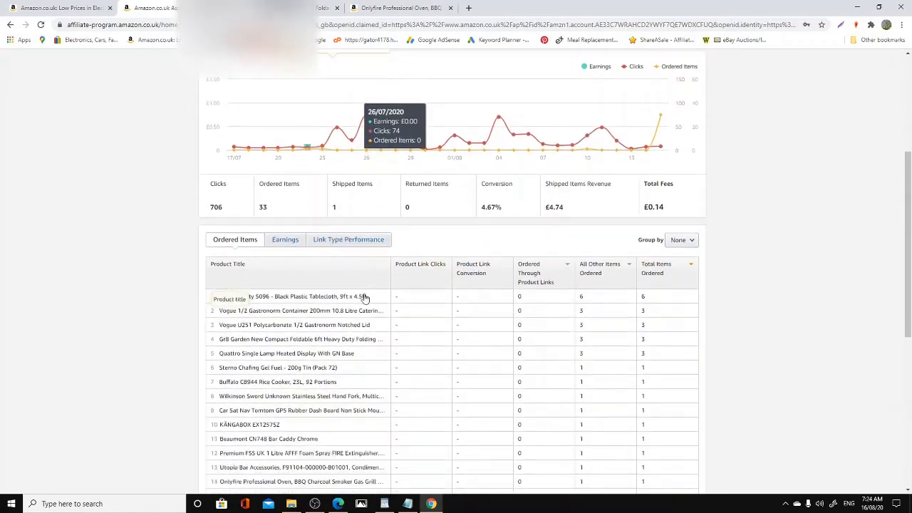
scroll(down, 3)
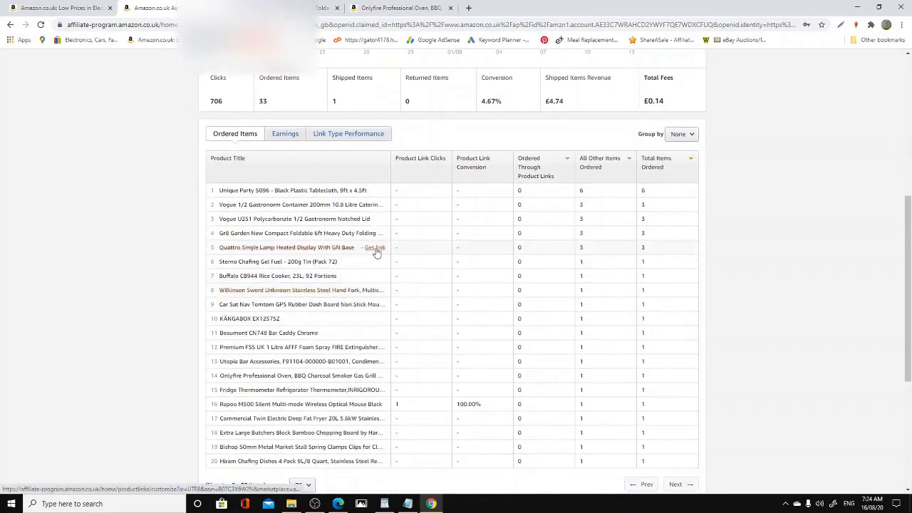
scroll(up, 3)
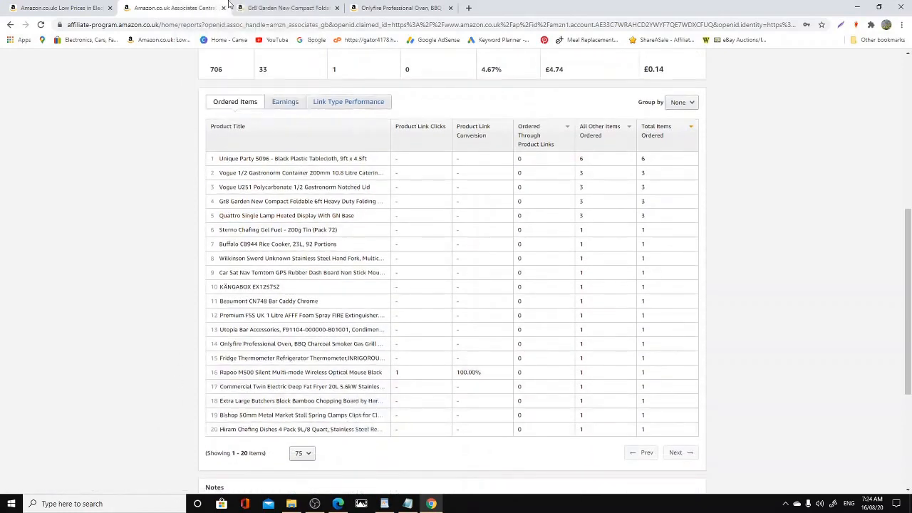
scroll(up, 3)
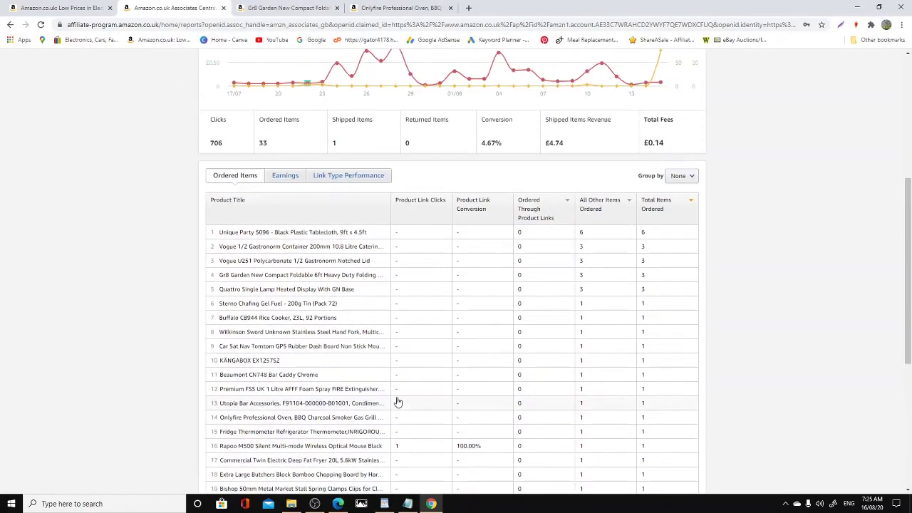
scroll(up, 3)
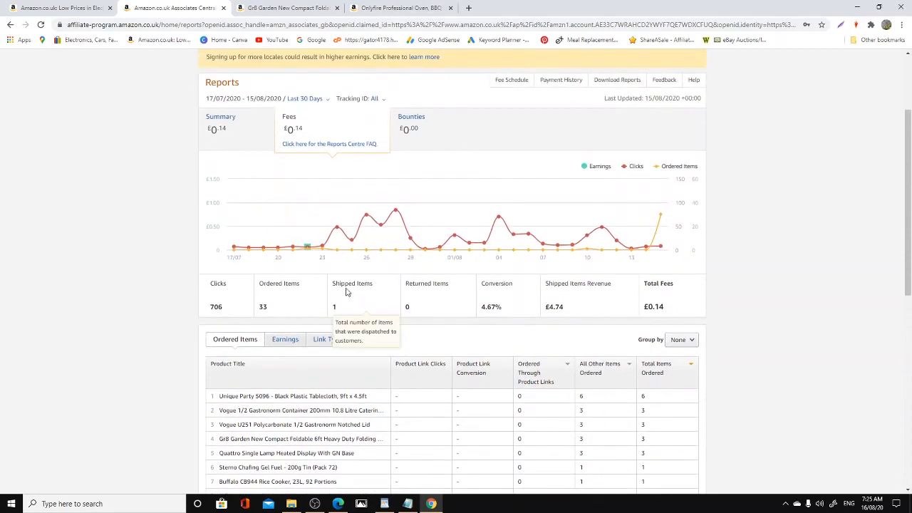
mouse_move(588, 150)
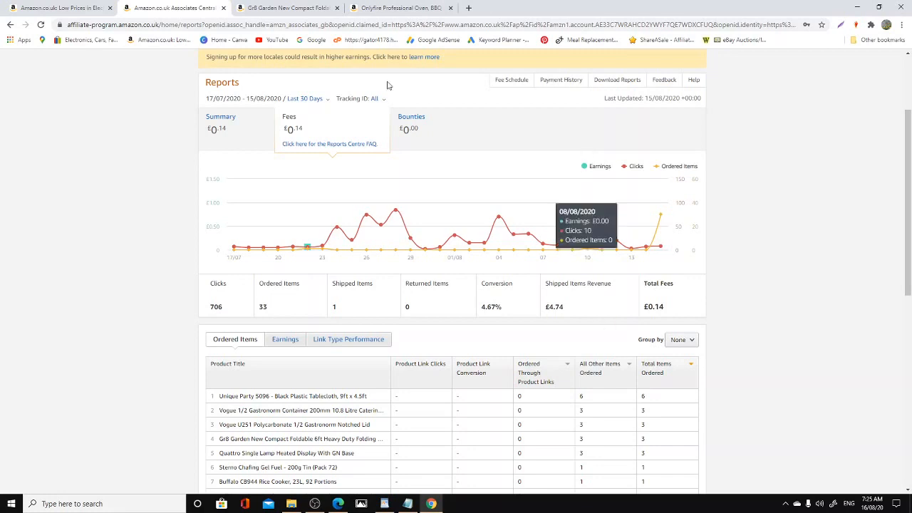
scroll(down, 3)
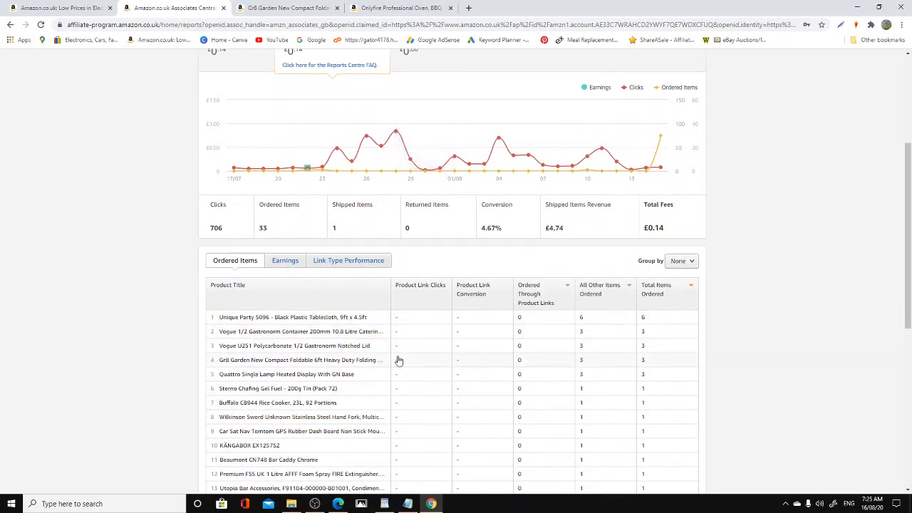
scroll(down, 3)
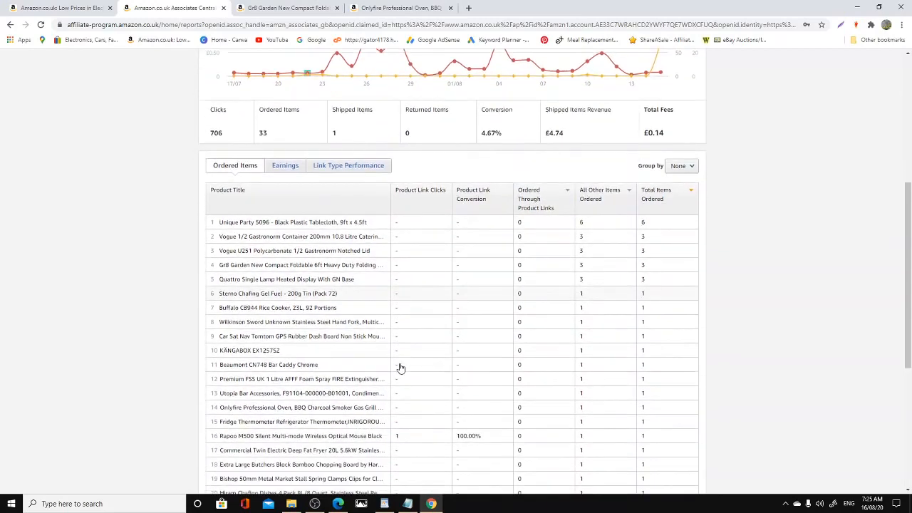
scroll(up, 3)
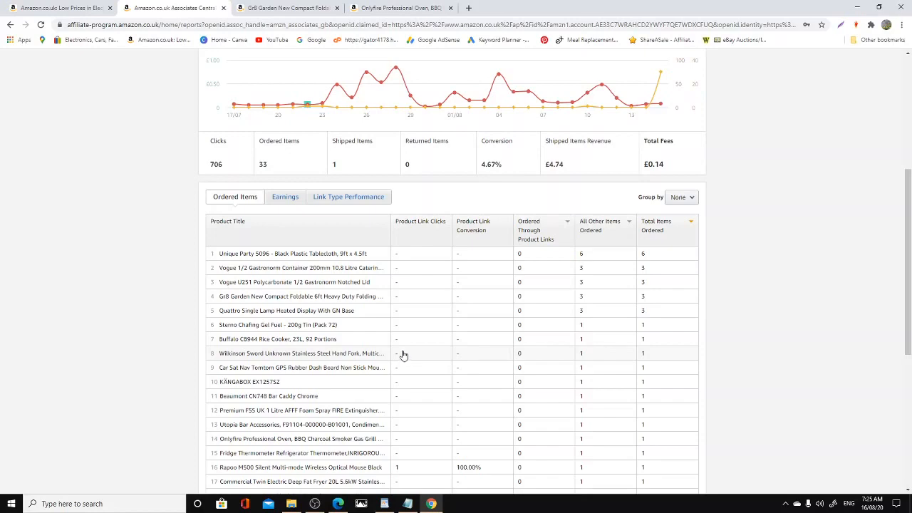
scroll(up, 3)
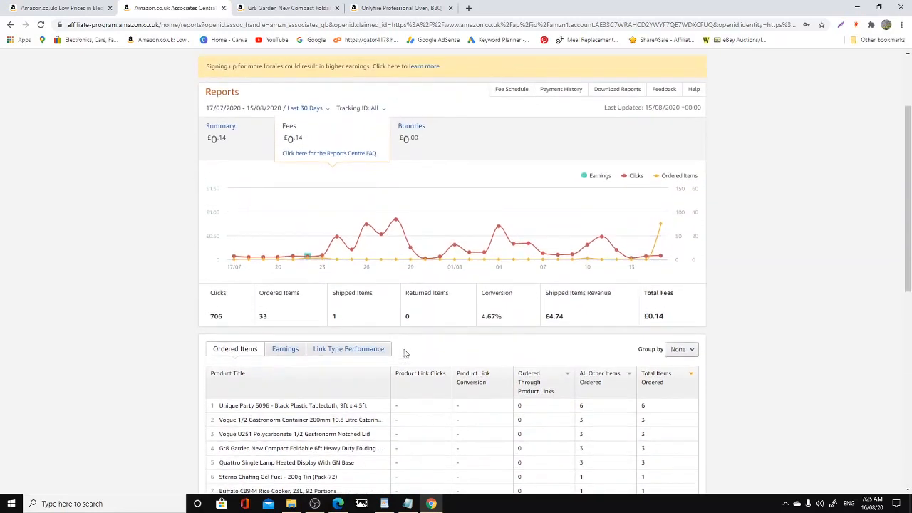
scroll(up, 3)
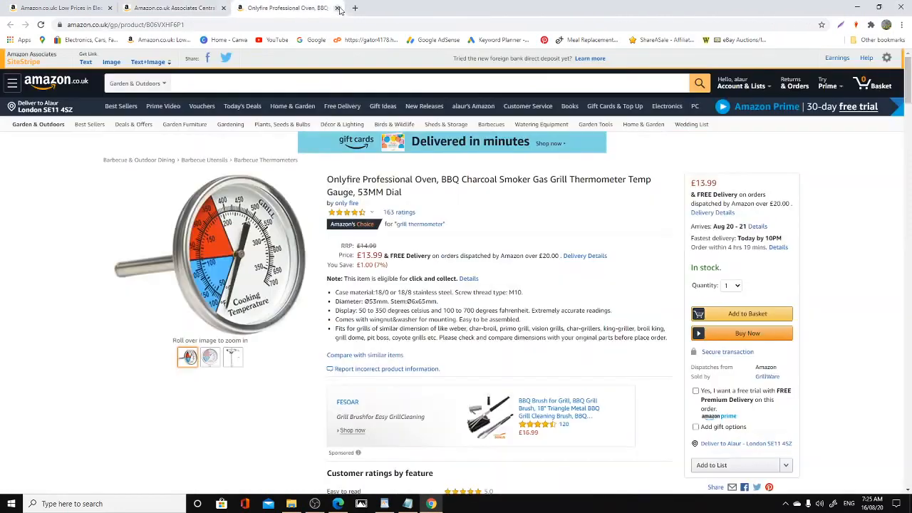
Step: Close the Onlyfire Professional Oven thermometer tab, bringing the 30-day report back
click(337, 8)
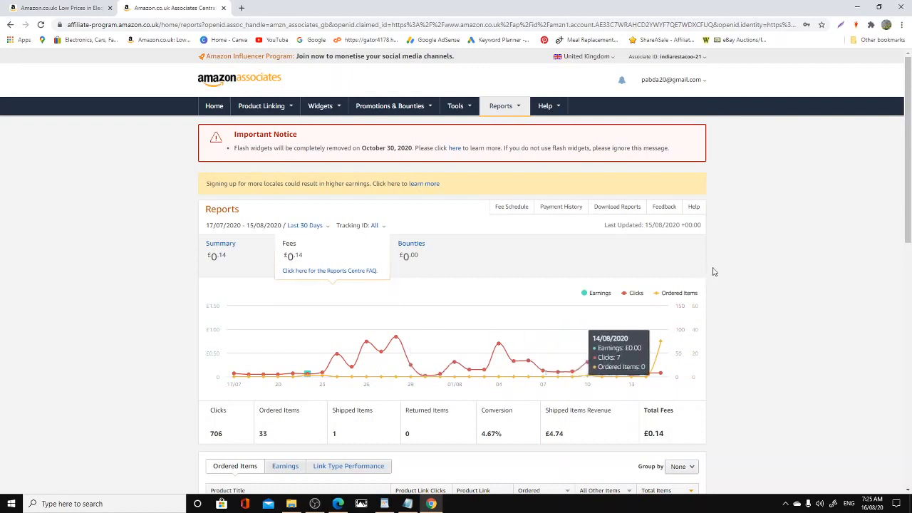
mouse_move(240, 7)
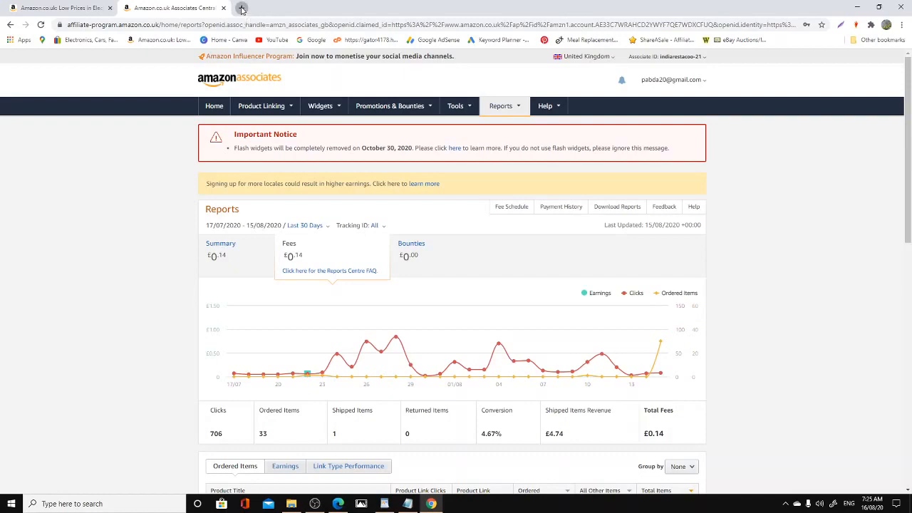
Step: Open a new Google start tab and close the Amazon.co.uk Associates Central tab
click(243, 8)
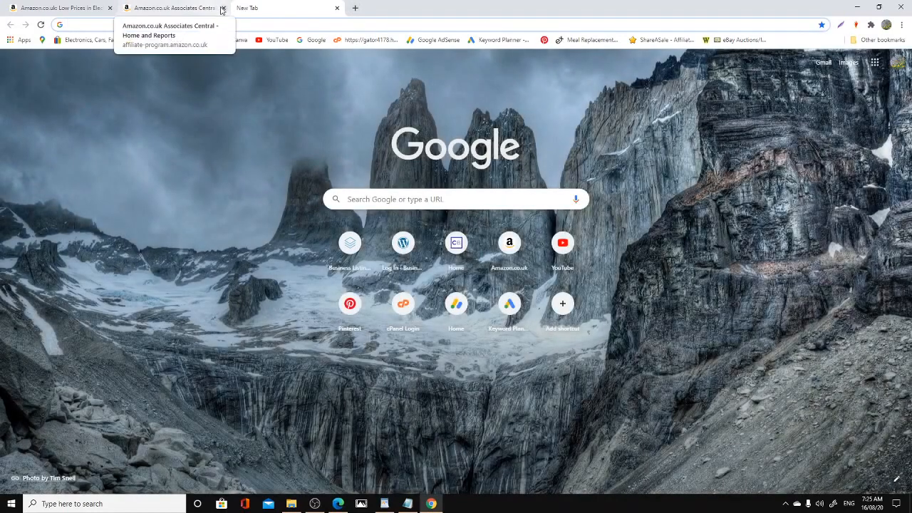
click(223, 8)
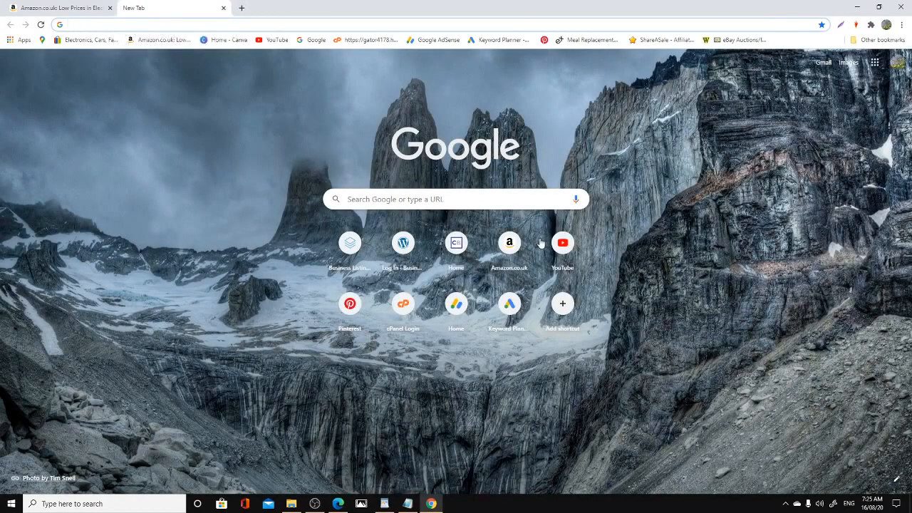
mouse_move(611, 235)
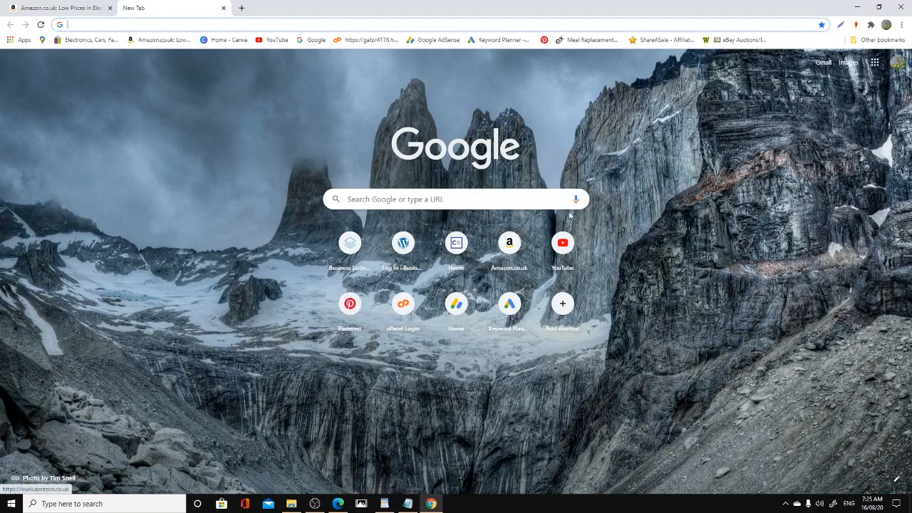
click(876, 39)
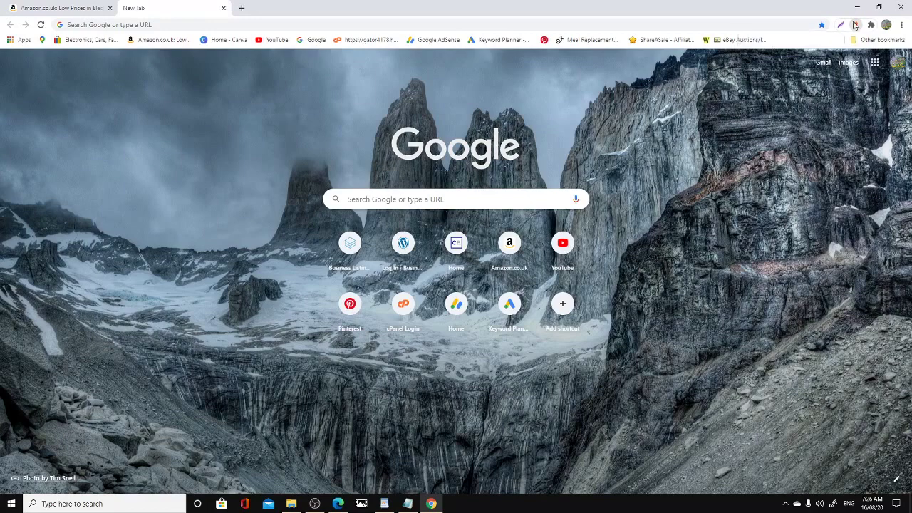
right_click(854, 24)
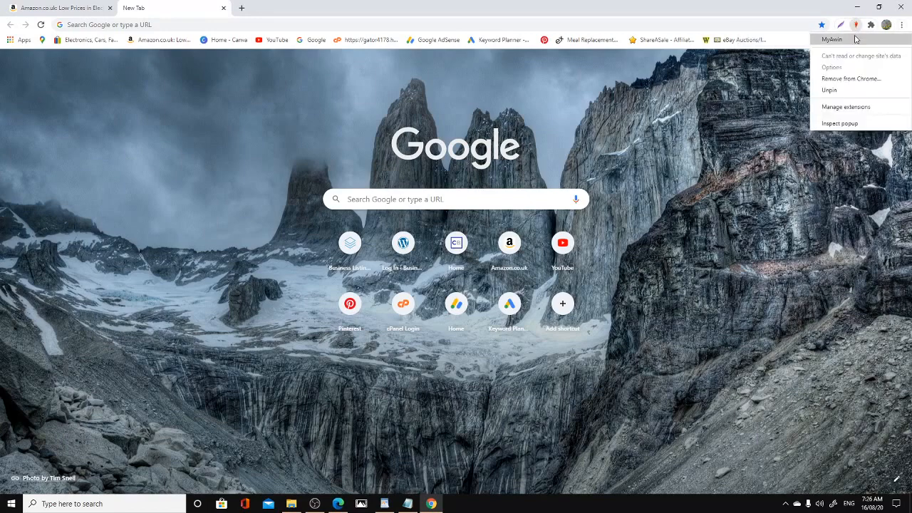
click(591, 170)
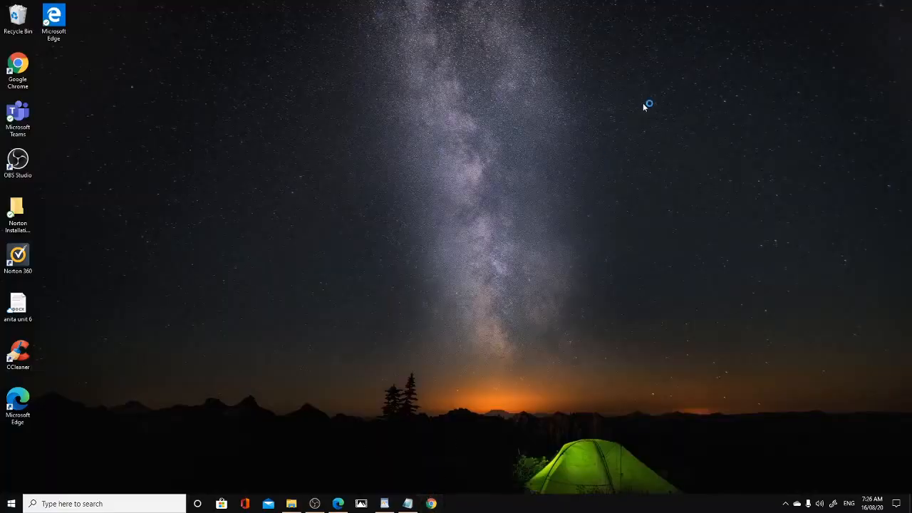
click(430, 503)
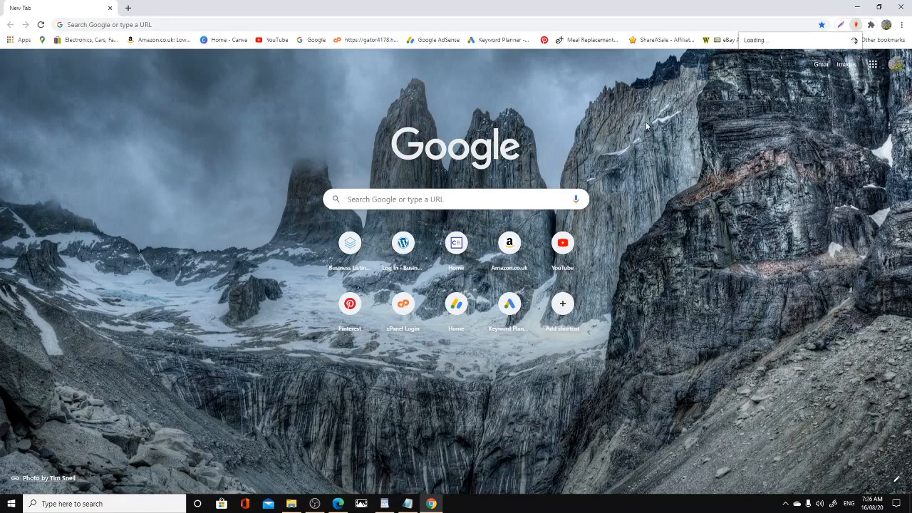
mouse_move(452, 111)
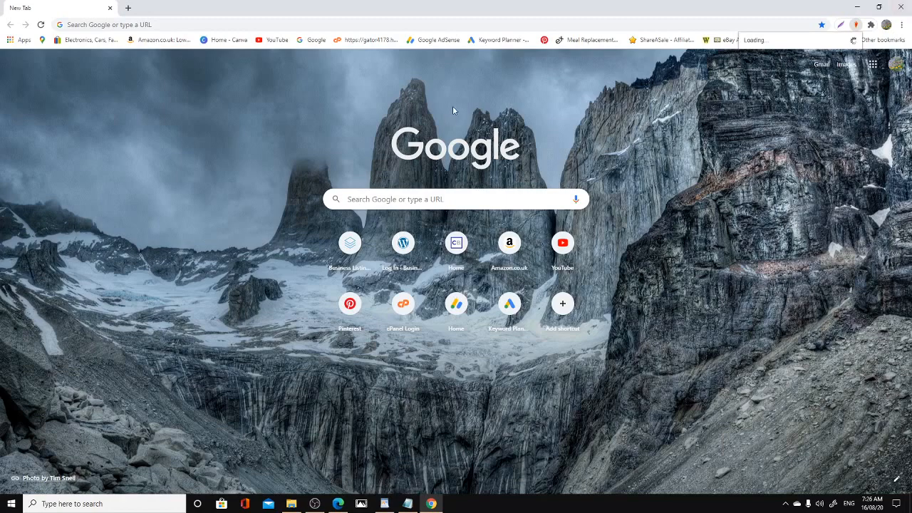
right_click(452, 110)
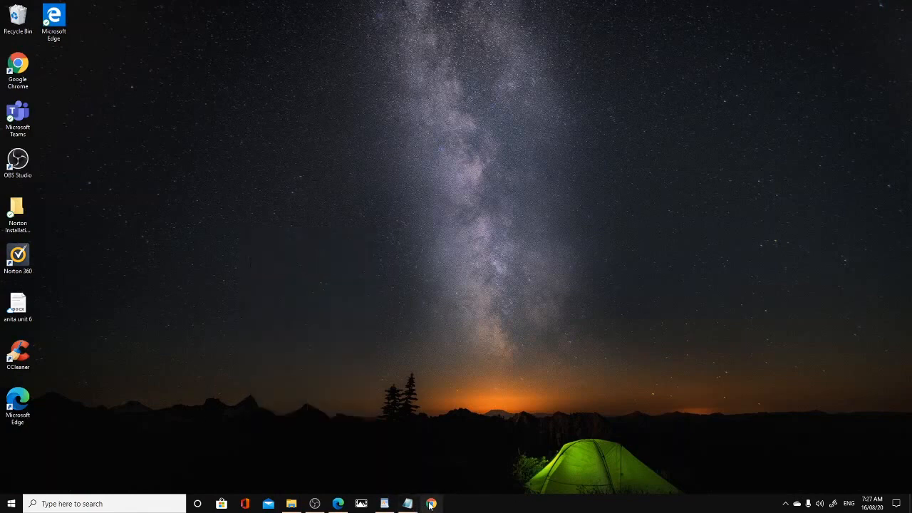
mouse_move(430, 503)
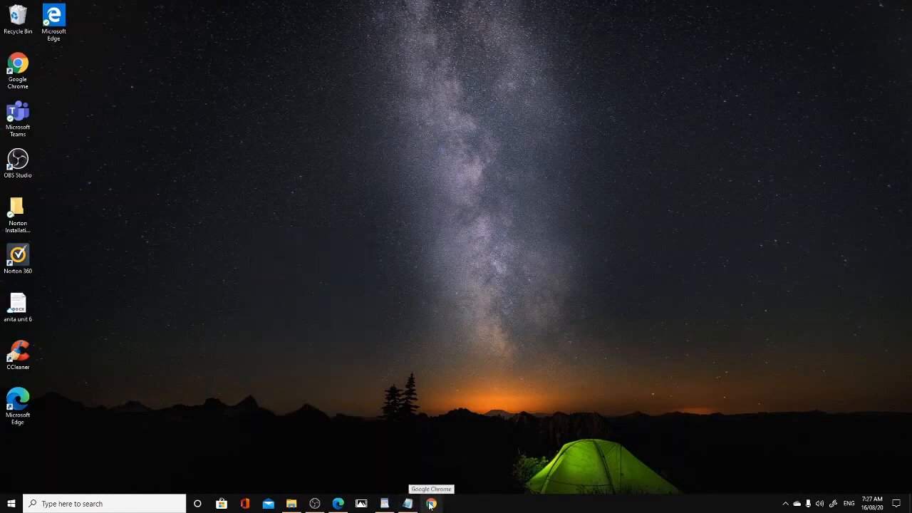
click(430, 504)
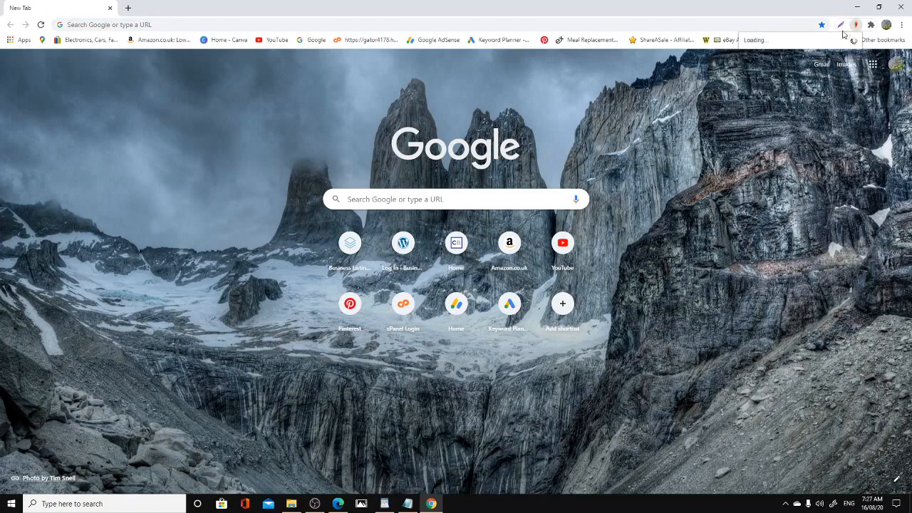
mouse_move(829, 41)
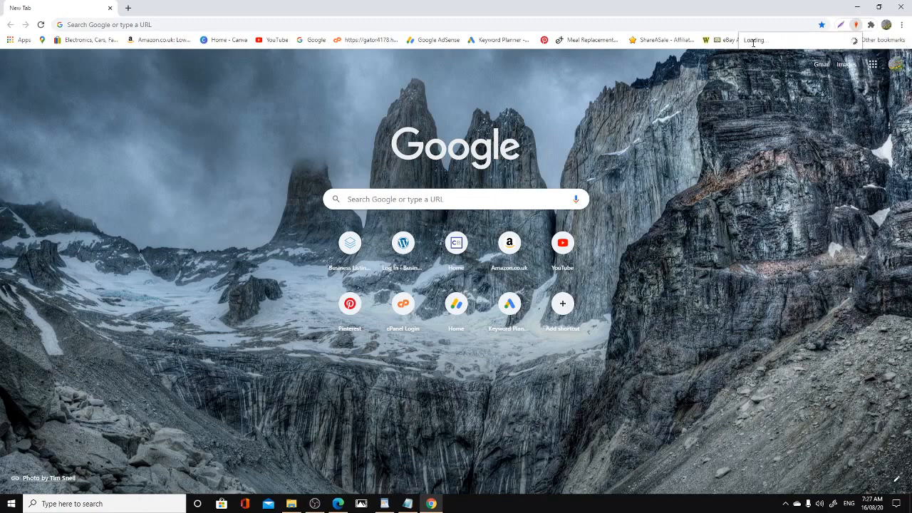
click(882, 40)
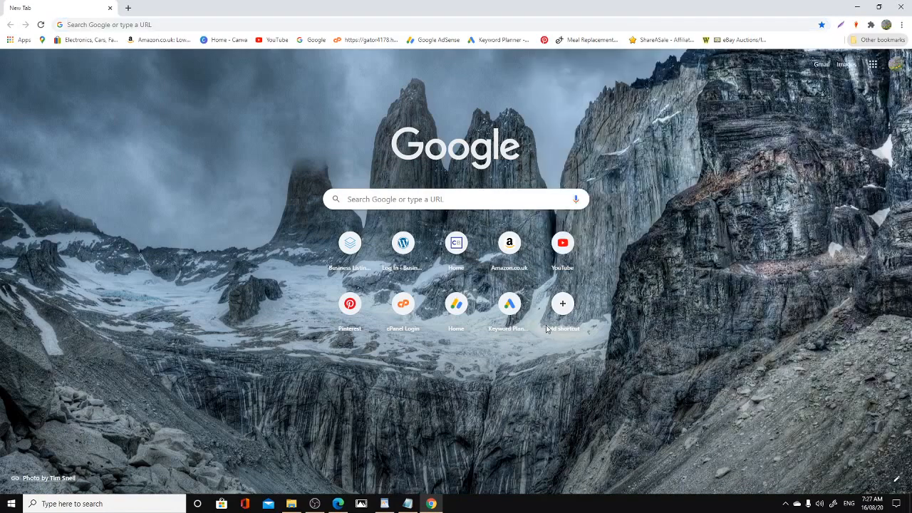
click(562, 303)
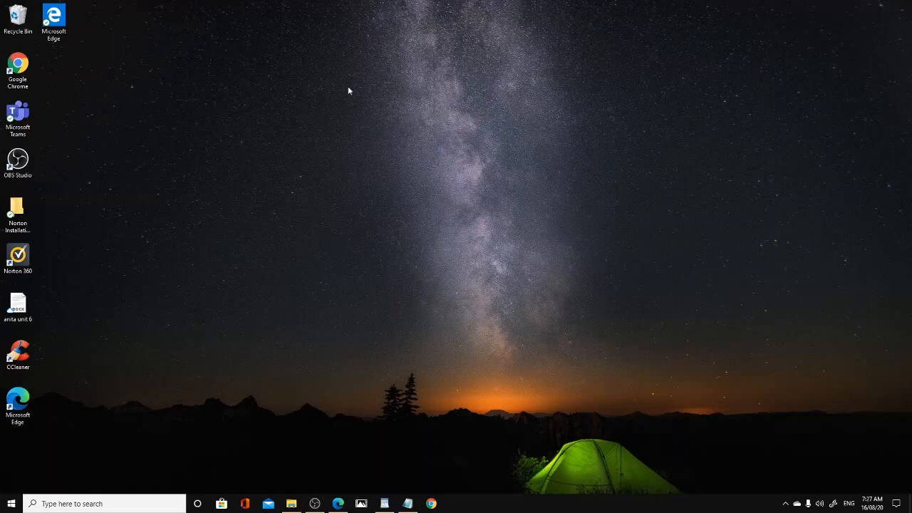
mouse_move(317, 169)
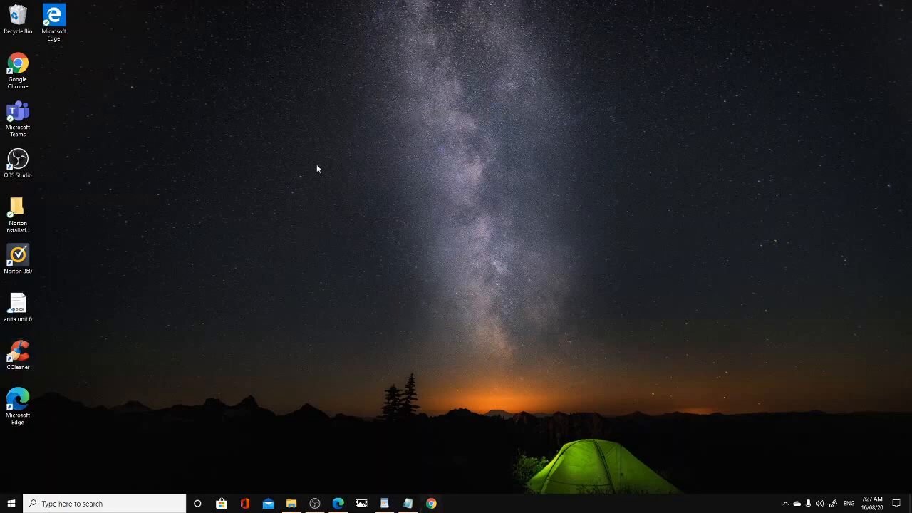
Step: Launch CCleaner from the desktop and decline the update download prompt
click(18, 349)
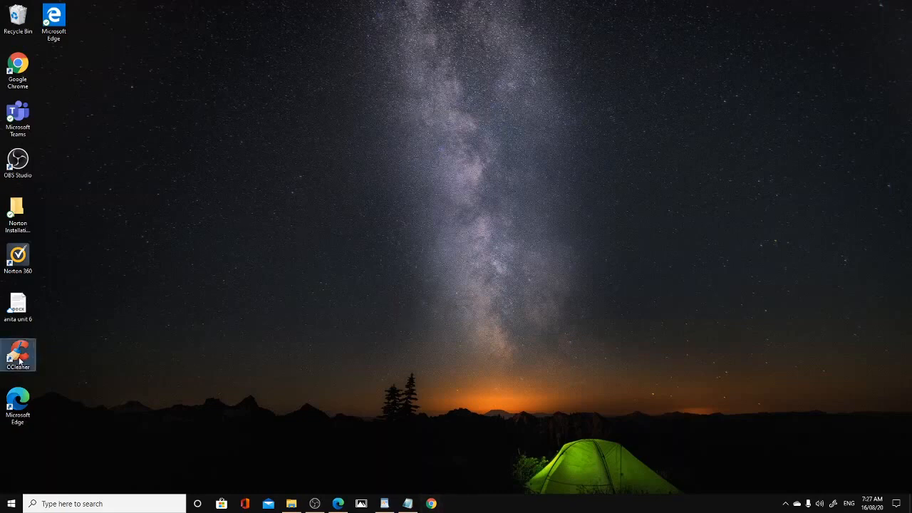
mouse_move(18, 355)
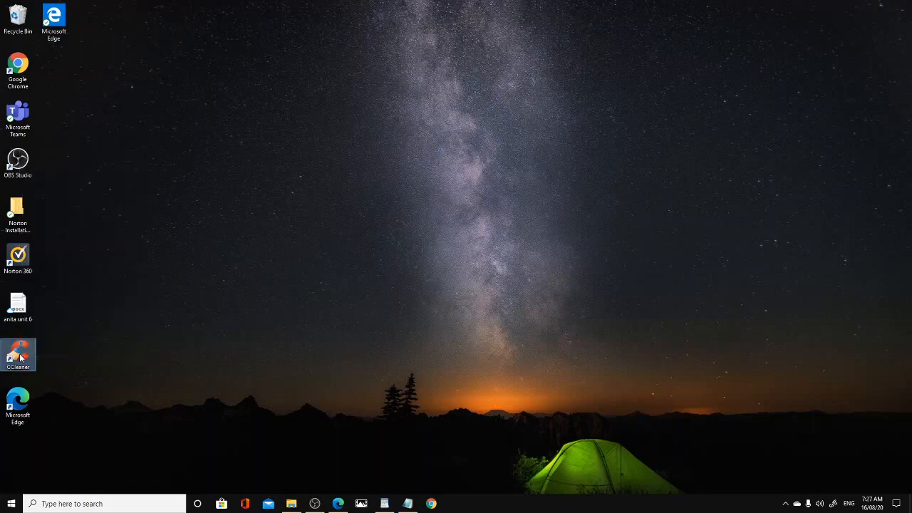
double_click(18, 349)
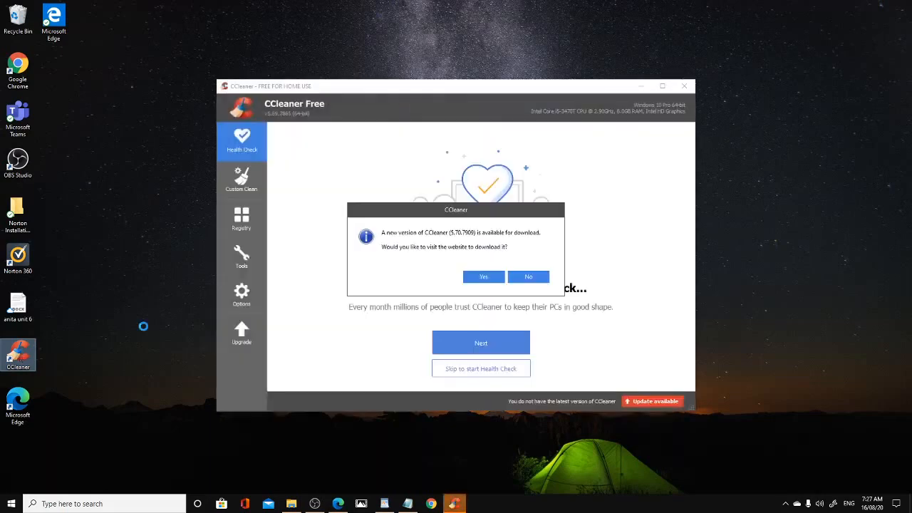
mouse_move(640, 123)
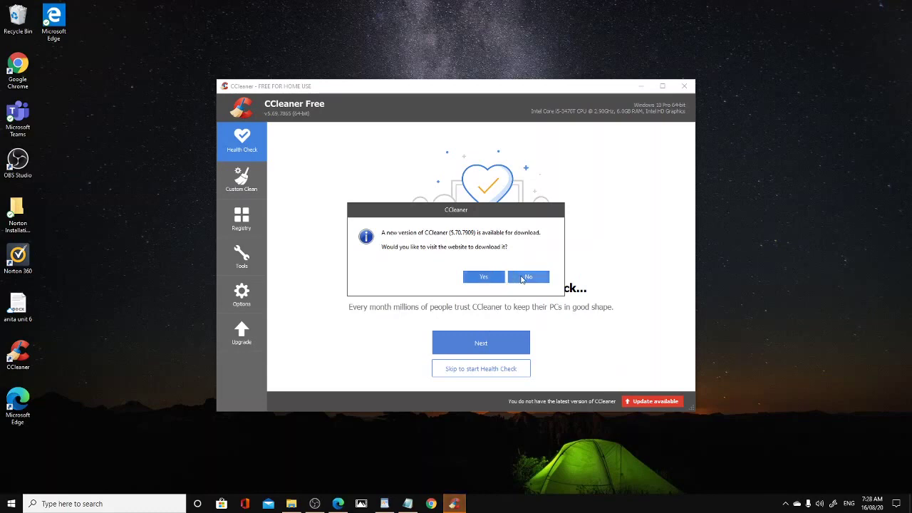
click(528, 276)
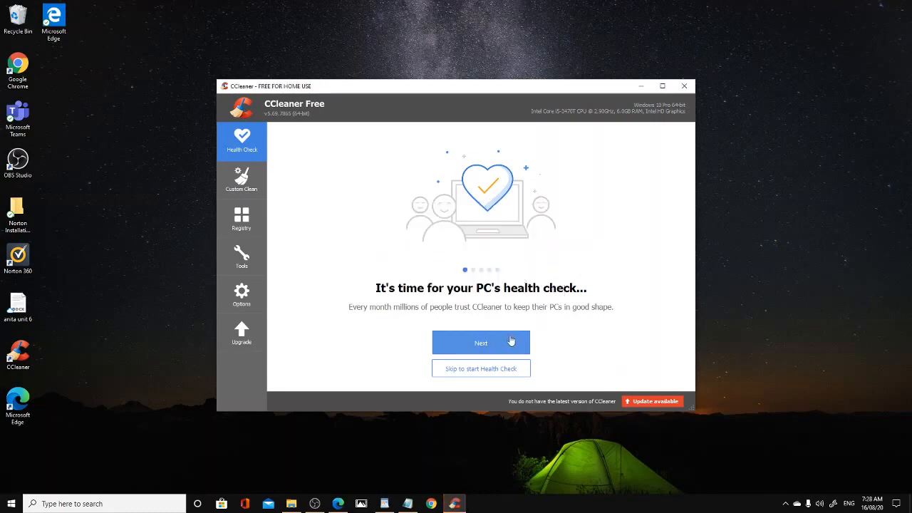
Step: Run Custom Clean, letting it close Edge, removing 915 MB, then close CCleaner
click(240, 180)
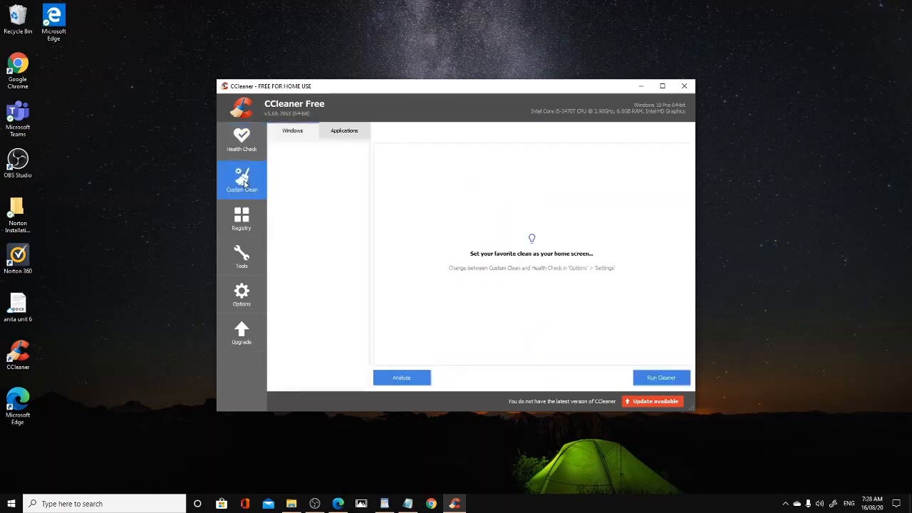
click(660, 377)
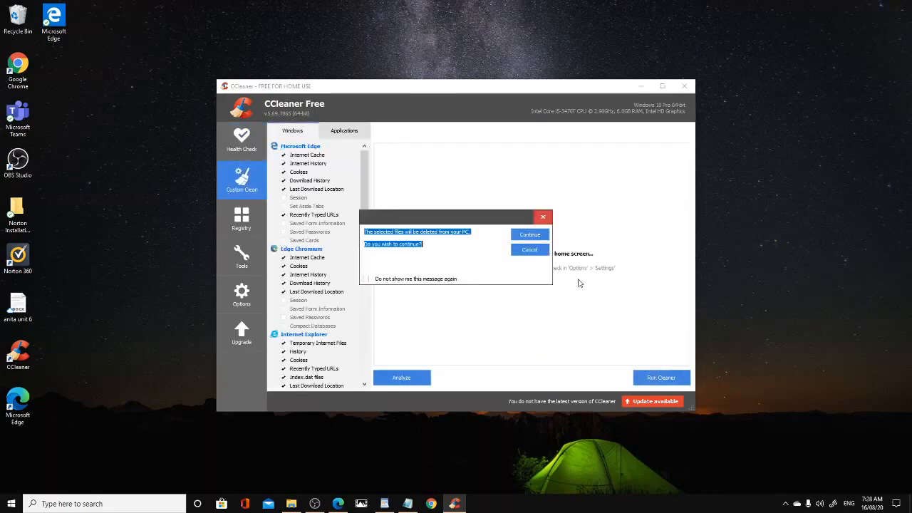
click(529, 234)
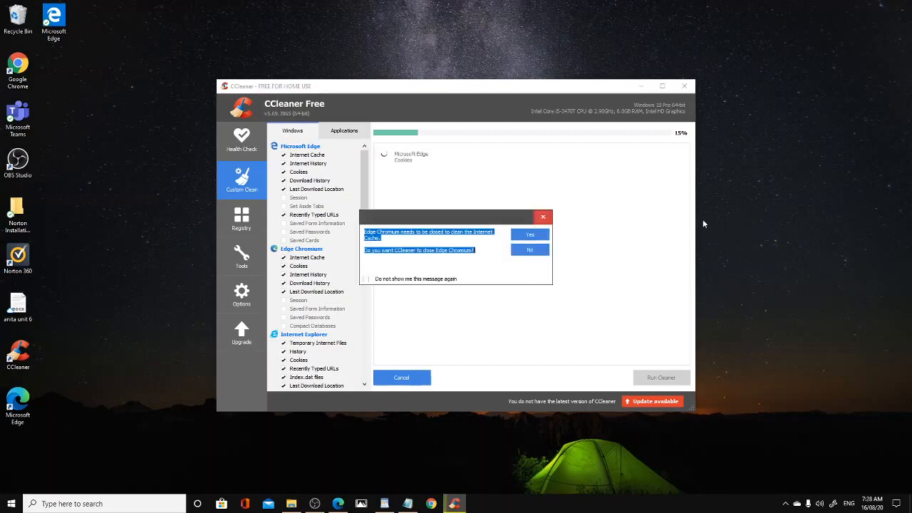
click(529, 234)
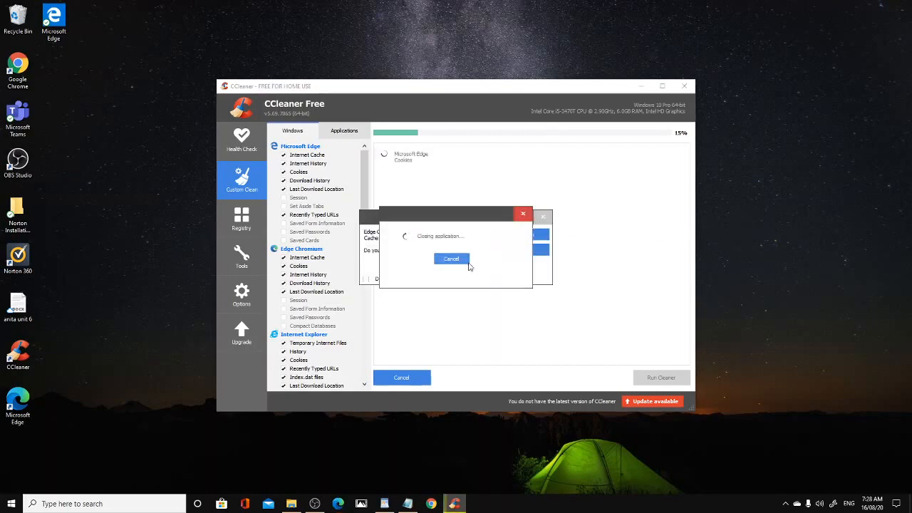
mouse_move(737, 246)
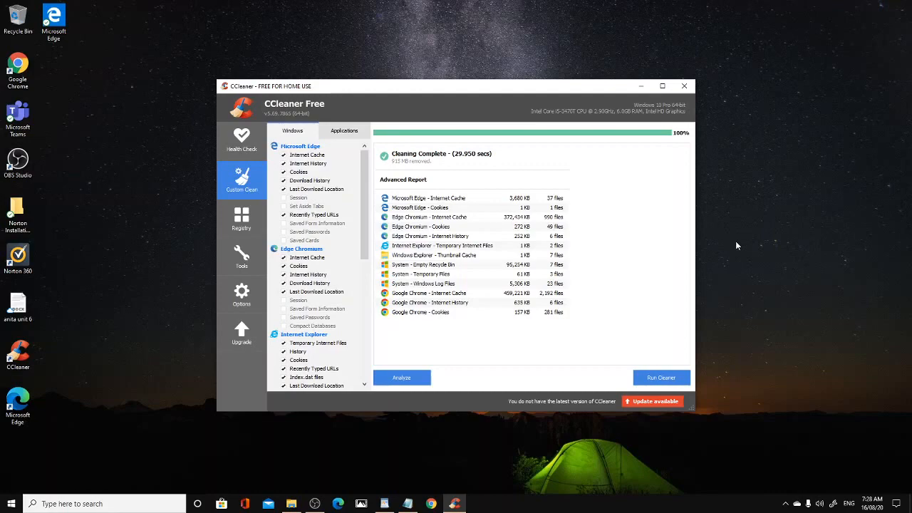
click(683, 86)
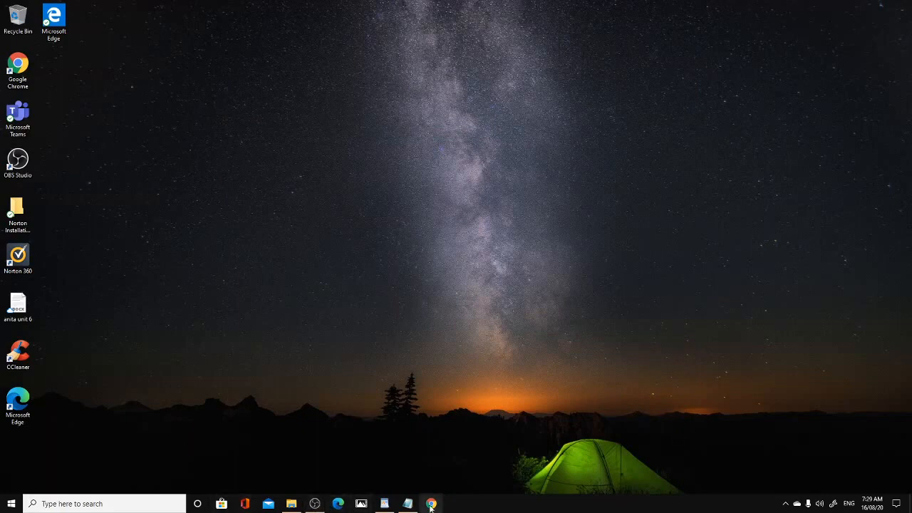
Step: Reopen Chrome, Google search 'awin', and open the Awin UK site at awin.com/gb
click(431, 504)
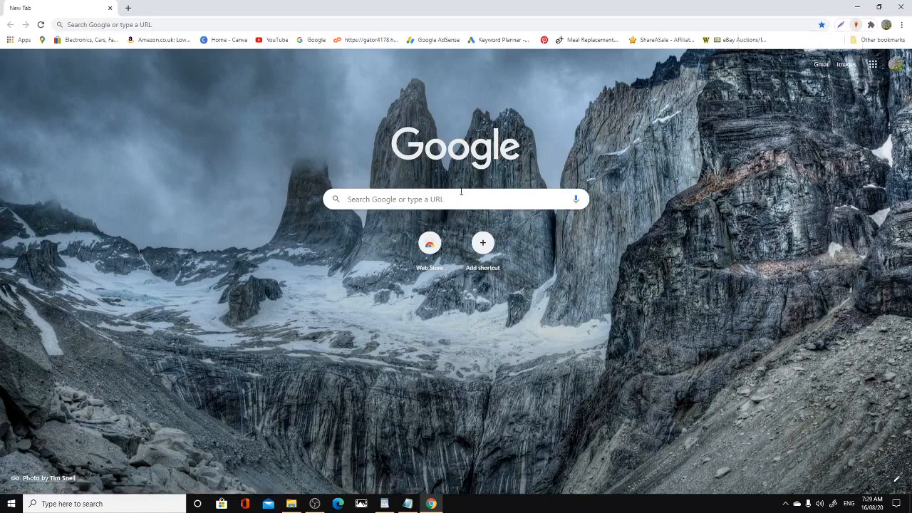
click(454, 198)
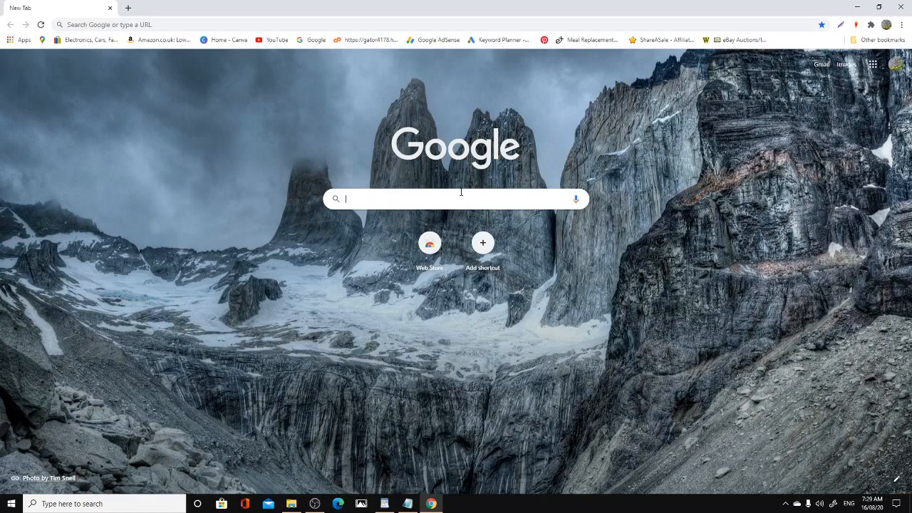
text(a)
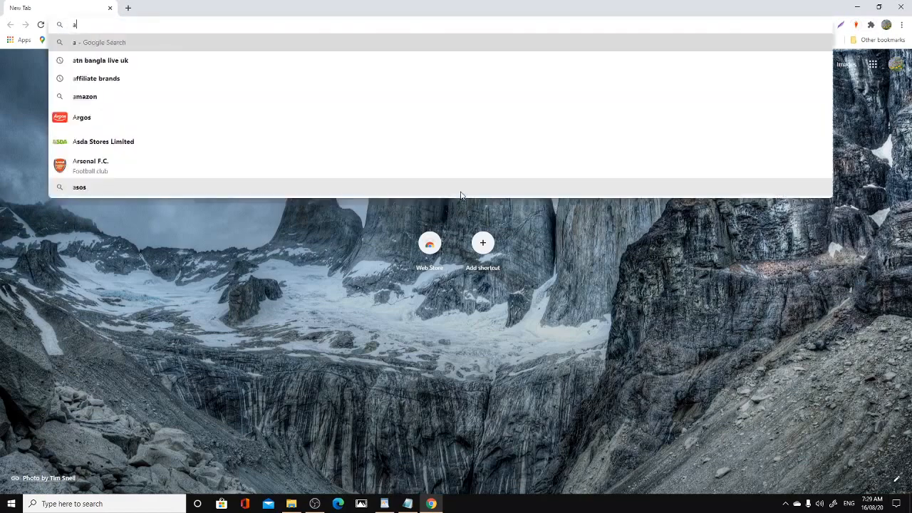
click(482, 243)
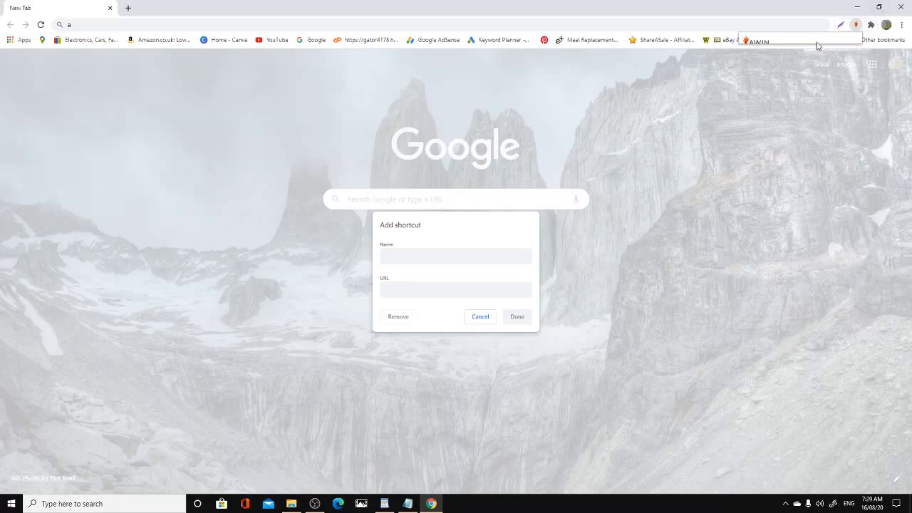
click(904, 7)
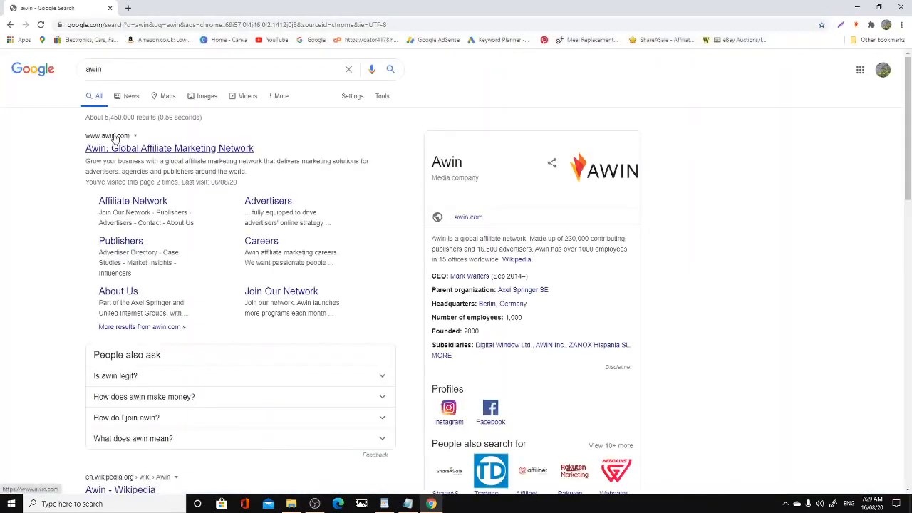
click(169, 148)
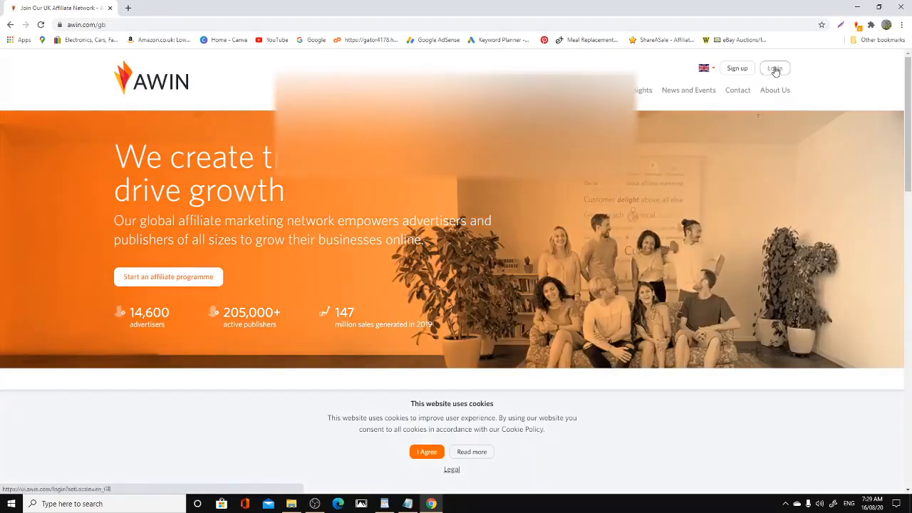
click(774, 68)
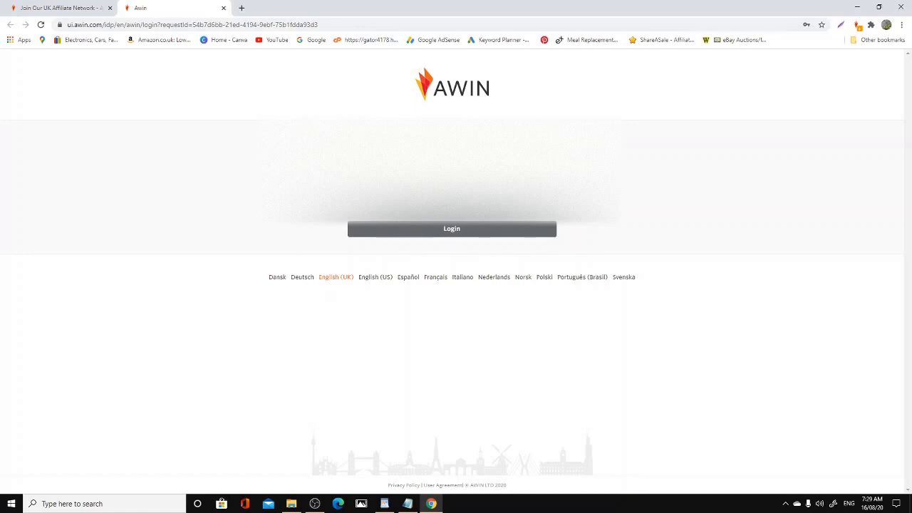
mouse_move(451, 228)
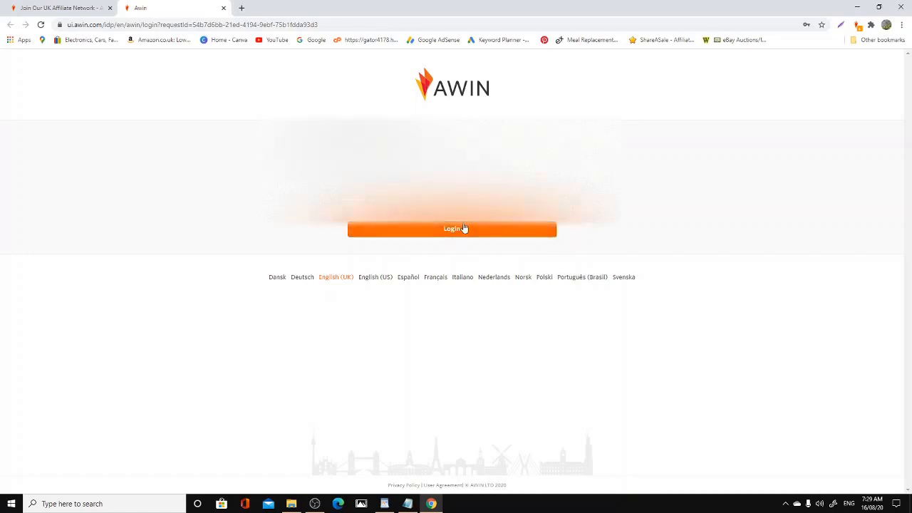
click(452, 229)
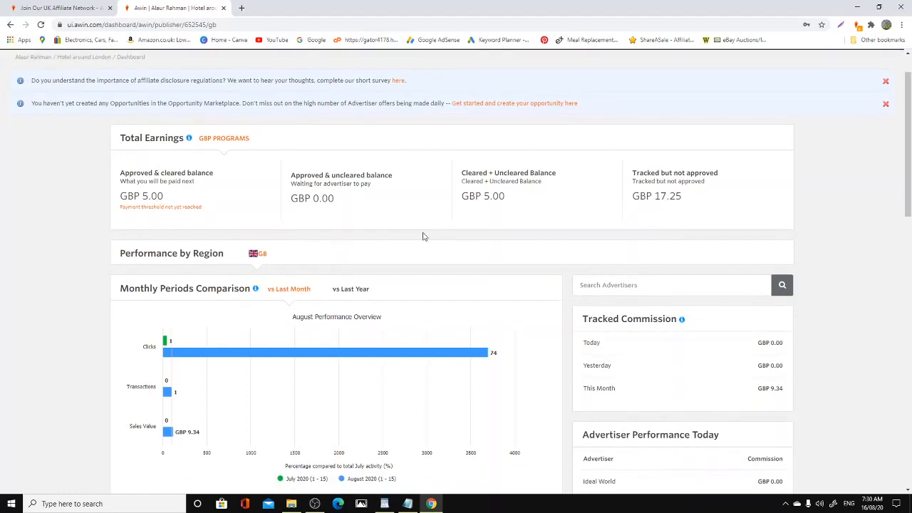
scroll(up, 3)
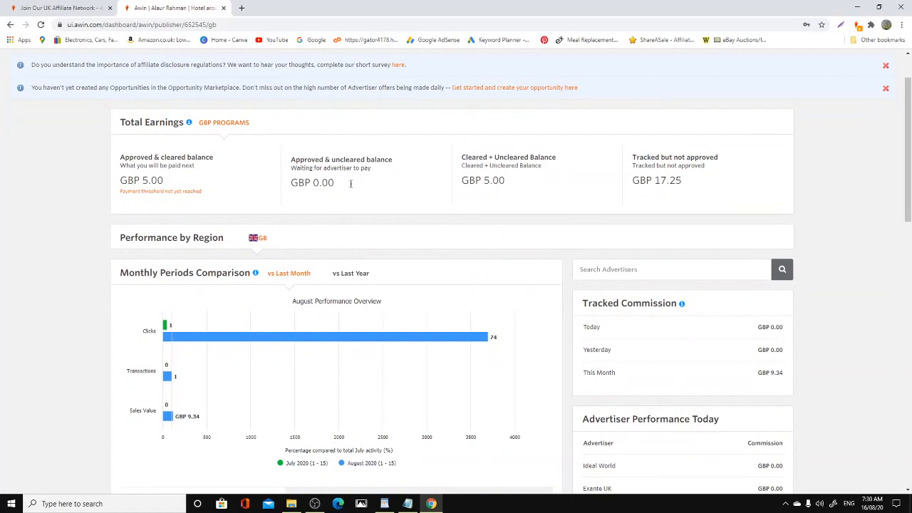
mouse_move(718, 171)
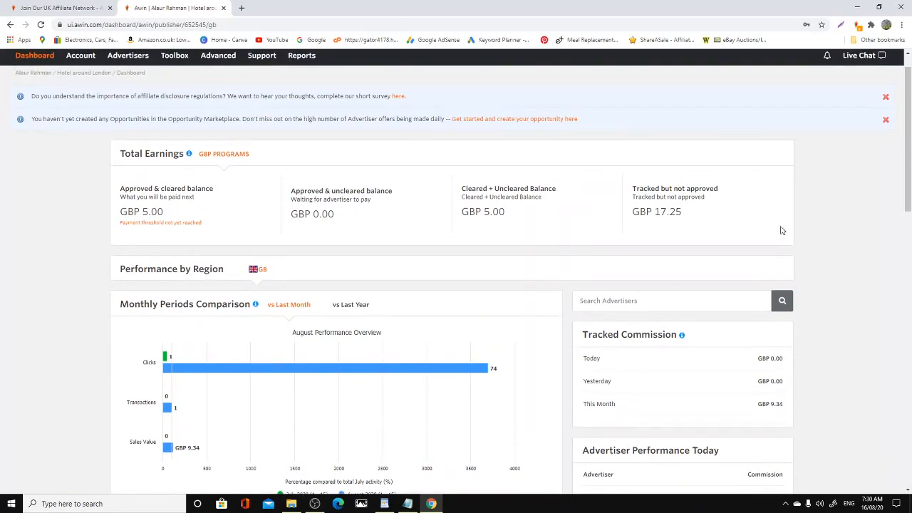
mouse_move(802, 222)
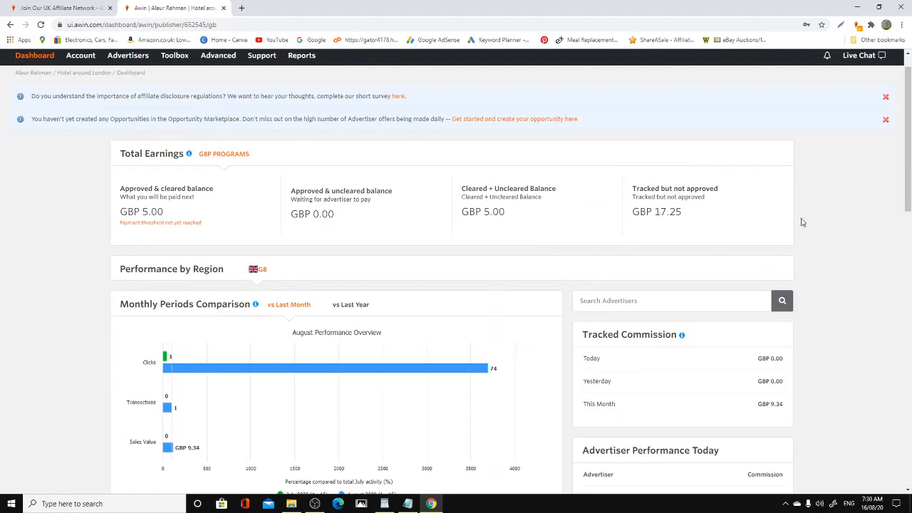
mouse_move(698, 225)
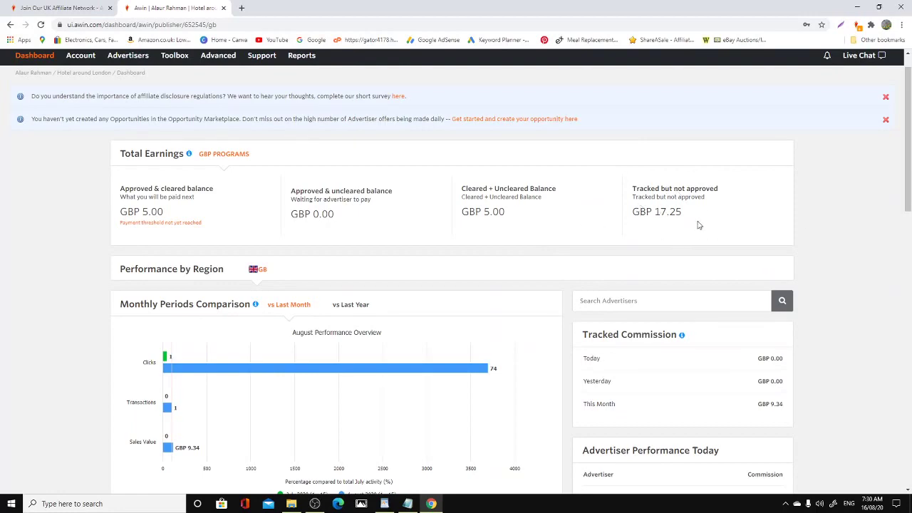
scroll(down, 3)
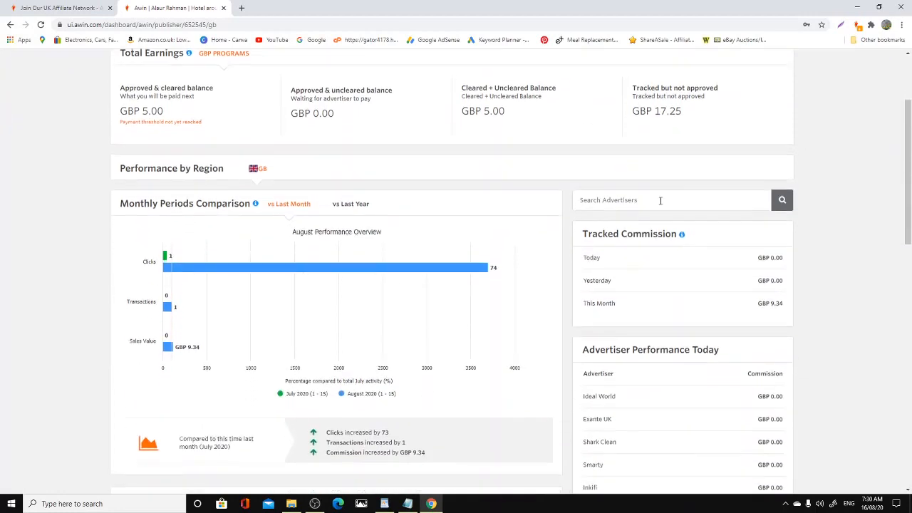
scroll(down, 3)
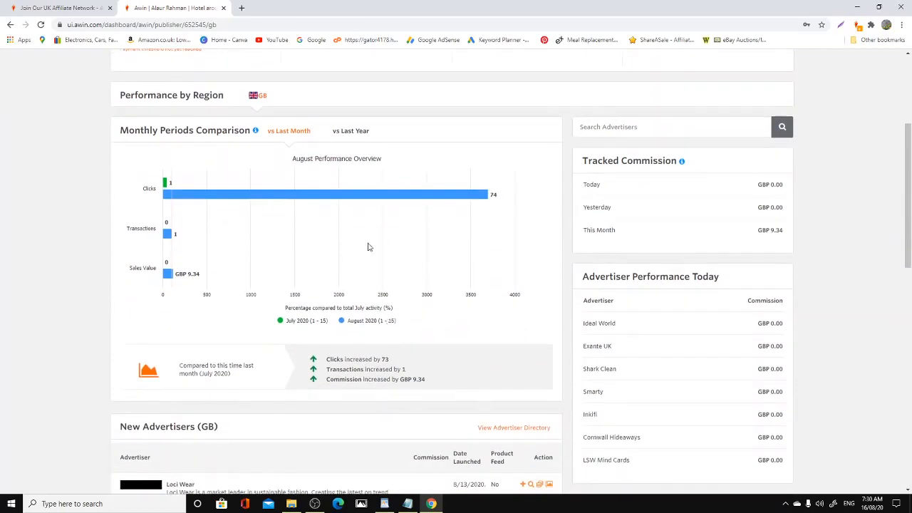
scroll(down, 3)
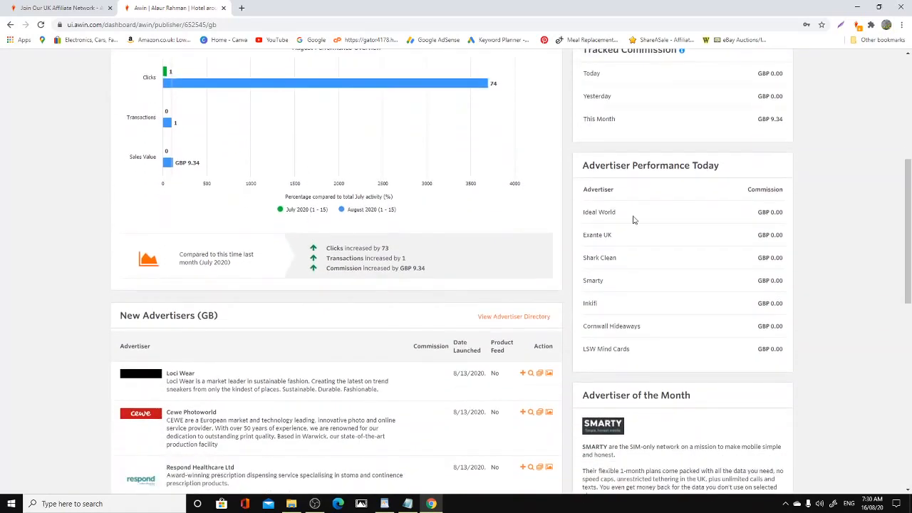
mouse_move(631, 374)
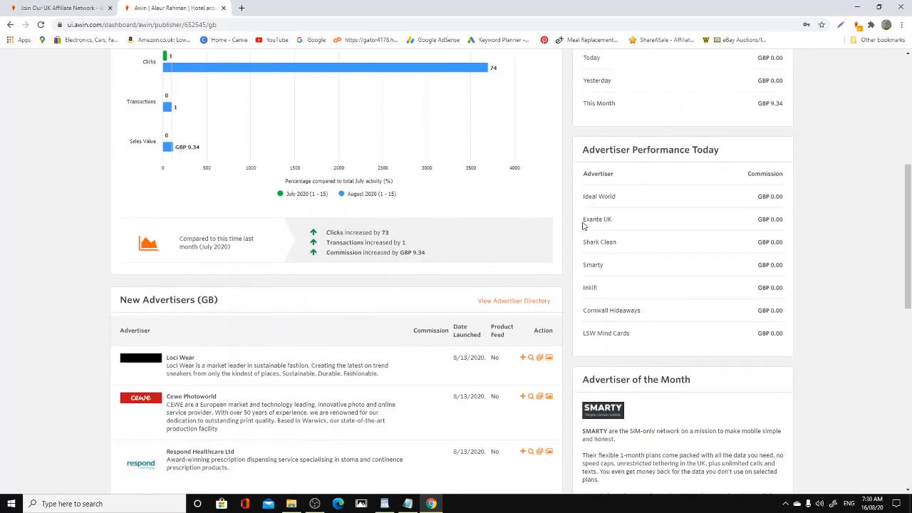
mouse_move(608, 227)
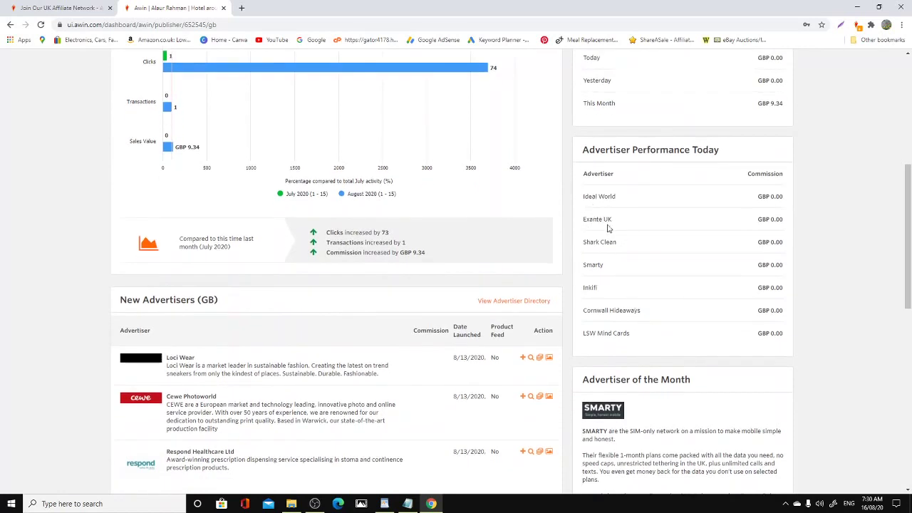
Step: Open Awin's Reports menu listing advertiser, product, click reference and transaction reports
scroll(down, 3)
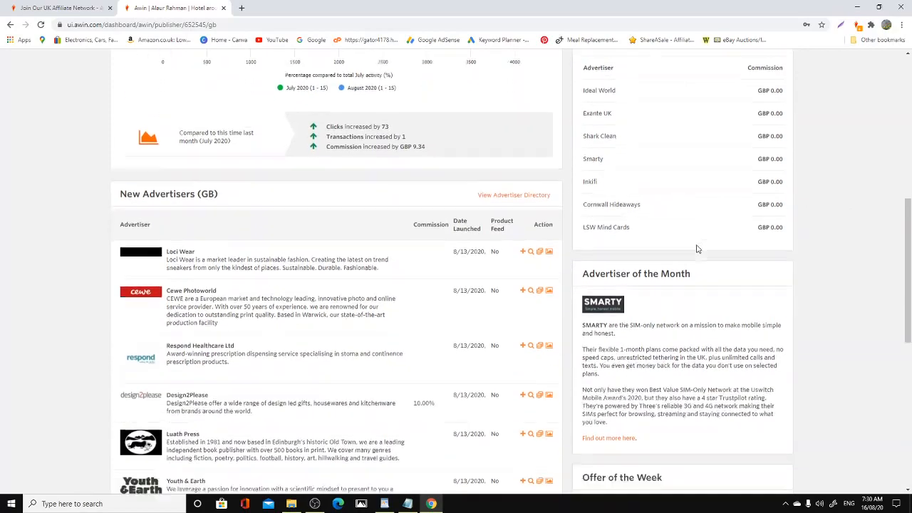
scroll(down, 3)
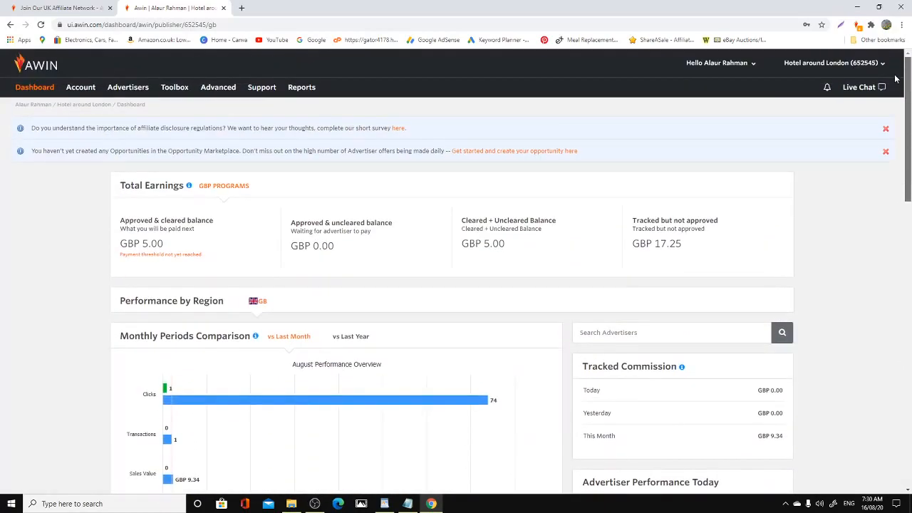
click(301, 87)
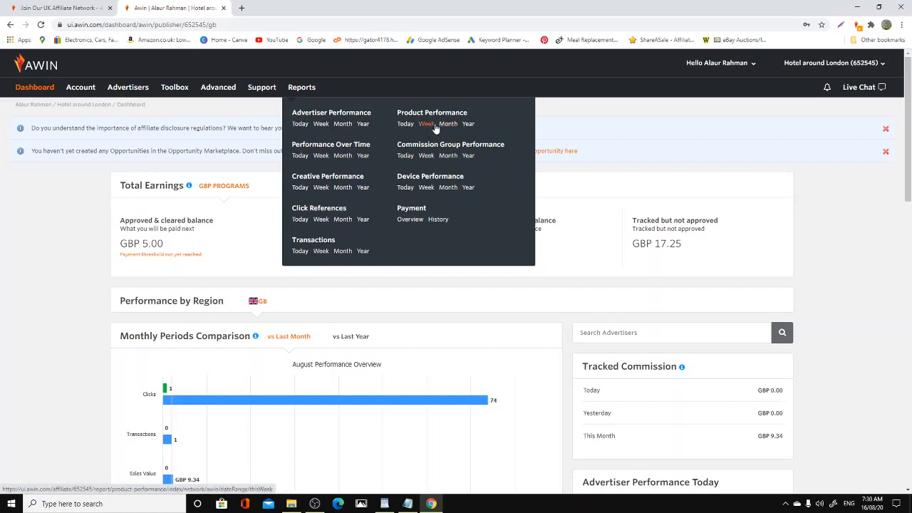
Step: Run the monthly Product Performance report for Quarter to Date (7/1–8/16/2020), filtered to one advertiser
click(448, 124)
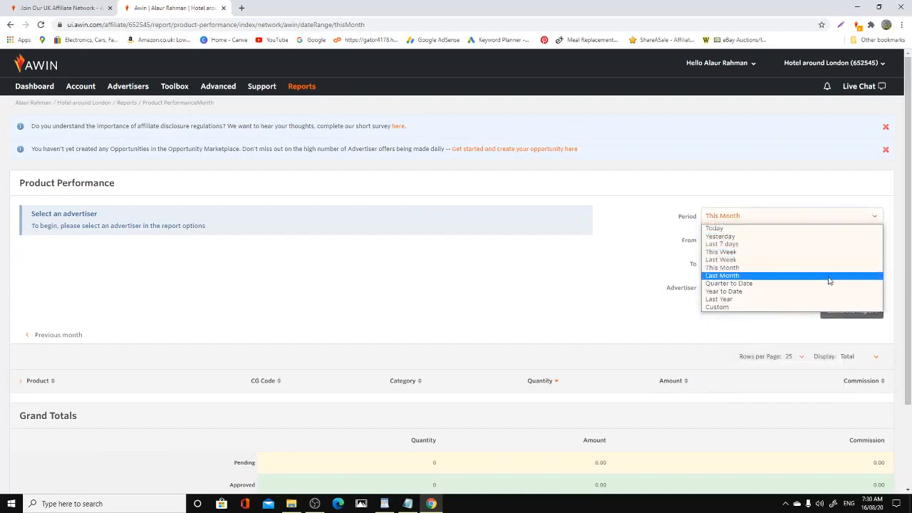
click(728, 284)
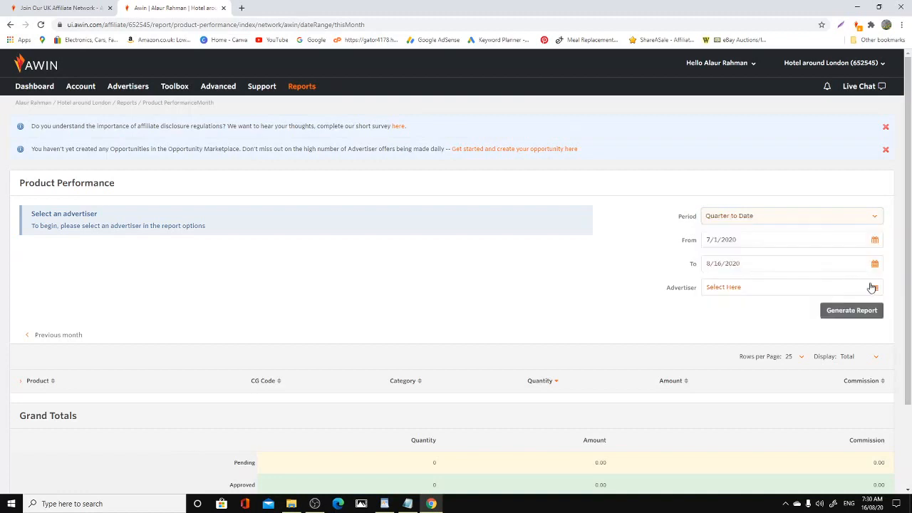
click(873, 287)
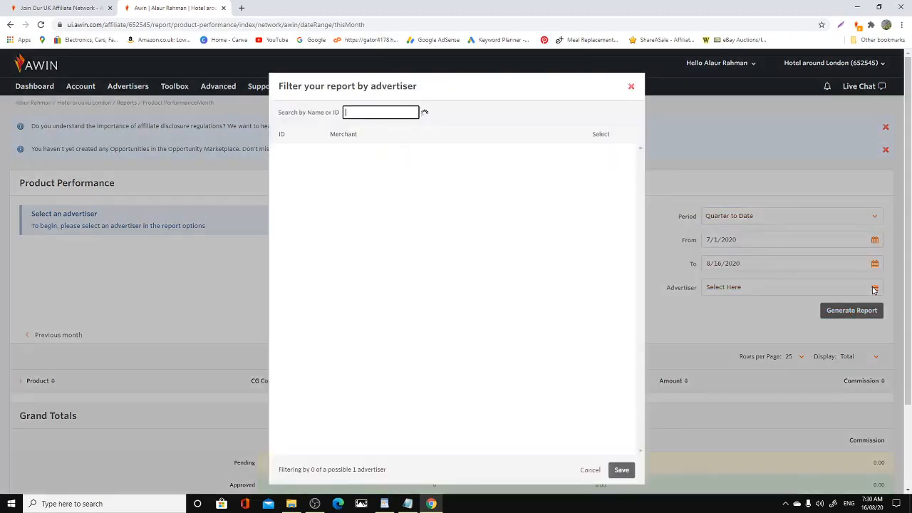
click(424, 112)
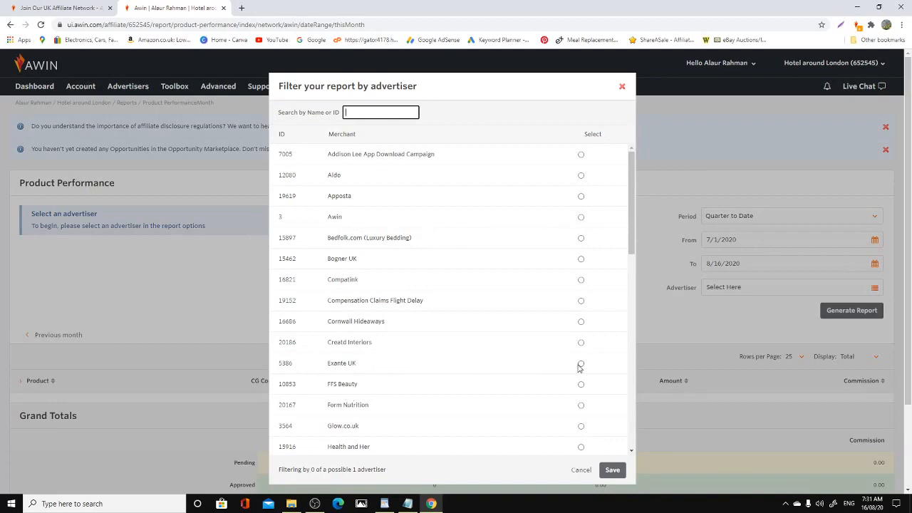
click(611, 470)
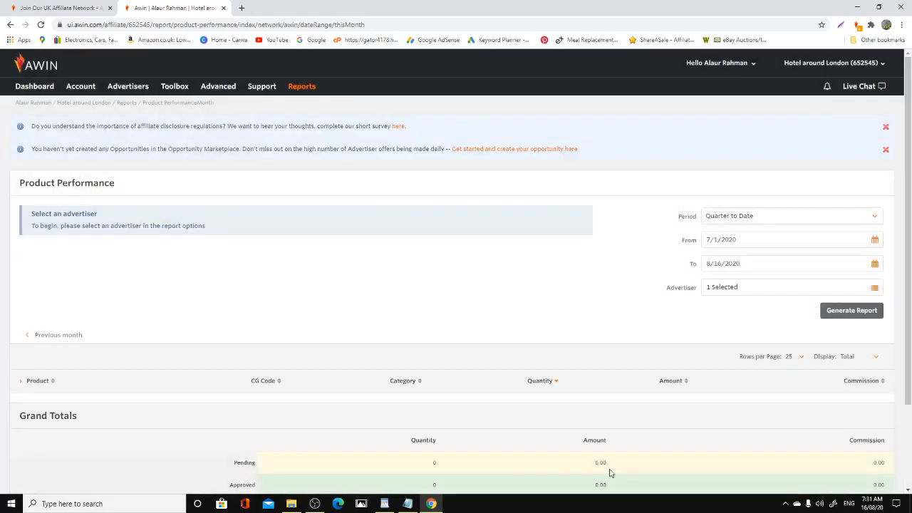
click(851, 309)
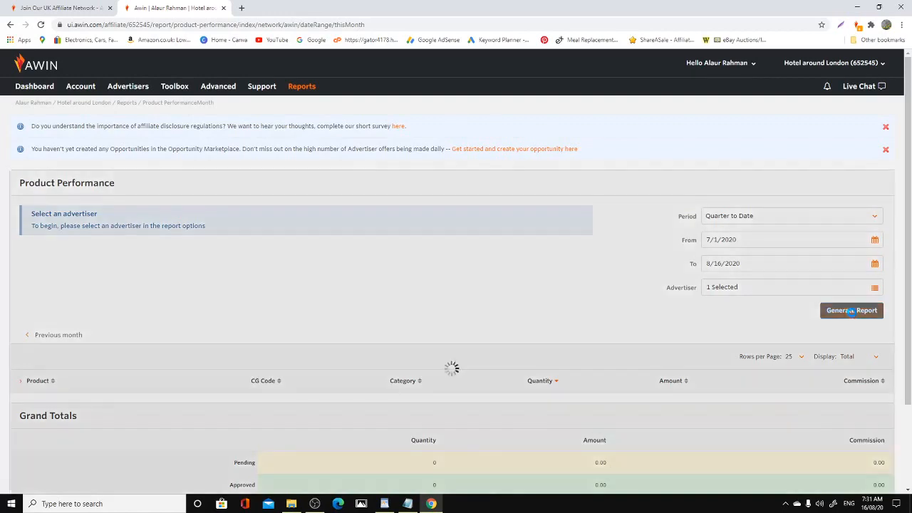
click(850, 310)
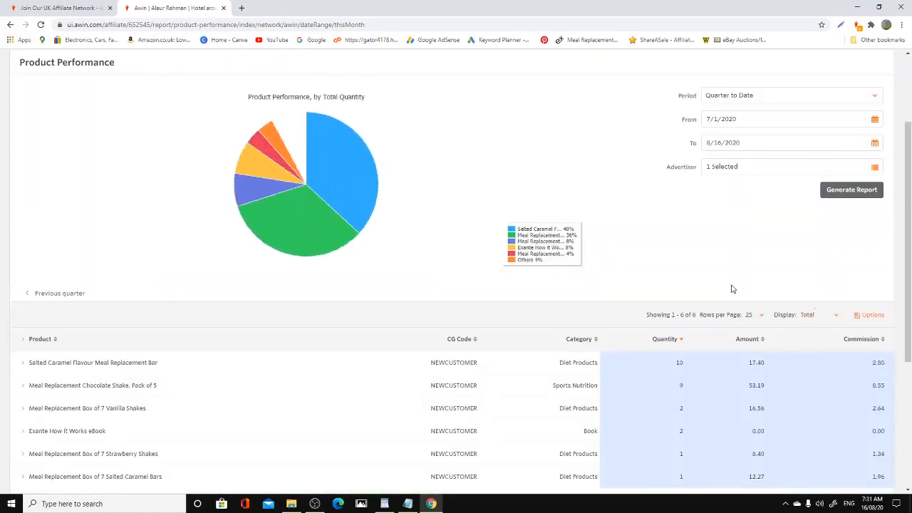
scroll(down, 3)
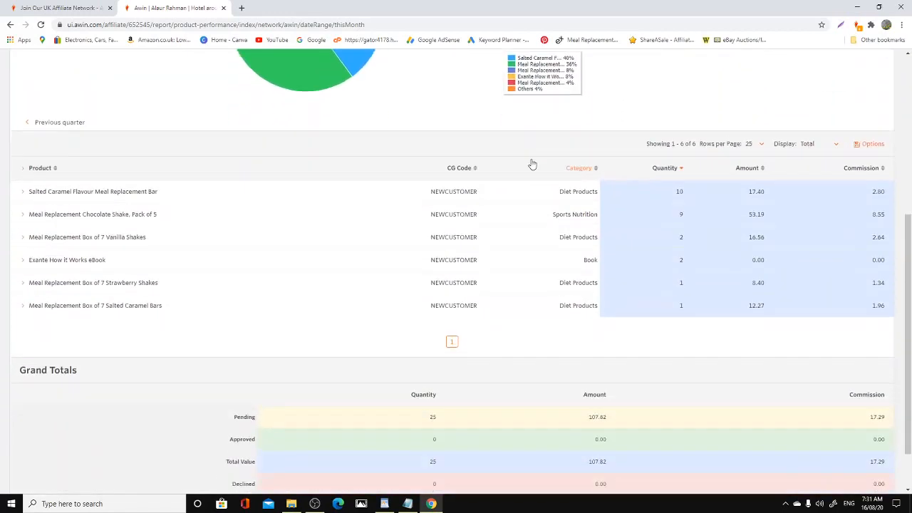
scroll(down, 3)
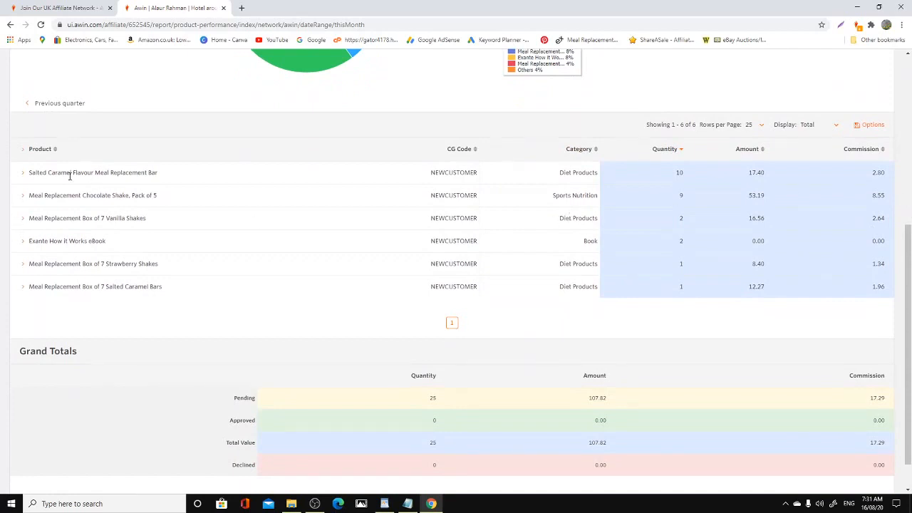
mouse_move(69, 180)
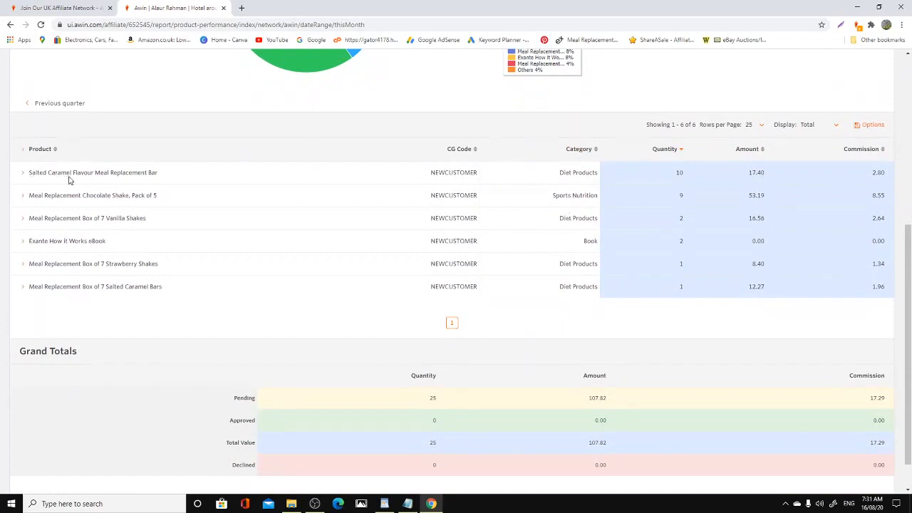
mouse_move(609, 188)
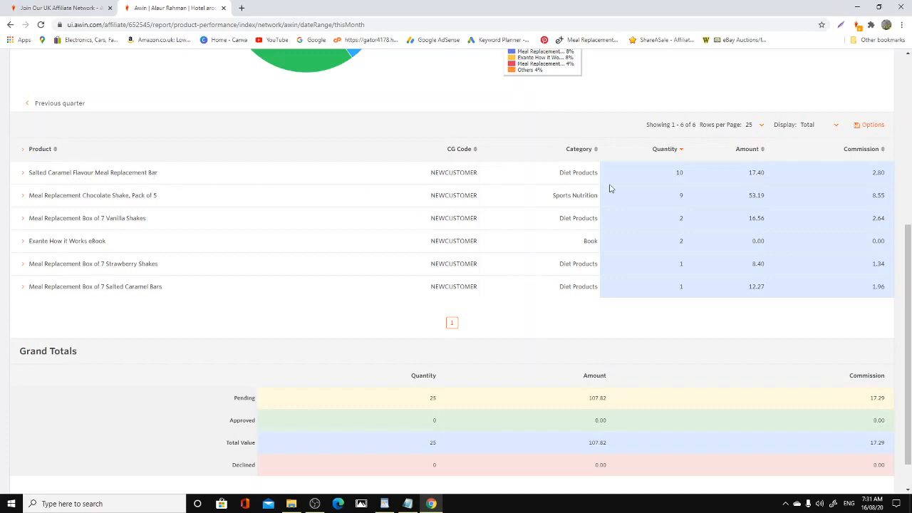
mouse_move(757, 173)
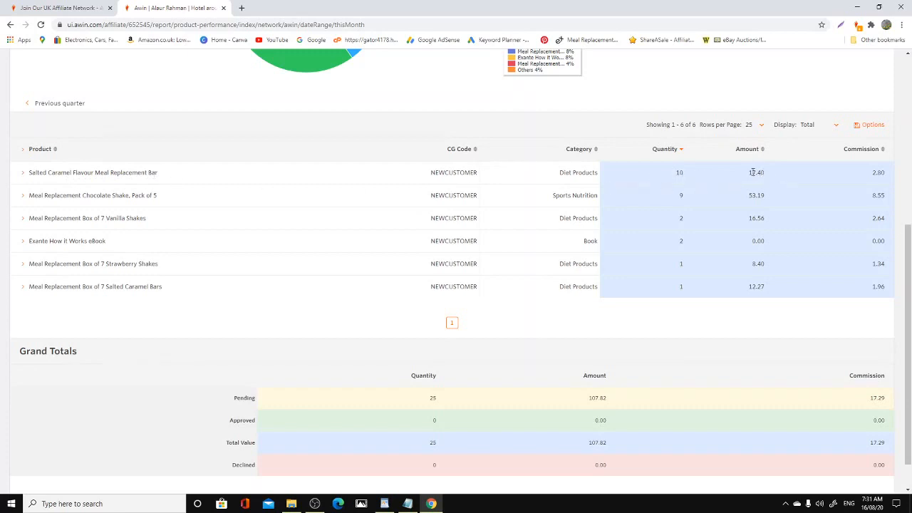
mouse_move(68, 188)
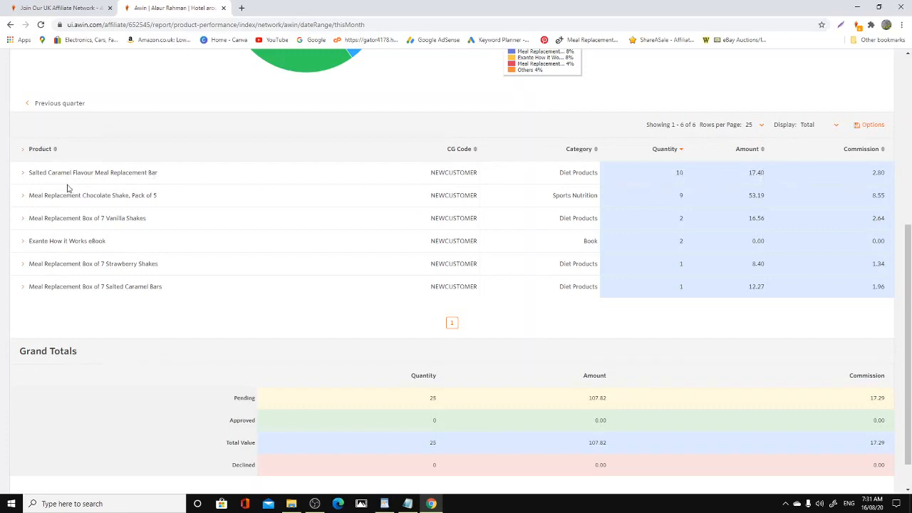
mouse_move(151, 198)
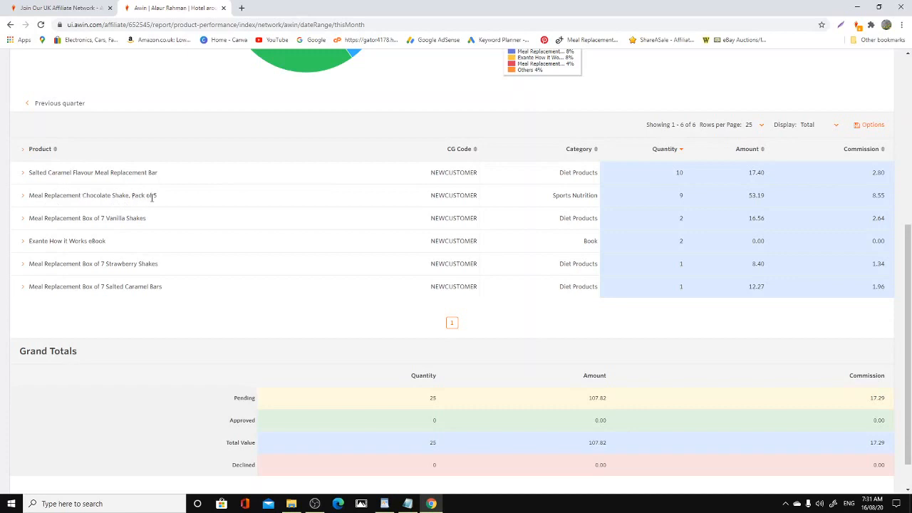
mouse_move(575, 214)
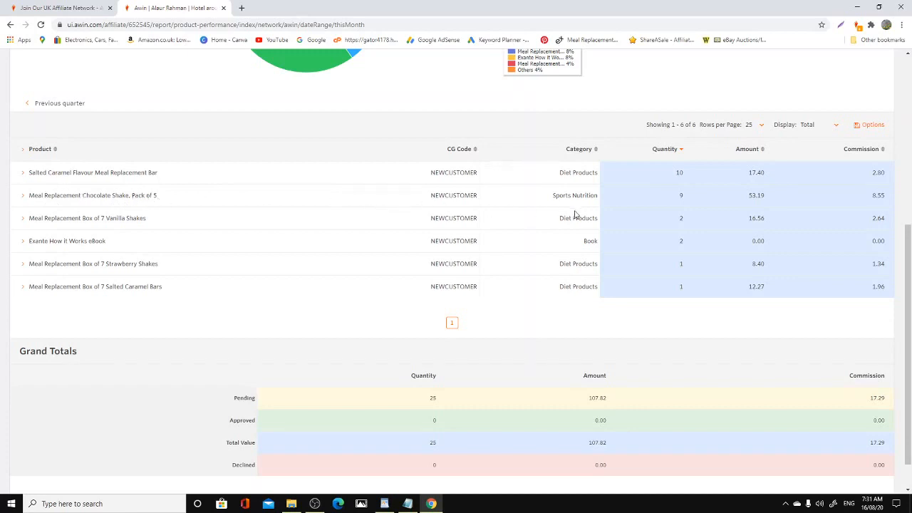
mouse_move(768, 199)
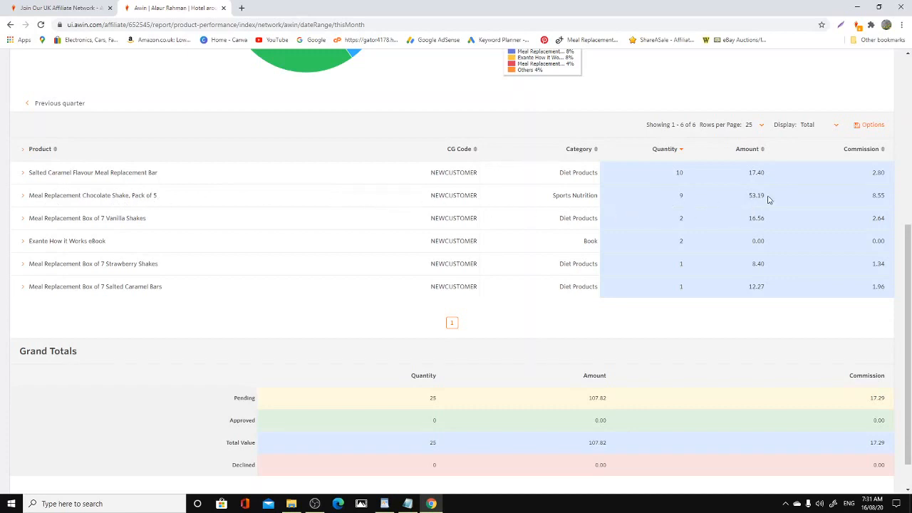
mouse_move(889, 205)
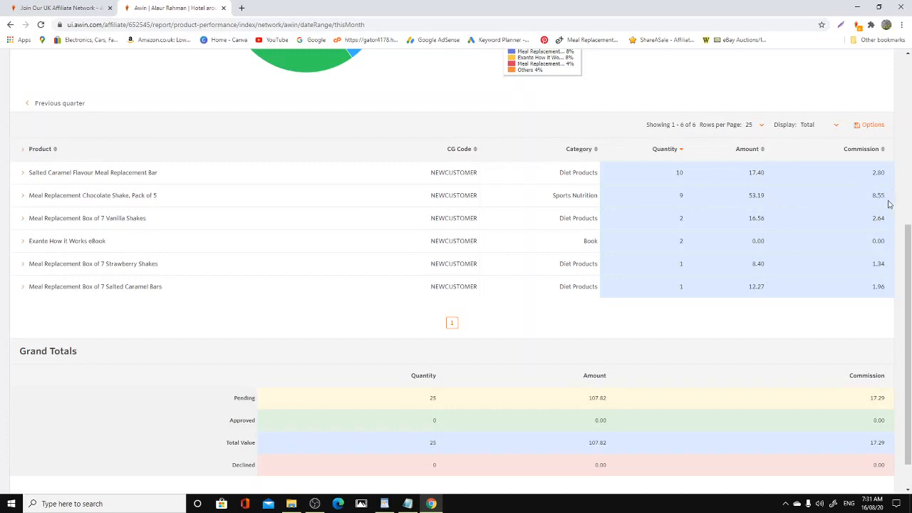
mouse_move(44, 232)
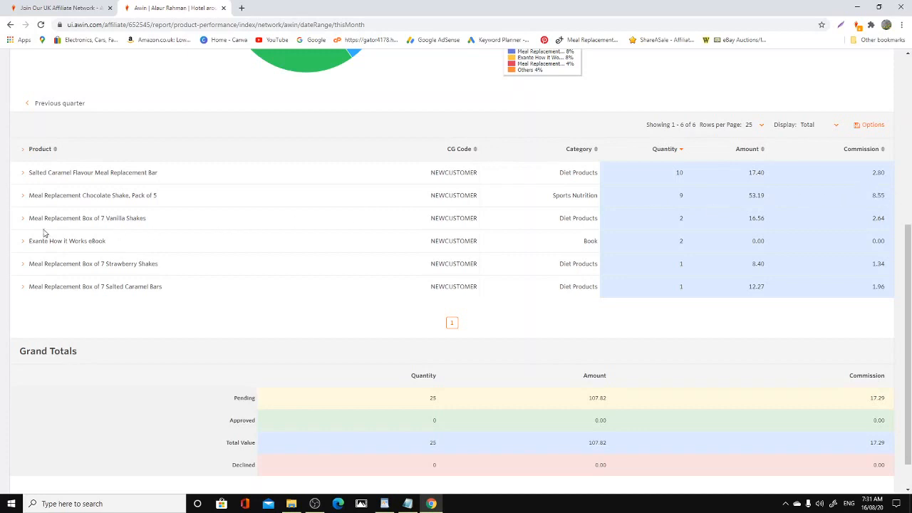
mouse_move(761, 228)
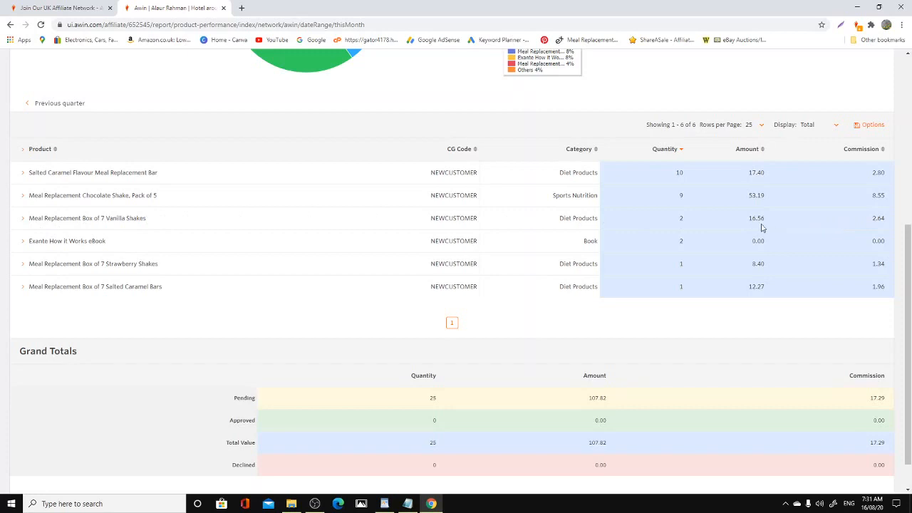
mouse_move(880, 221)
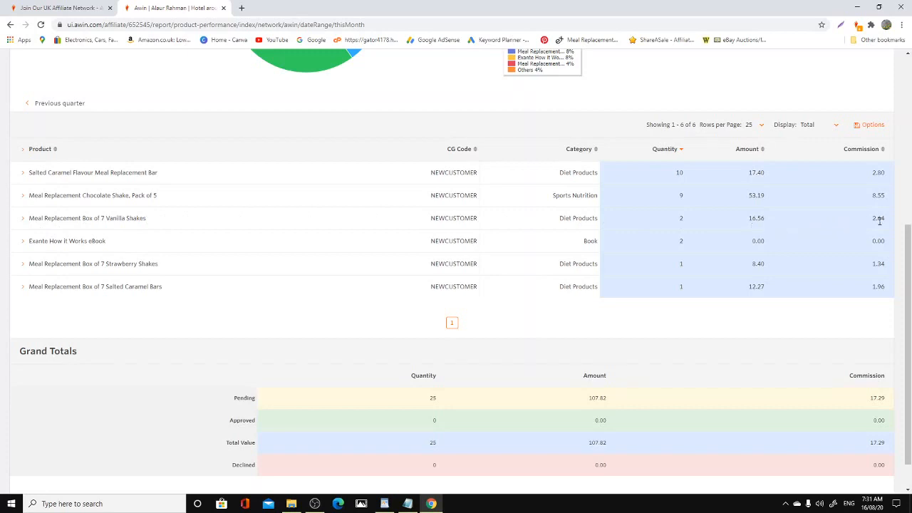
mouse_move(881, 262)
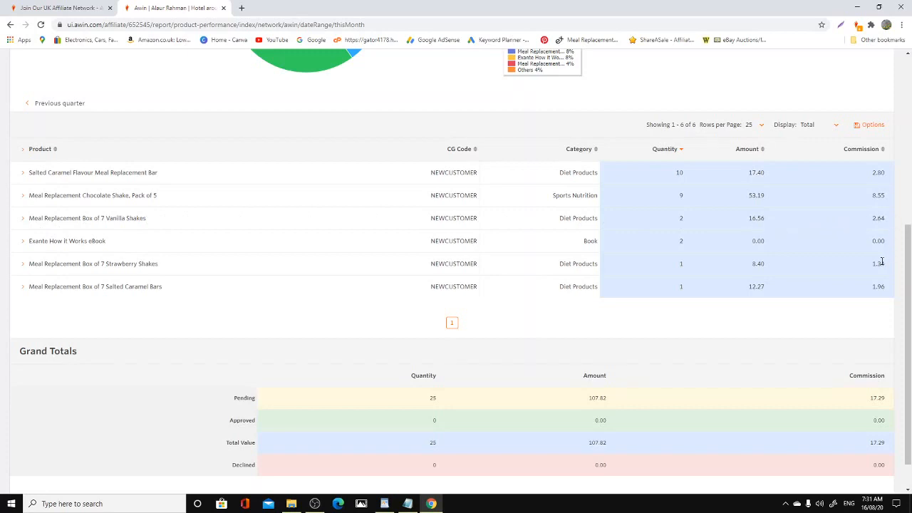
mouse_move(861, 299)
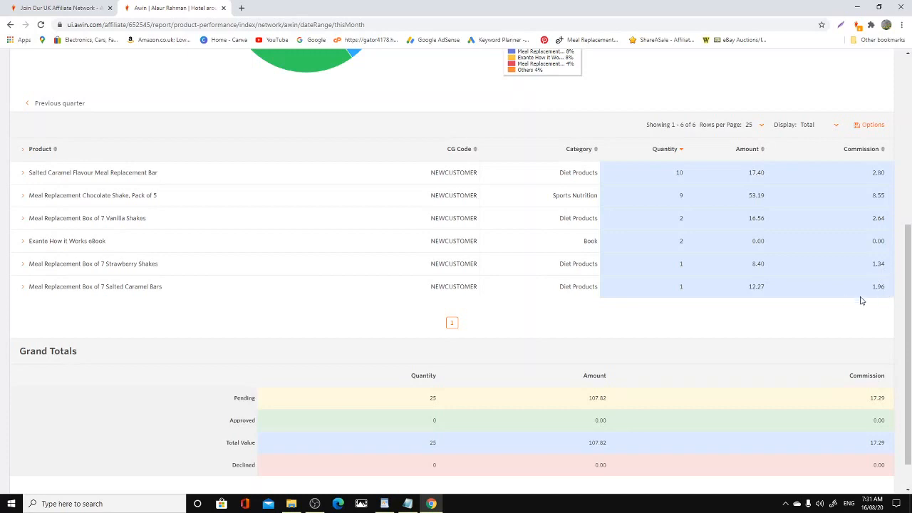
scroll(down, 3)
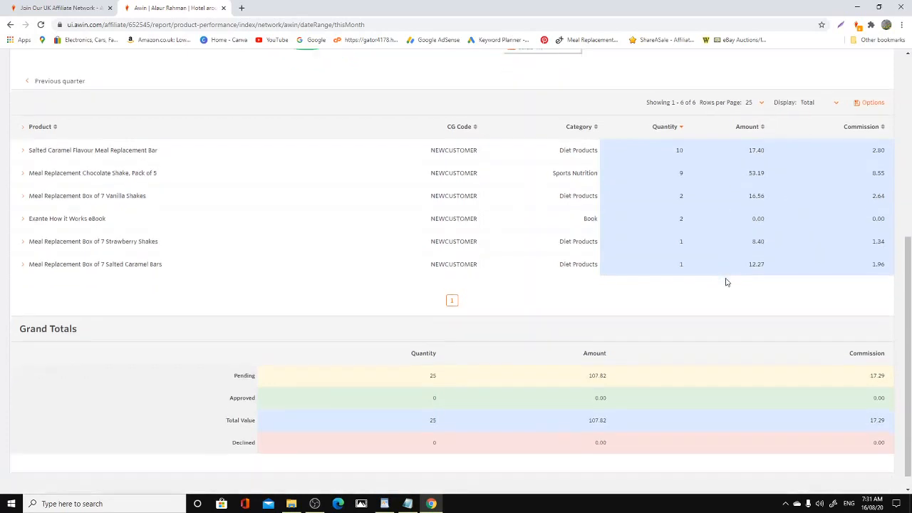
scroll(down, 3)
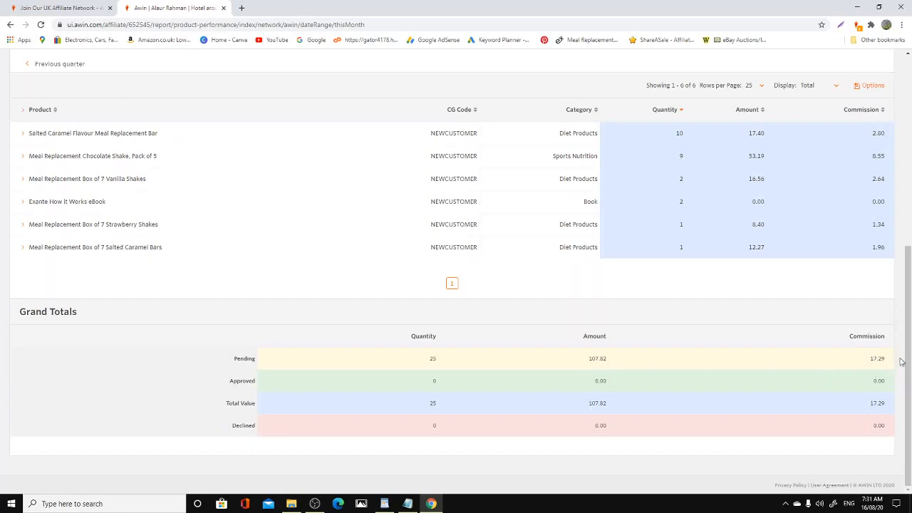
mouse_move(868, 369)
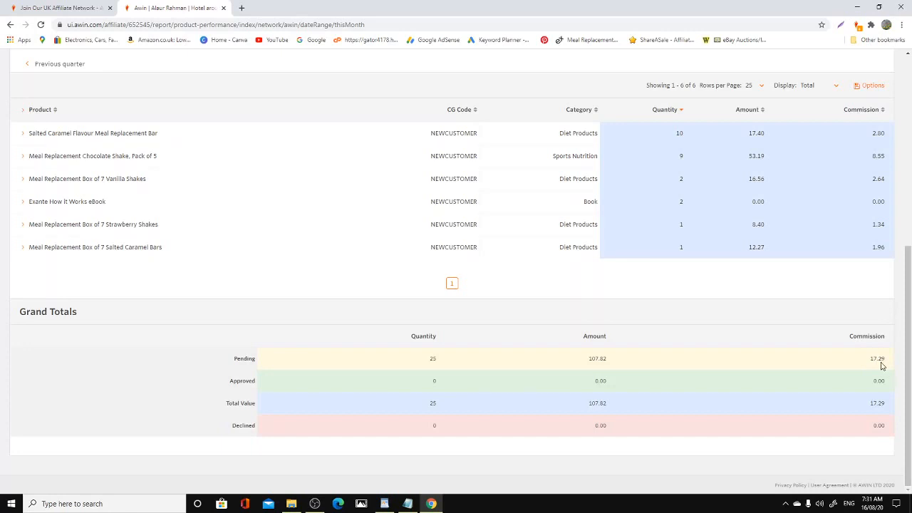
mouse_move(570, 346)
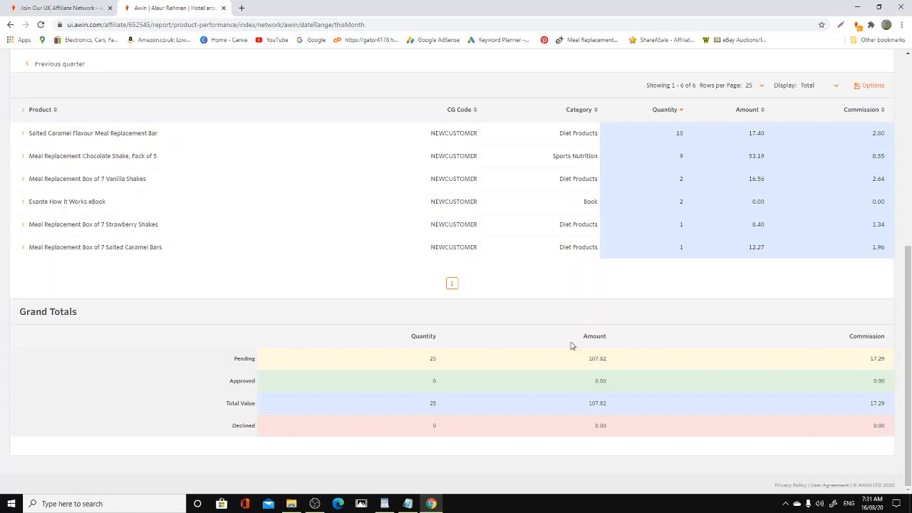
mouse_move(283, 408)
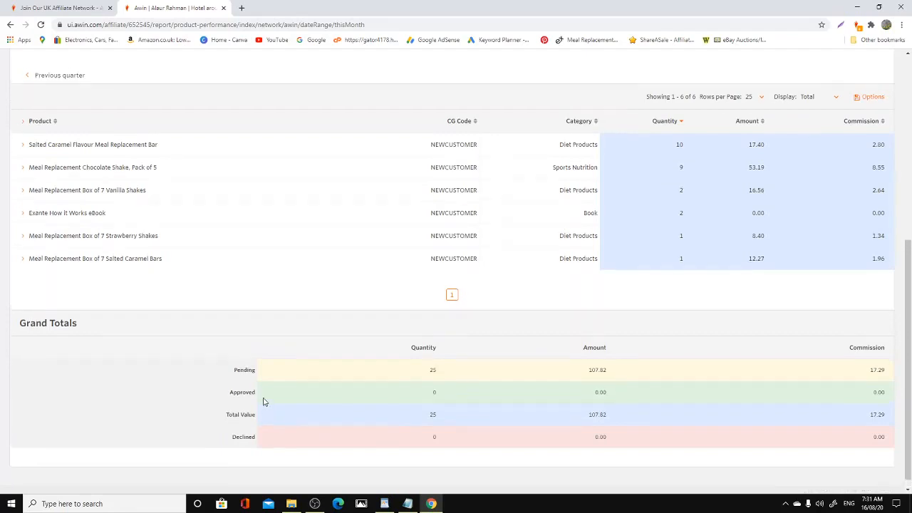
scroll(up, 3)
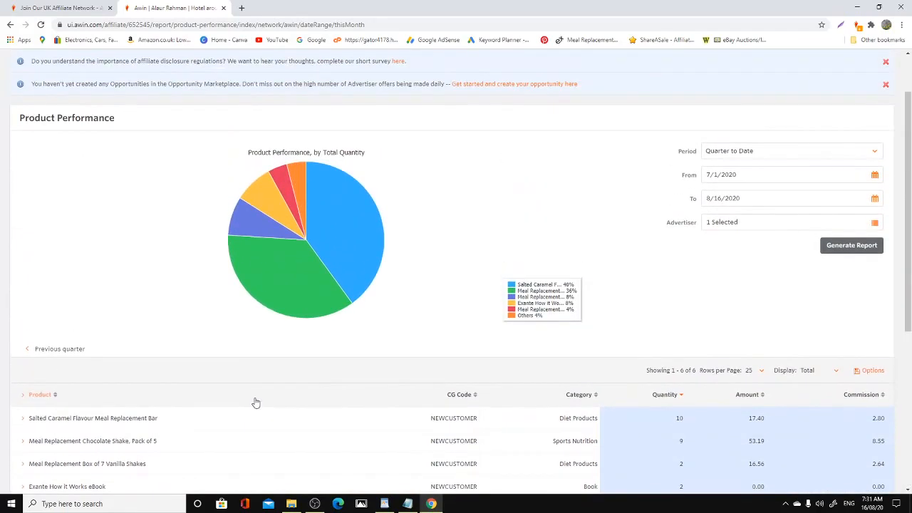
scroll(up, 3)
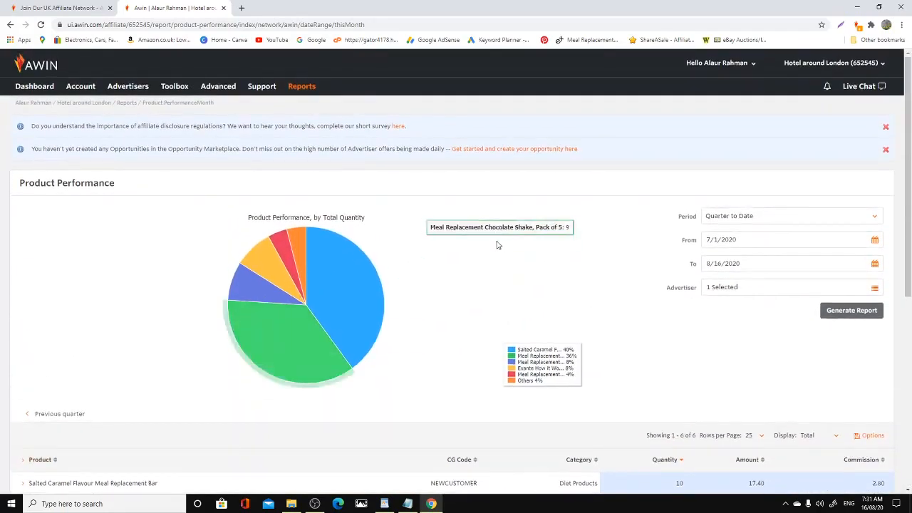
click(301, 86)
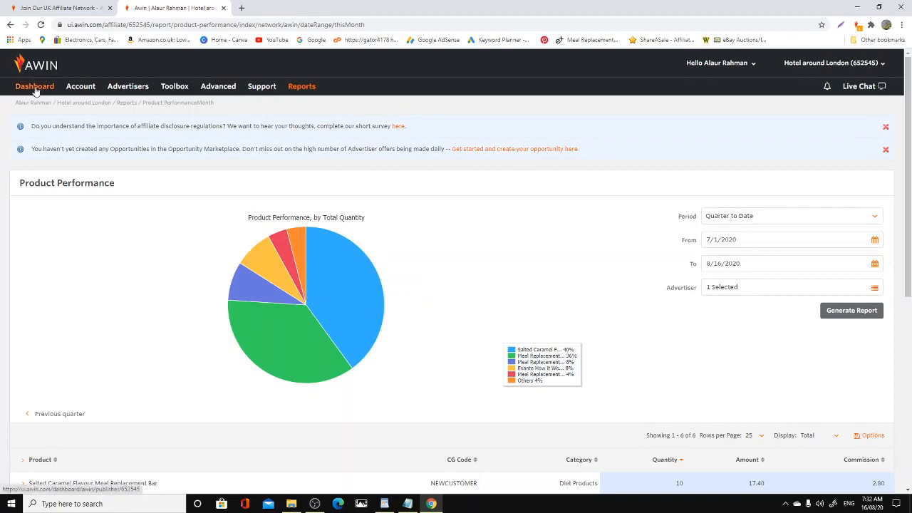
mouse_move(748, 95)
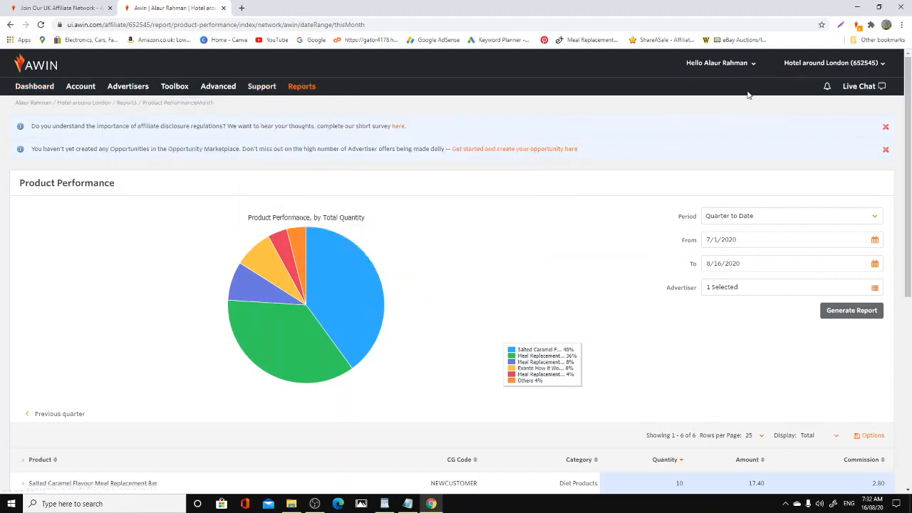
click(302, 86)
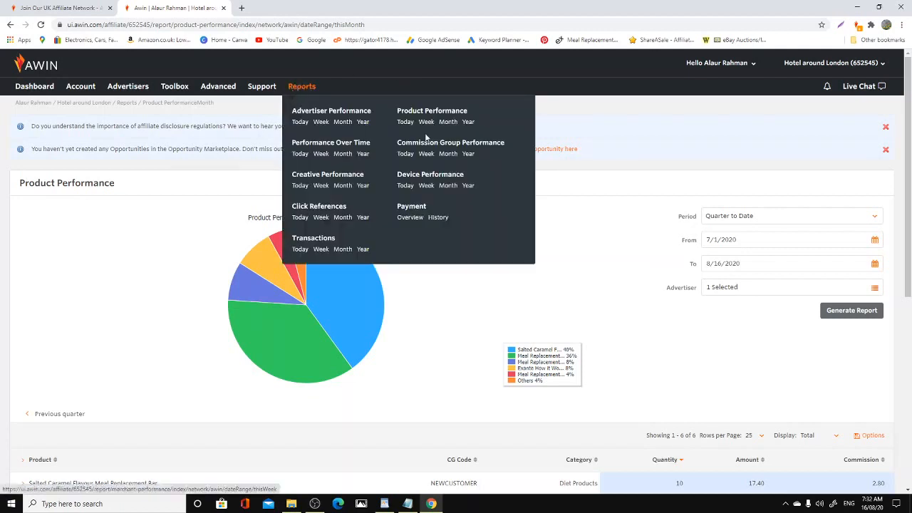
click(430, 182)
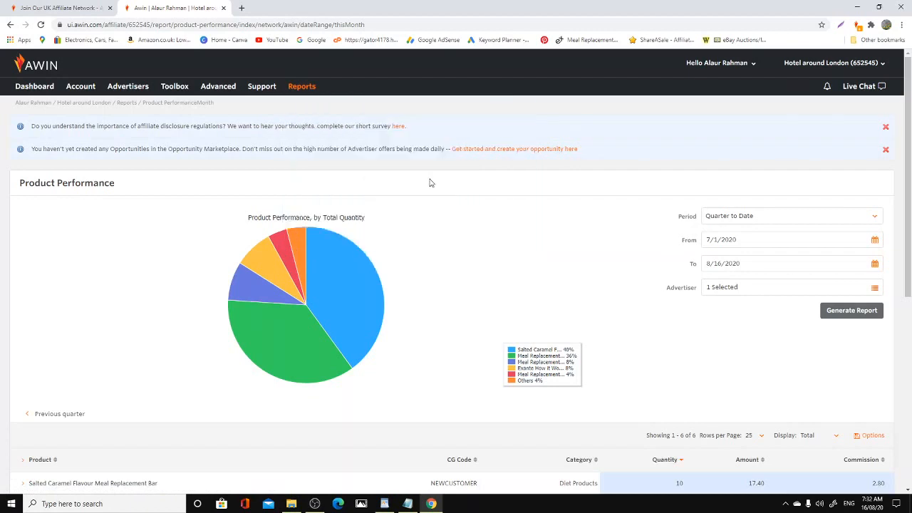
click(262, 86)
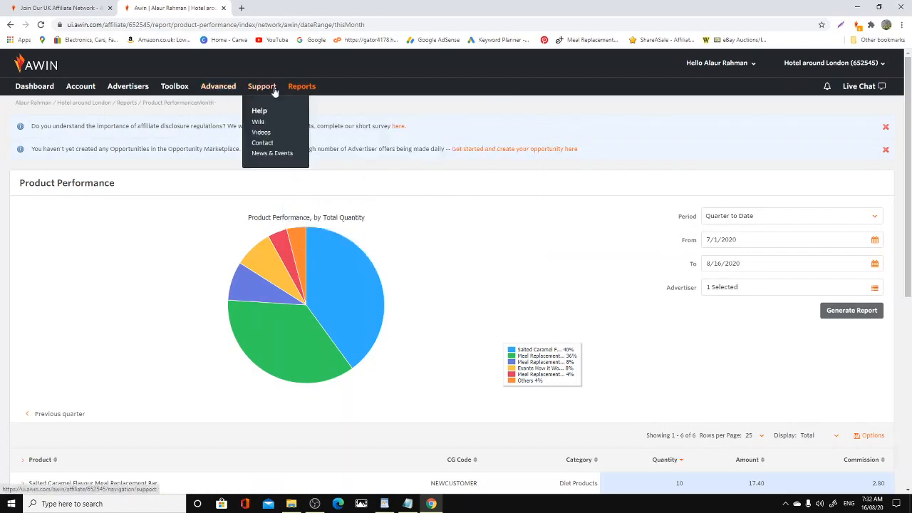
click(301, 86)
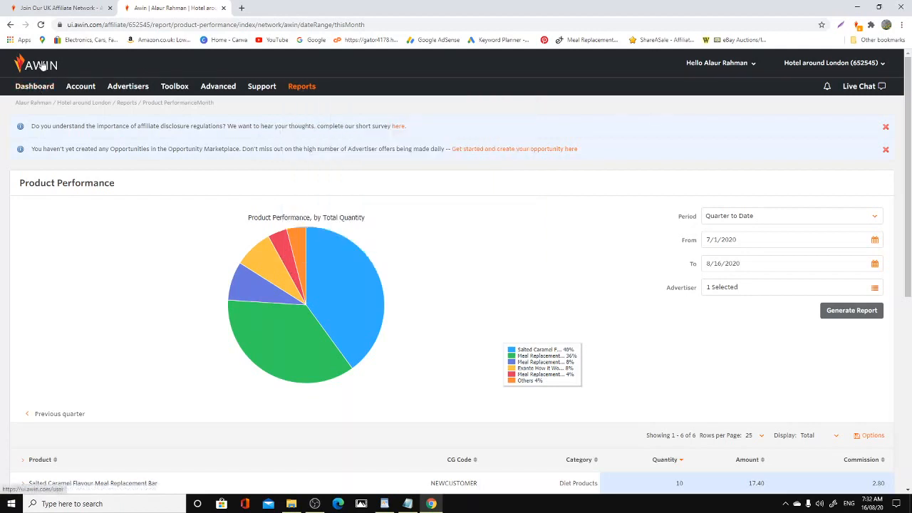
mouse_move(34, 86)
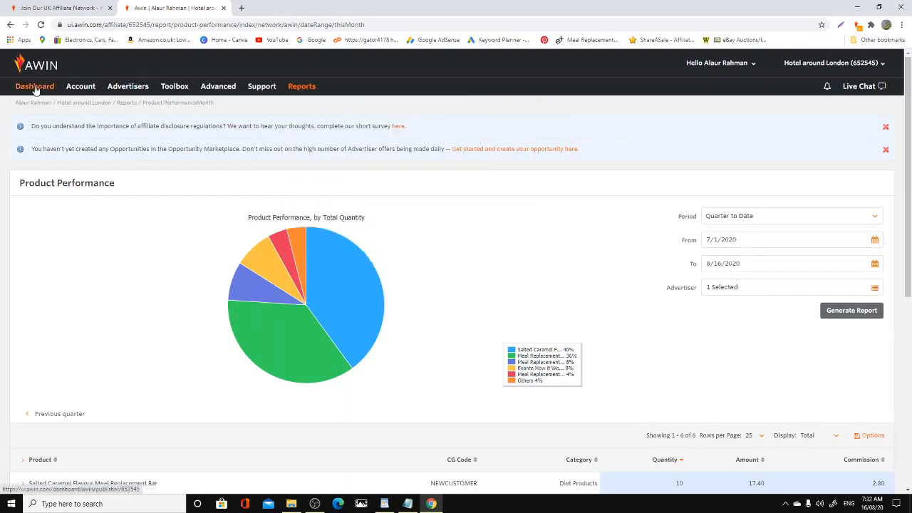
click(301, 86)
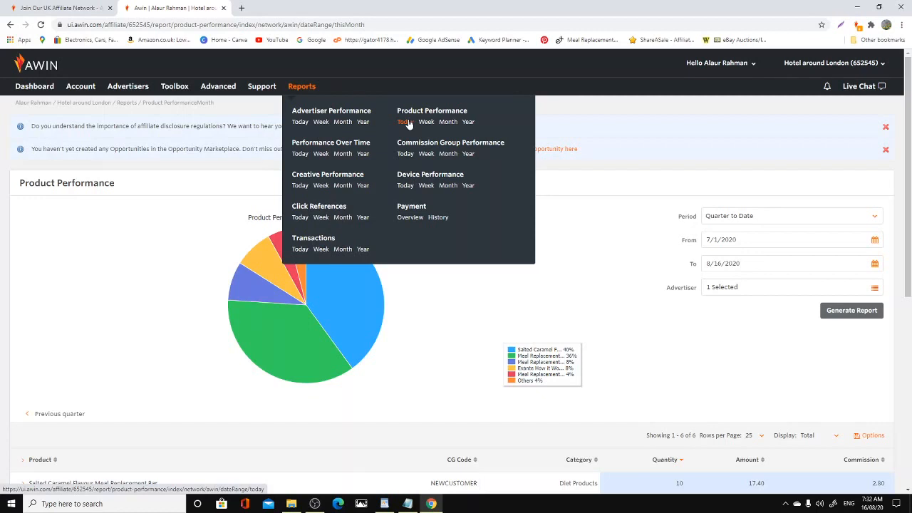
mouse_move(404, 122)
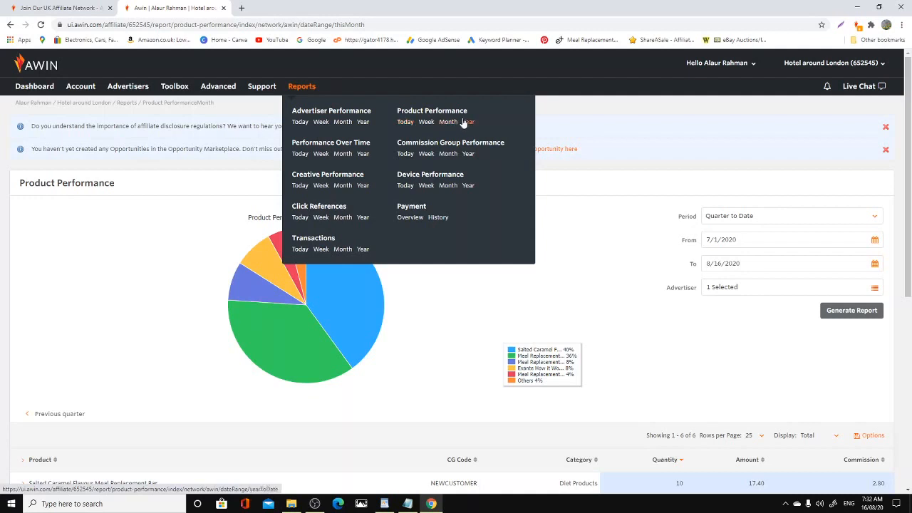
mouse_move(300, 93)
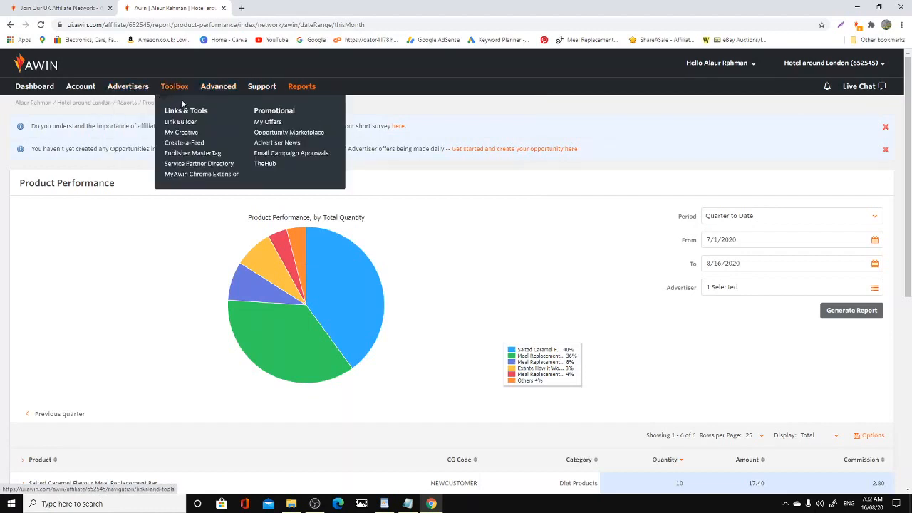
mouse_move(180, 132)
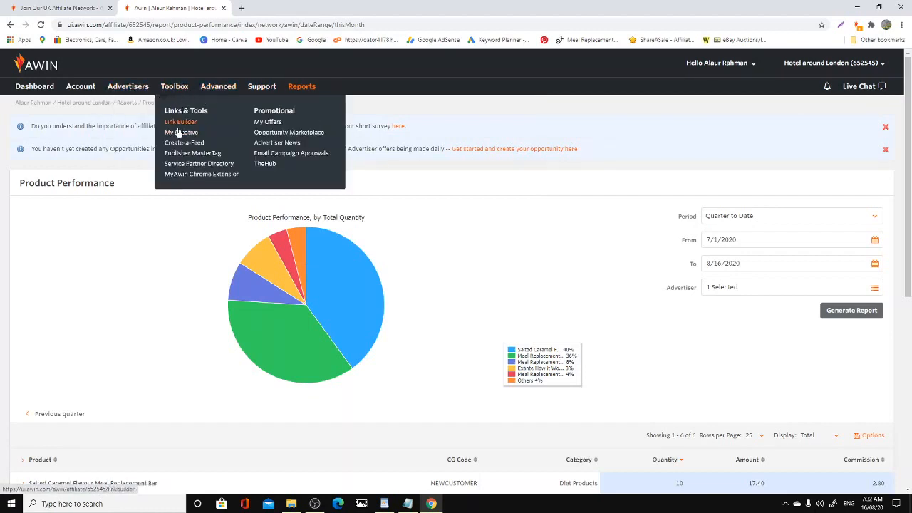
mouse_move(181, 133)
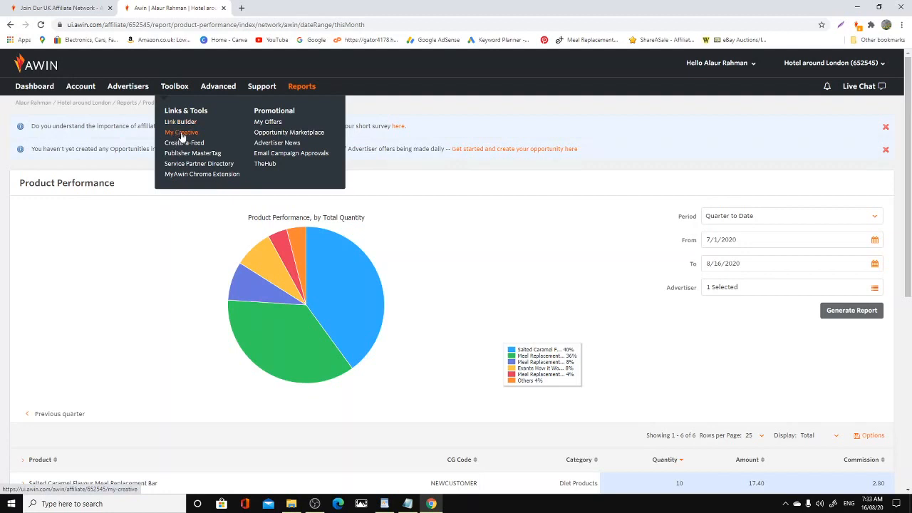
mouse_move(184, 134)
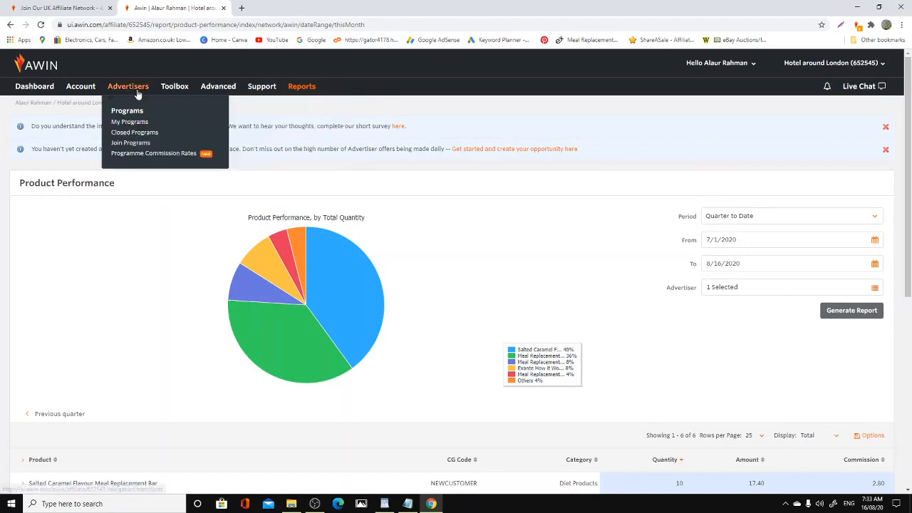
Step: Open My Programs from the Advertisers menu
click(130, 121)
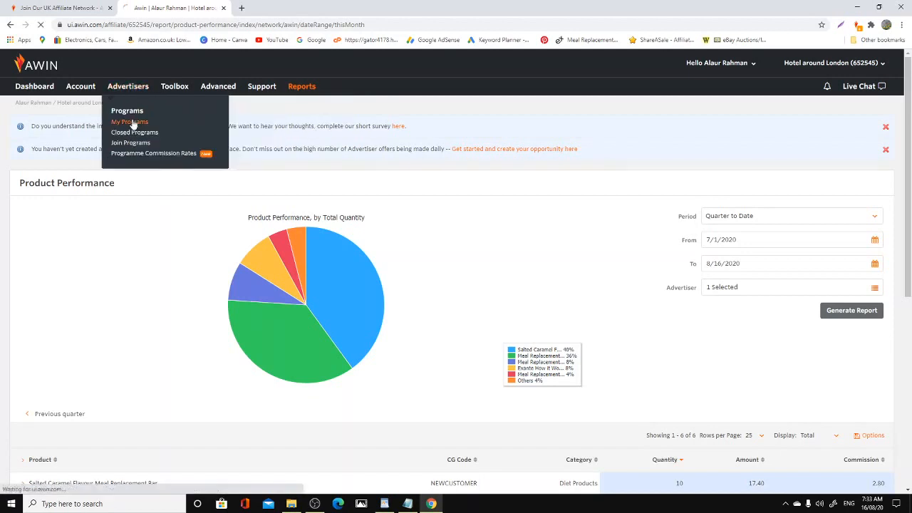
click(128, 121)
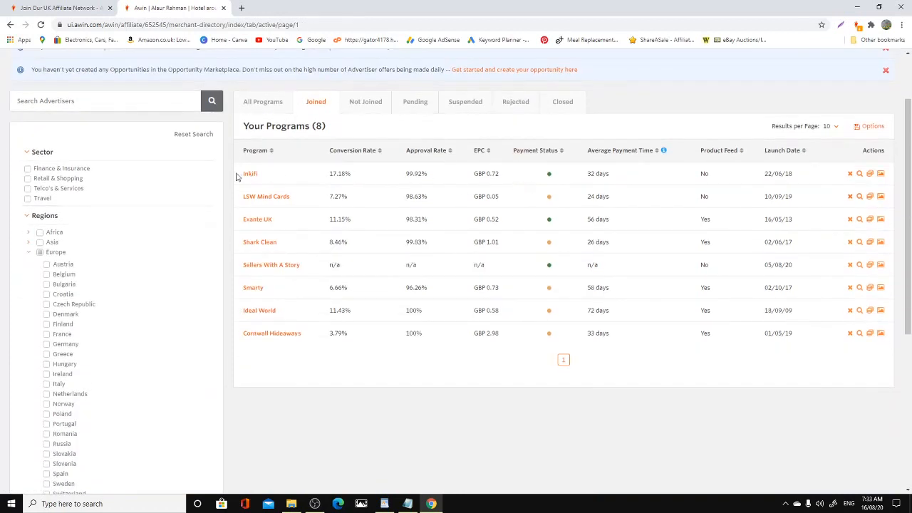
mouse_move(250, 173)
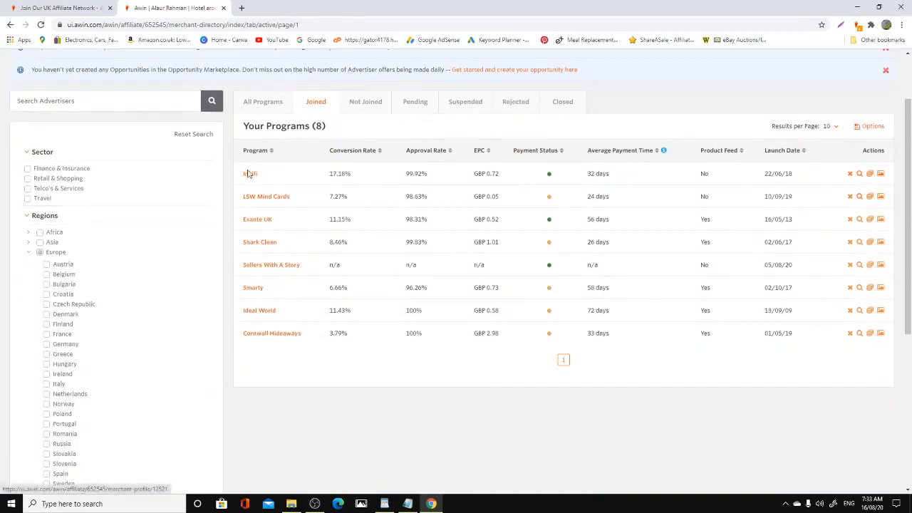
mouse_move(250, 173)
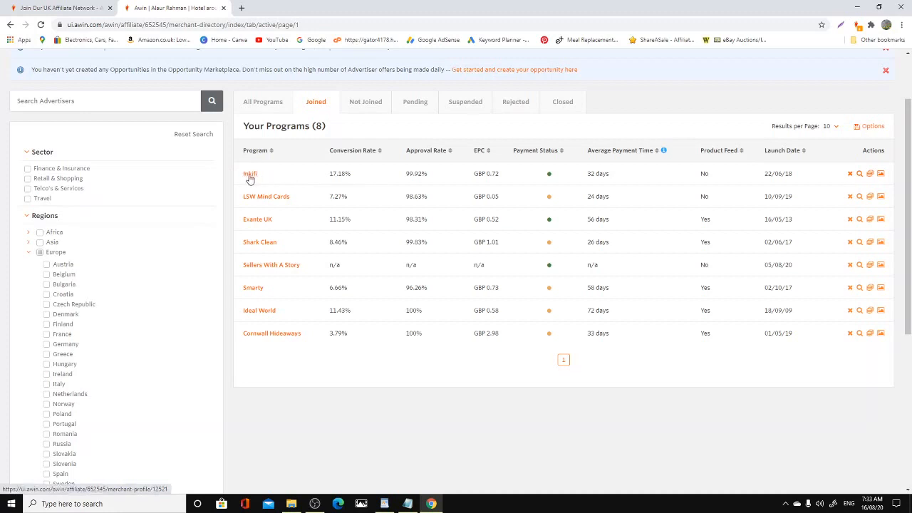
mouse_move(349, 151)
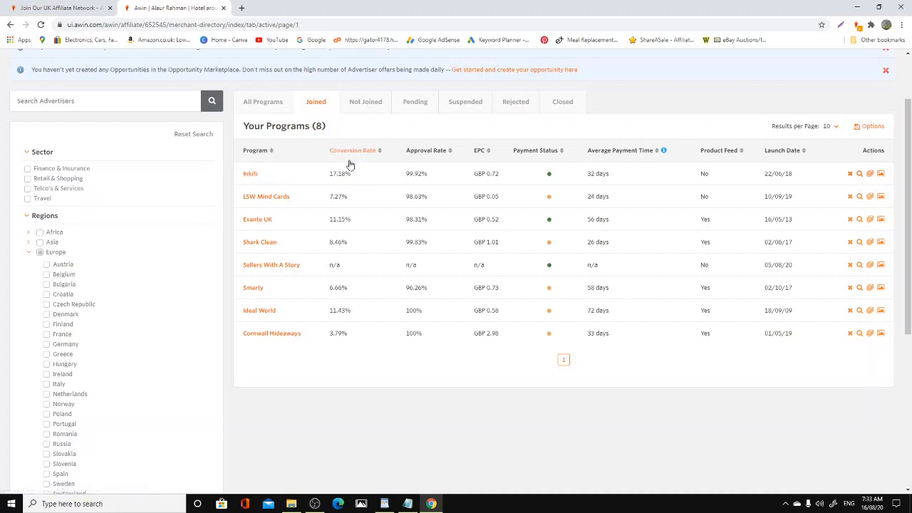
mouse_move(326, 174)
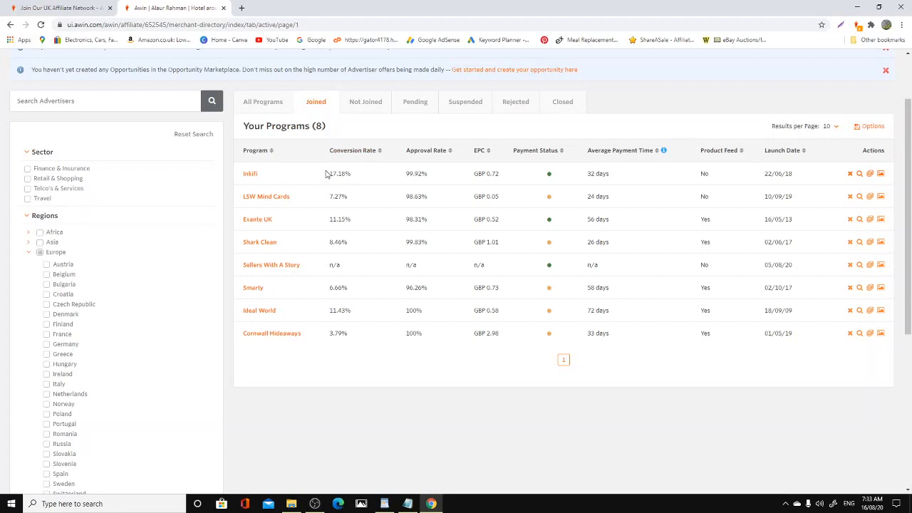
mouse_move(357, 171)
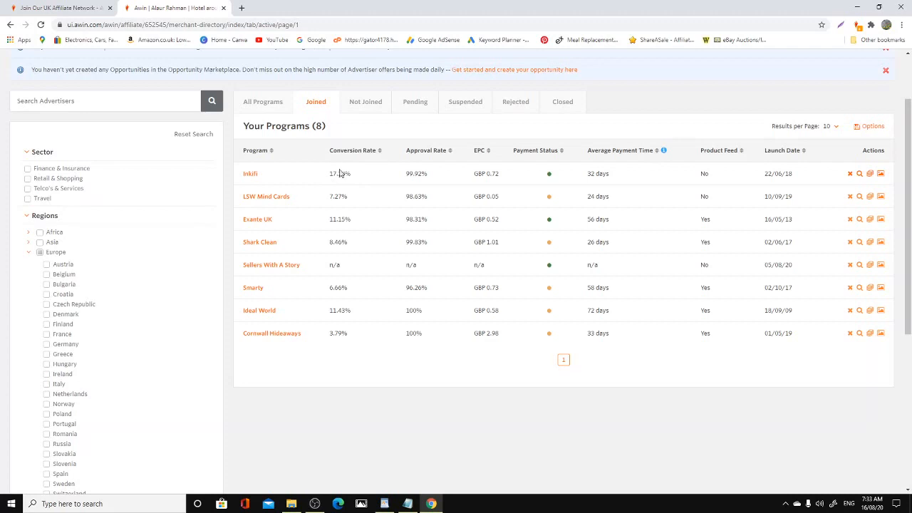
mouse_move(302, 217)
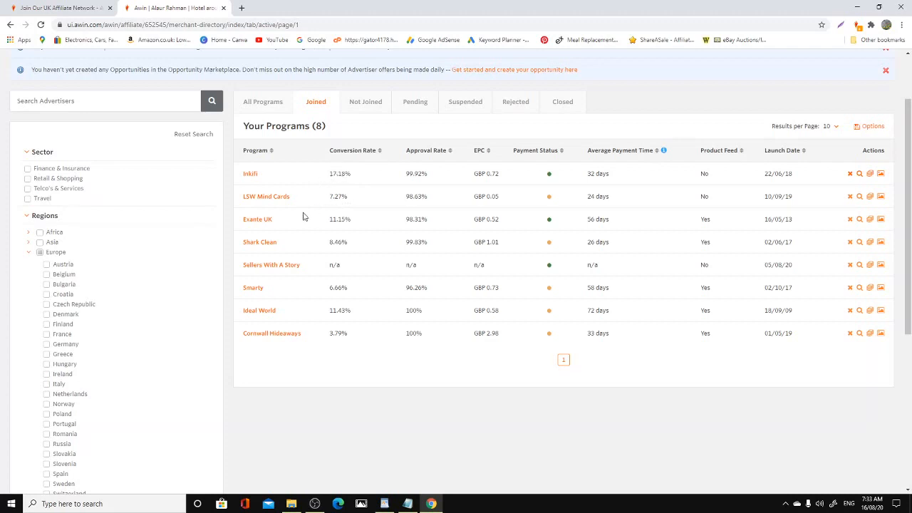
mouse_move(250, 219)
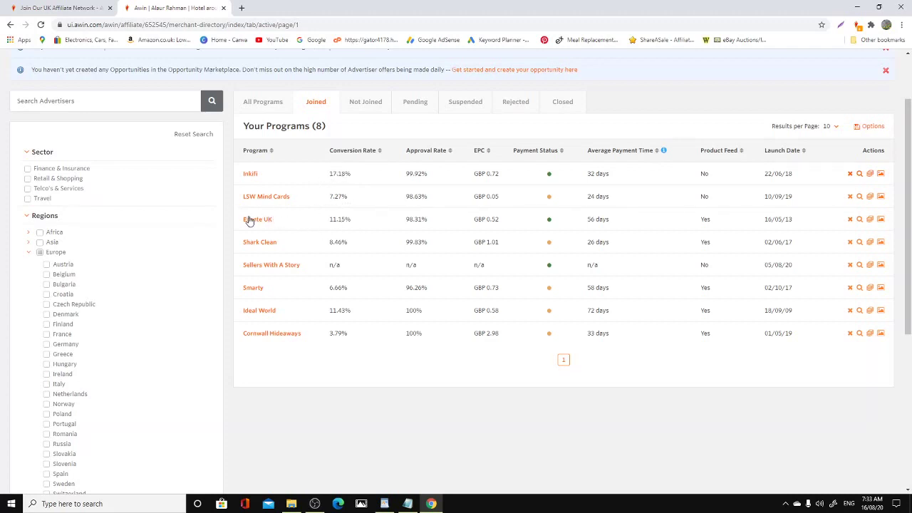
mouse_move(319, 222)
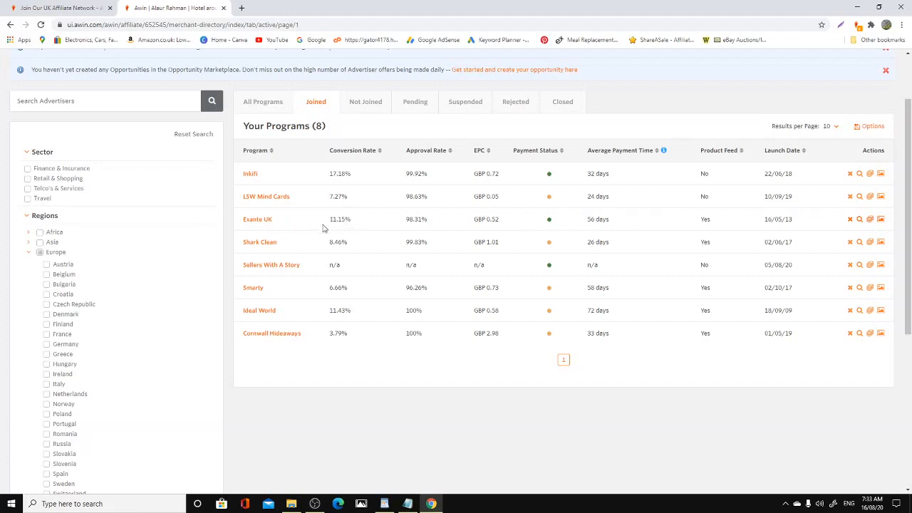
mouse_move(367, 215)
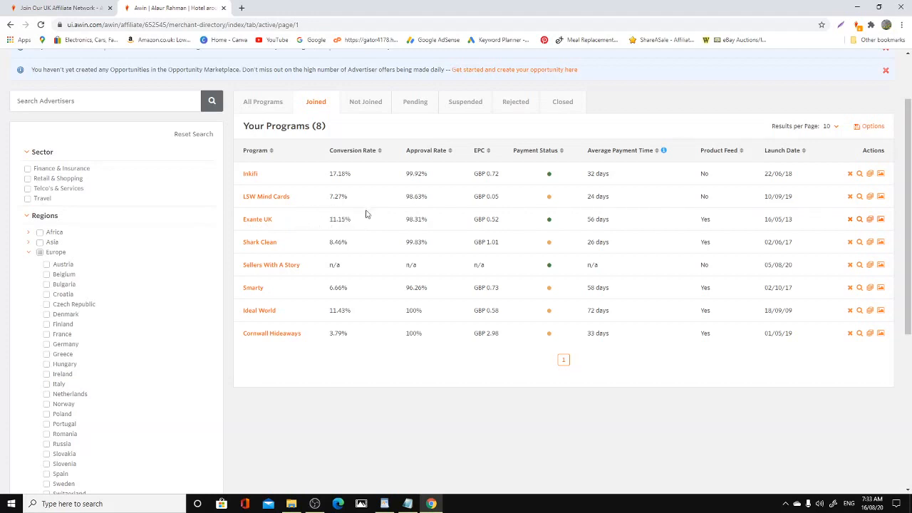
mouse_move(349, 215)
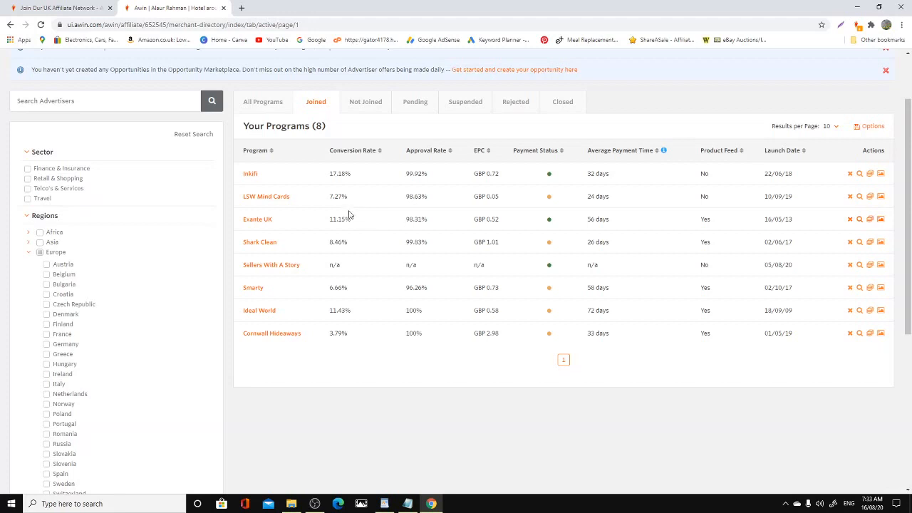
mouse_move(267, 253)
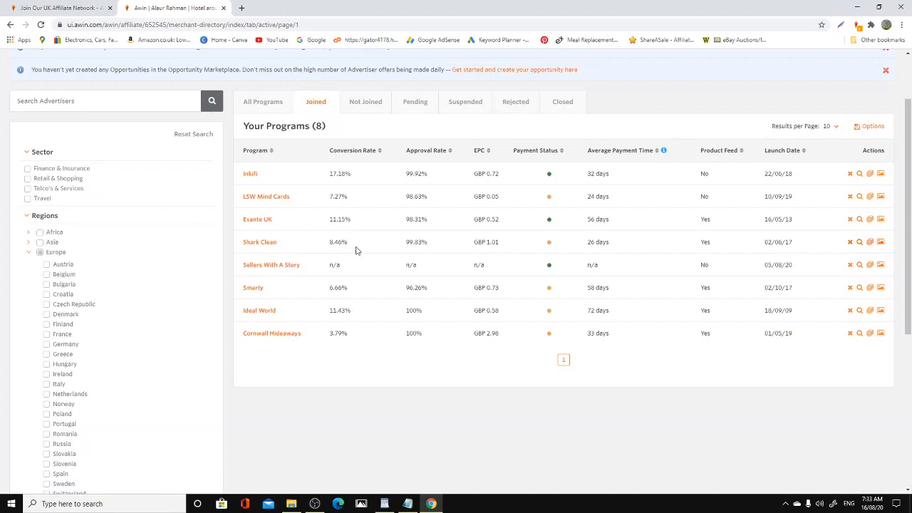
mouse_move(344, 295)
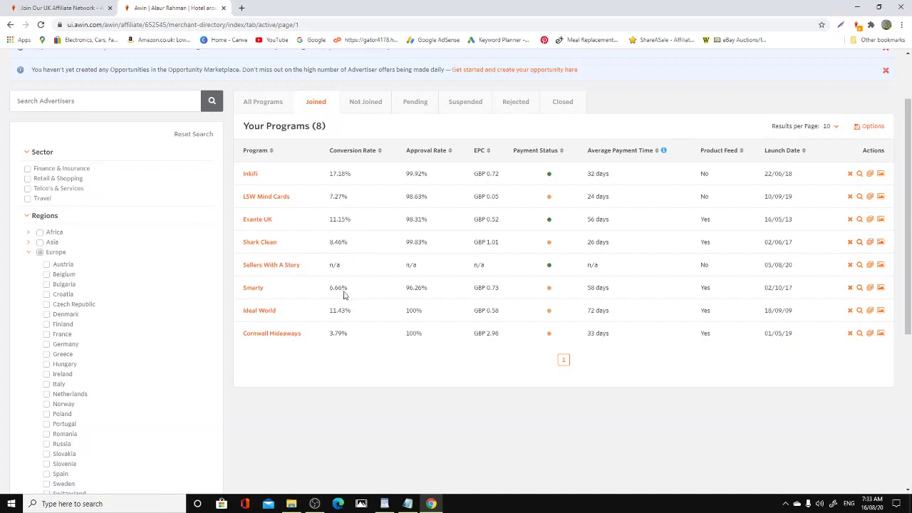
mouse_move(262, 292)
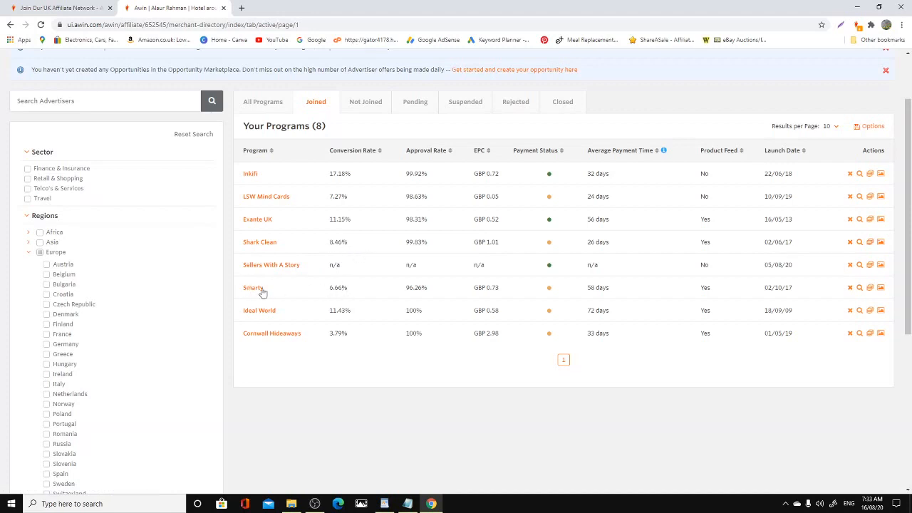
mouse_move(363, 295)
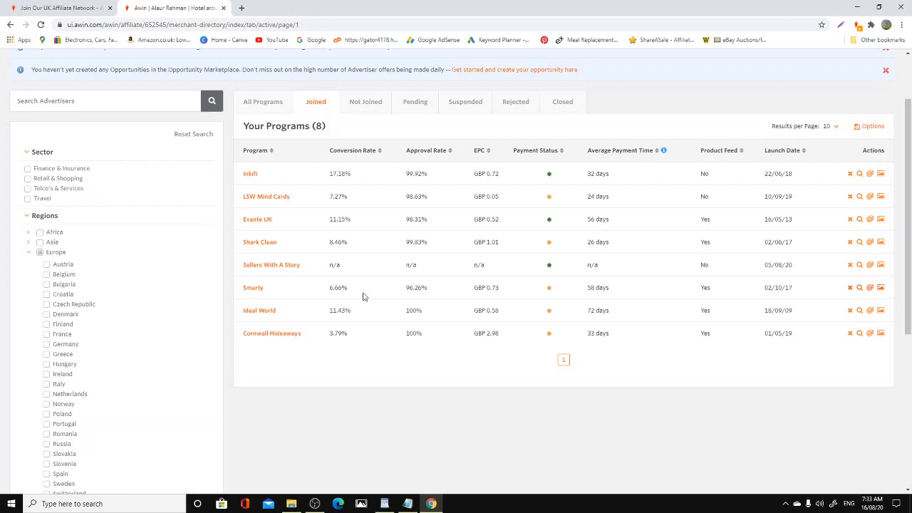
mouse_move(356, 314)
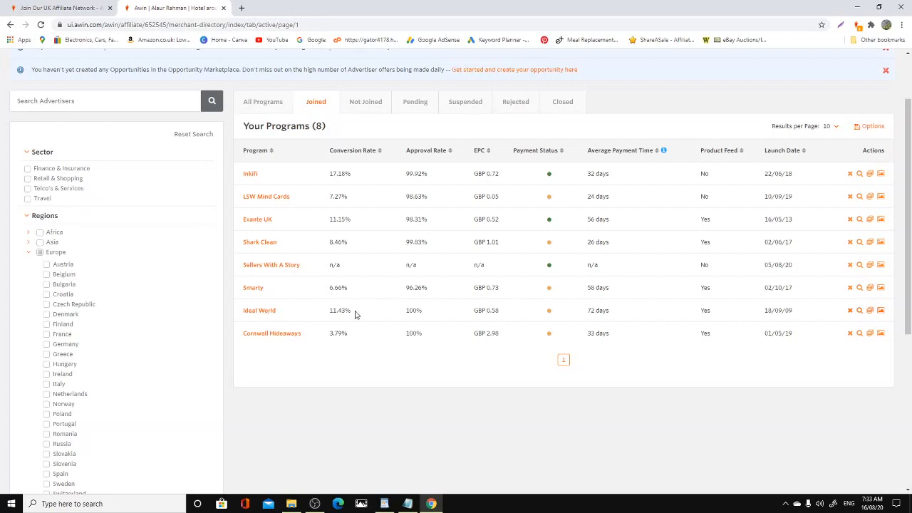
mouse_move(330, 307)
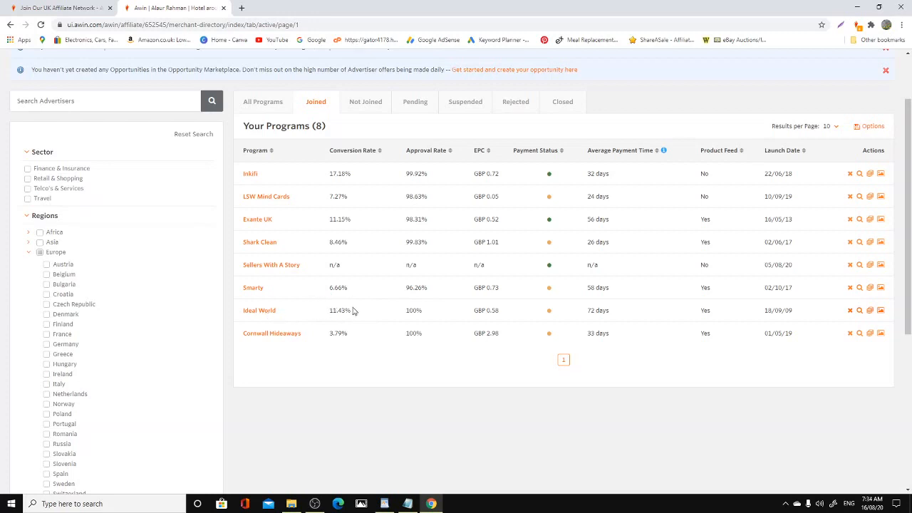
mouse_move(308, 312)
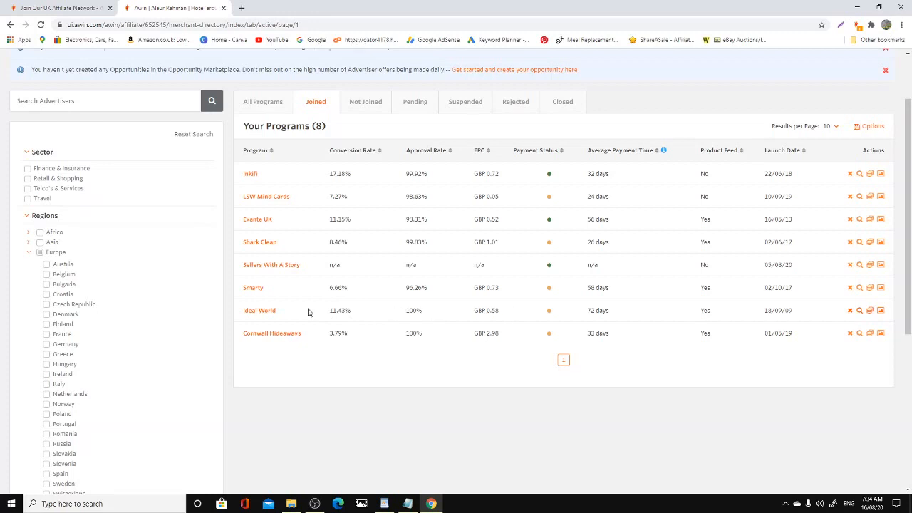
mouse_move(640, 341)
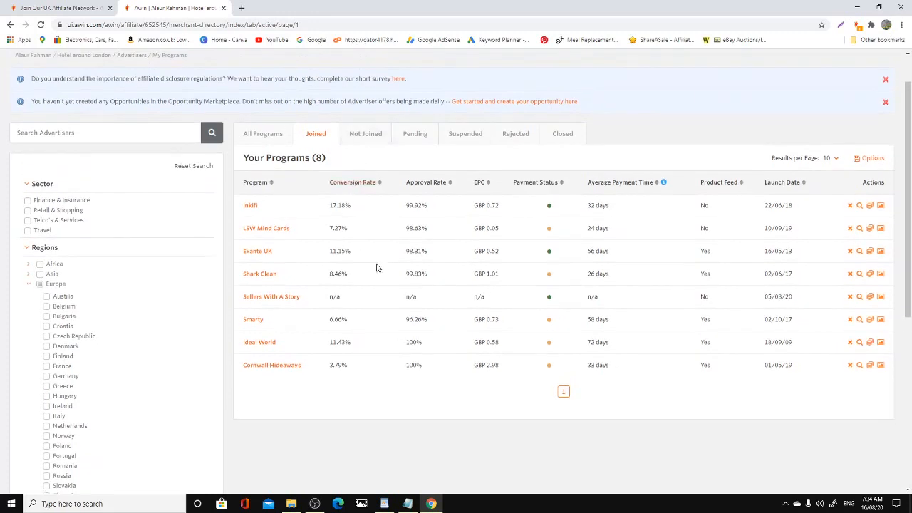
mouse_move(707, 320)
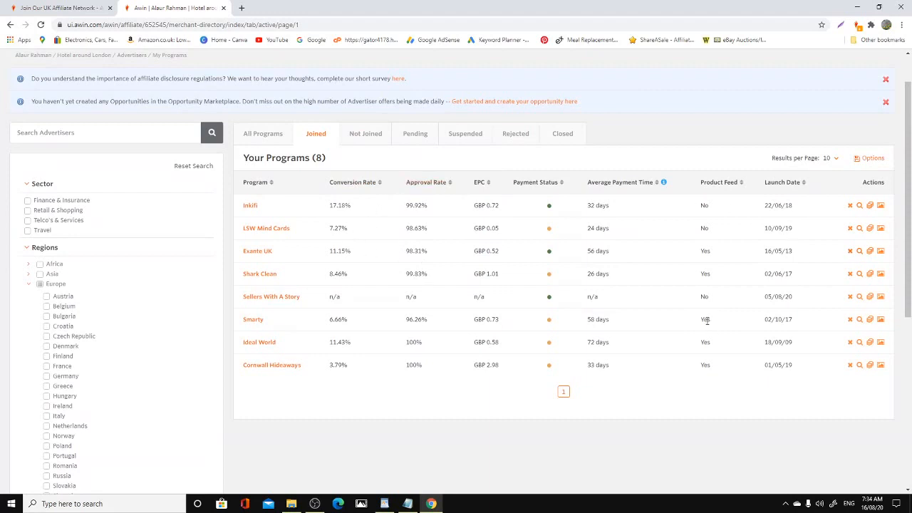
mouse_move(705, 321)
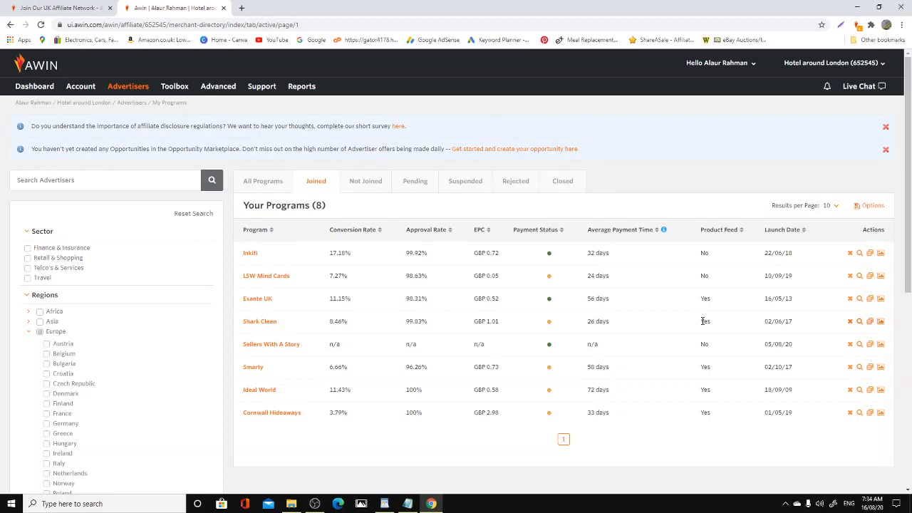
mouse_move(724, 263)
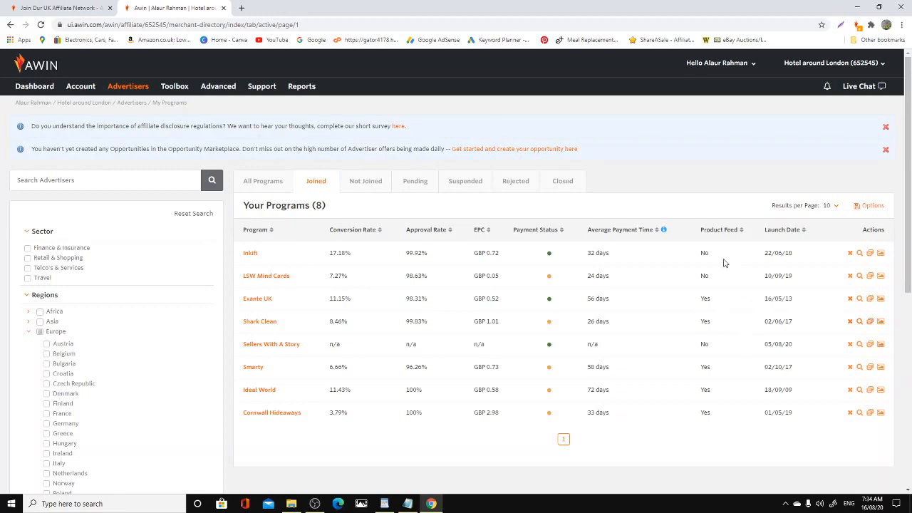
mouse_move(690, 220)
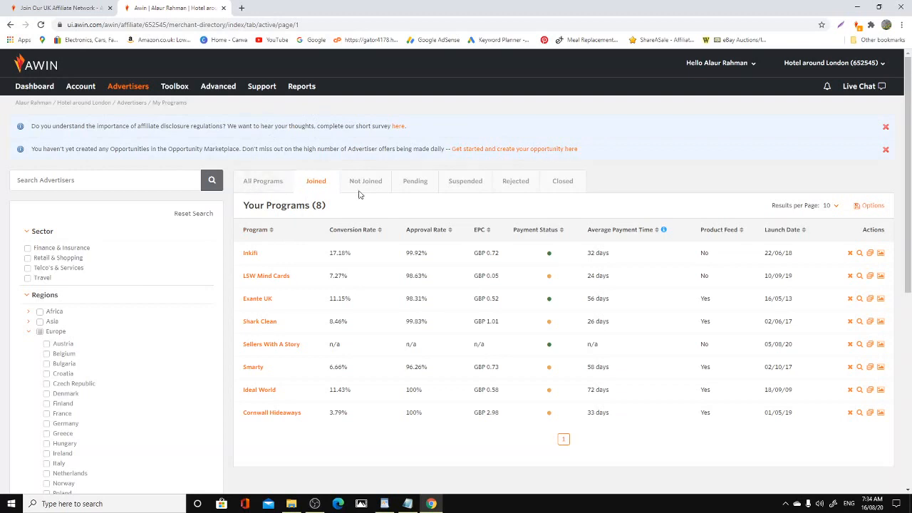
mouse_move(611, 179)
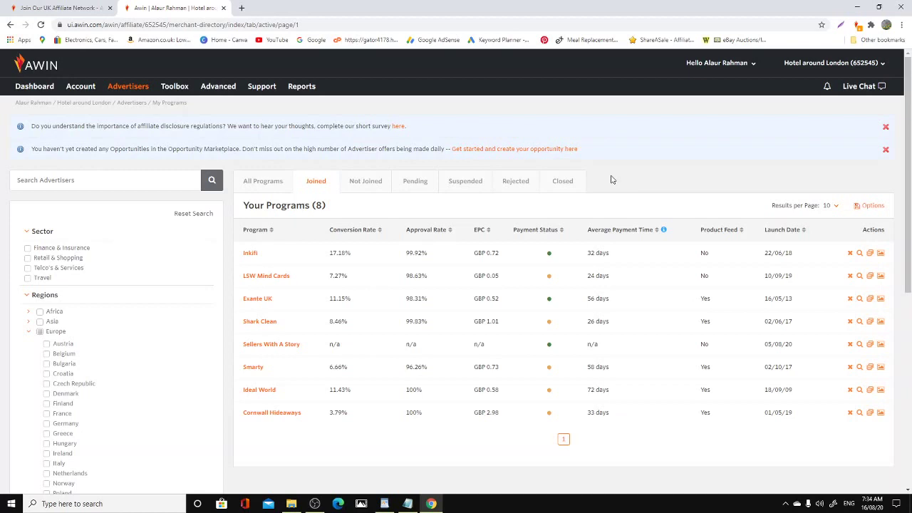
mouse_move(515, 101)
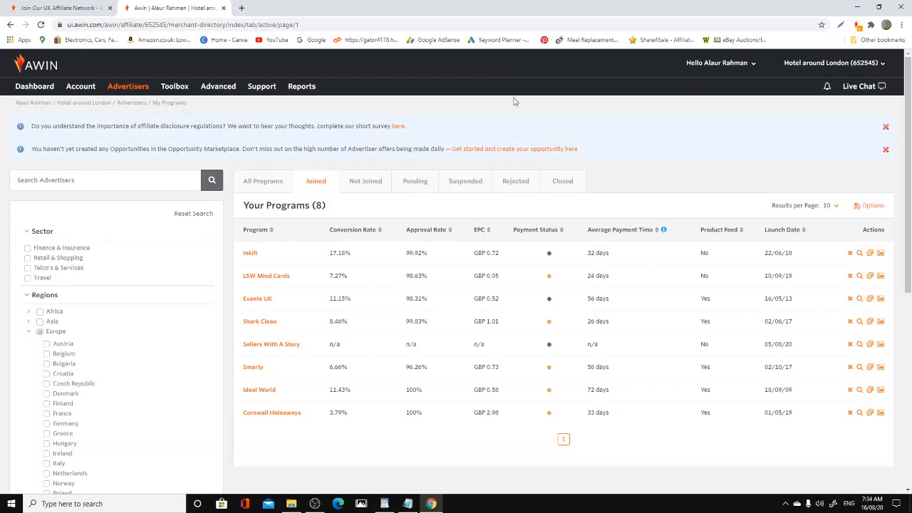
mouse_move(524, 147)
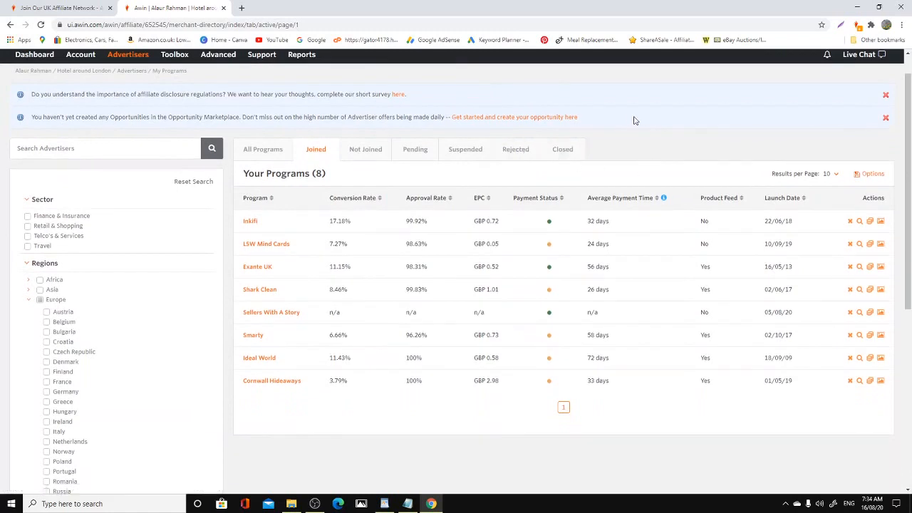
mouse_move(449, 133)
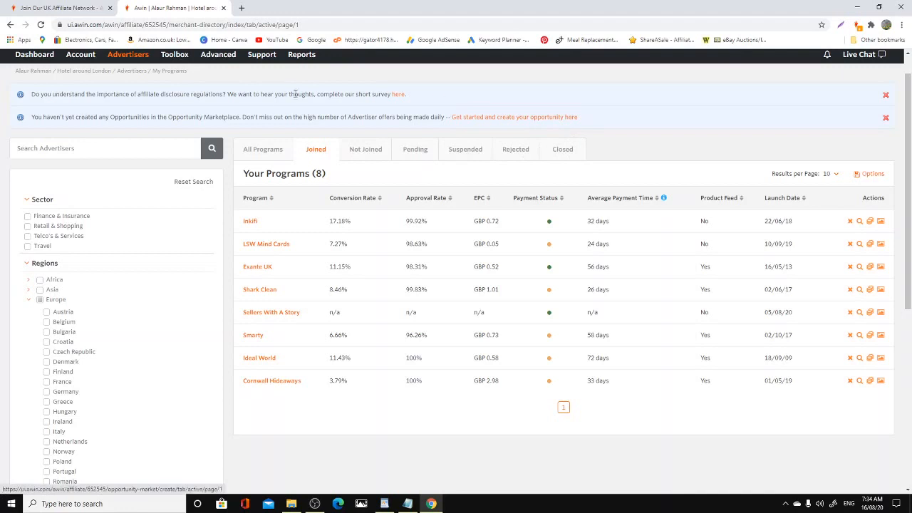
mouse_move(370, 174)
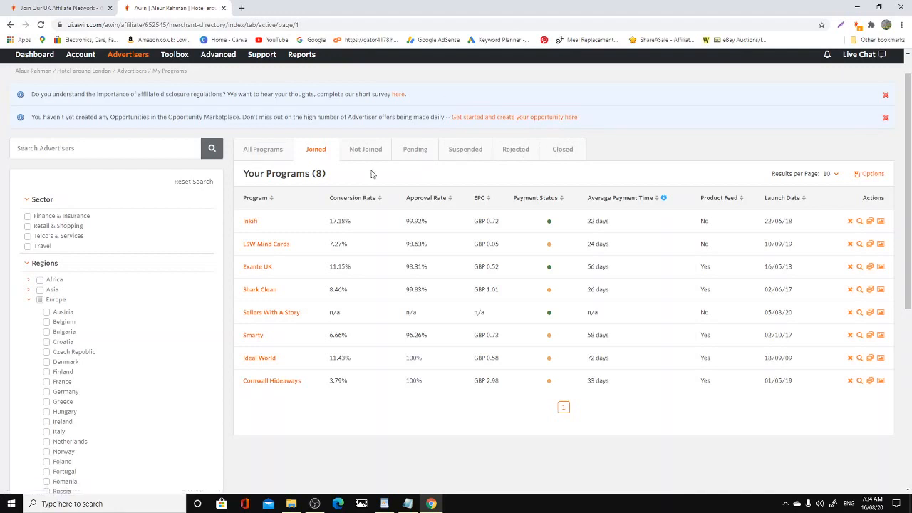
mouse_move(534, 197)
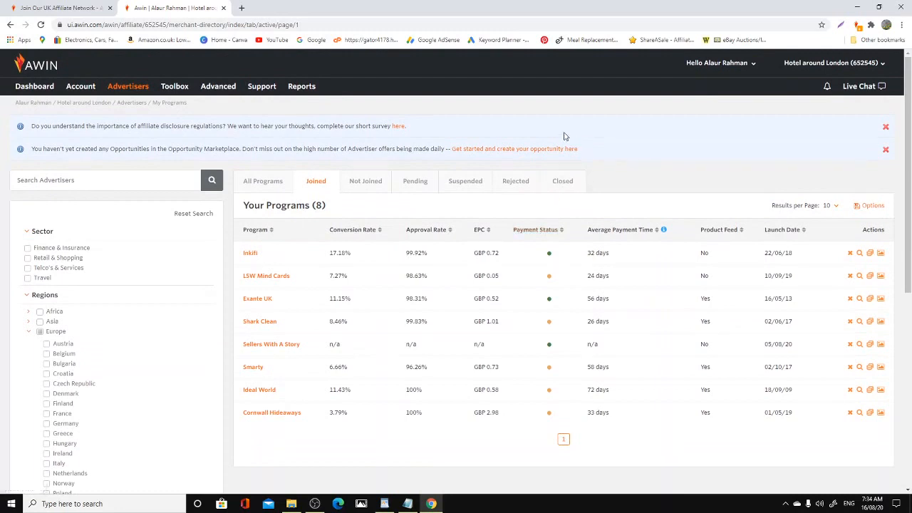
mouse_move(549, 245)
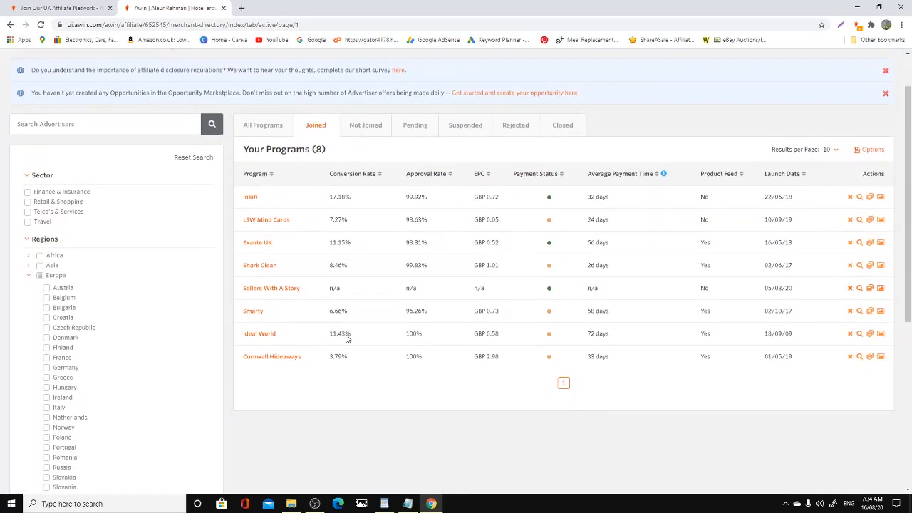
scroll(up, 3)
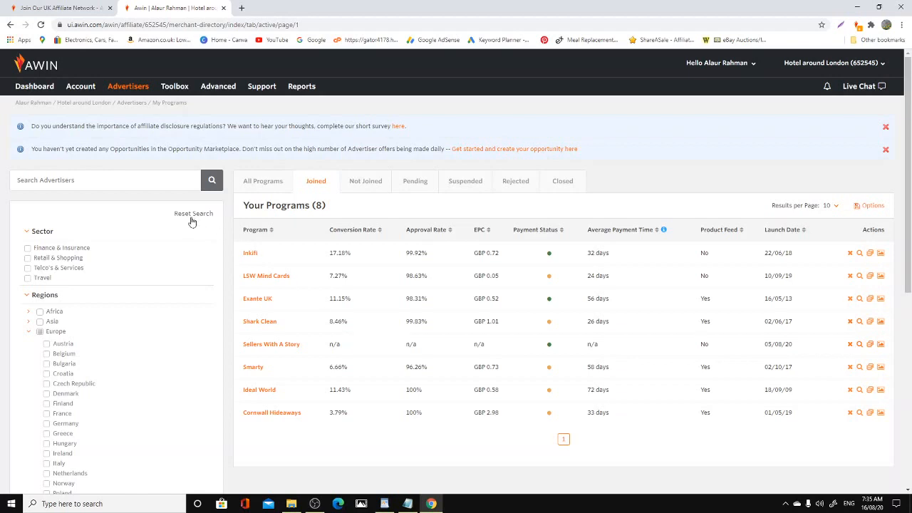
mouse_move(34, 87)
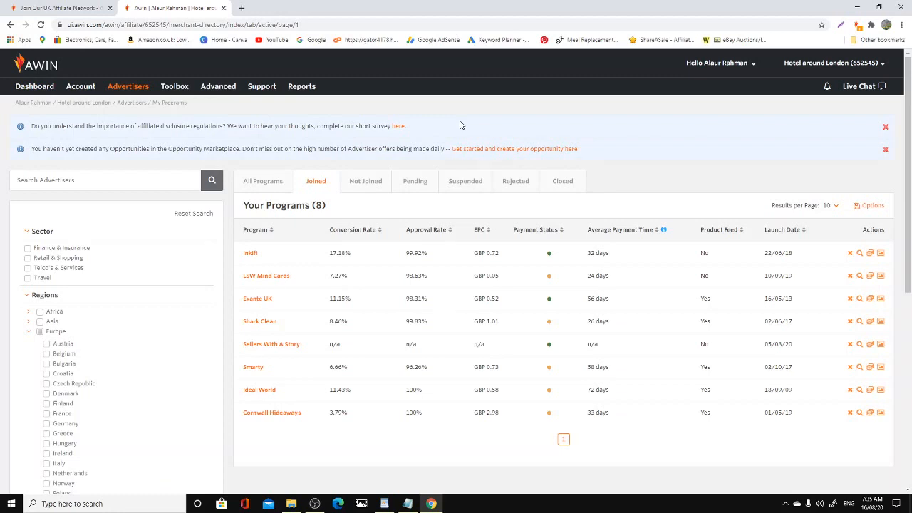
click(218, 86)
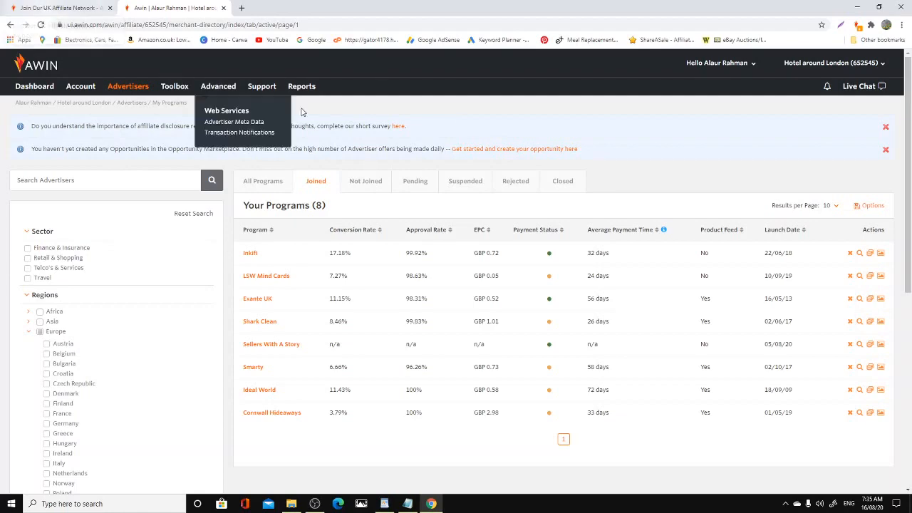